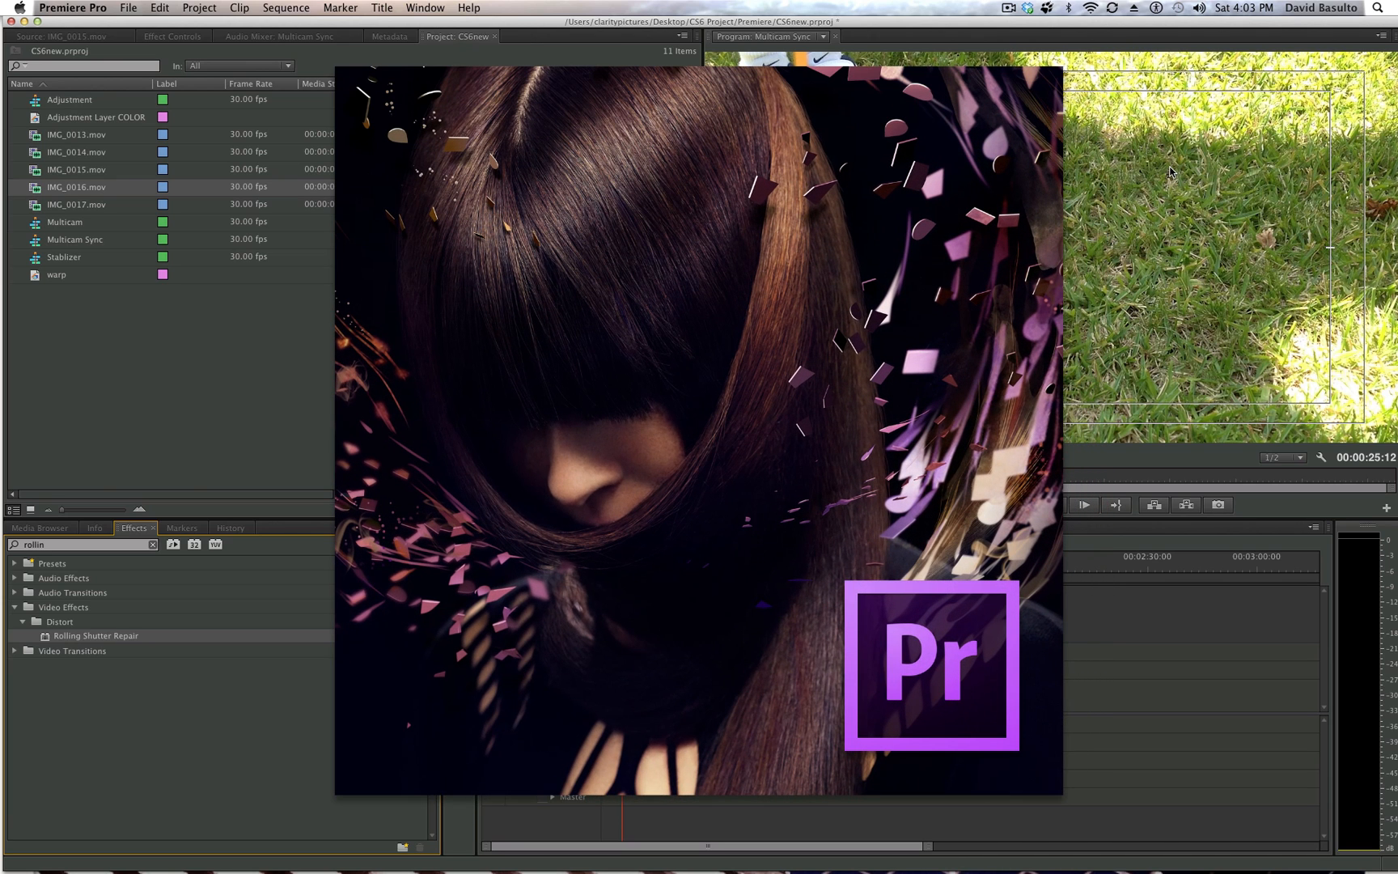
{"action": "mouse_move", "coordinate": [1274, 189]}
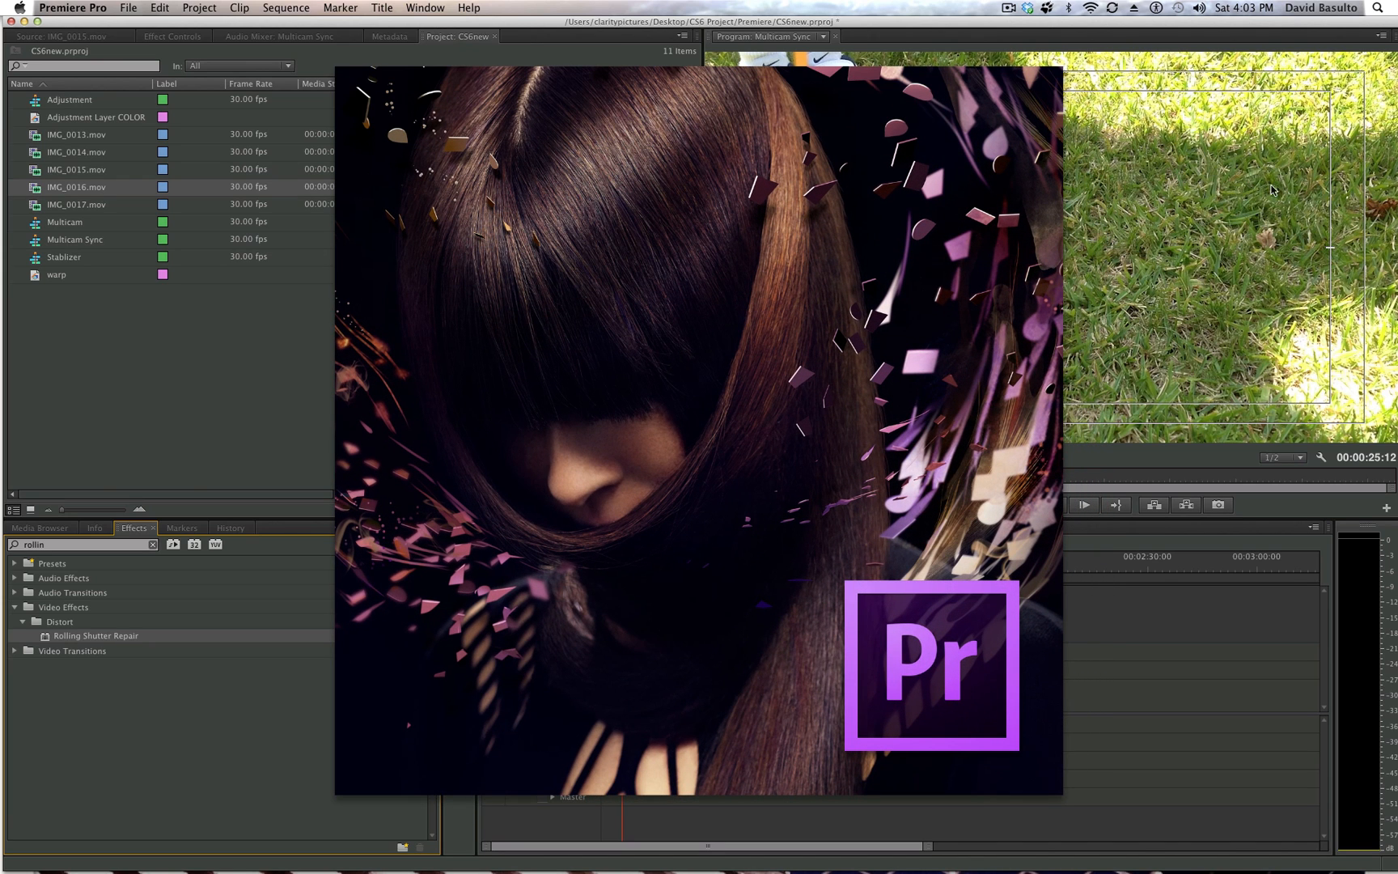
{"action": "mouse_move", "coordinate": [1006, 55]}
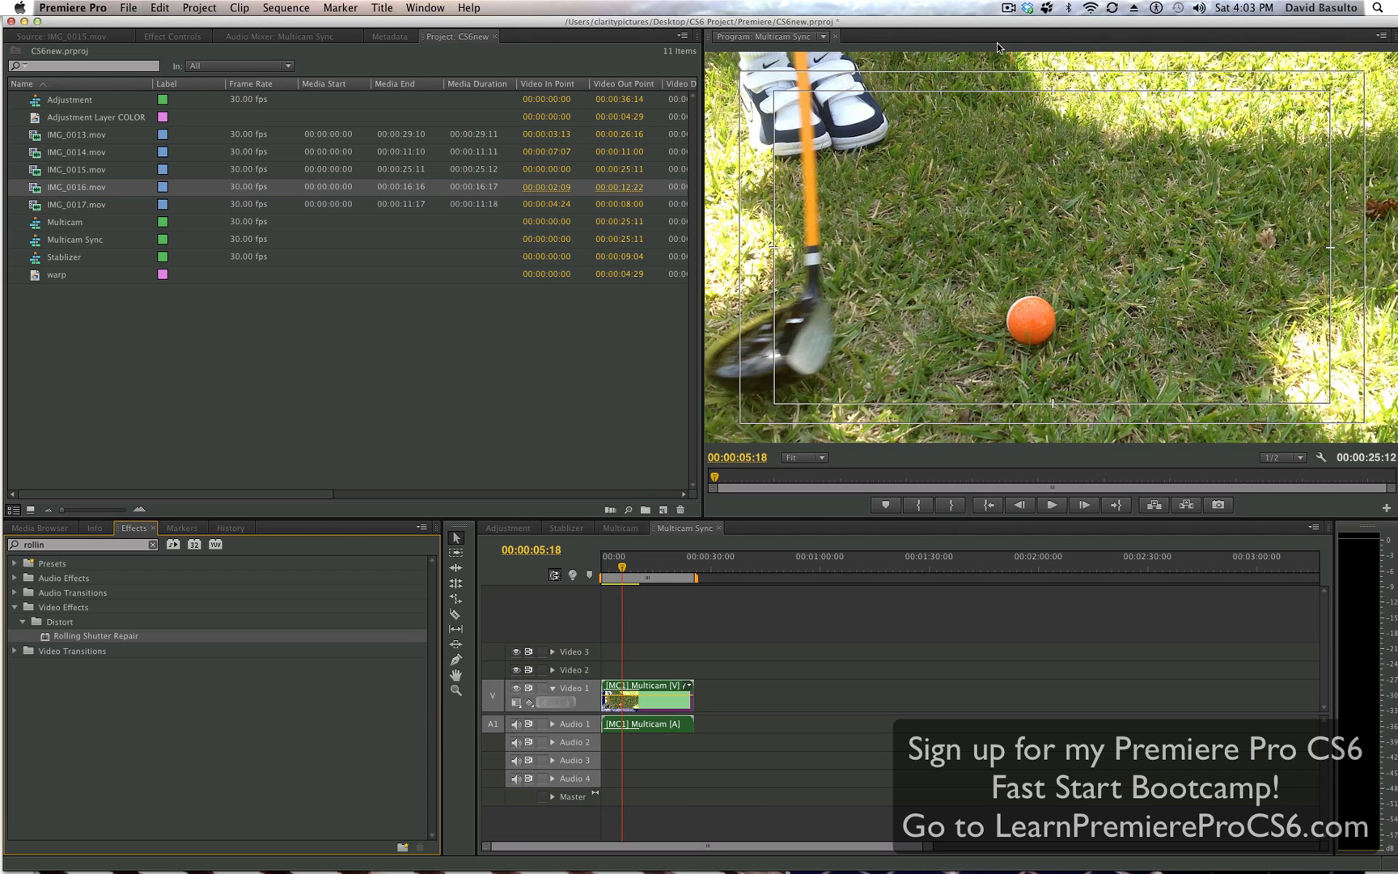
{"action": "mouse_move", "coordinate": [560, 86]}
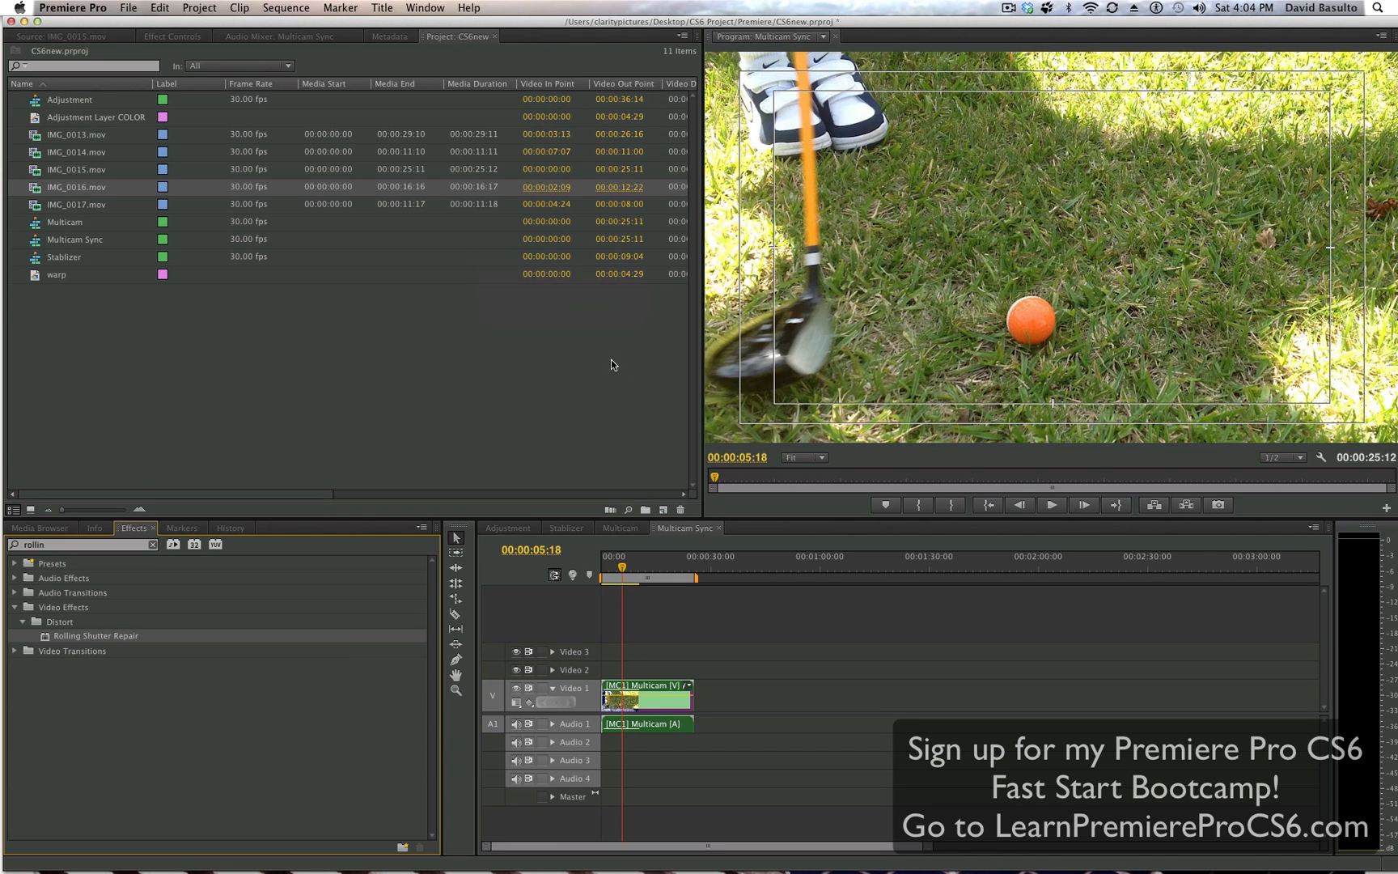
{"action": "mouse_move", "coordinate": [395, 282]}
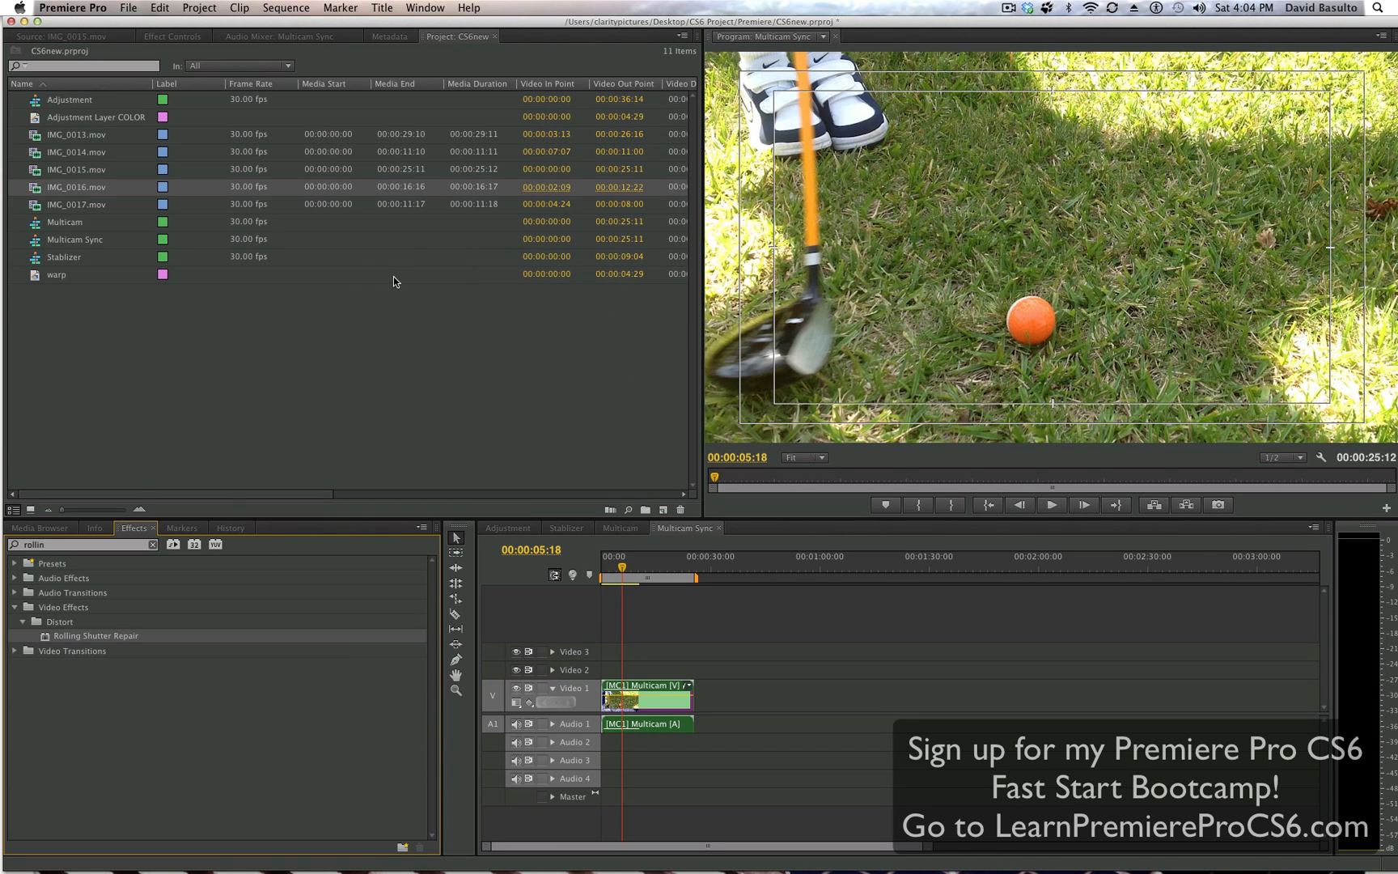
{"action": "mouse_move", "coordinate": [264, 474]}
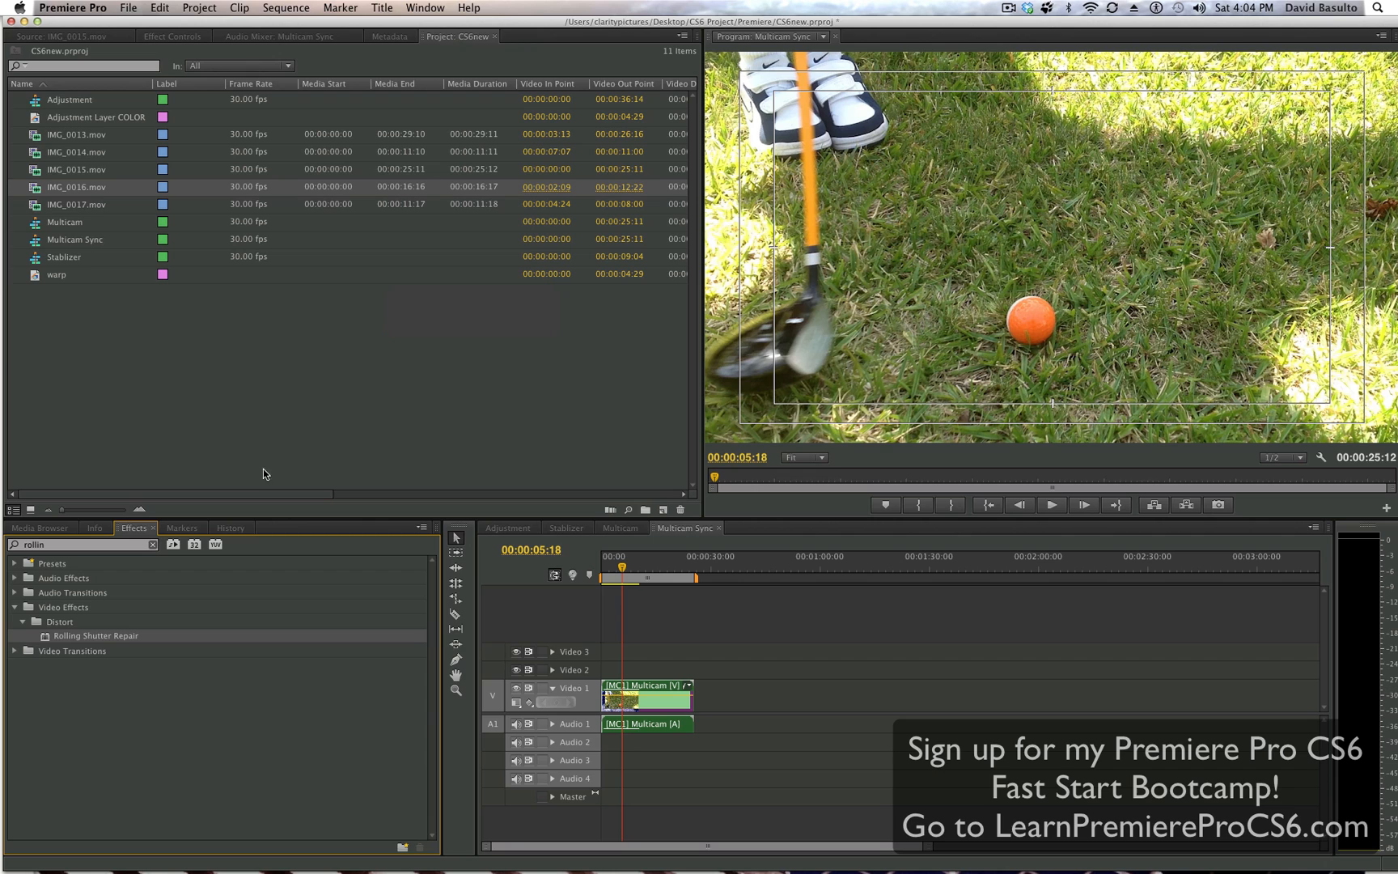
{"action": "mouse_move", "coordinate": [883, 172]}
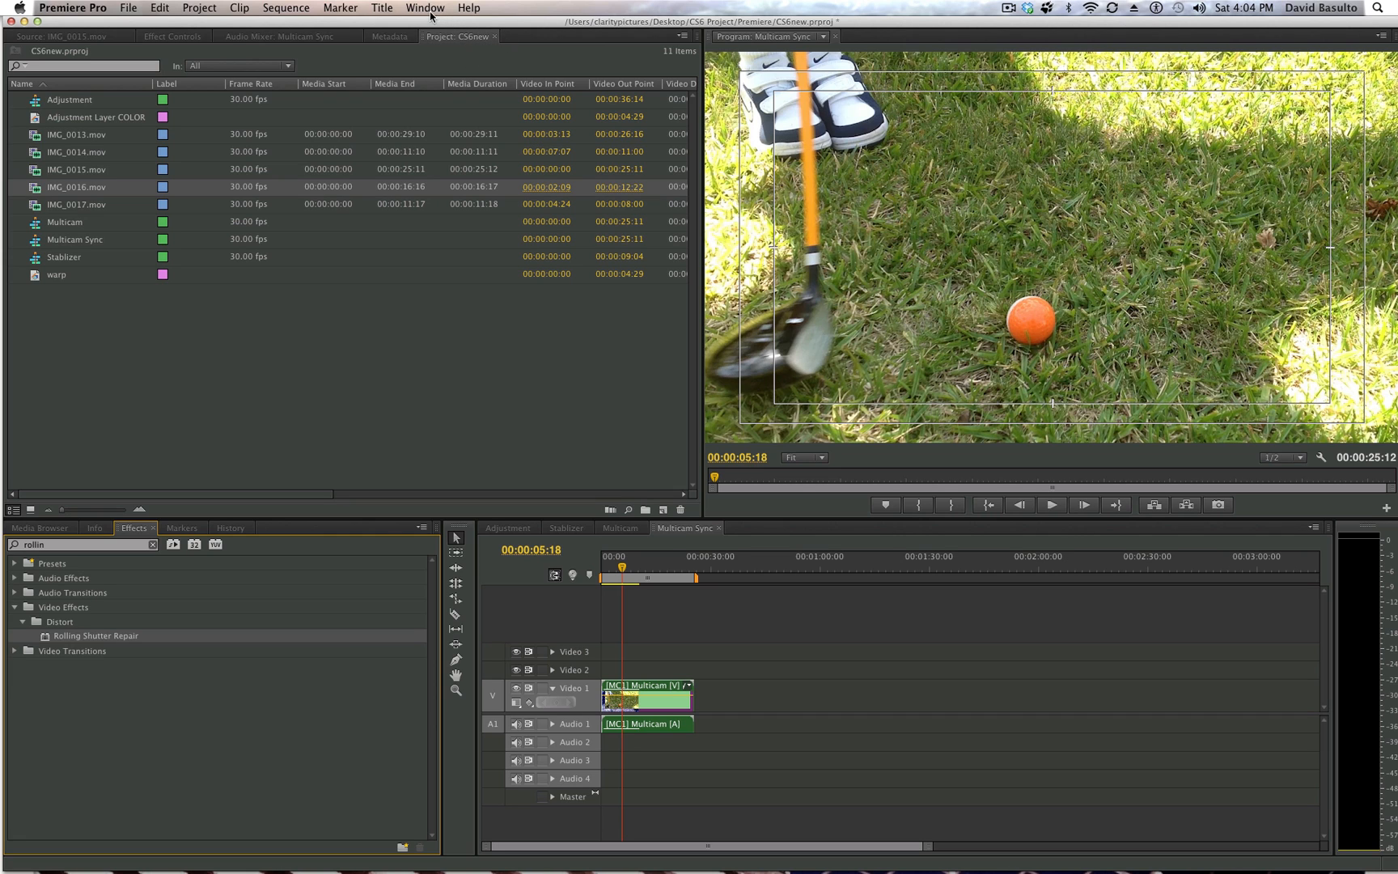
Step: Reset the Editing workspace to its original layout with source and program monitors side by side
{"action": "left_click", "coordinate": [425, 7]}
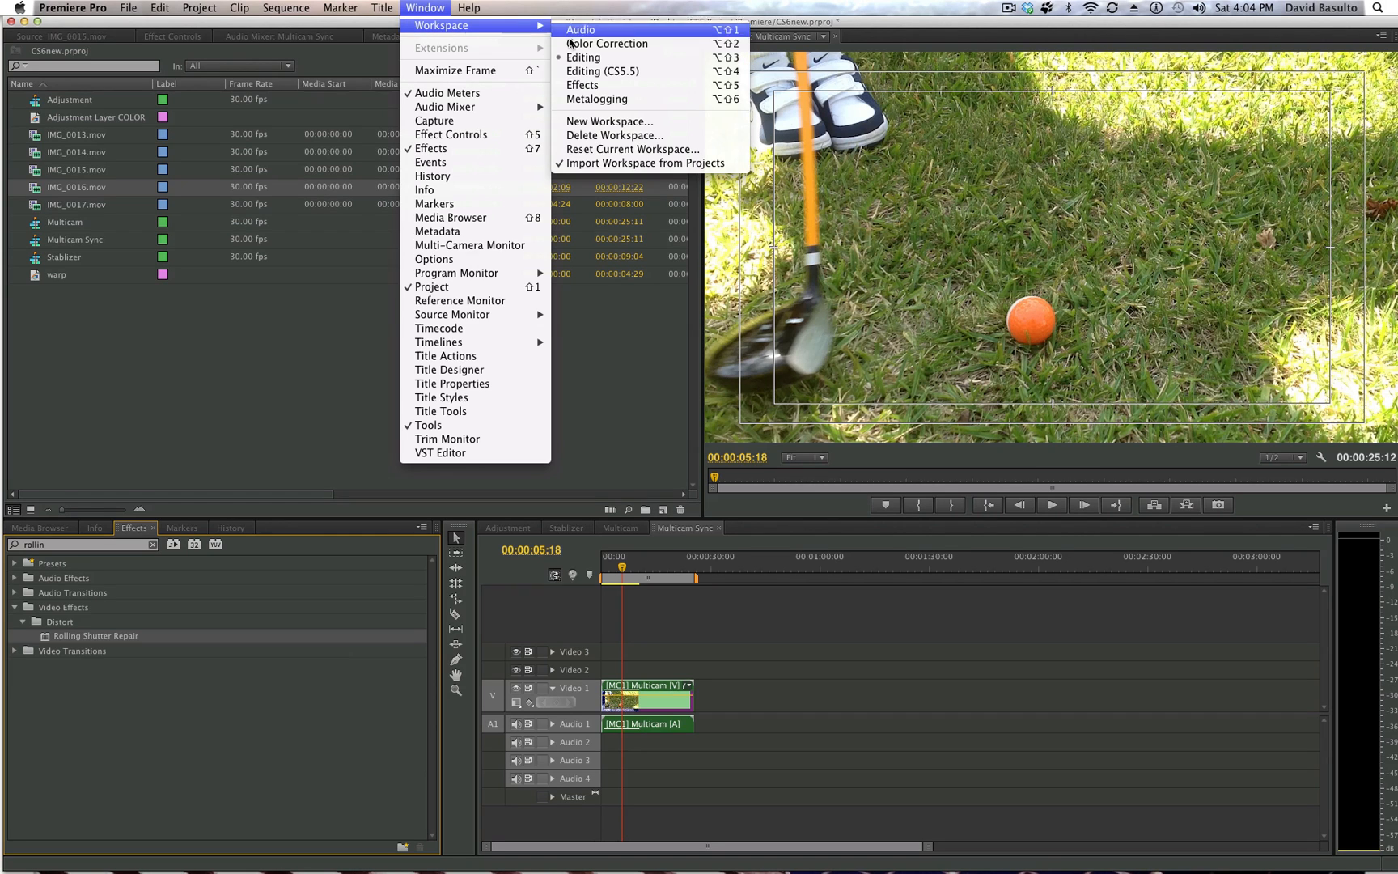
{"action": "left_click", "coordinate": [631, 149]}
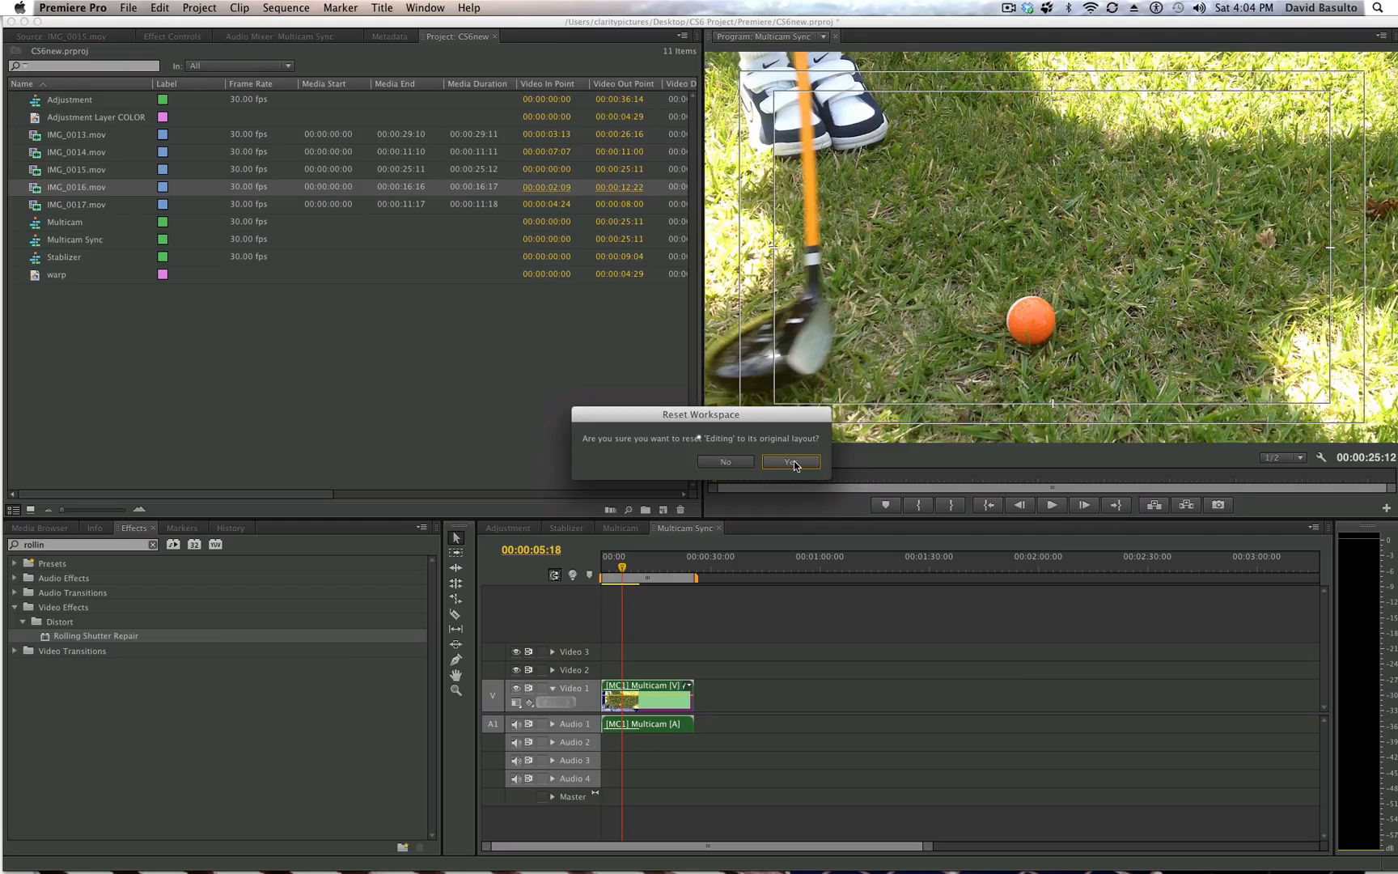
{"action": "left_click", "coordinate": [789, 461]}
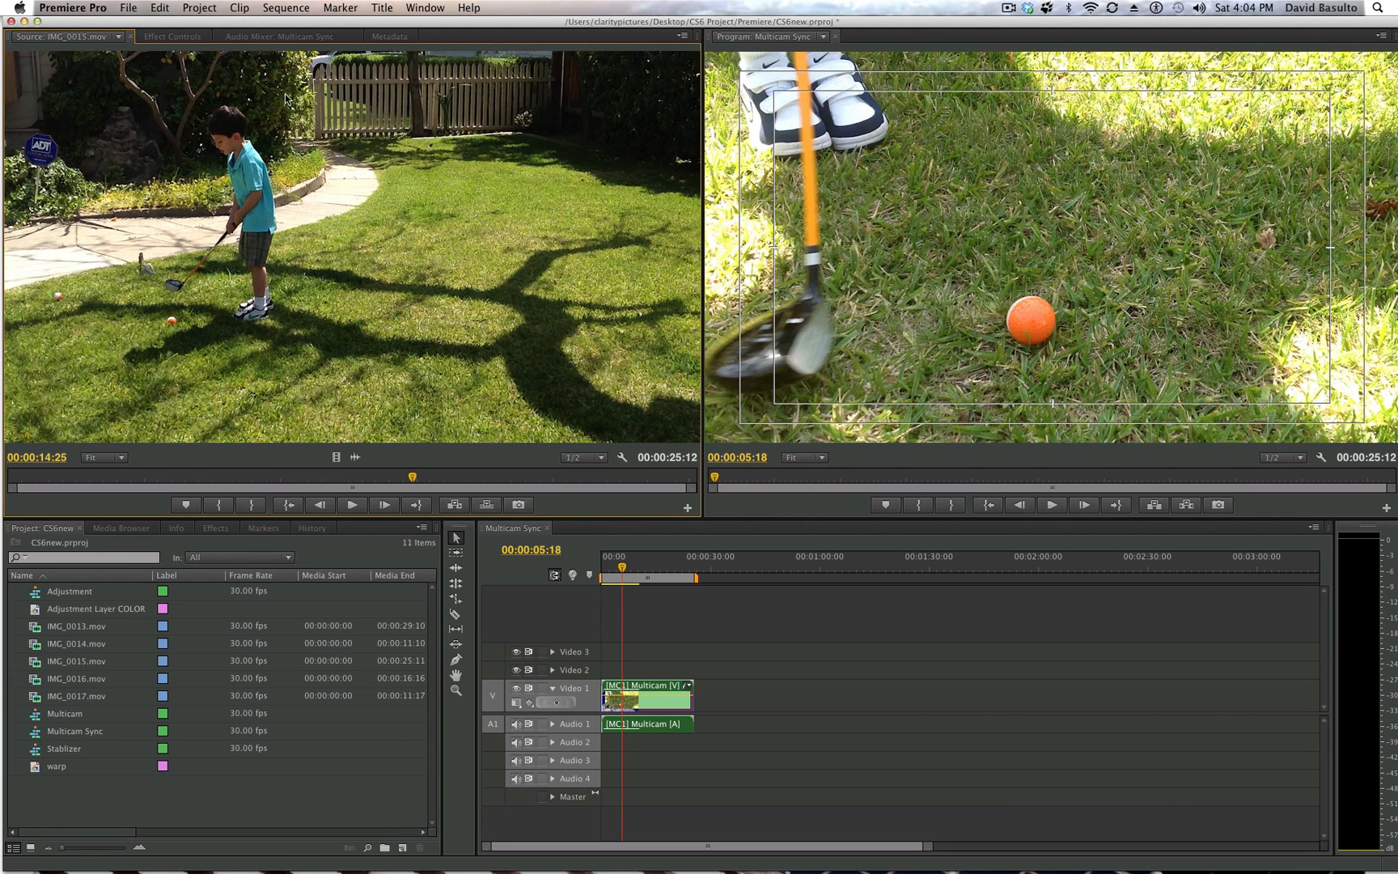
{"action": "mouse_move", "coordinate": [460, 355]}
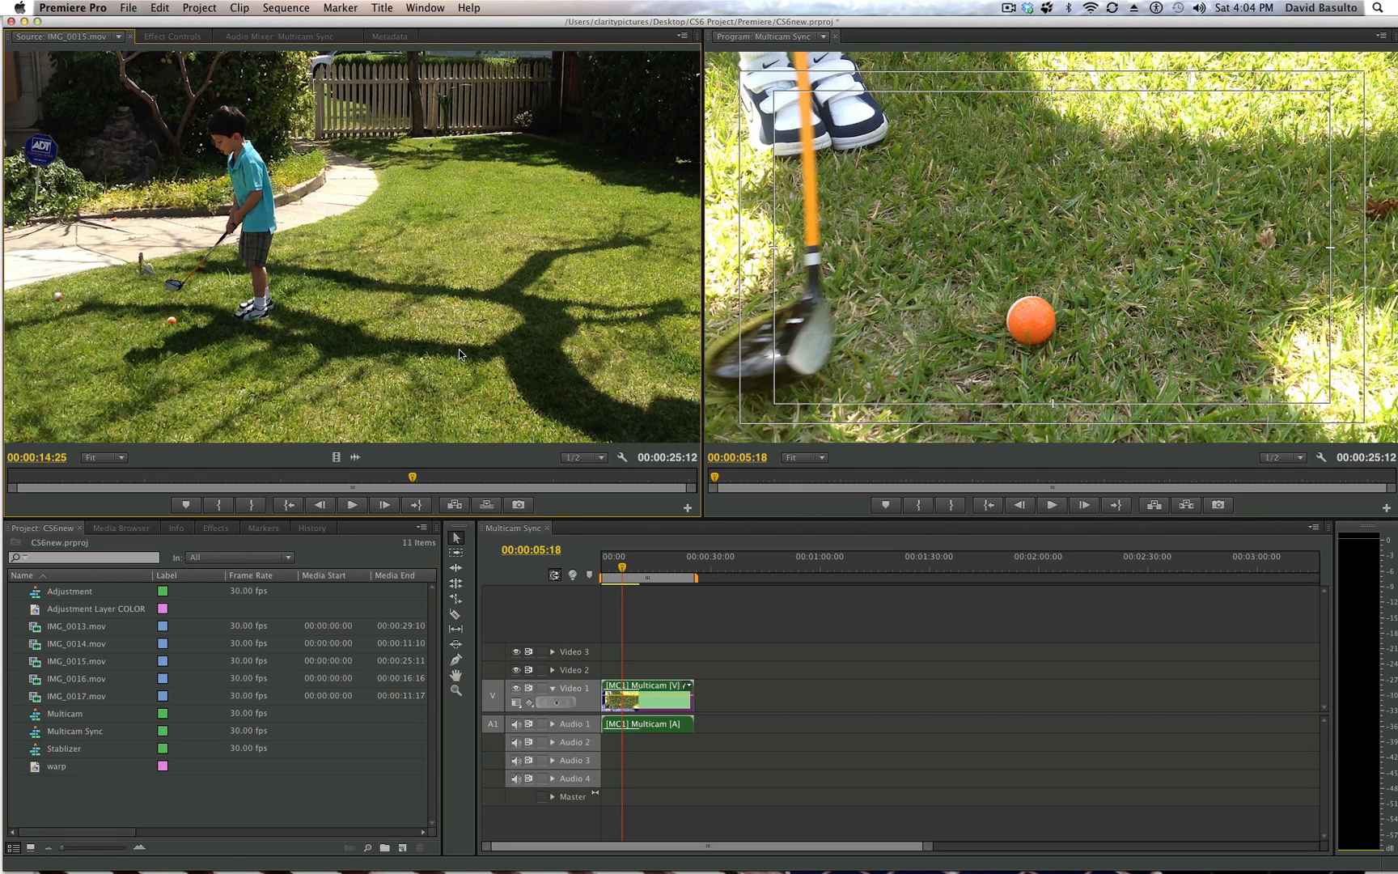
{"action": "mouse_move", "coordinate": [847, 294]}
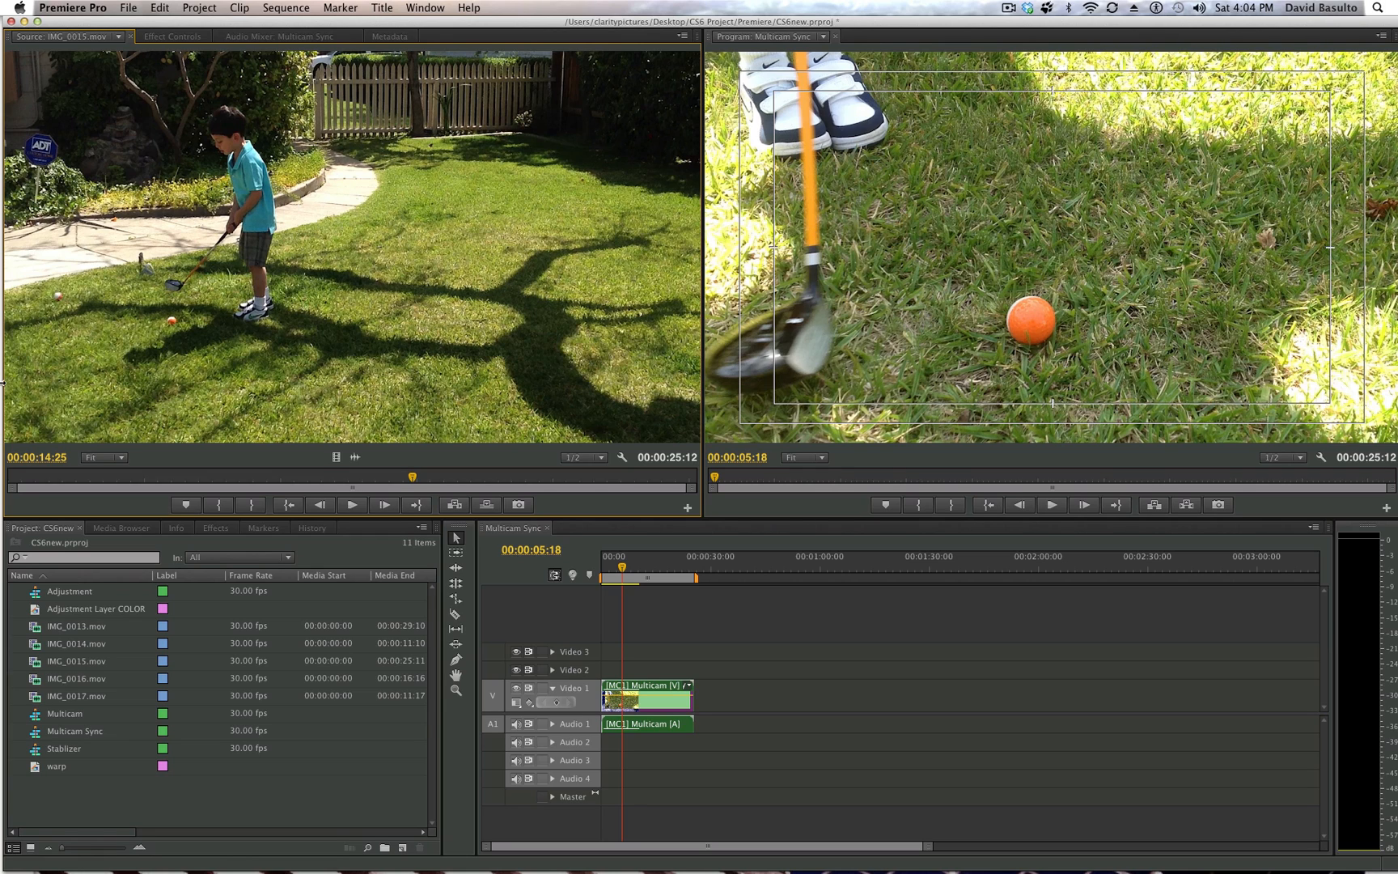
{"action": "mouse_move", "coordinate": [76, 696]}
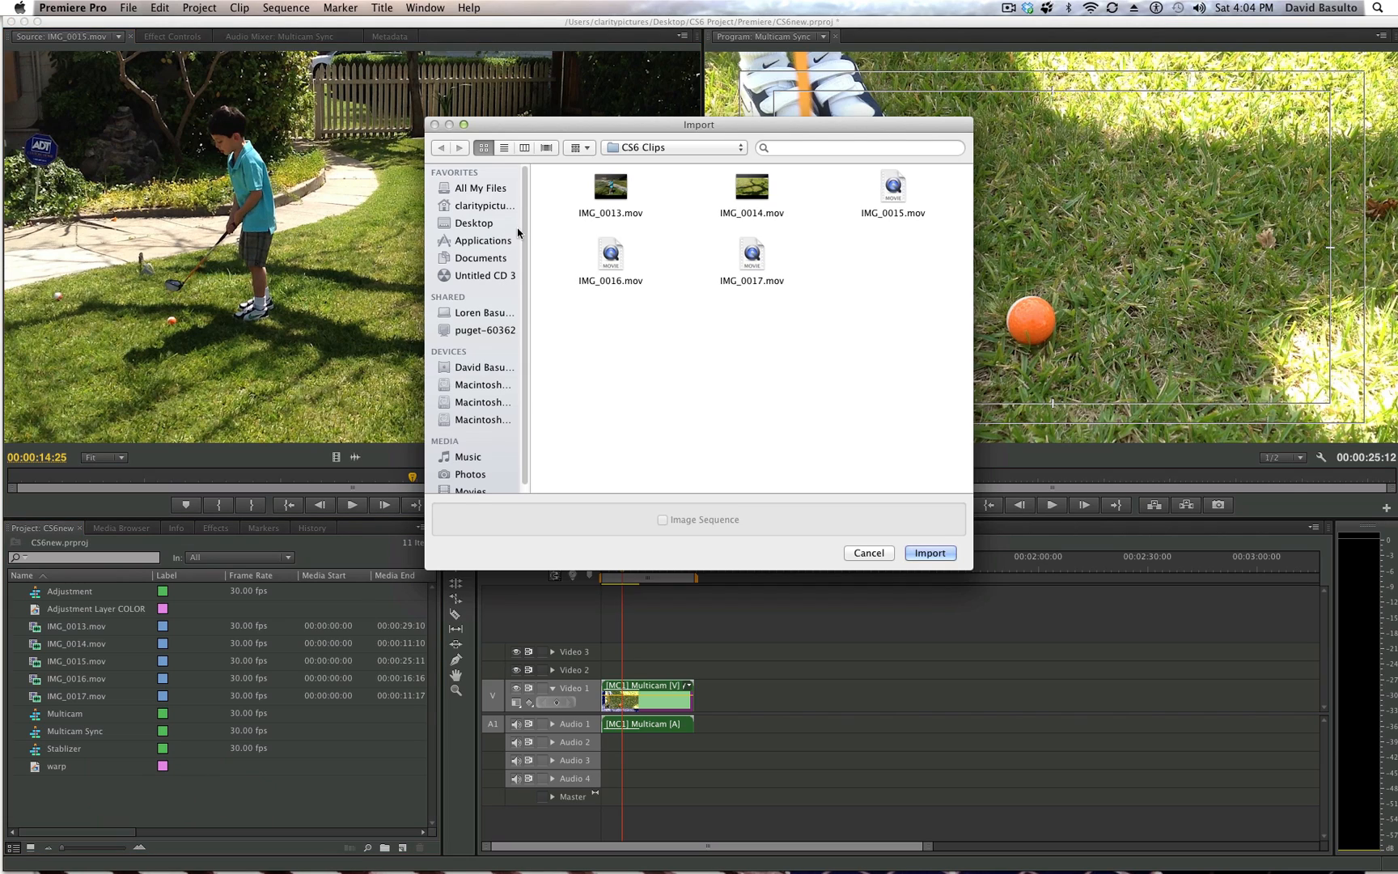
Step: Close the Import dialog, show Project panel clips as thumbnails and scroll through the bin
{"action": "left_click", "coordinate": [866, 553]}
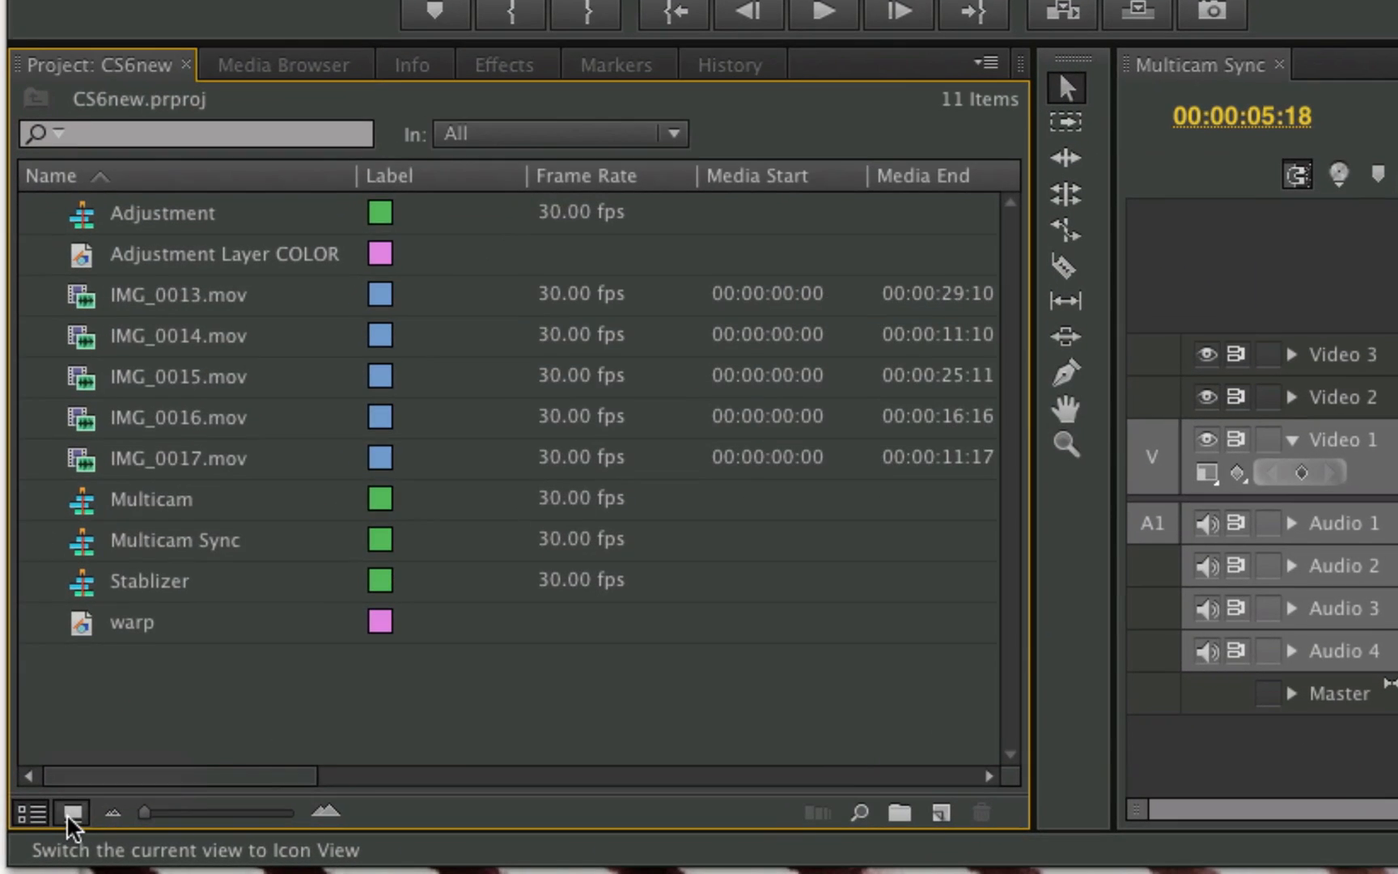
{"action": "left_click", "coordinate": [71, 812]}
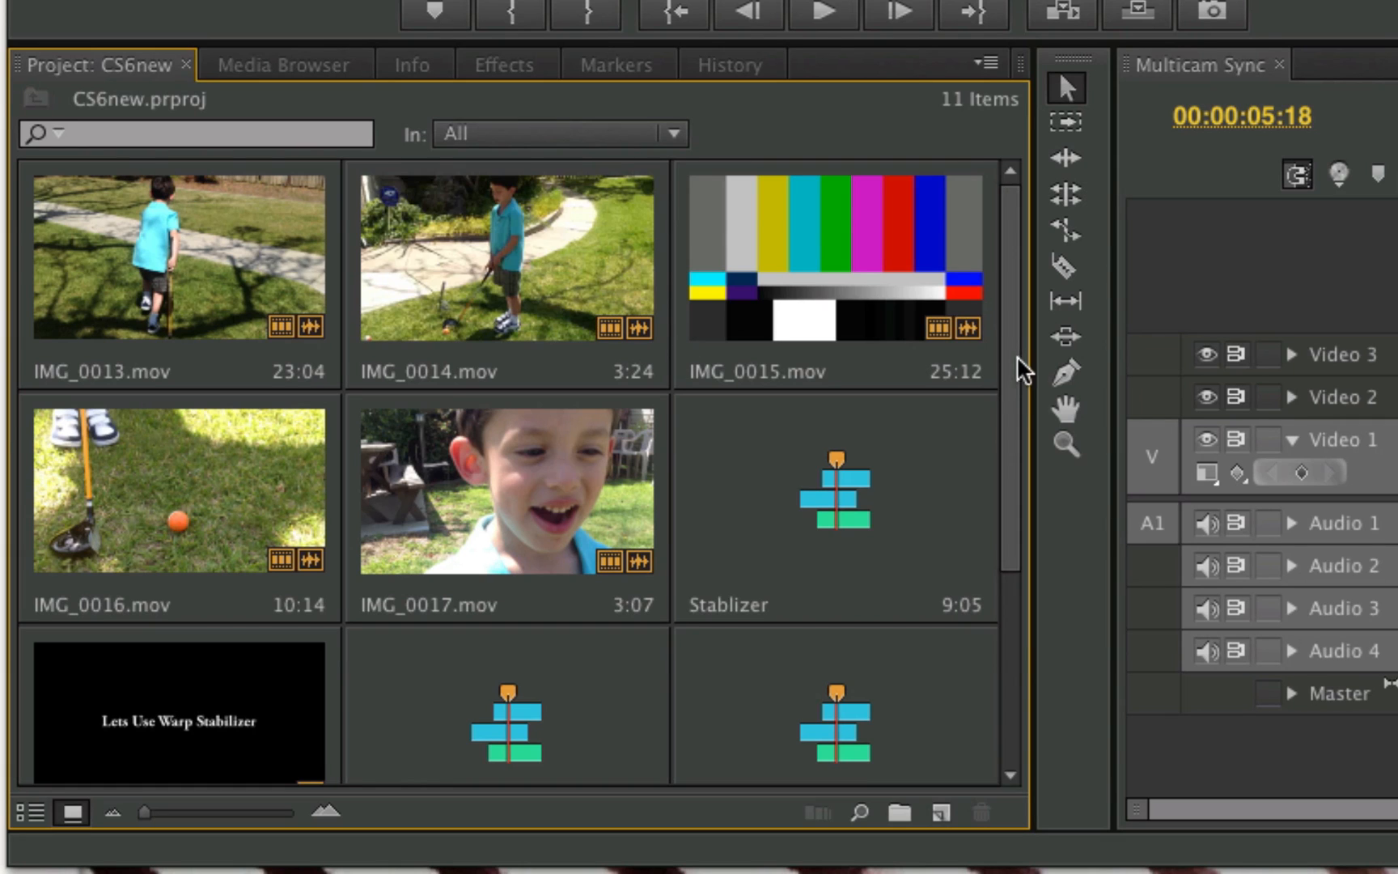
{"action": "scroll", "scroll_direction": "down", "scroll_amount": 3}
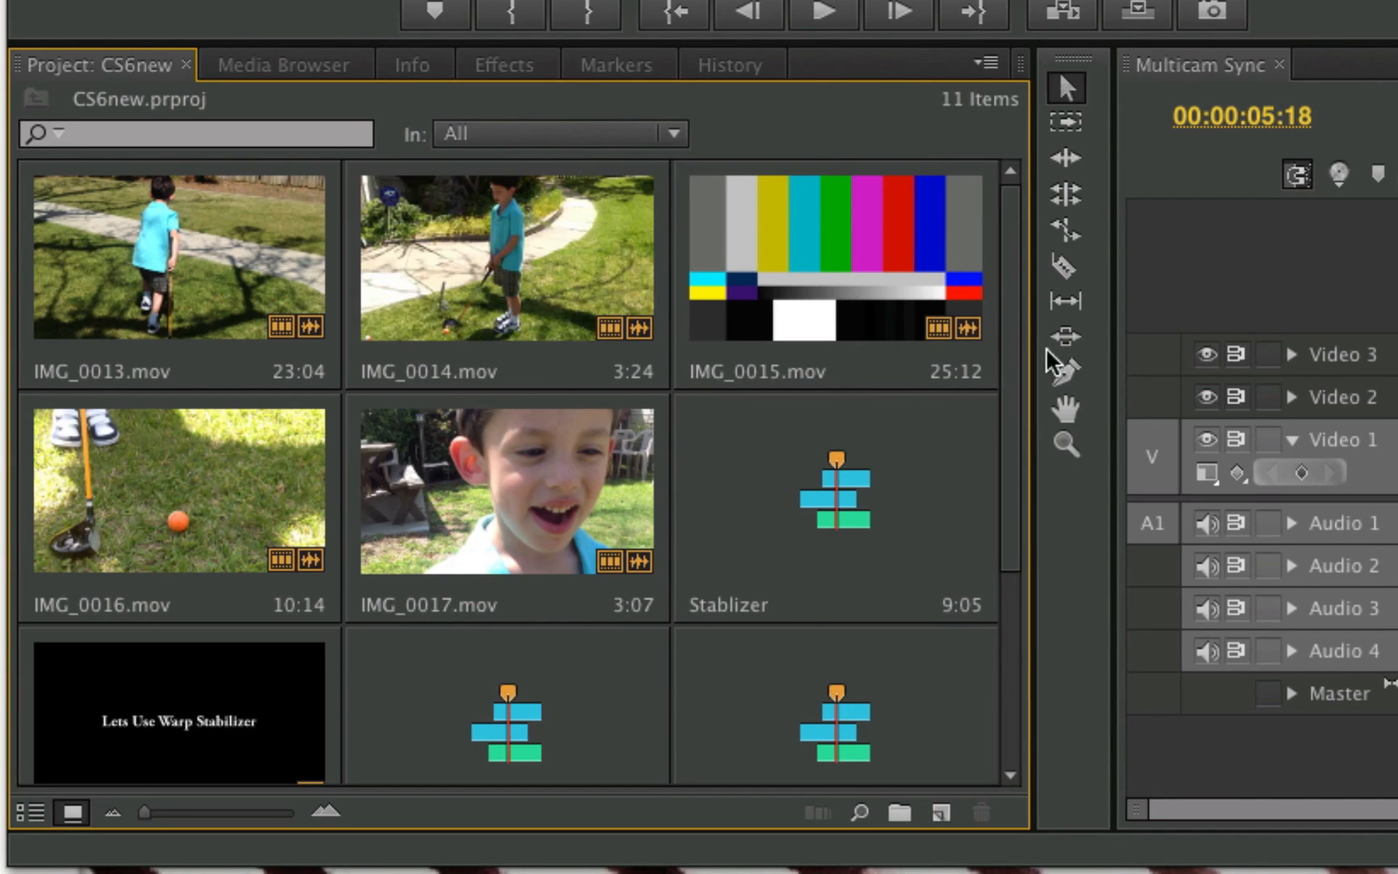
{"action": "scroll", "scroll_direction": "down", "scroll_amount": 3}
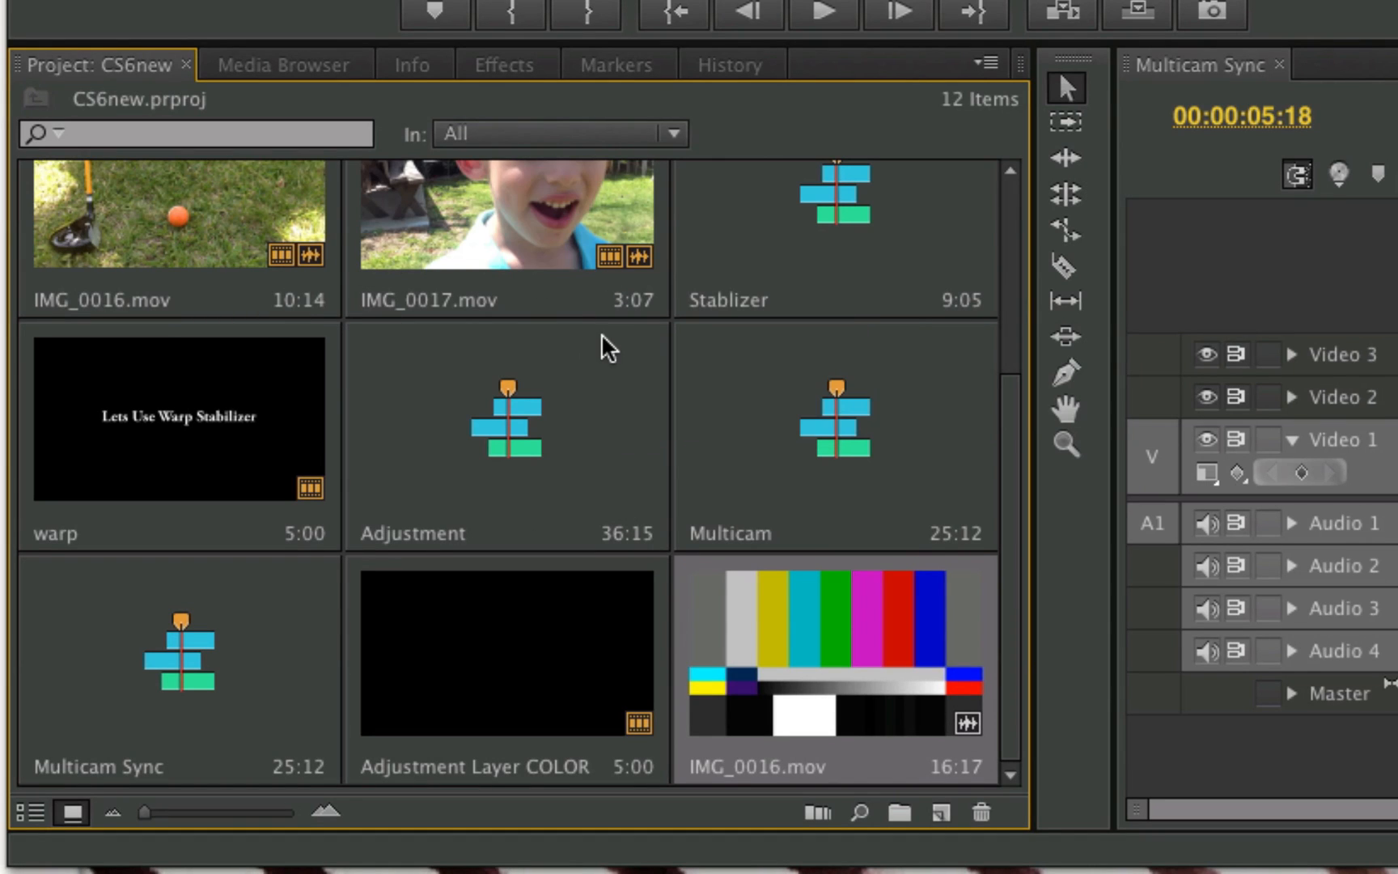
{"action": "mouse_move", "coordinate": [609, 314]}
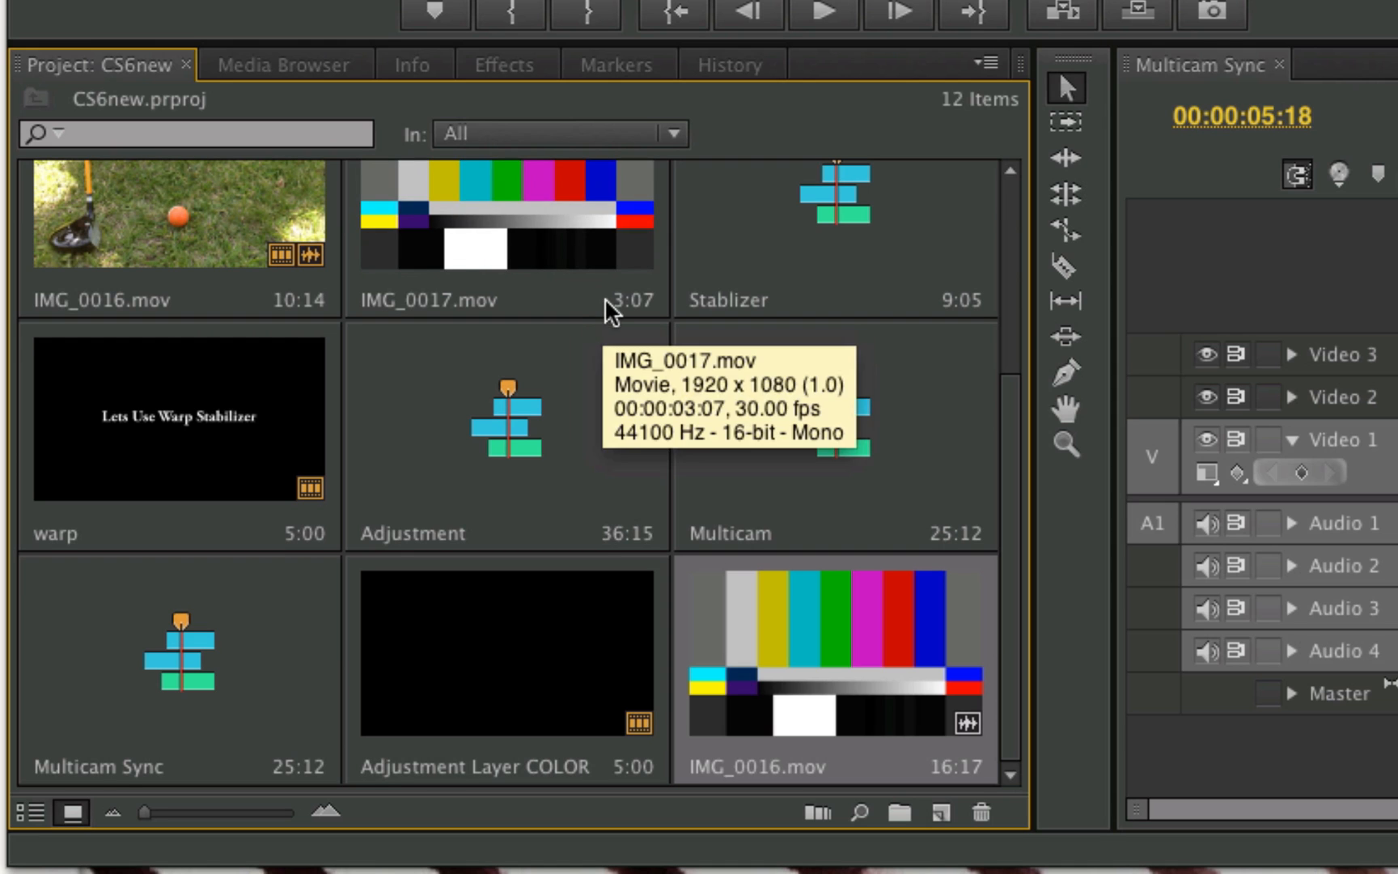
{"action": "mouse_move", "coordinate": [610, 270]}
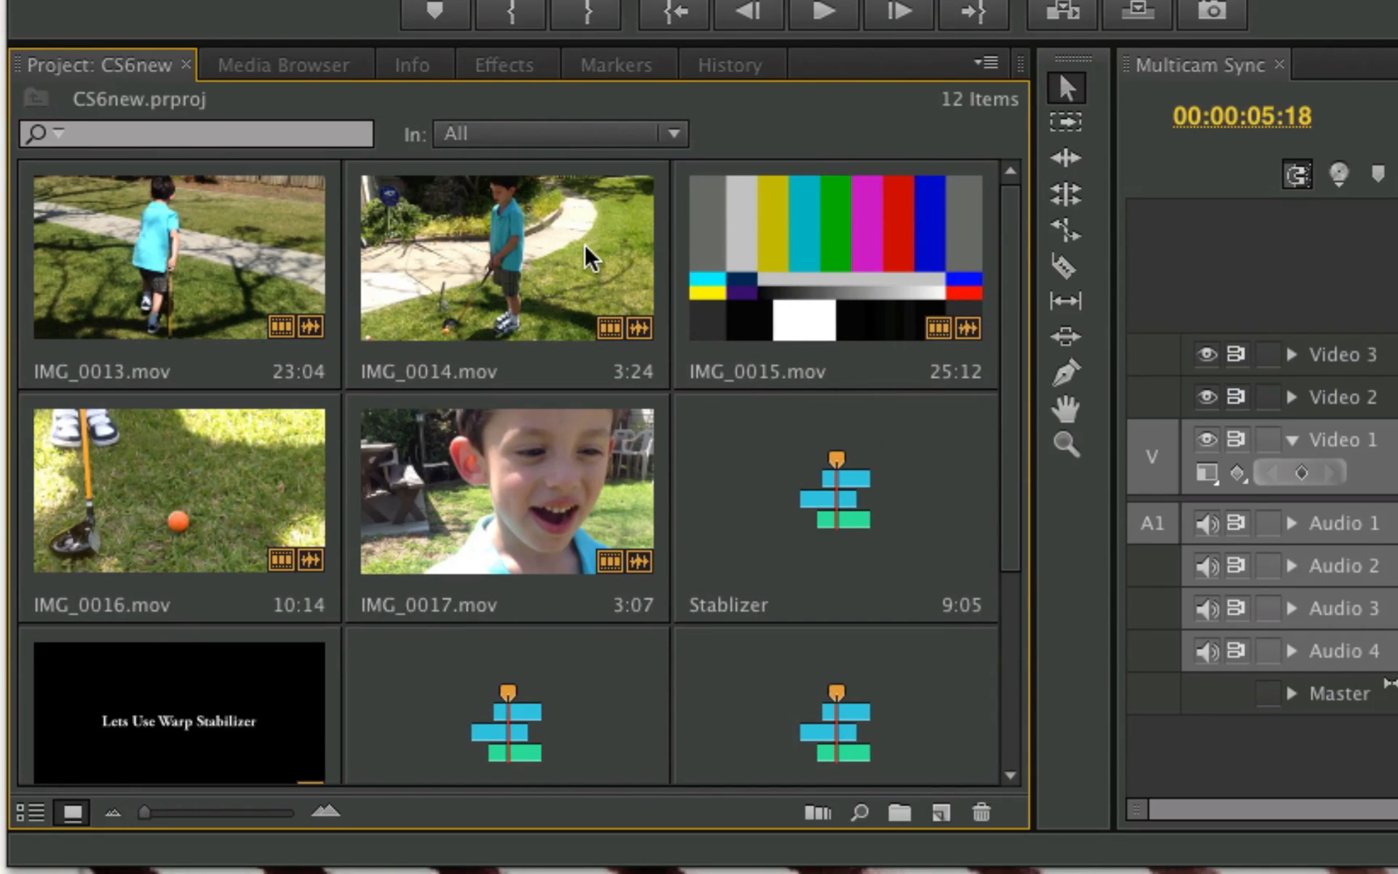
{"action": "mouse_move", "coordinate": [343, 430]}
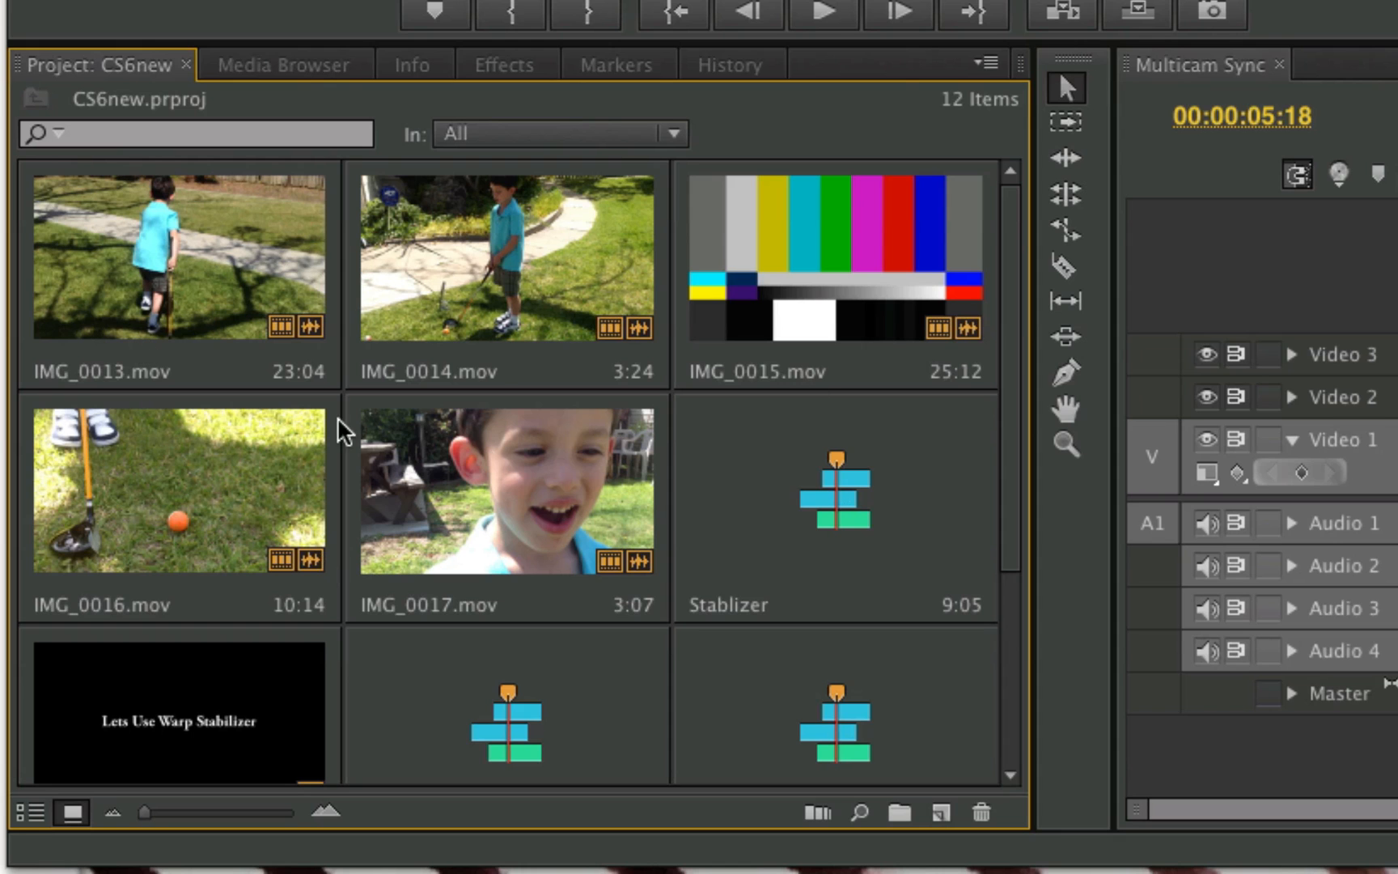
{"action": "mouse_move", "coordinate": [588, 299]}
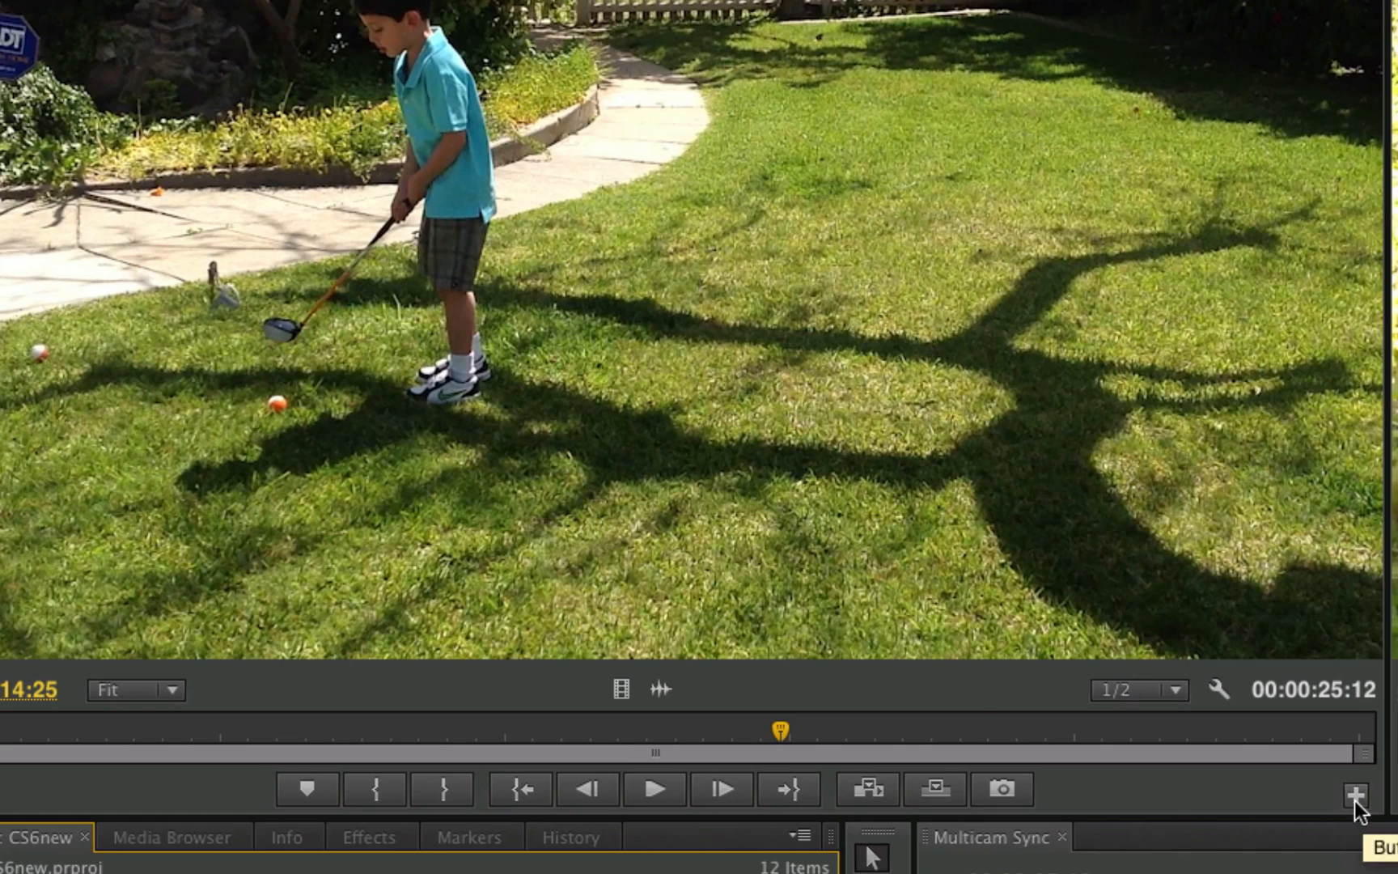
{"action": "left_click", "coordinate": [1355, 789]}
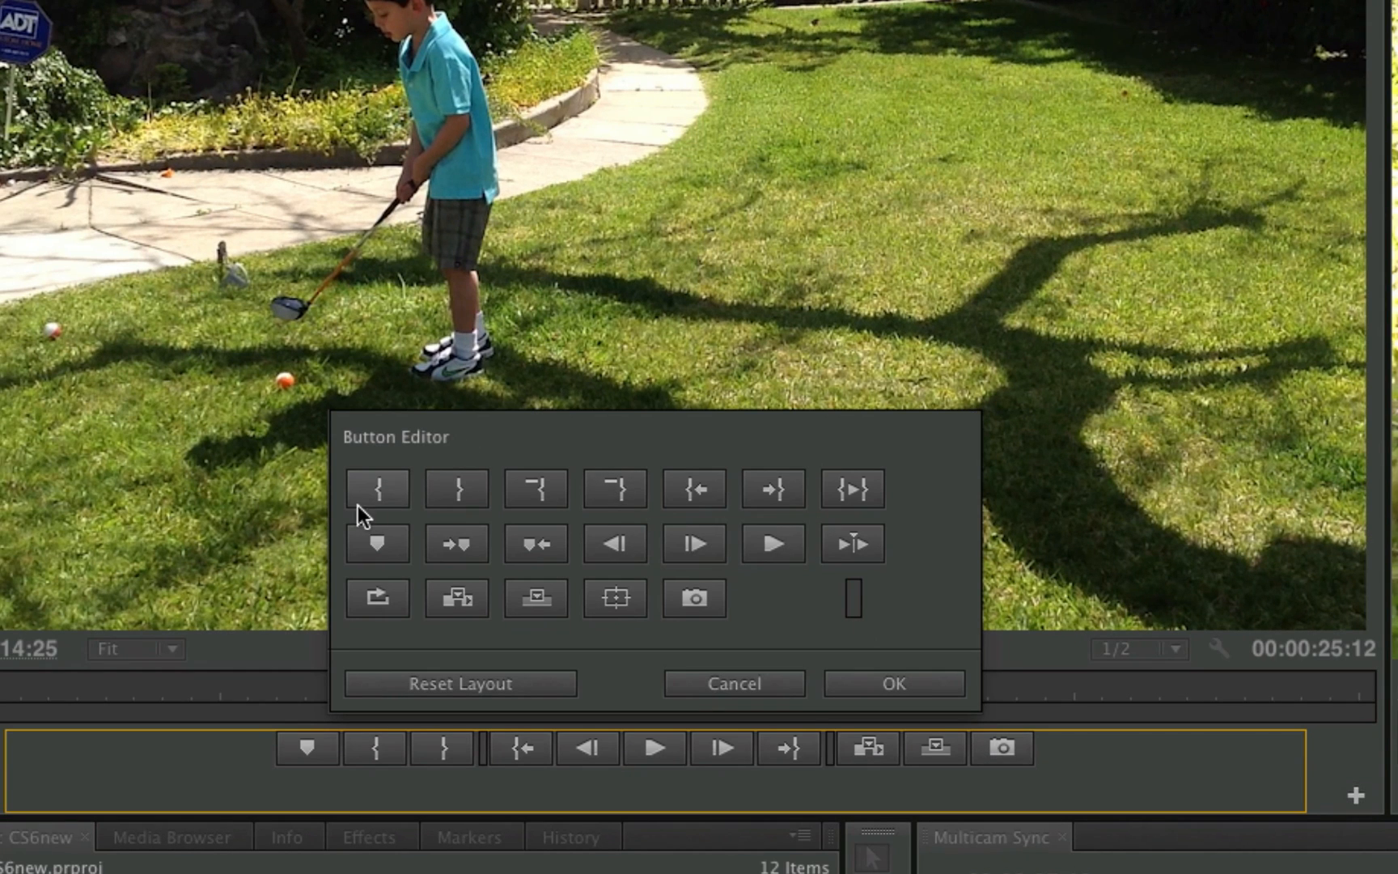
{"action": "mouse_move", "coordinate": [456, 597]}
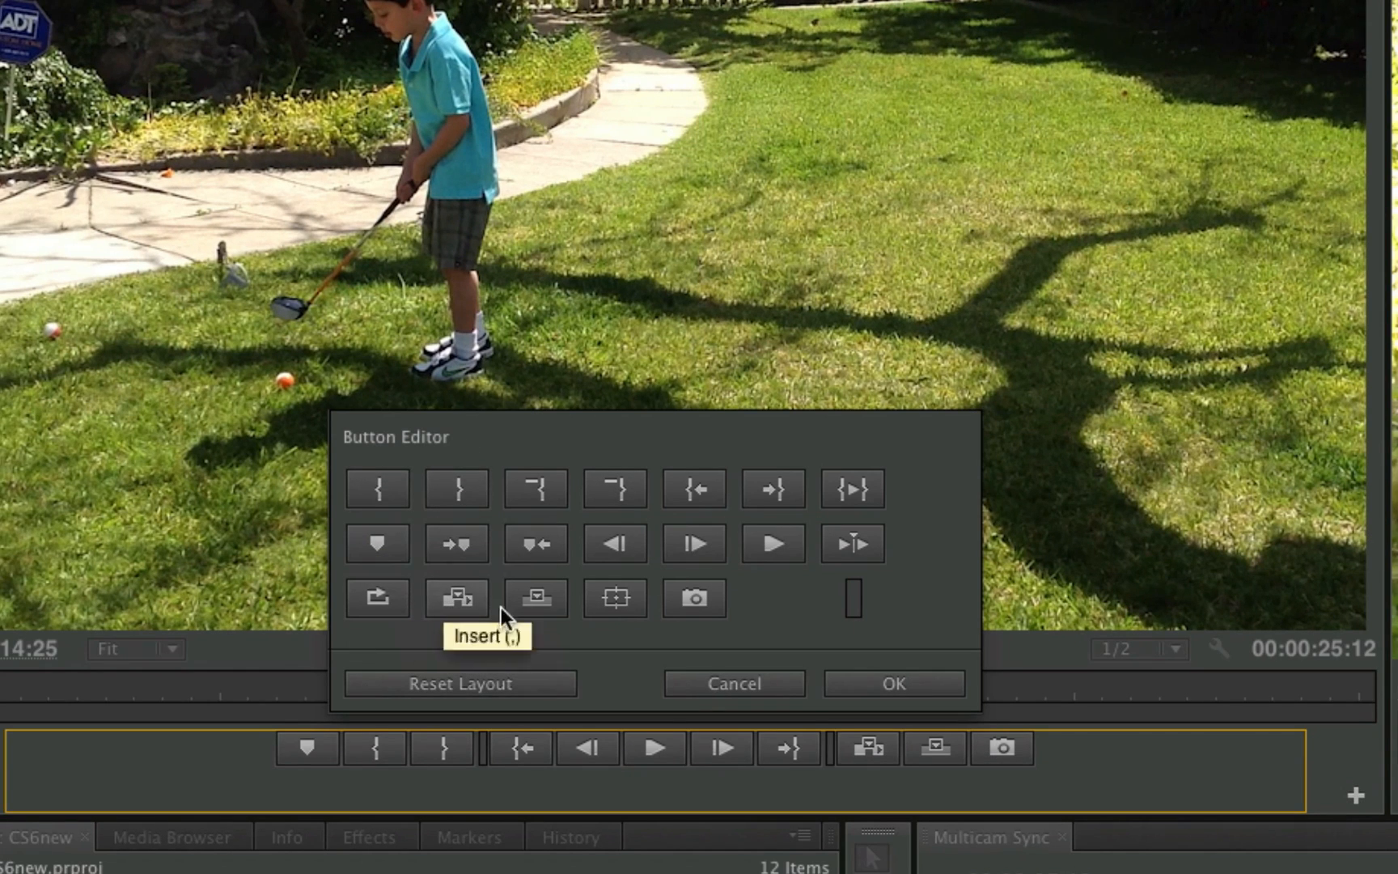
{"action": "mouse_move", "coordinate": [635, 624]}
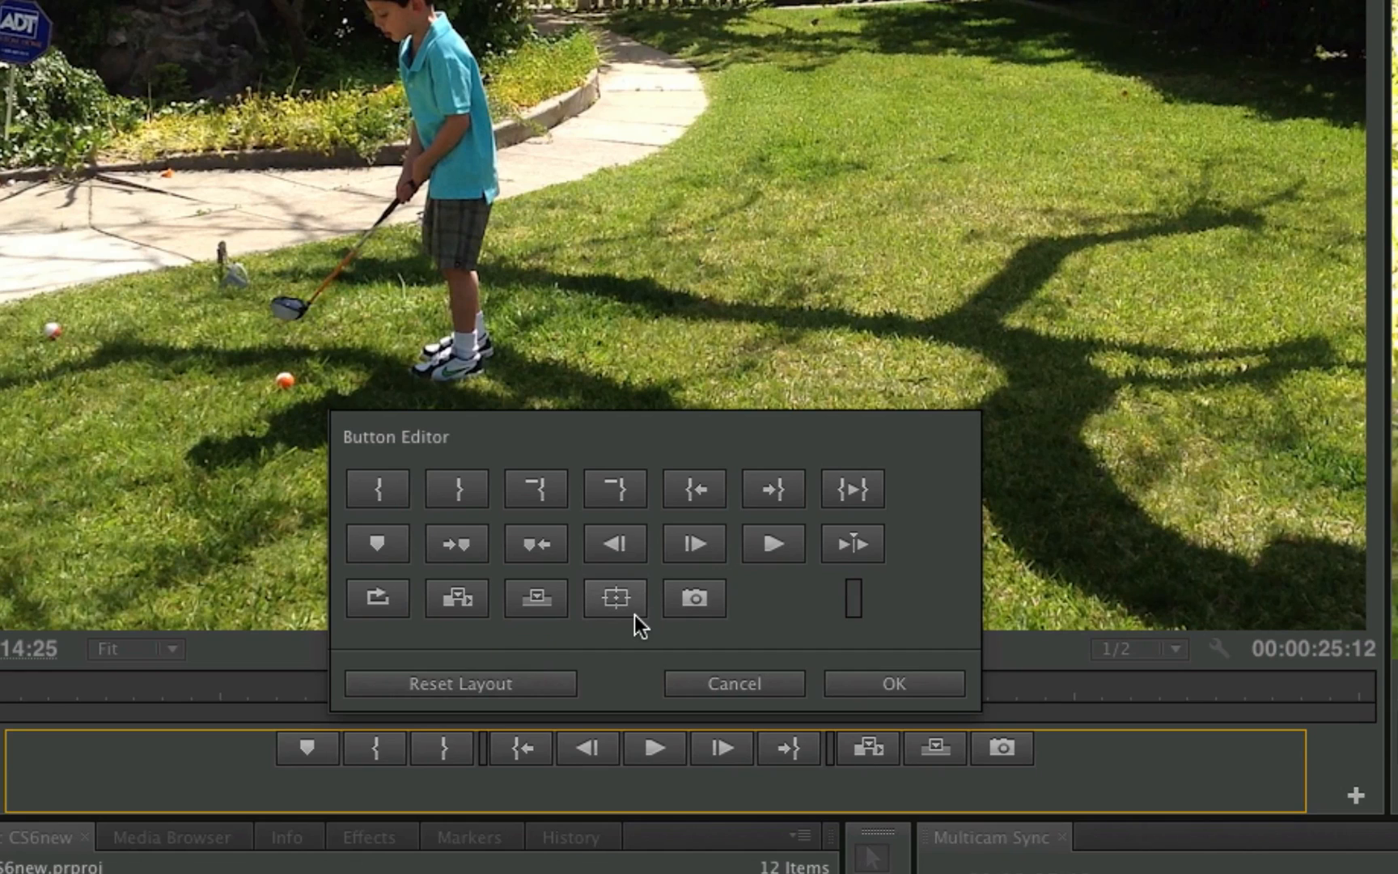
{"action": "mouse_move", "coordinate": [614, 597]}
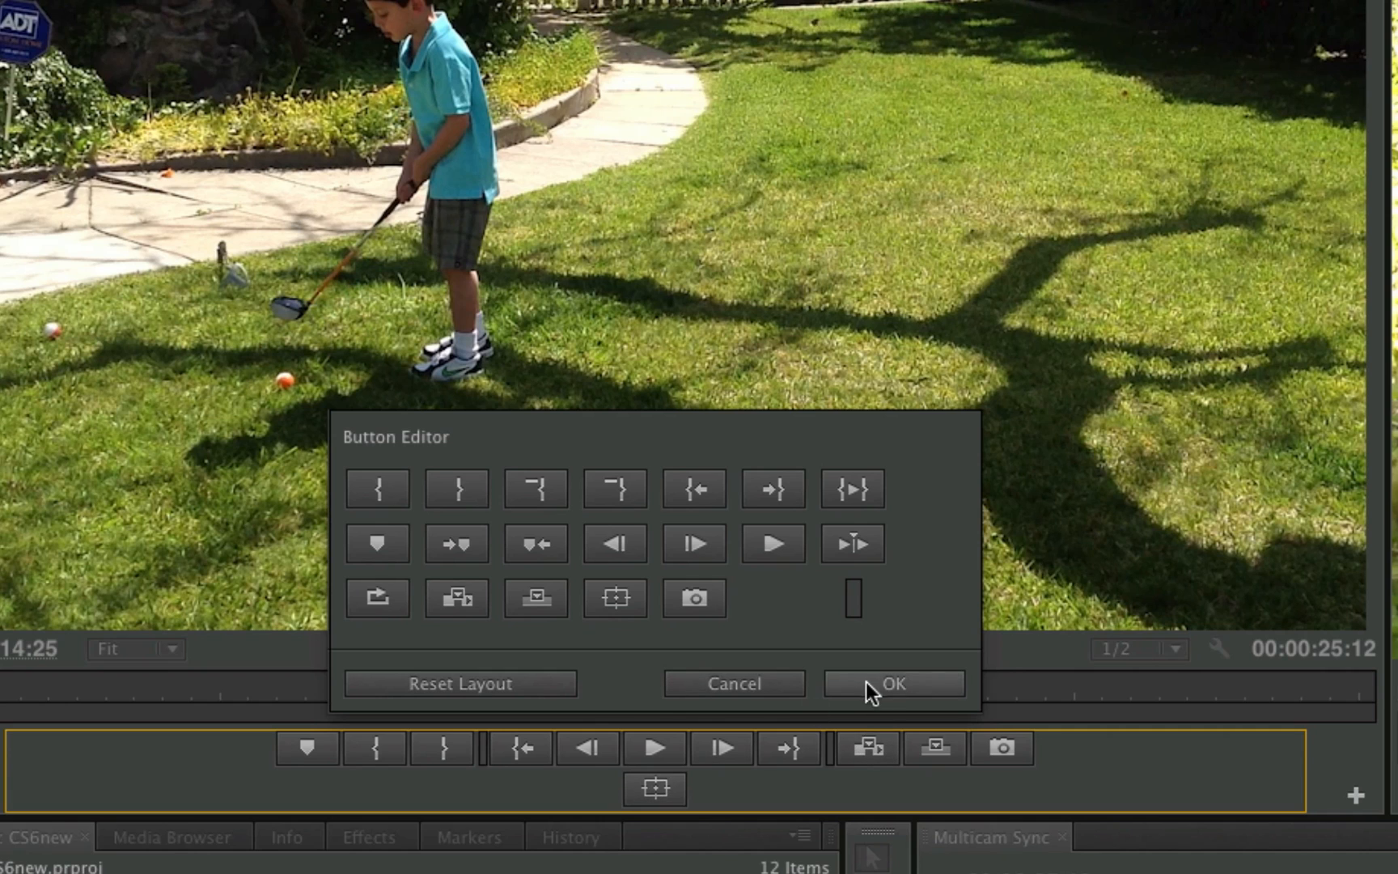
{"action": "left_click", "coordinate": [892, 683]}
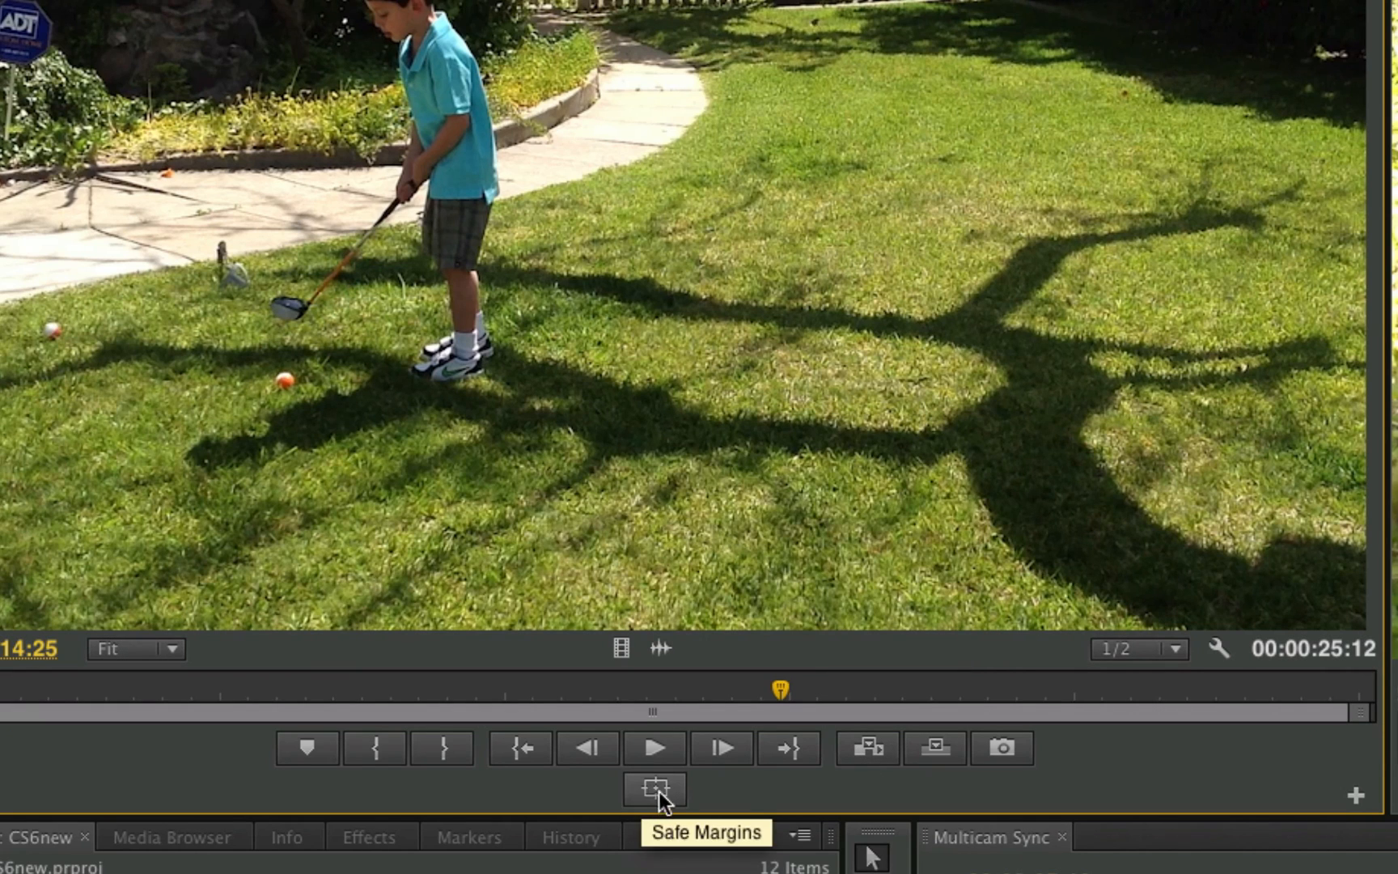
{"action": "mouse_move", "coordinate": [1355, 809]}
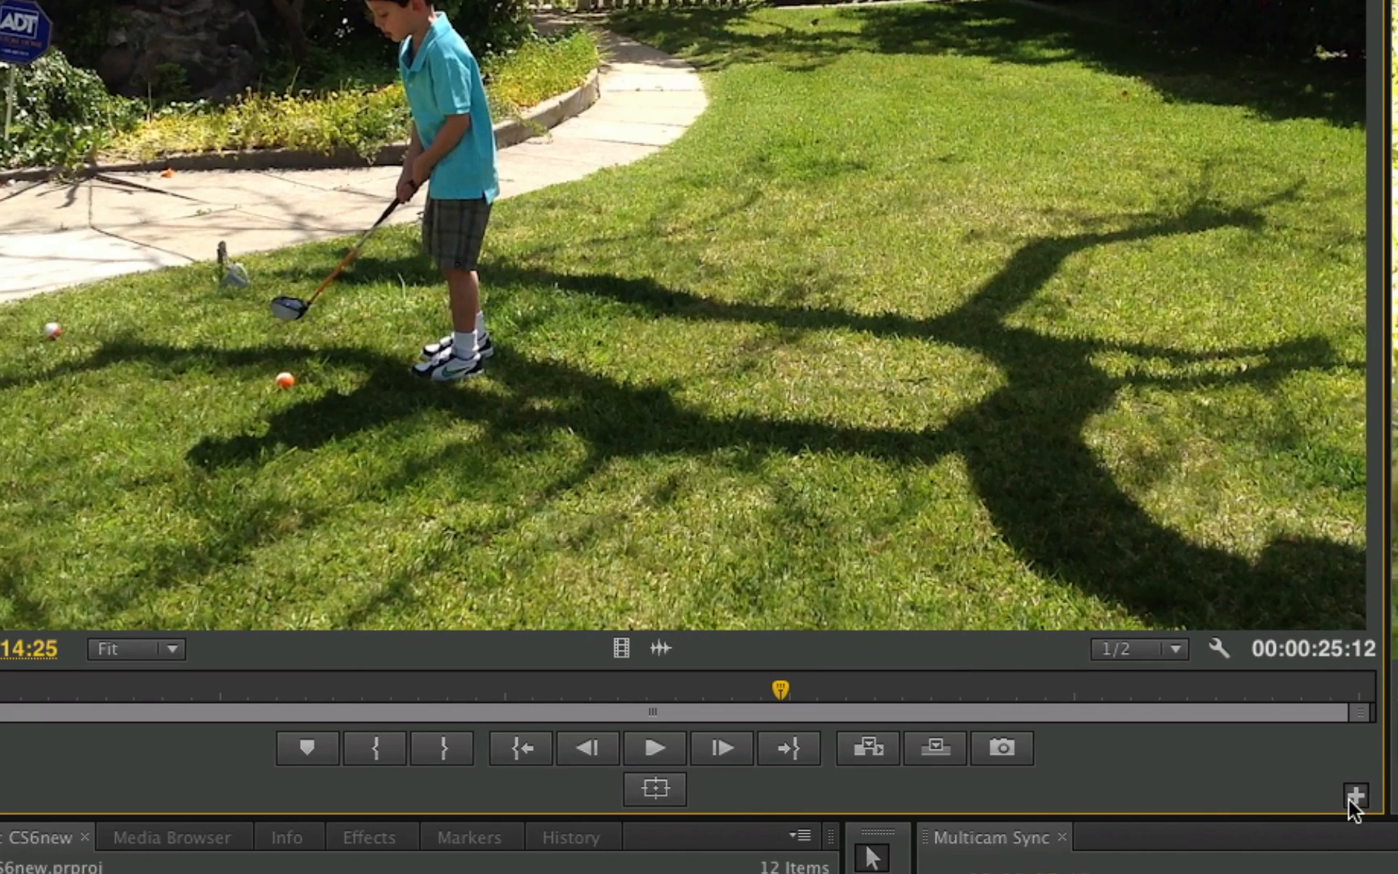
{"action": "left_click", "coordinate": [1354, 794]}
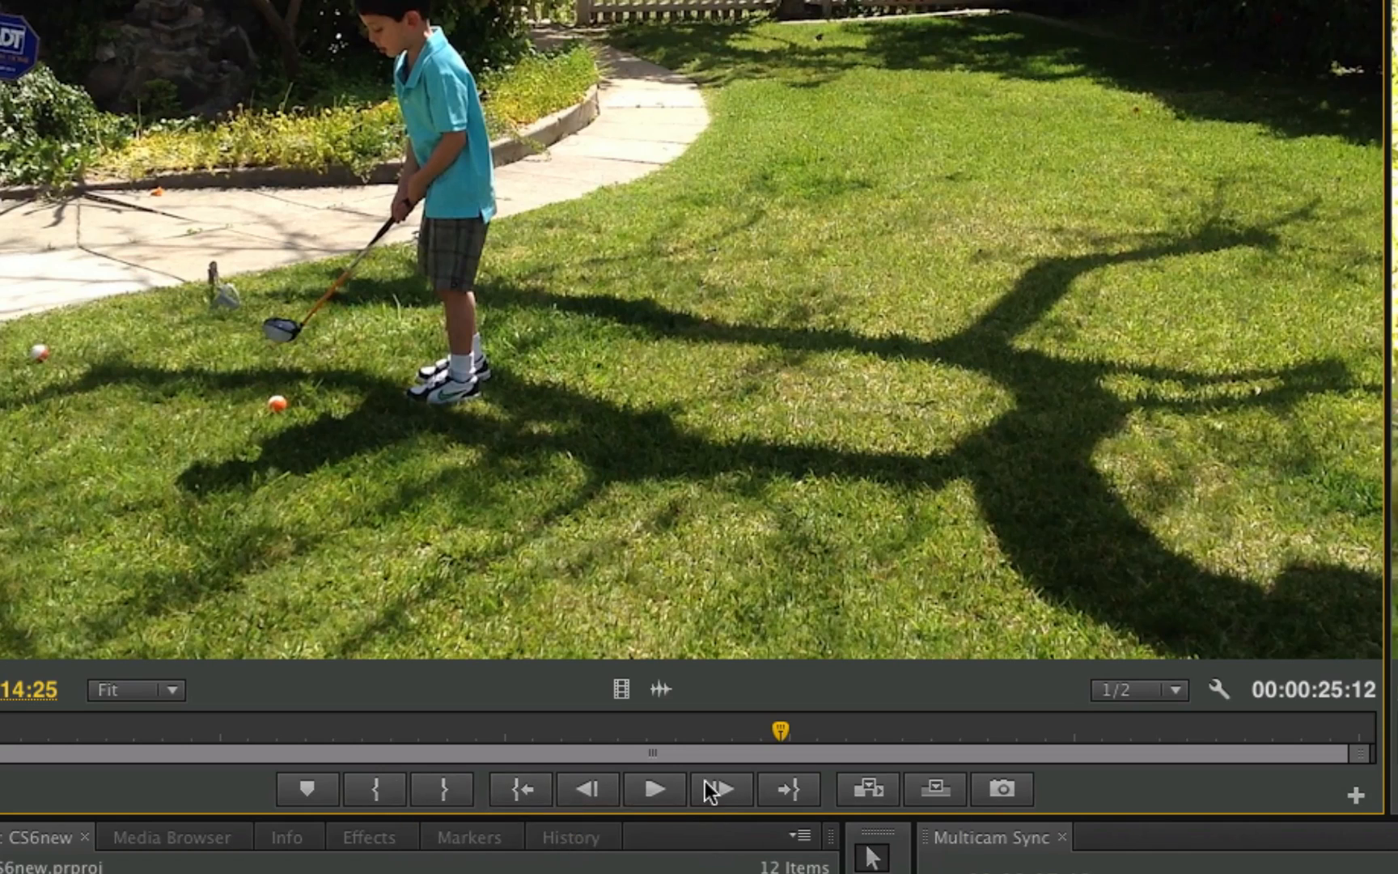
{"action": "mouse_move", "coordinate": [588, 788]}
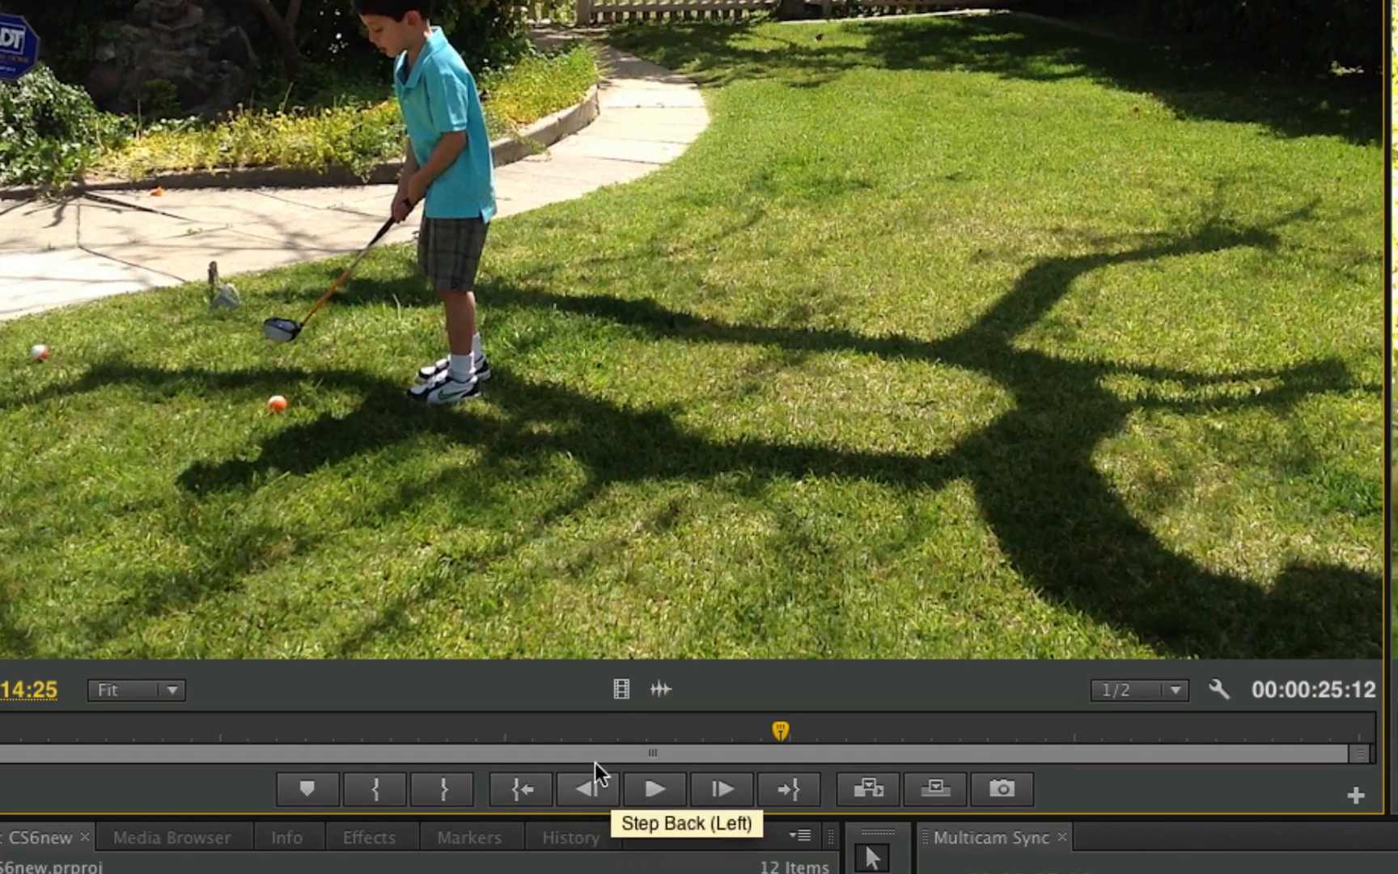
{"action": "mouse_move", "coordinate": [838, 787]}
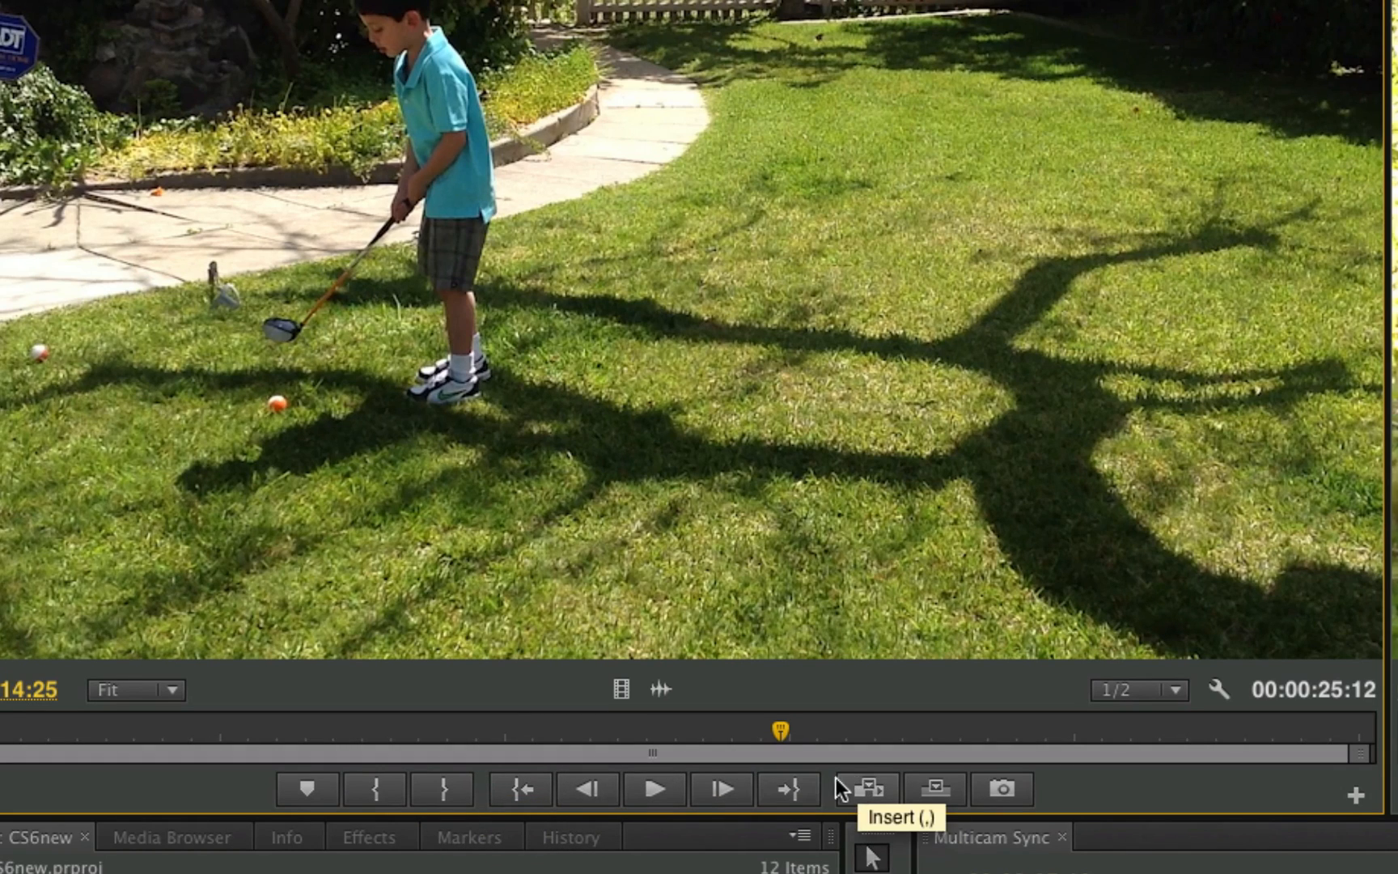
{"action": "mouse_move", "coordinate": [526, 788]}
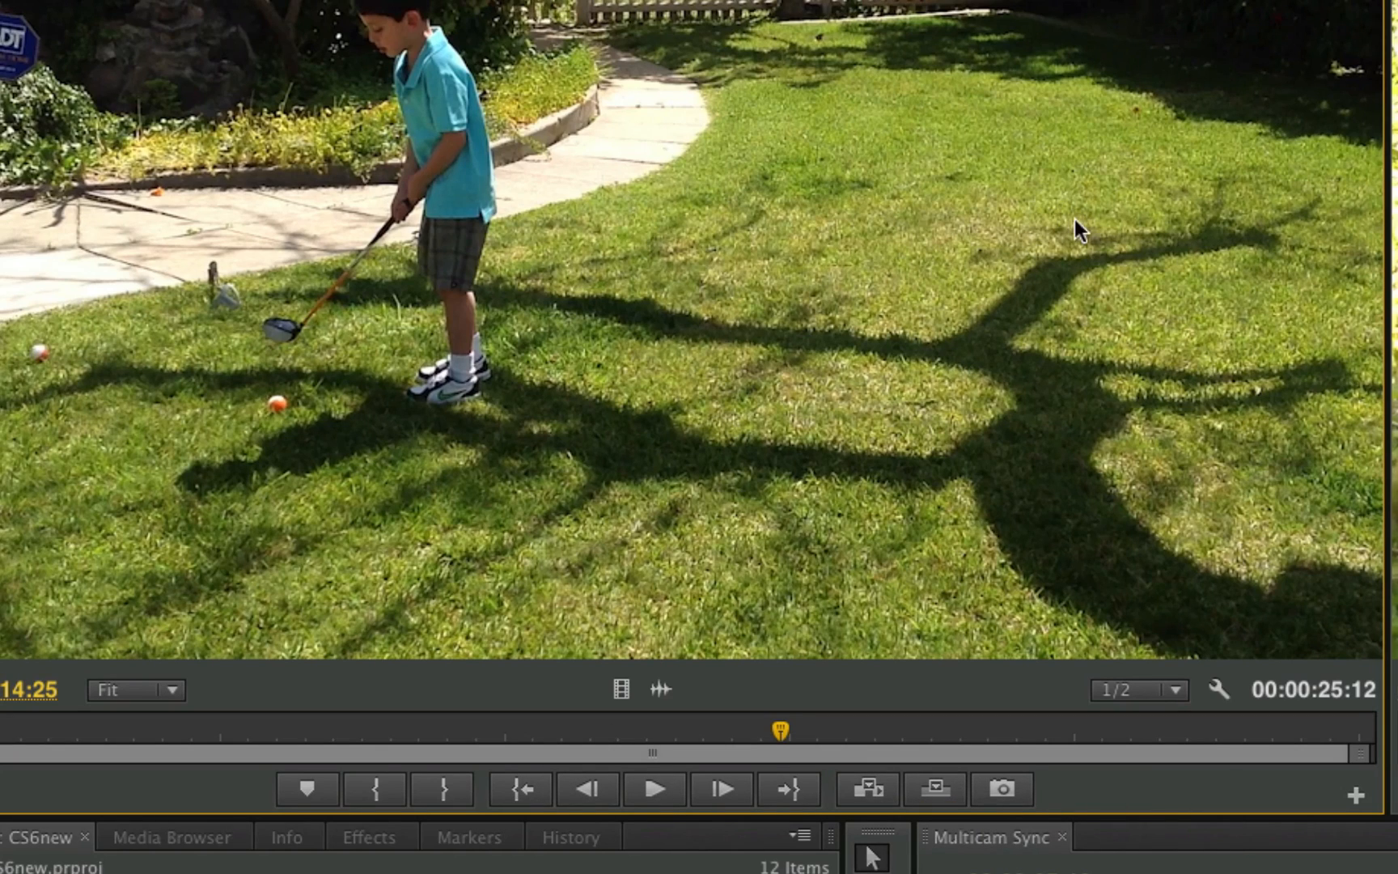
{"action": "mouse_move", "coordinate": [1110, 198]}
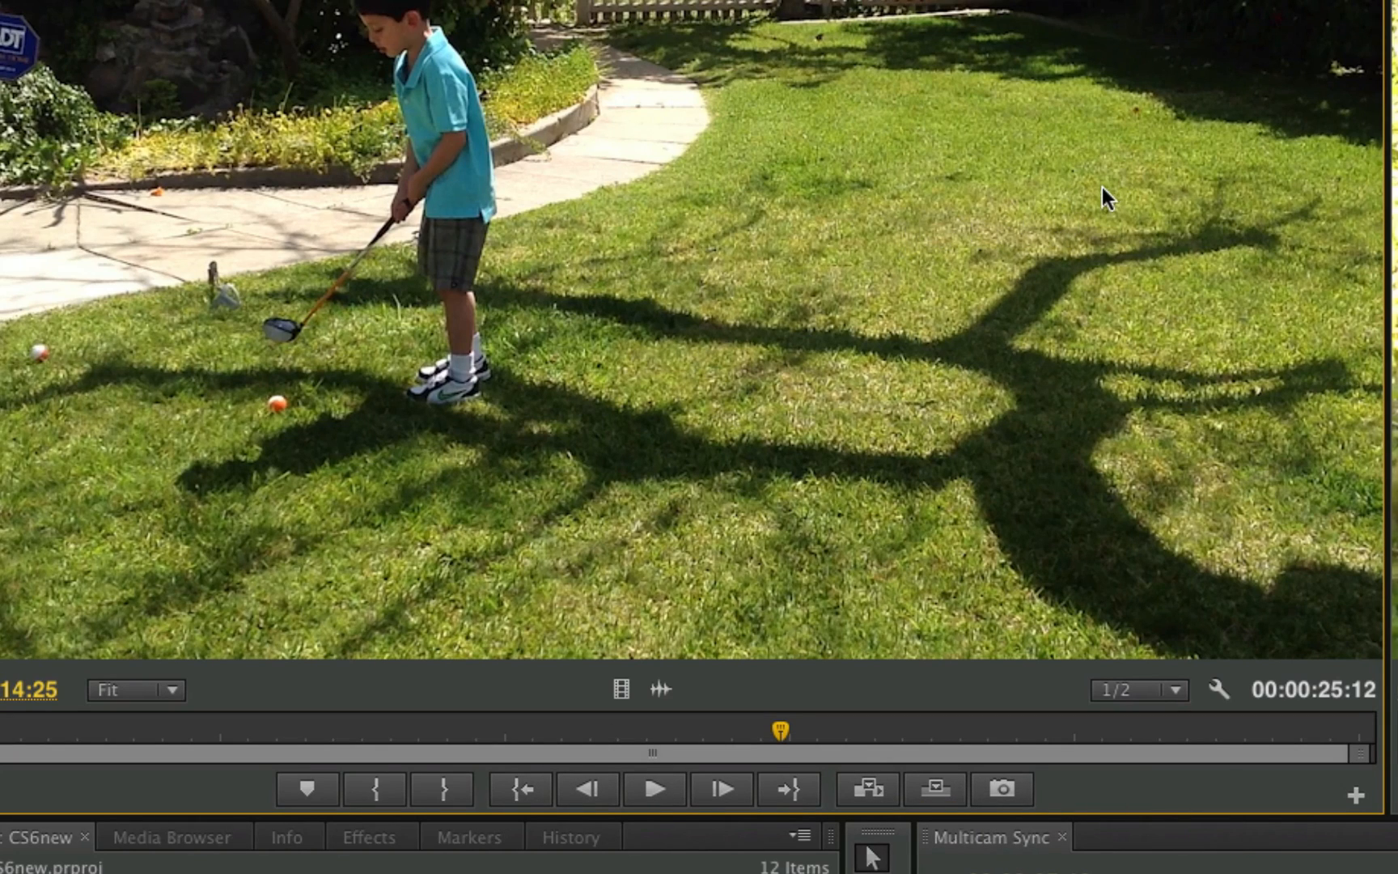
{"action": "mouse_move", "coordinate": [845, 237]}
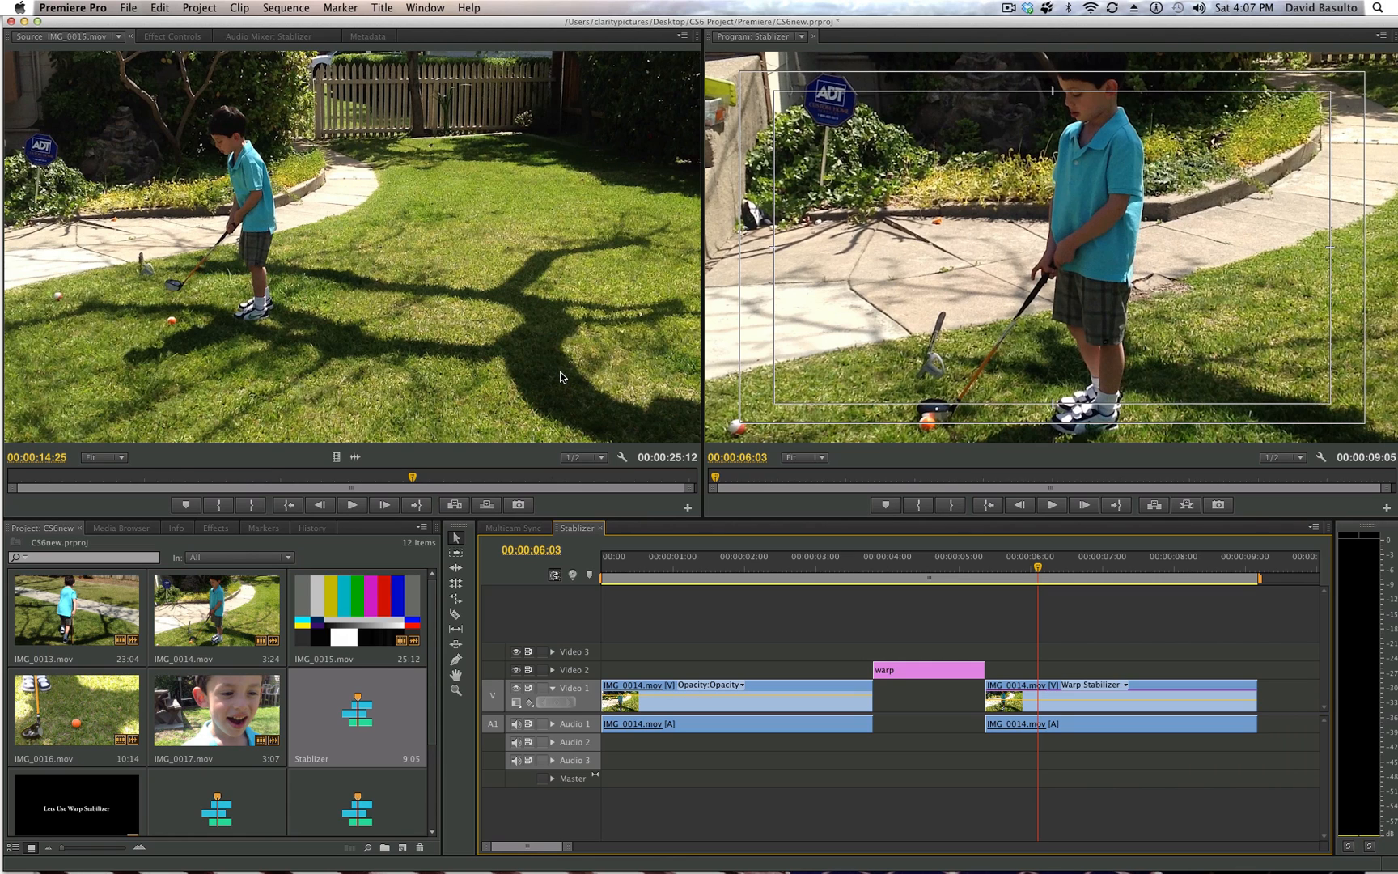
{"action": "mouse_move", "coordinate": [560, 376]}
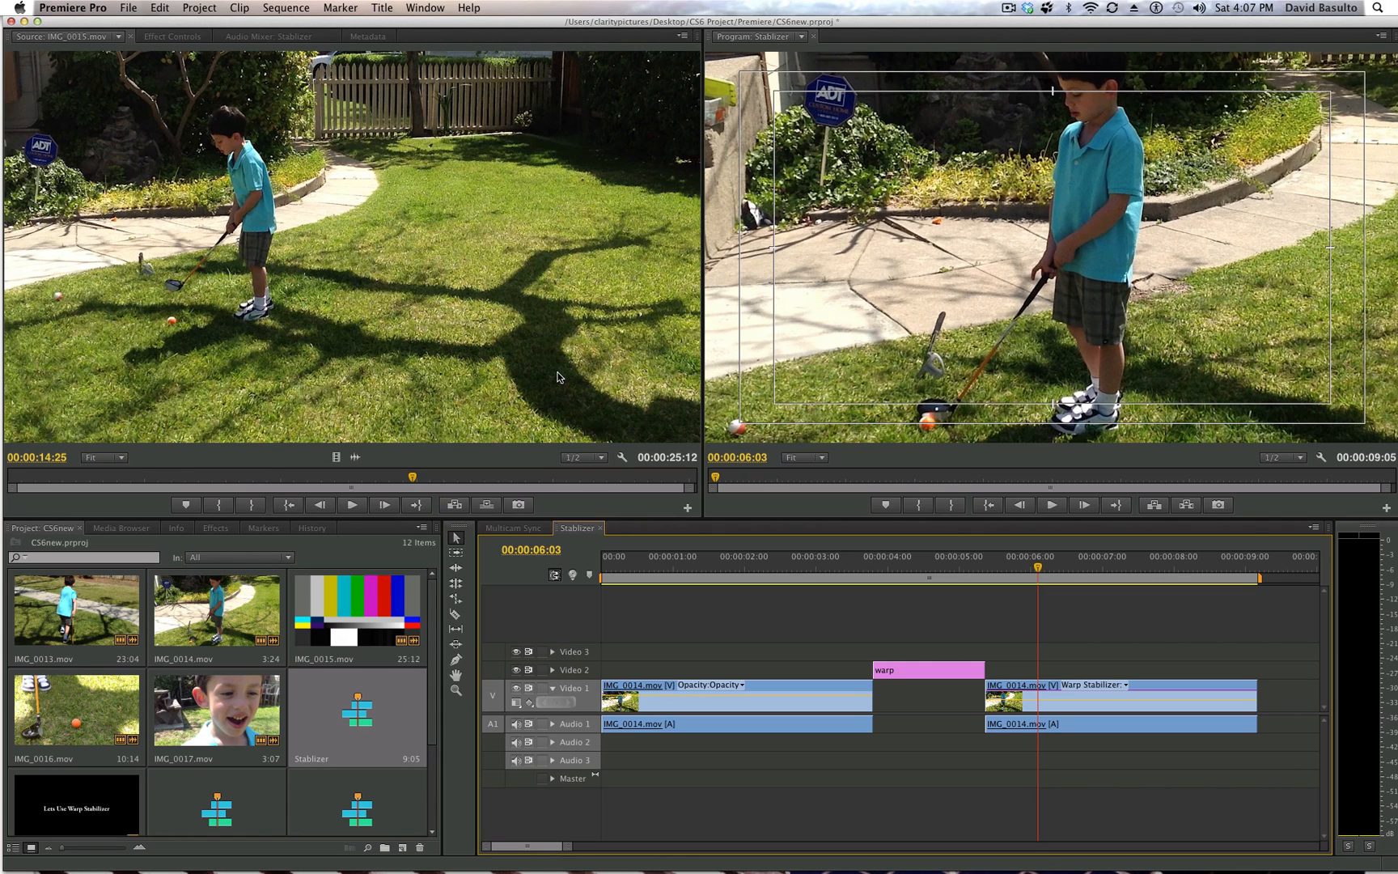
{"action": "mouse_move", "coordinate": [554, 377]}
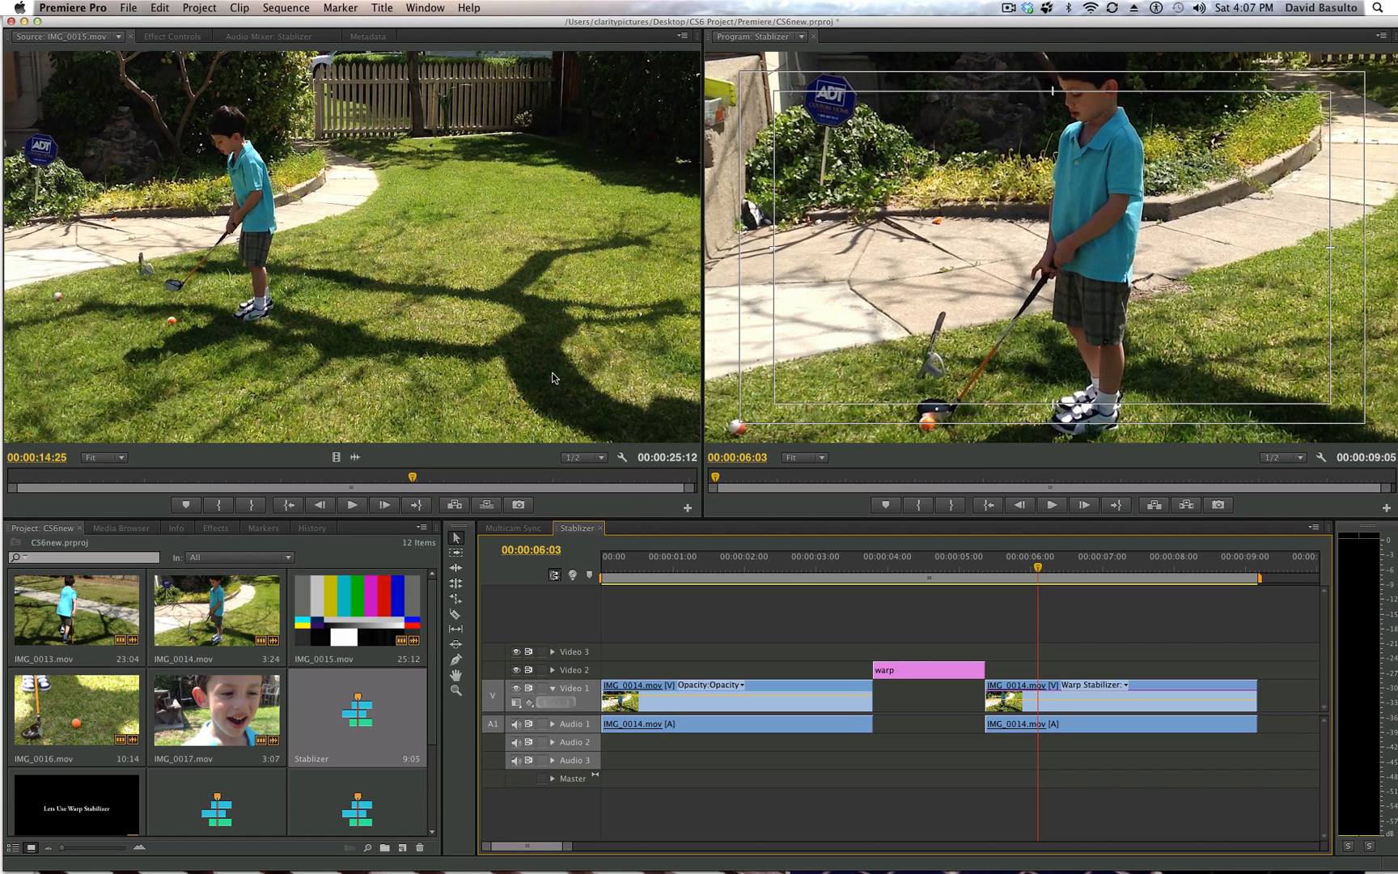
{"action": "mouse_move", "coordinate": [551, 378]}
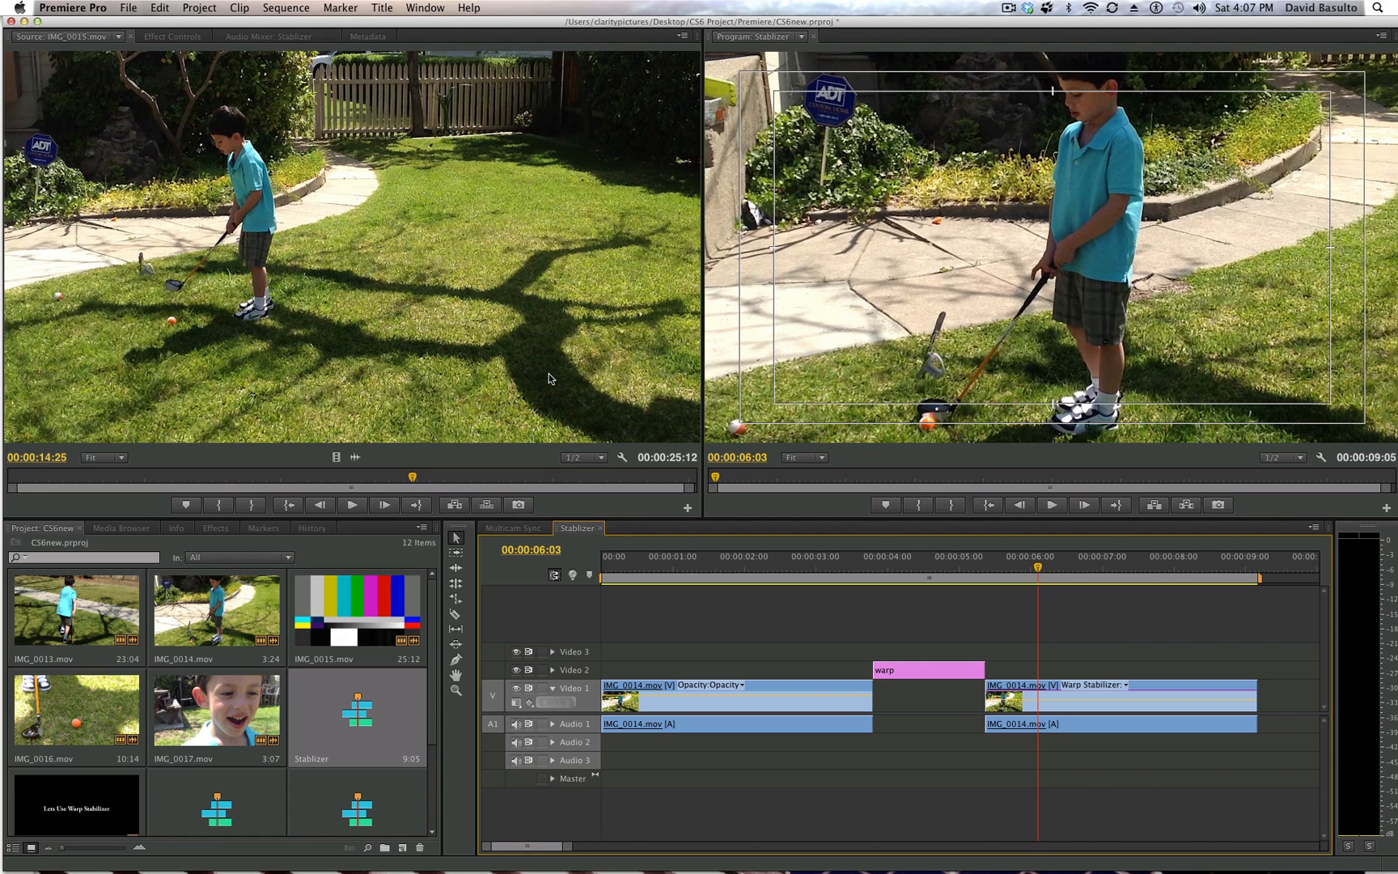
{"action": "mouse_move", "coordinate": [792, 381]}
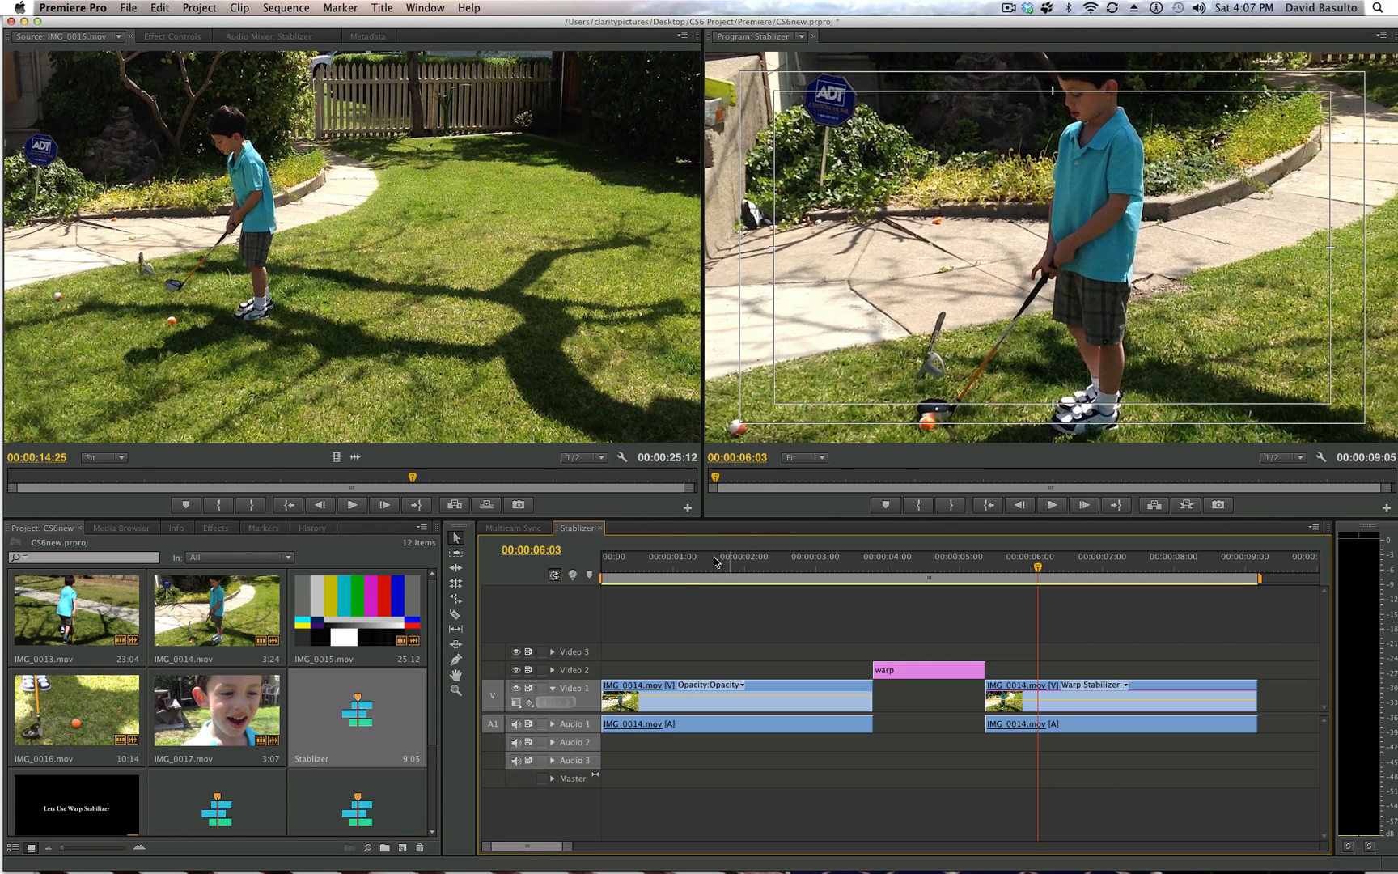
{"action": "mouse_move", "coordinate": [657, 595]}
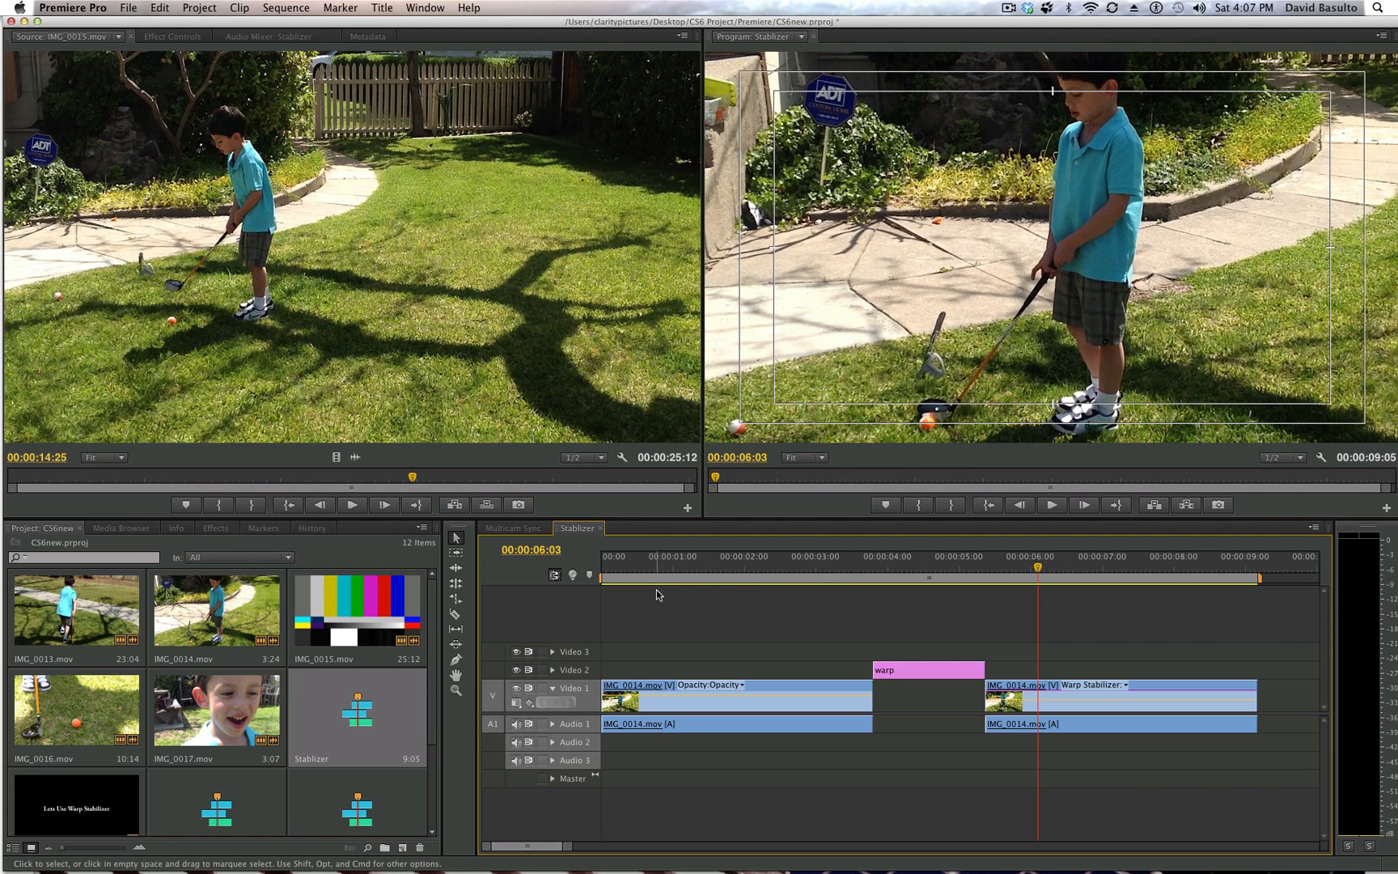
Step: Play the Stabilizer sequence's golf footage from the start of the timeline
{"action": "left_click", "coordinate": [610, 567]}
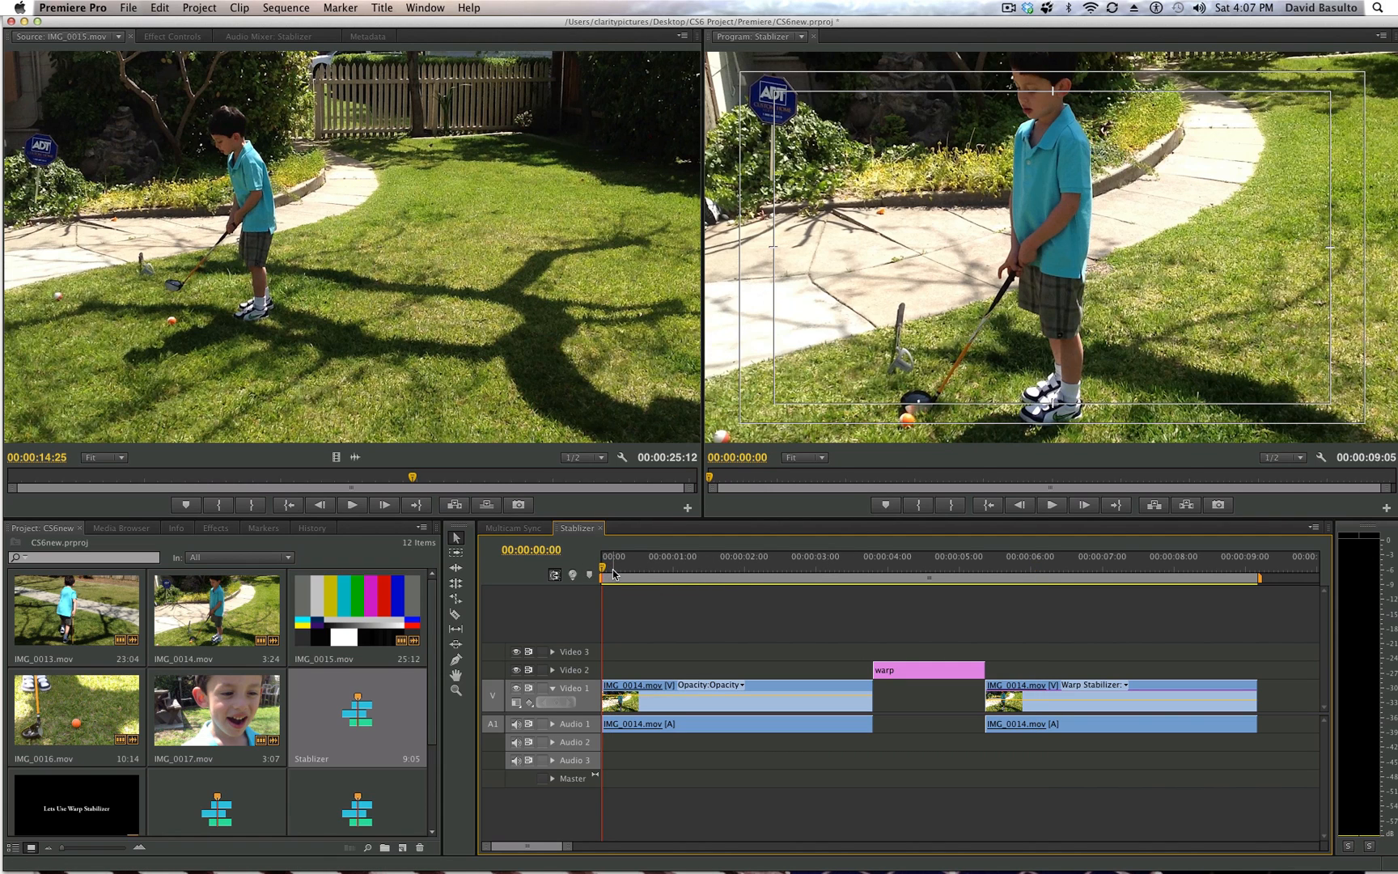
{"action": "mouse_move", "coordinate": [652, 580]}
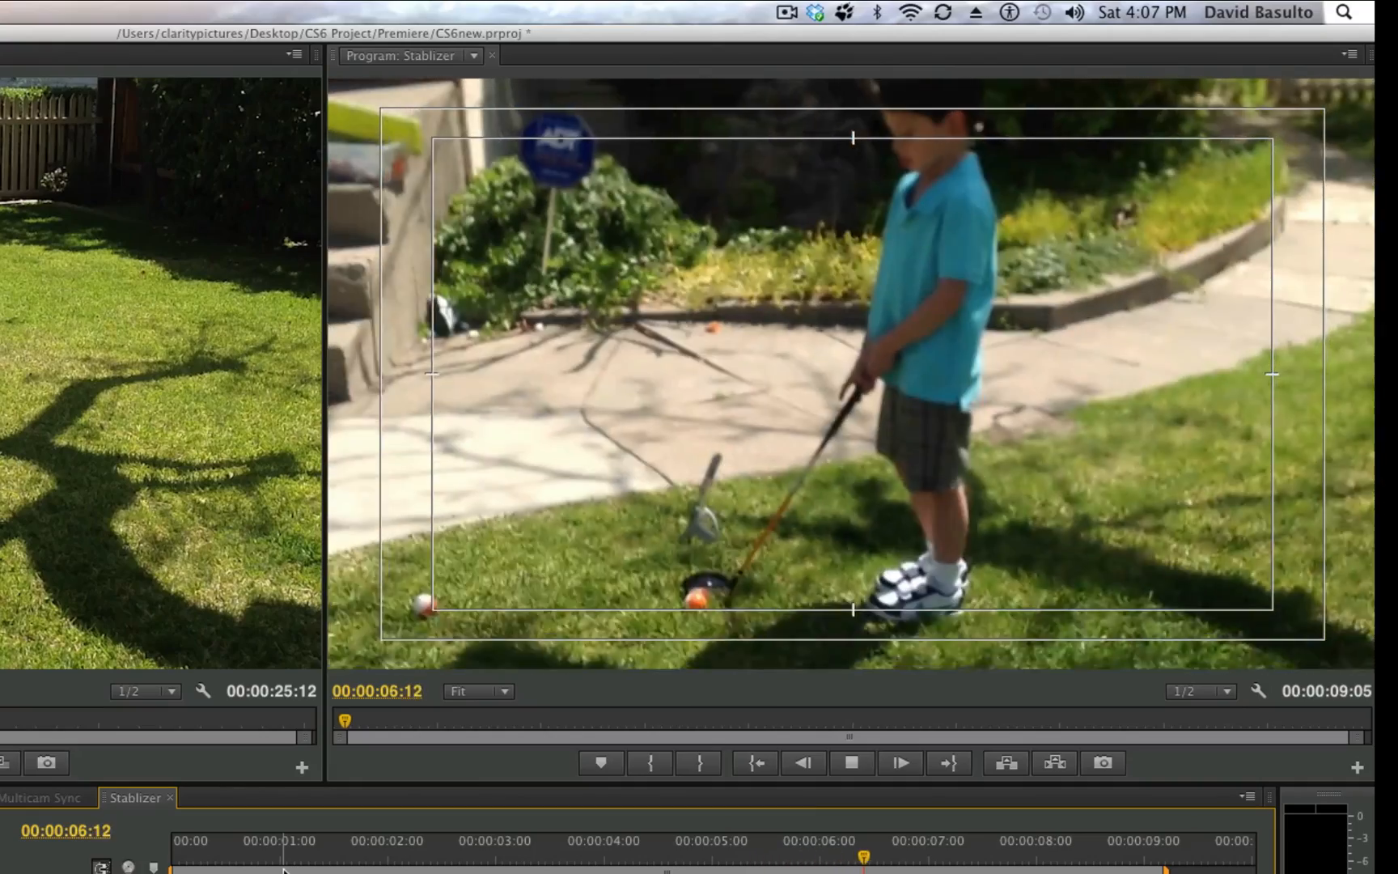
{"action": "left_click", "coordinate": [900, 762]}
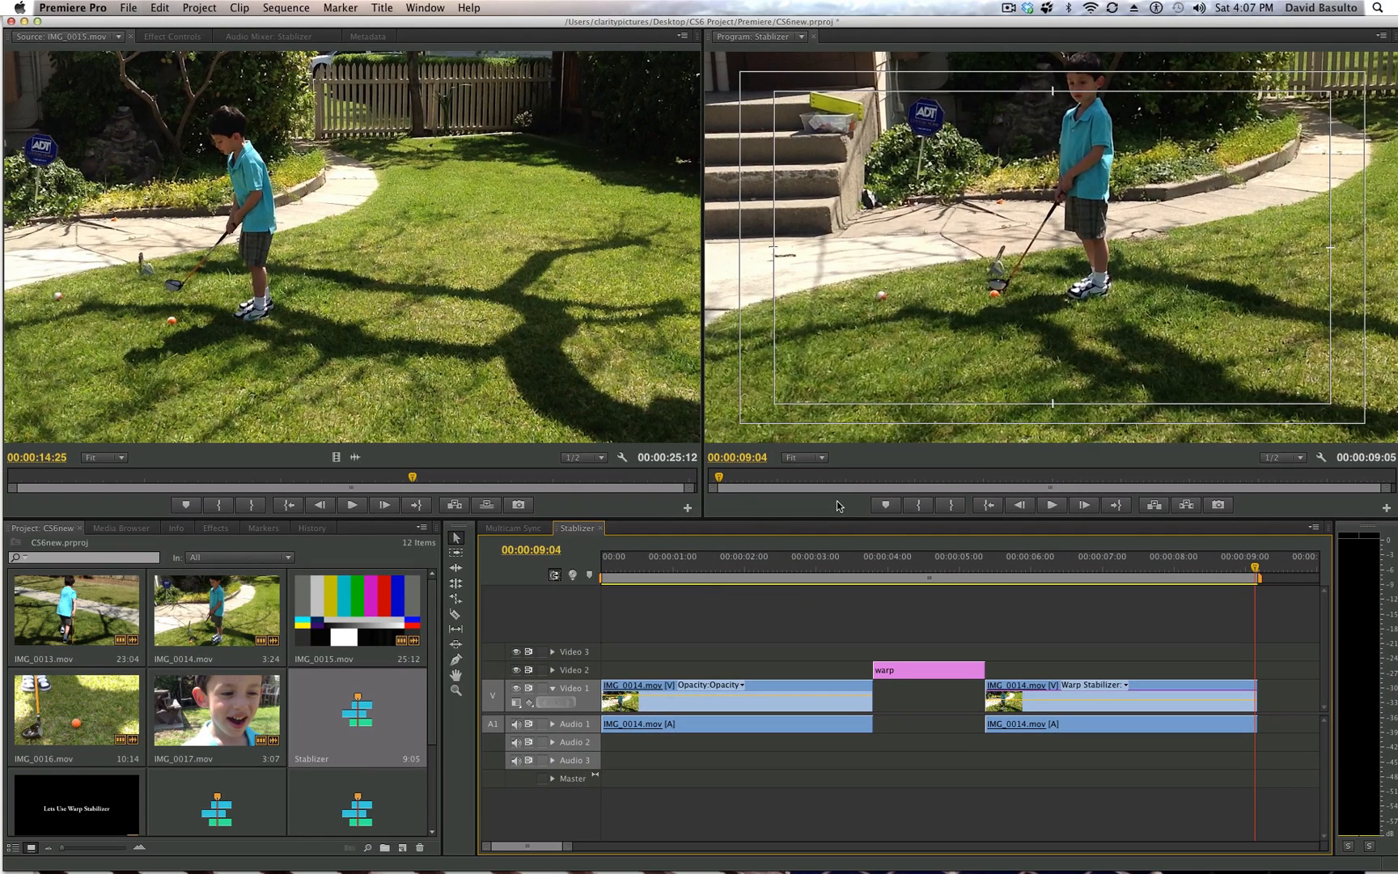
{"action": "mouse_move", "coordinate": [784, 555]}
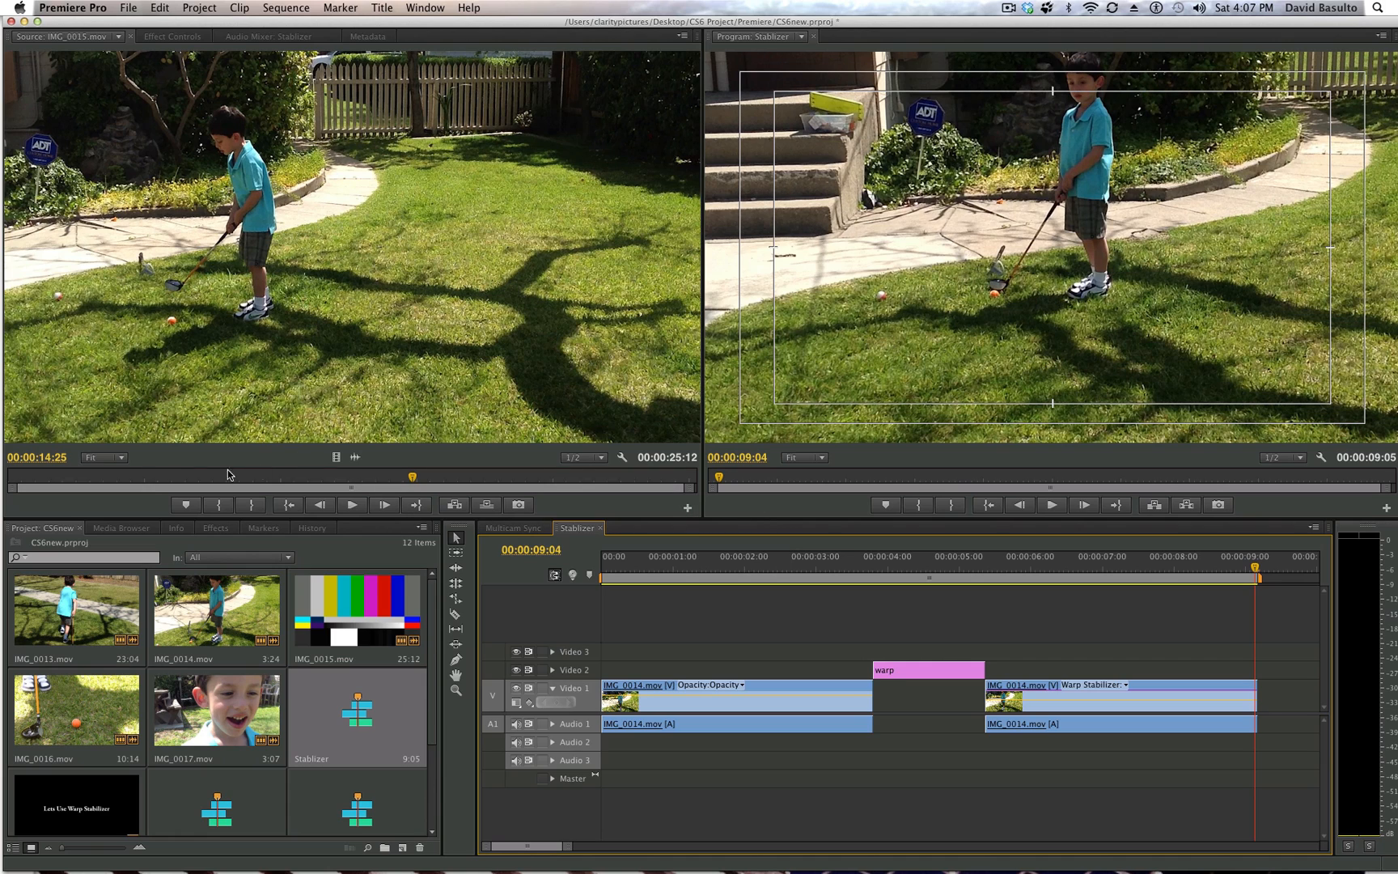
{"action": "mouse_move", "coordinate": [369, 540]}
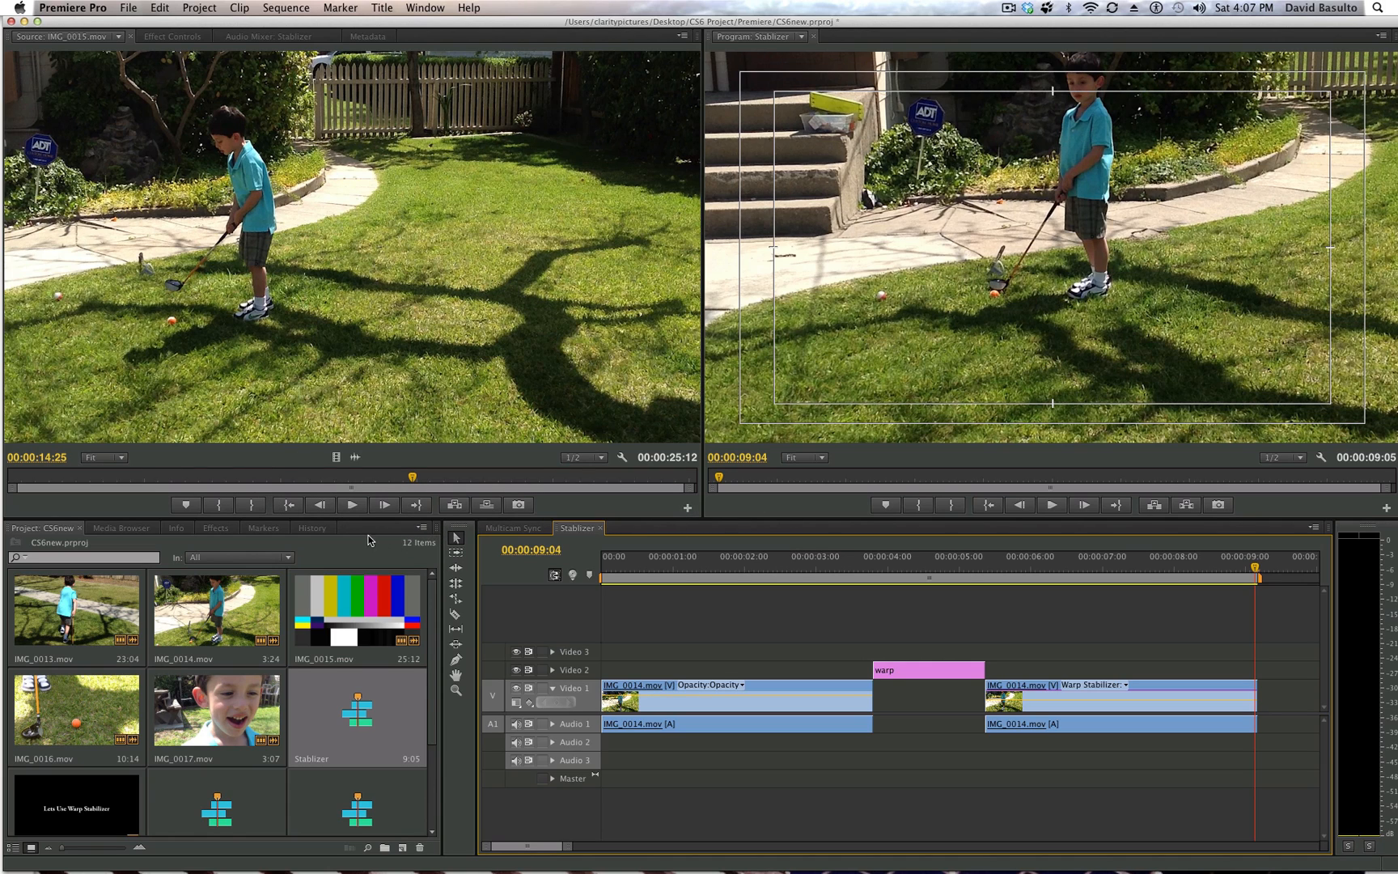
{"action": "mouse_move", "coordinate": [223, 567]}
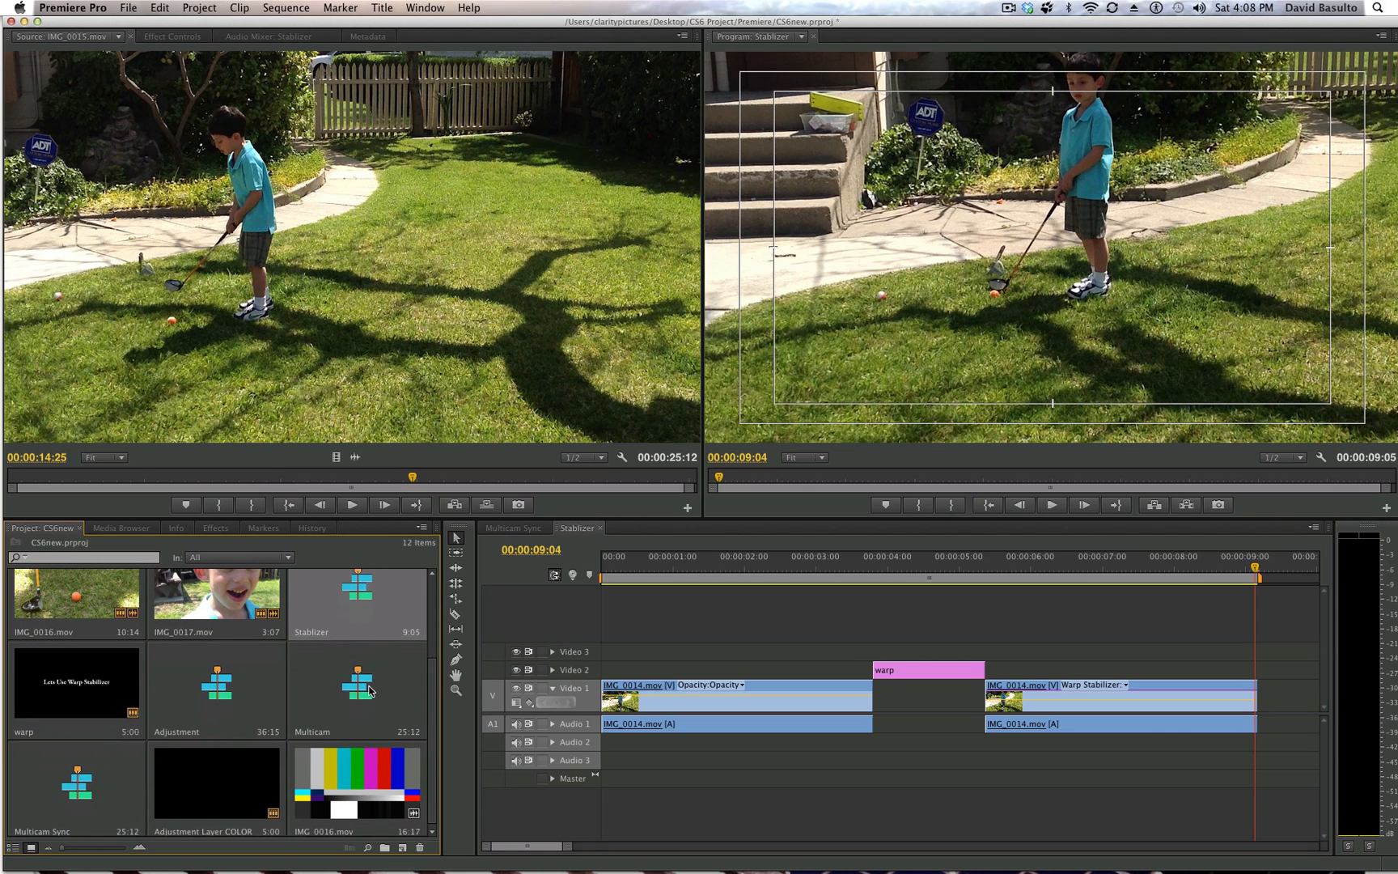
{"action": "mouse_move", "coordinate": [372, 688]}
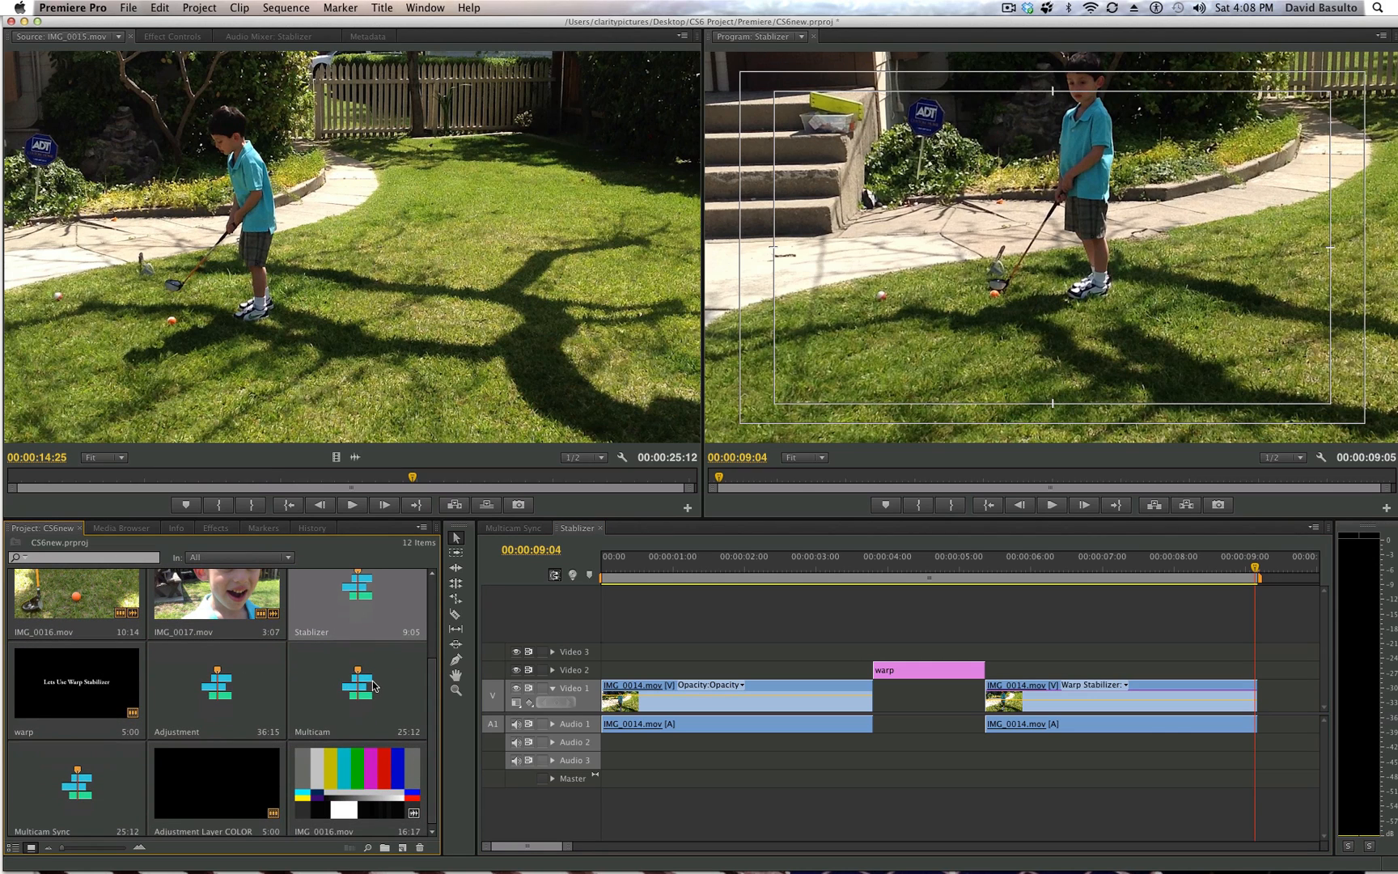
{"action": "mouse_move", "coordinate": [378, 693]}
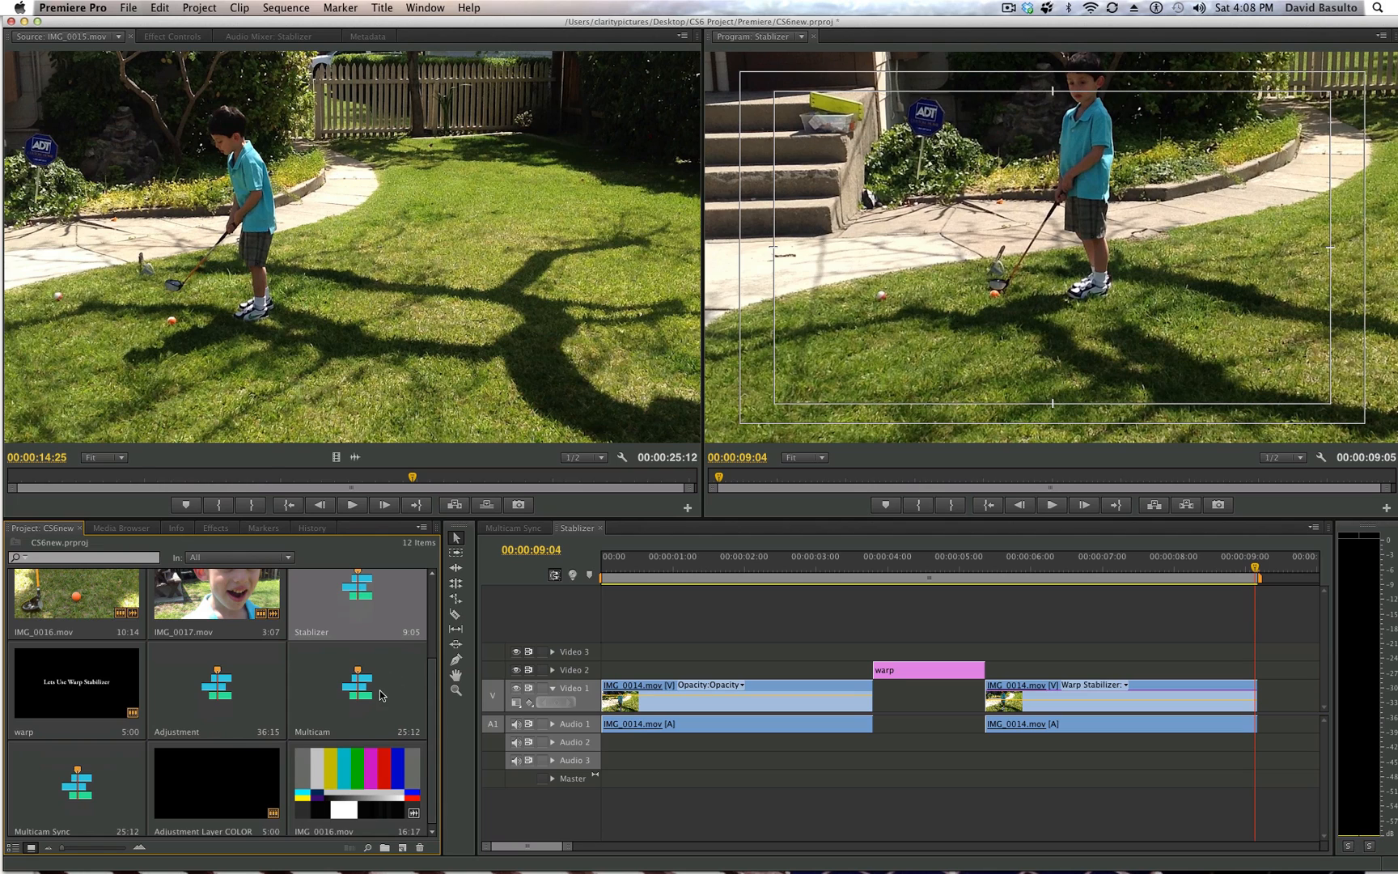
{"action": "mouse_move", "coordinate": [389, 691]}
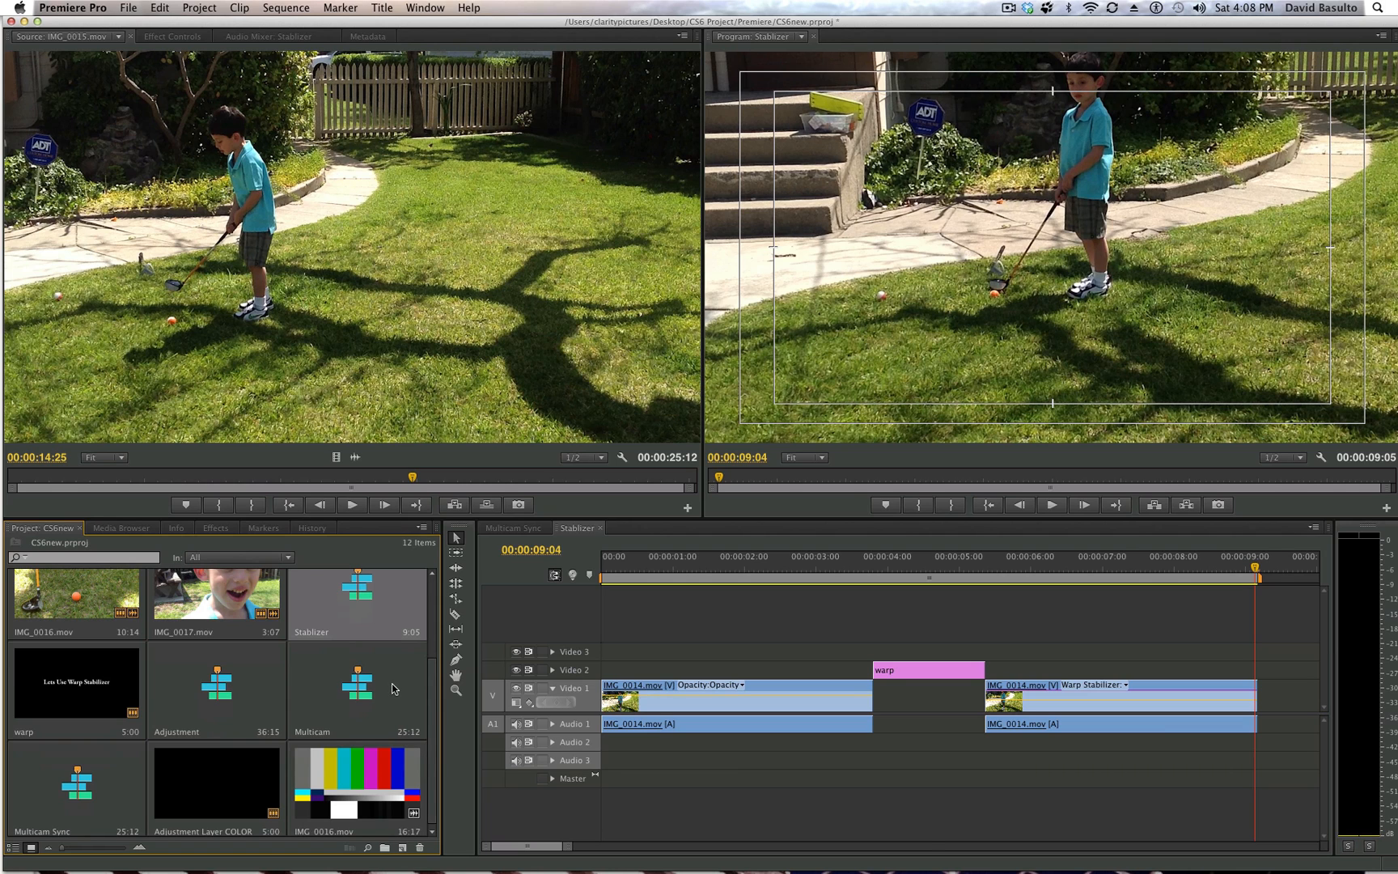
Step: Open the Multicam sequence with its stacked IMG_0013 and IMG_0015 clips
{"action": "left_click", "coordinate": [629, 527]}
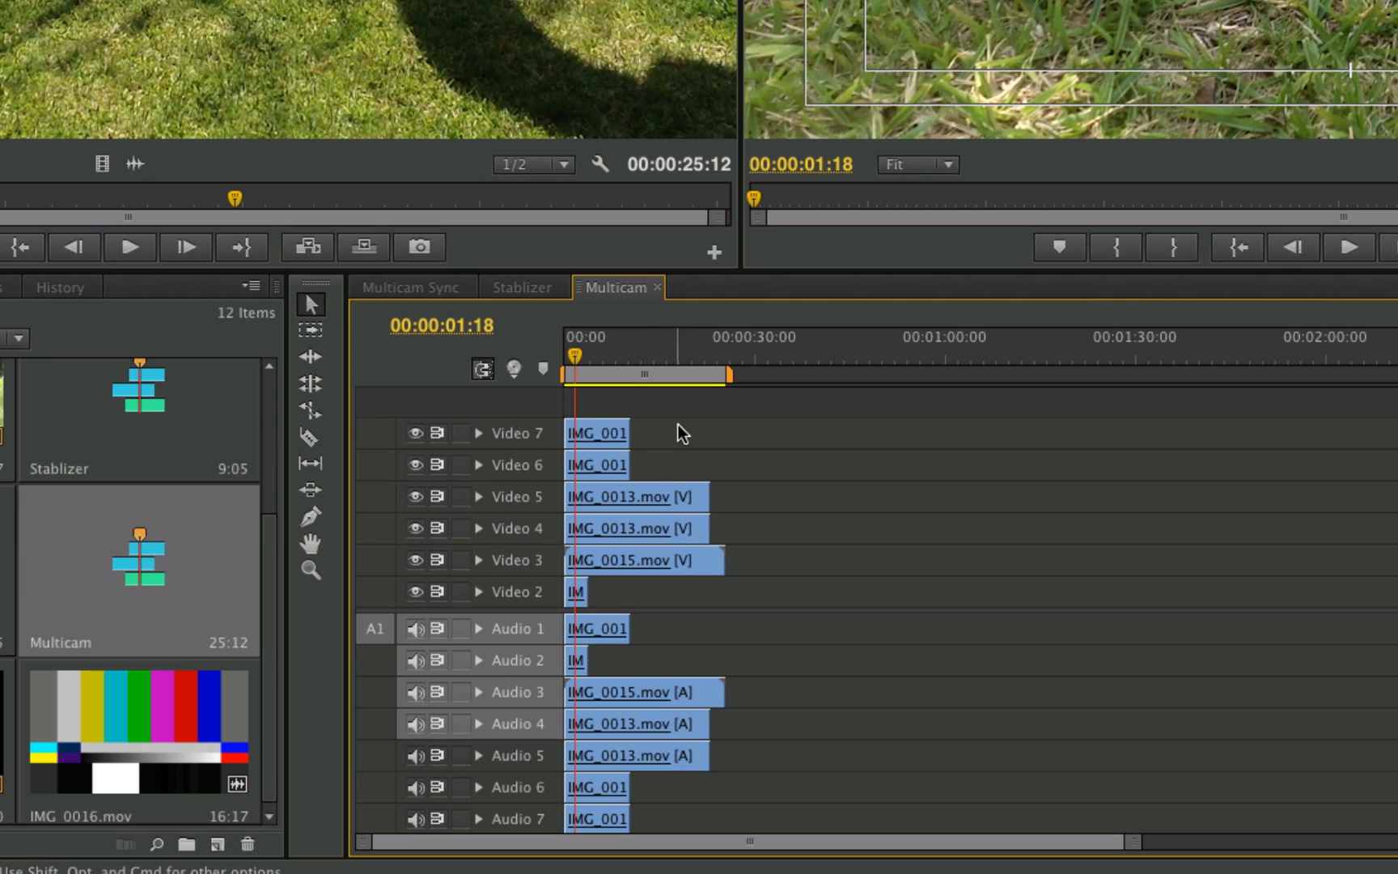
{"action": "mouse_move", "coordinate": [765, 526]}
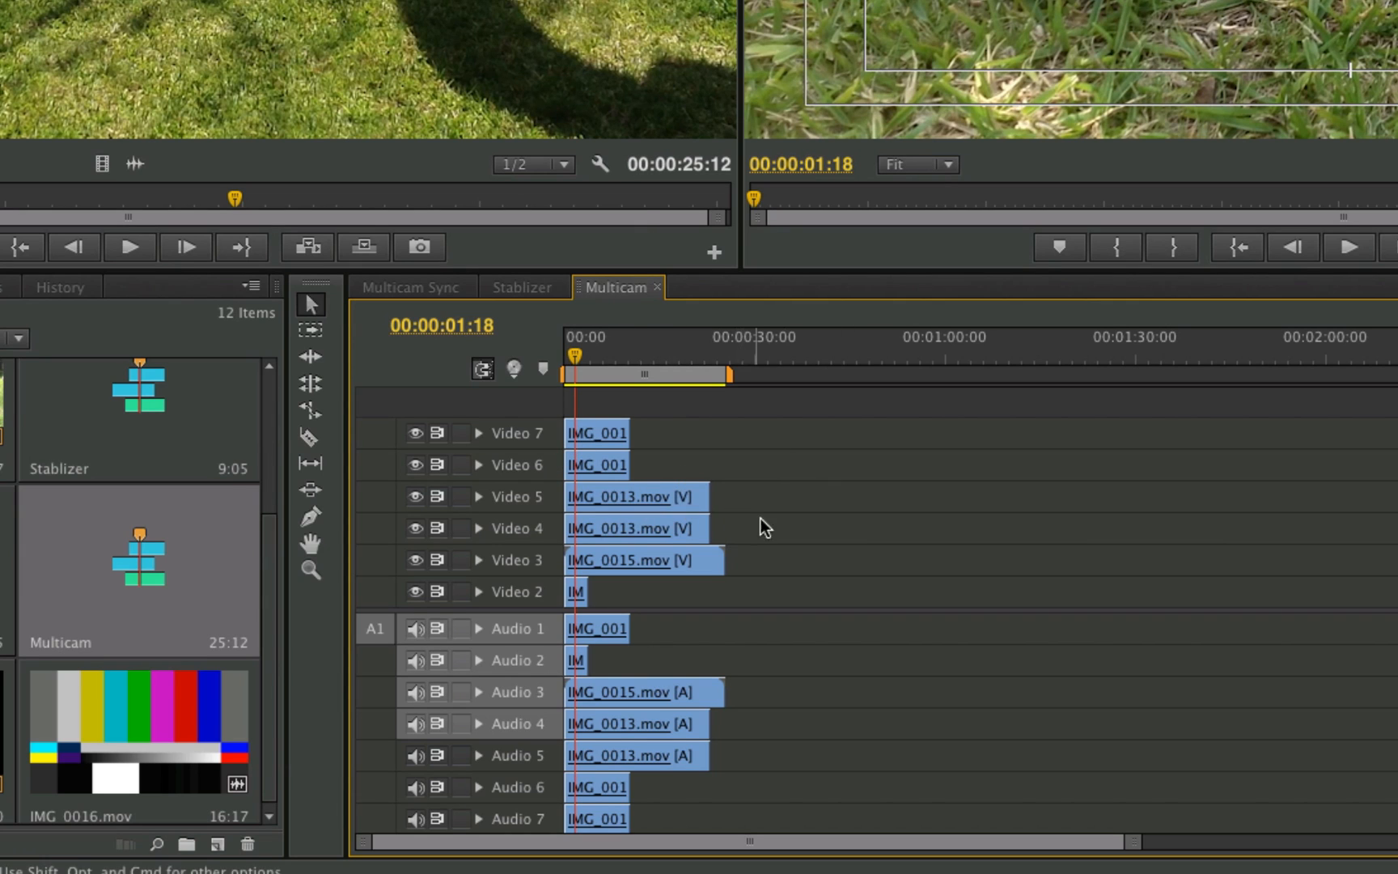
{"action": "mouse_move", "coordinate": [697, 453]}
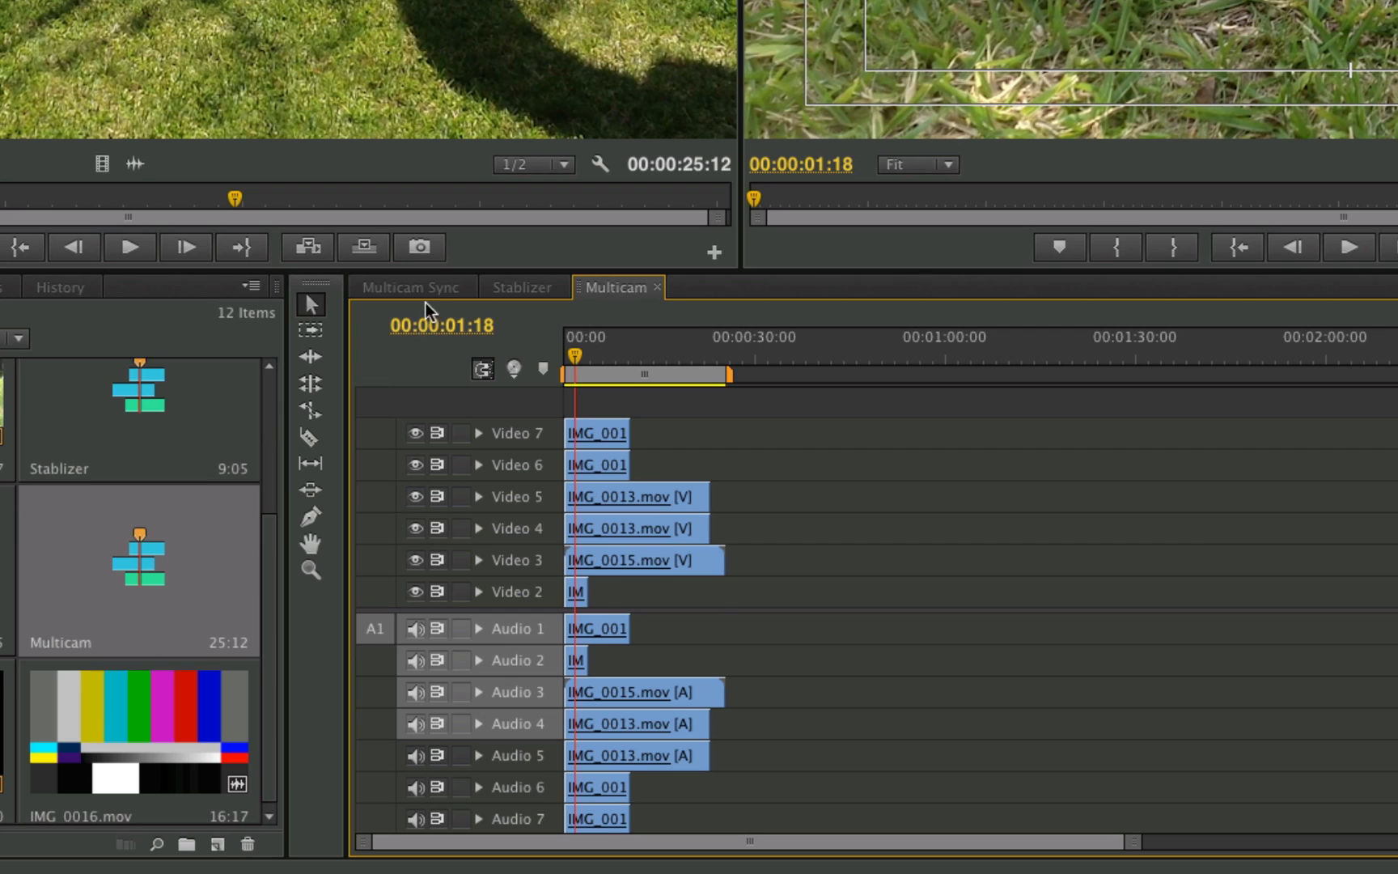
{"action": "mouse_move", "coordinate": [629, 322]}
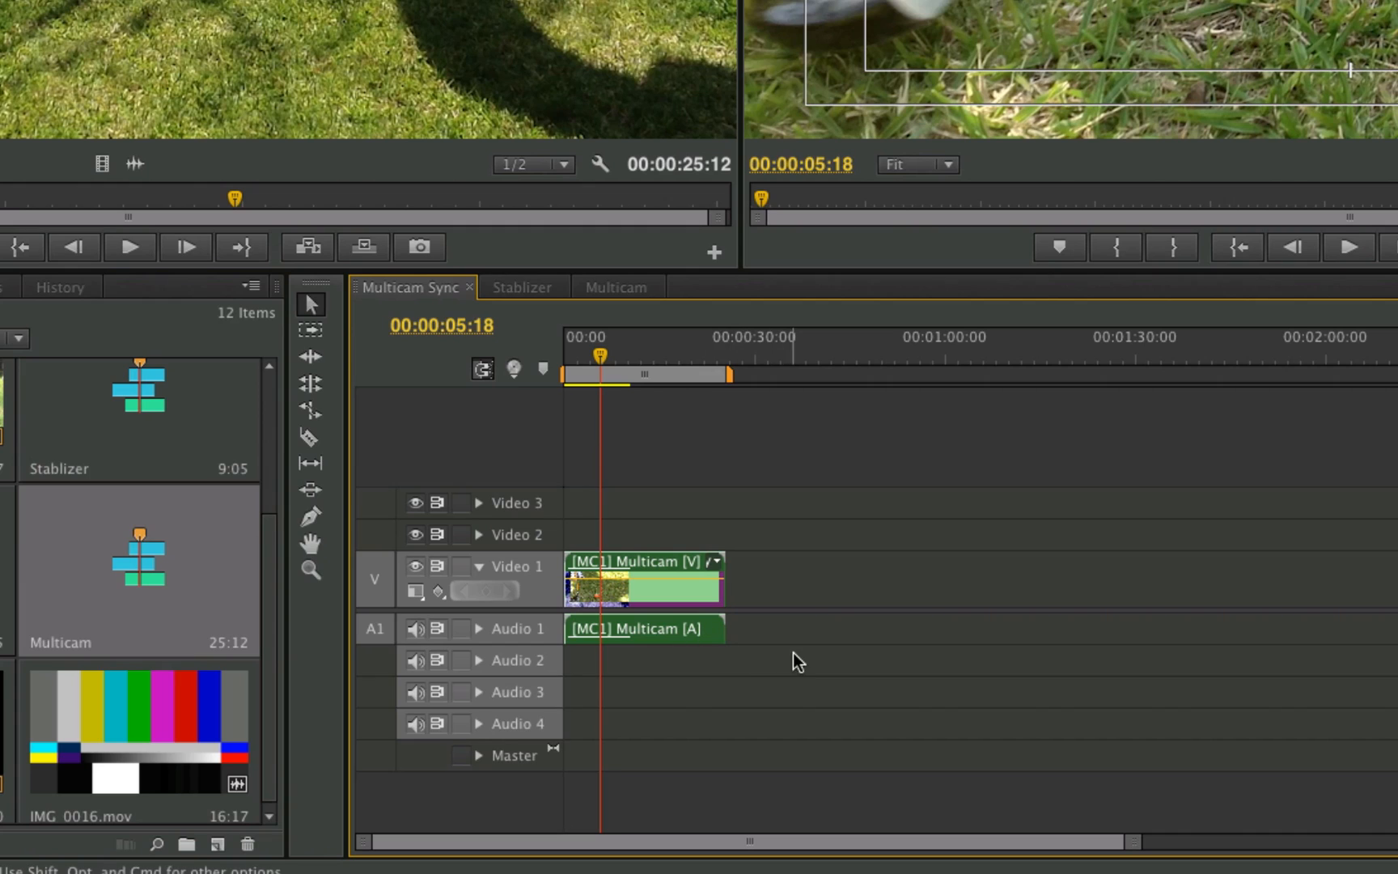
{"action": "mouse_move", "coordinate": [772, 671]}
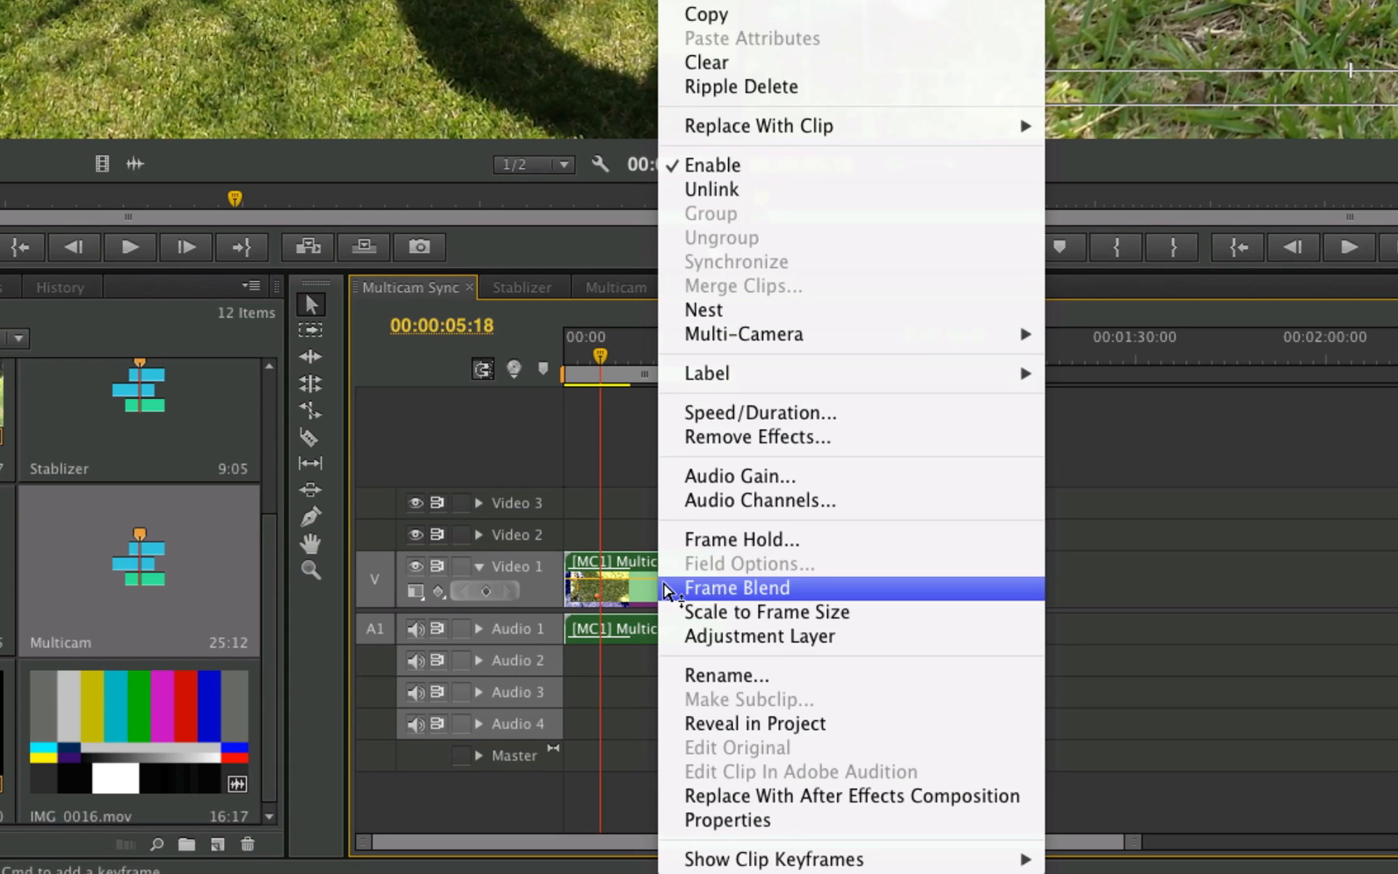
{"action": "mouse_move", "coordinate": [743, 334]}
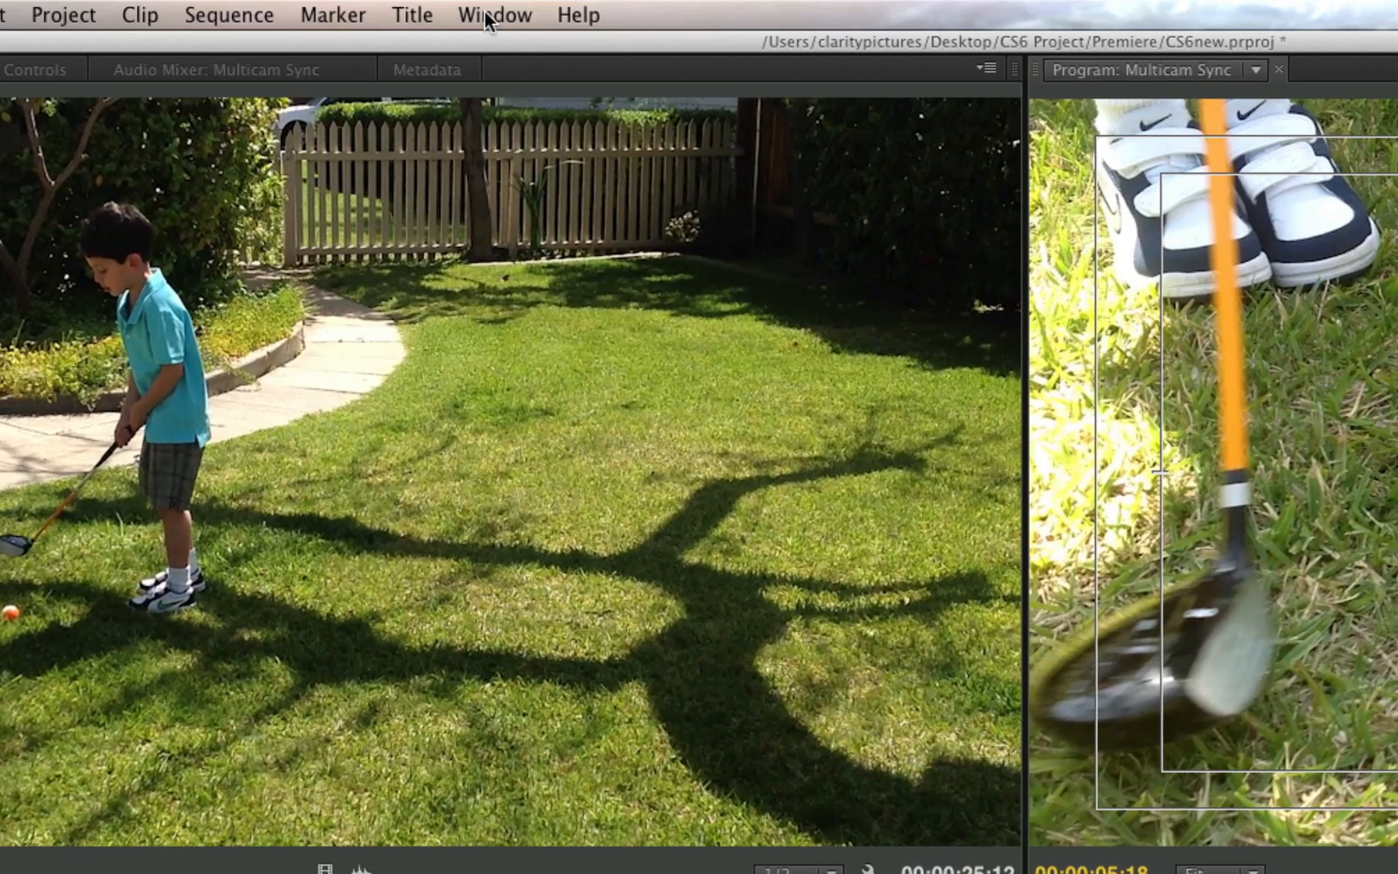
Step: Show the Multi-Camera Monitor for the Multicam Sync sequence from the Window menu
{"action": "left_click", "coordinate": [493, 15]}
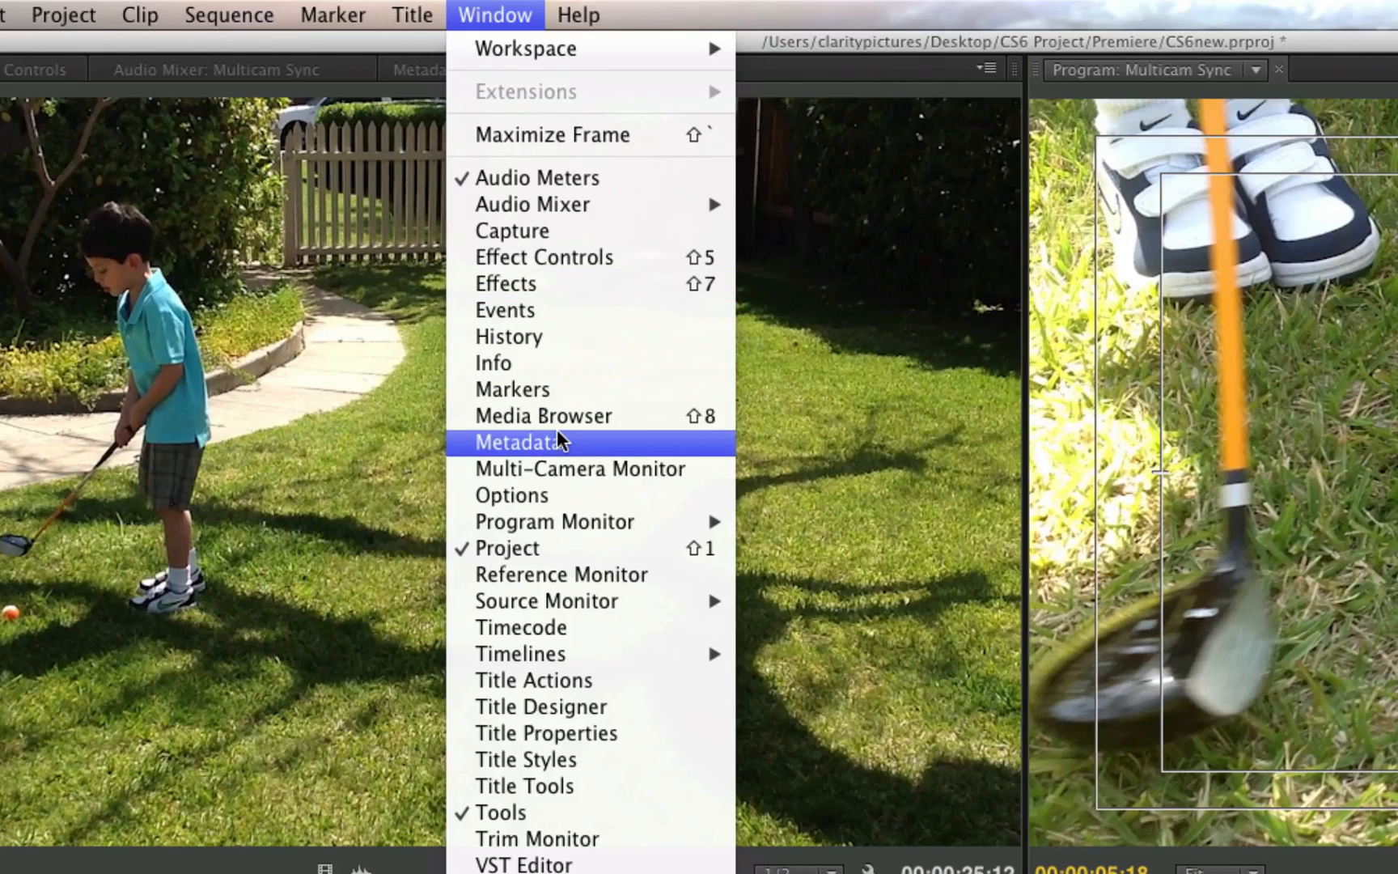
{"action": "left_click", "coordinate": [521, 442]}
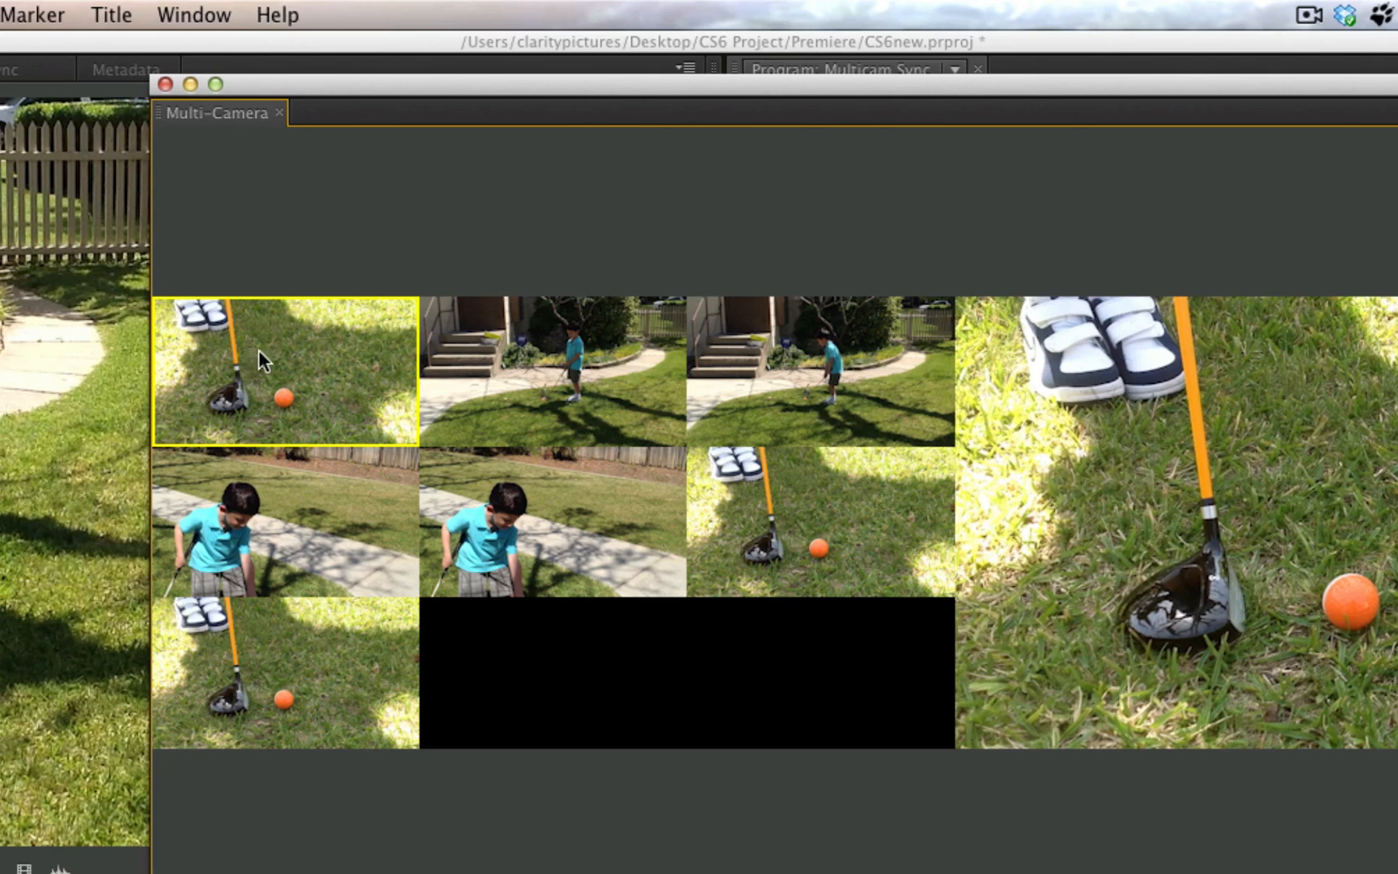
{"action": "mouse_move", "coordinate": [714, 510]}
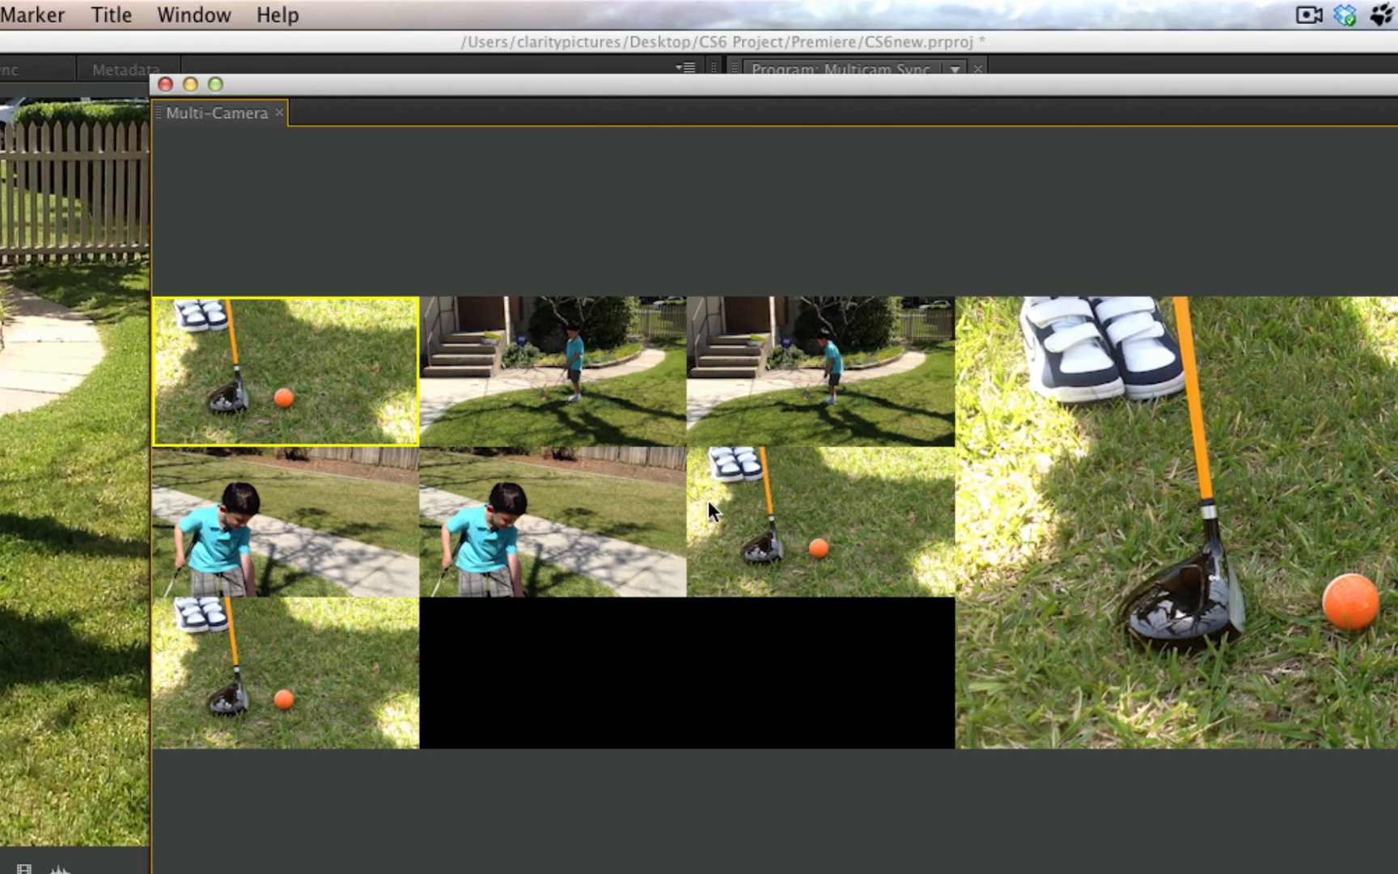
{"action": "mouse_move", "coordinate": [484, 824]}
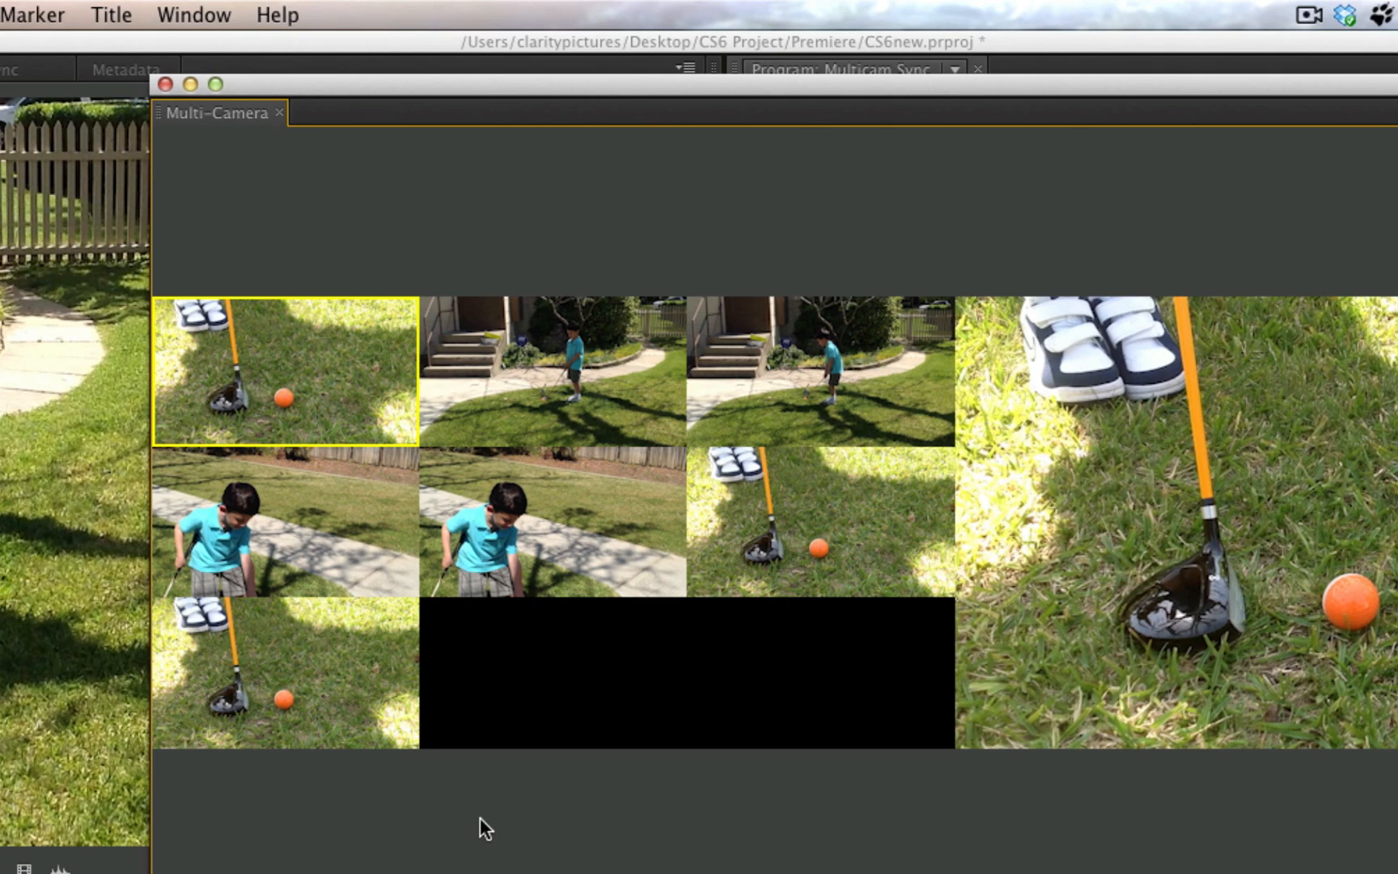
{"action": "mouse_move", "coordinate": [807, 591]}
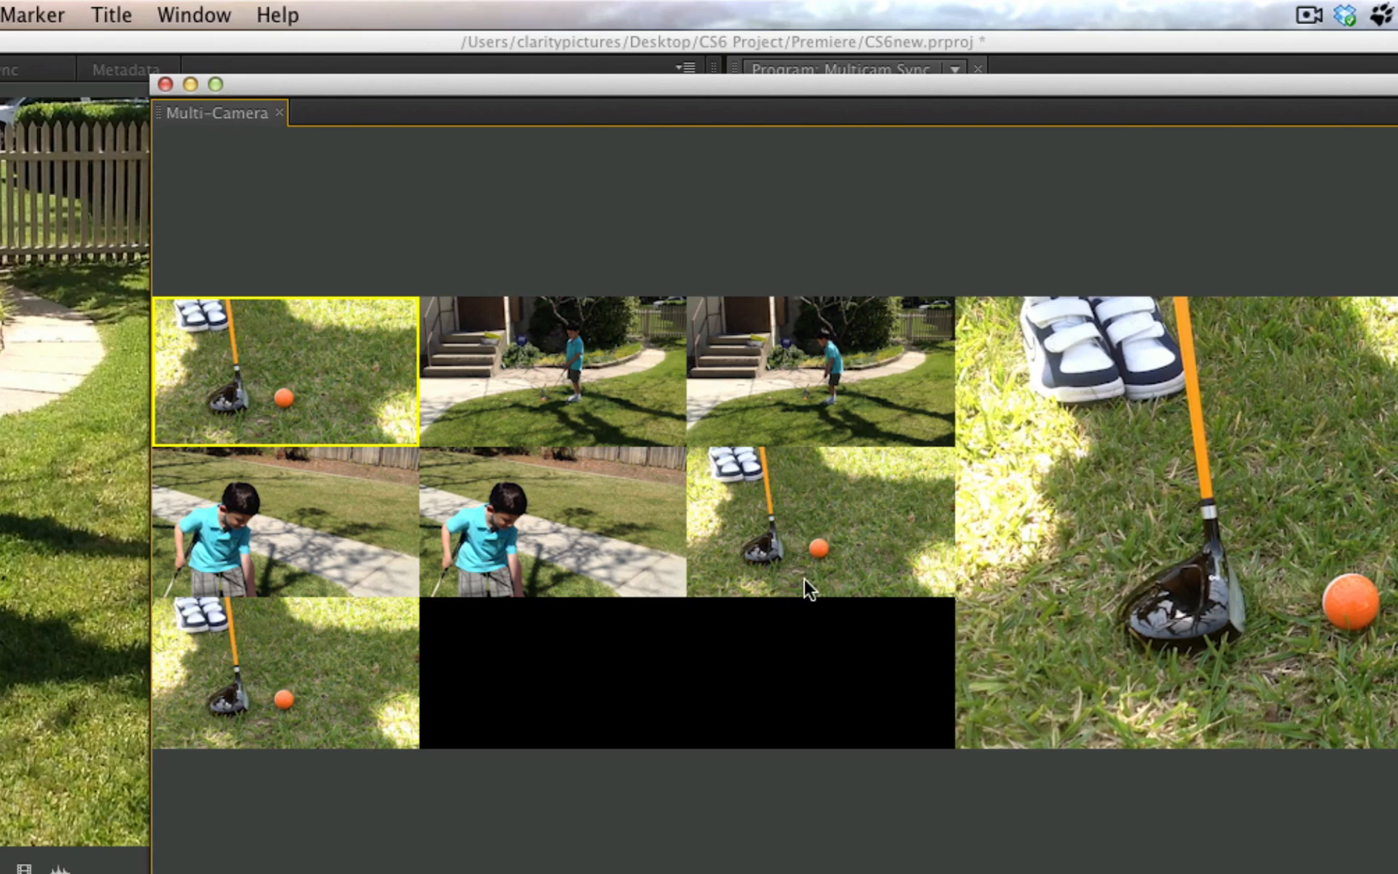
{"action": "mouse_move", "coordinate": [647, 645]}
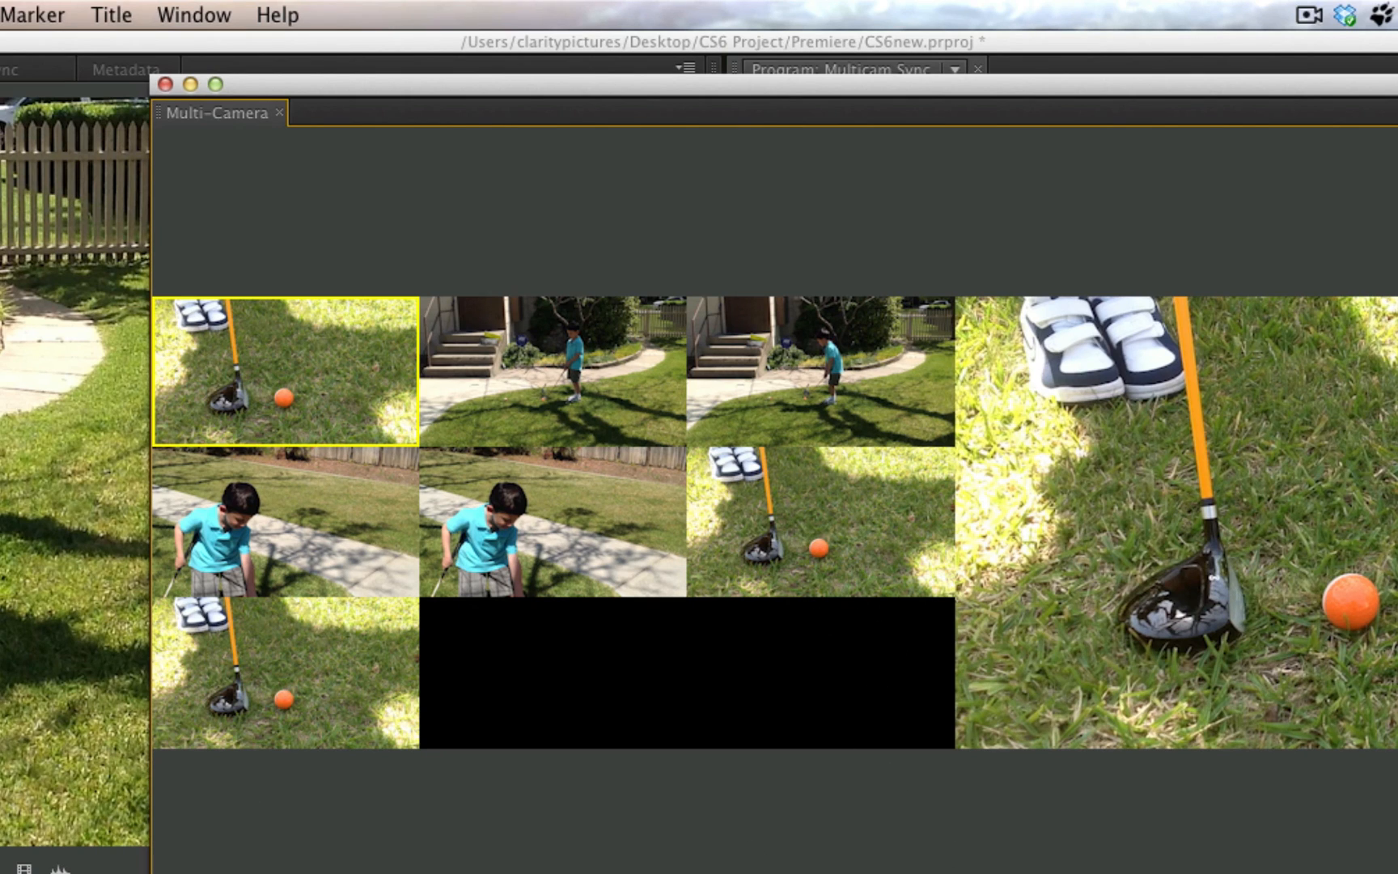
{"action": "mouse_move", "coordinate": [426, 498]}
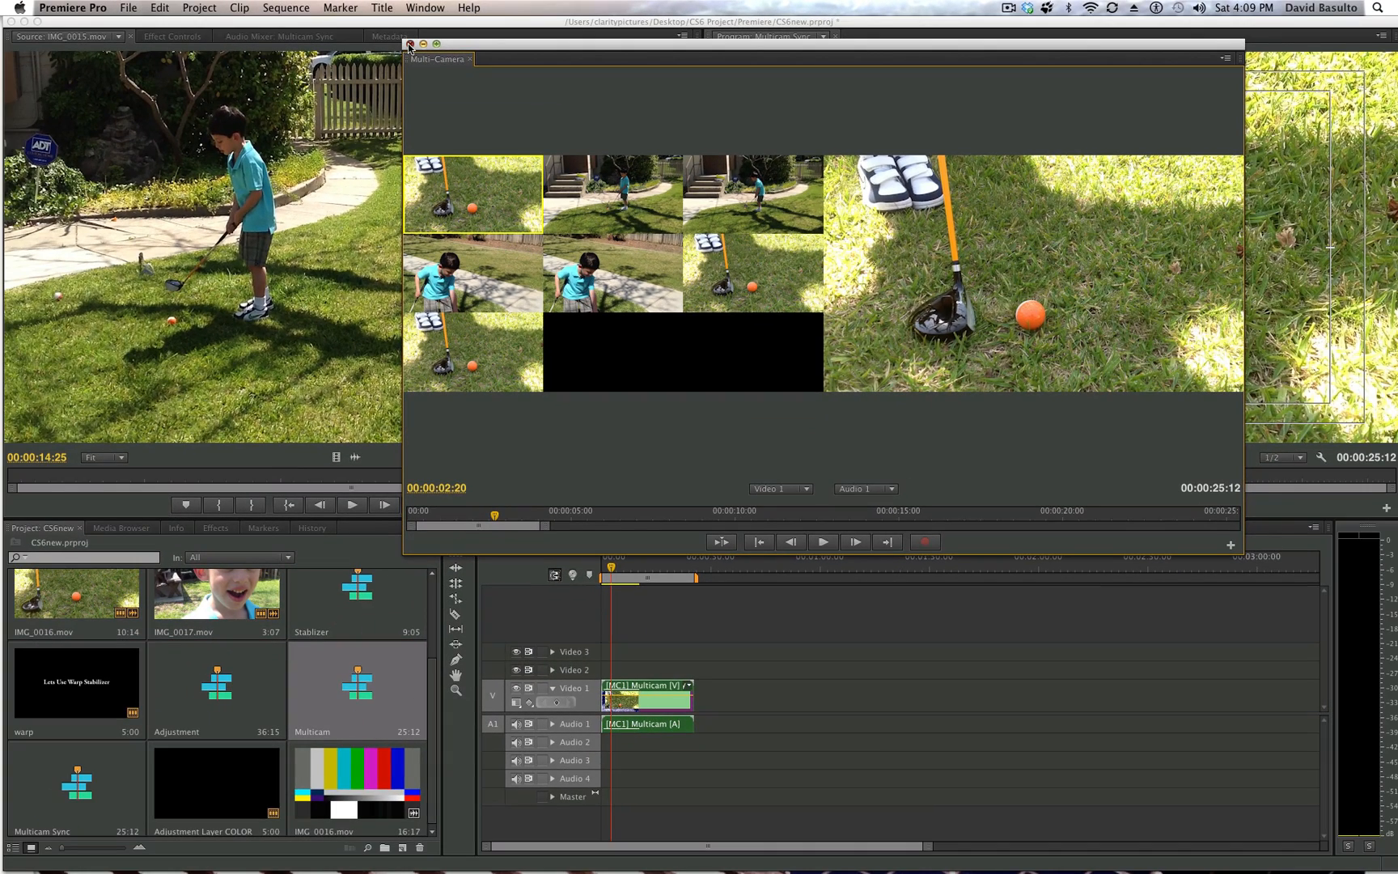
Step: Close the Multi-Camera Monitor to reveal the Multicam Sync audio mixer
{"action": "left_click", "coordinate": [410, 45]}
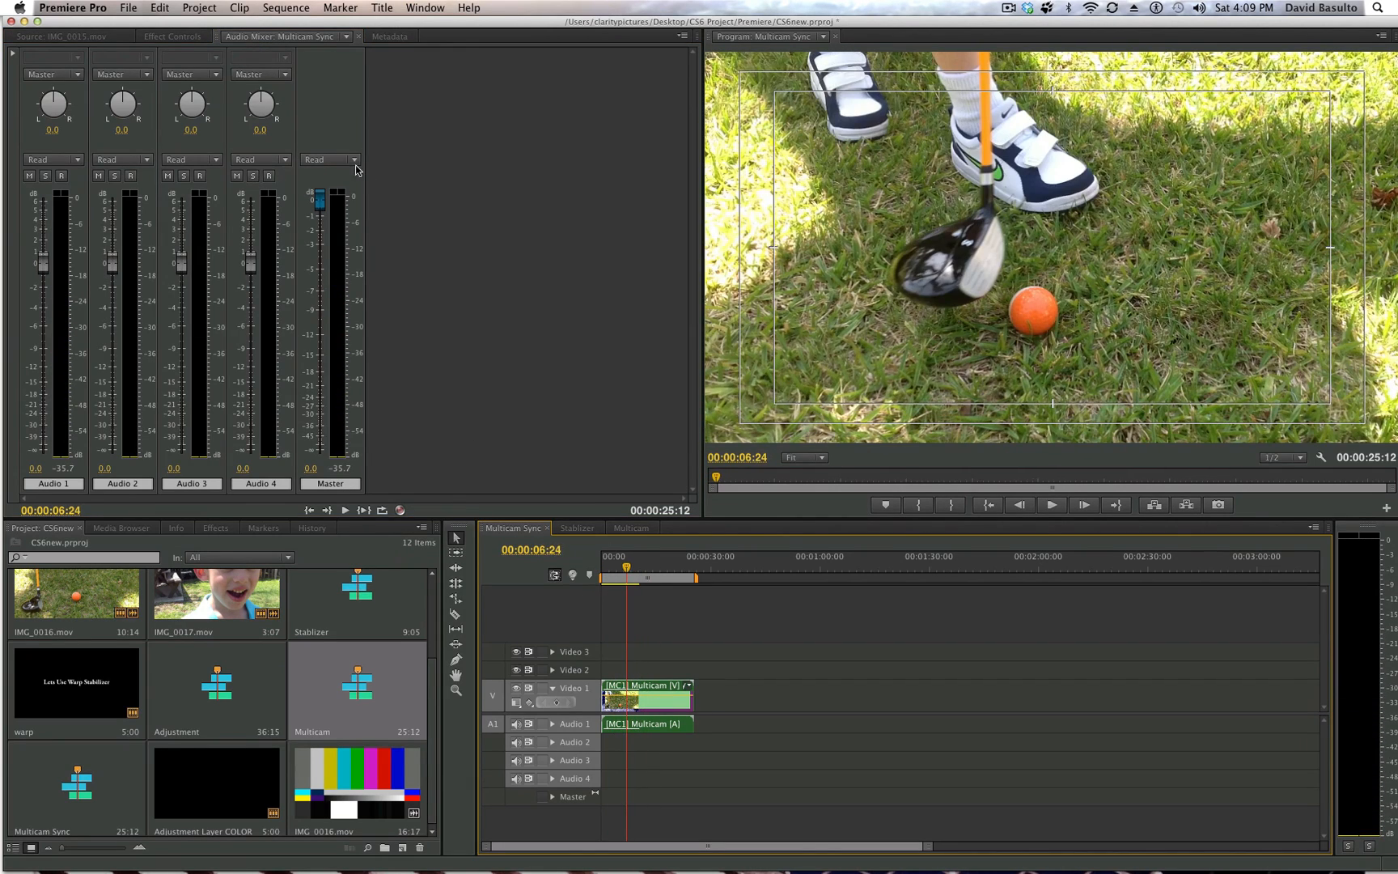
{"action": "mouse_move", "coordinate": [260, 159]}
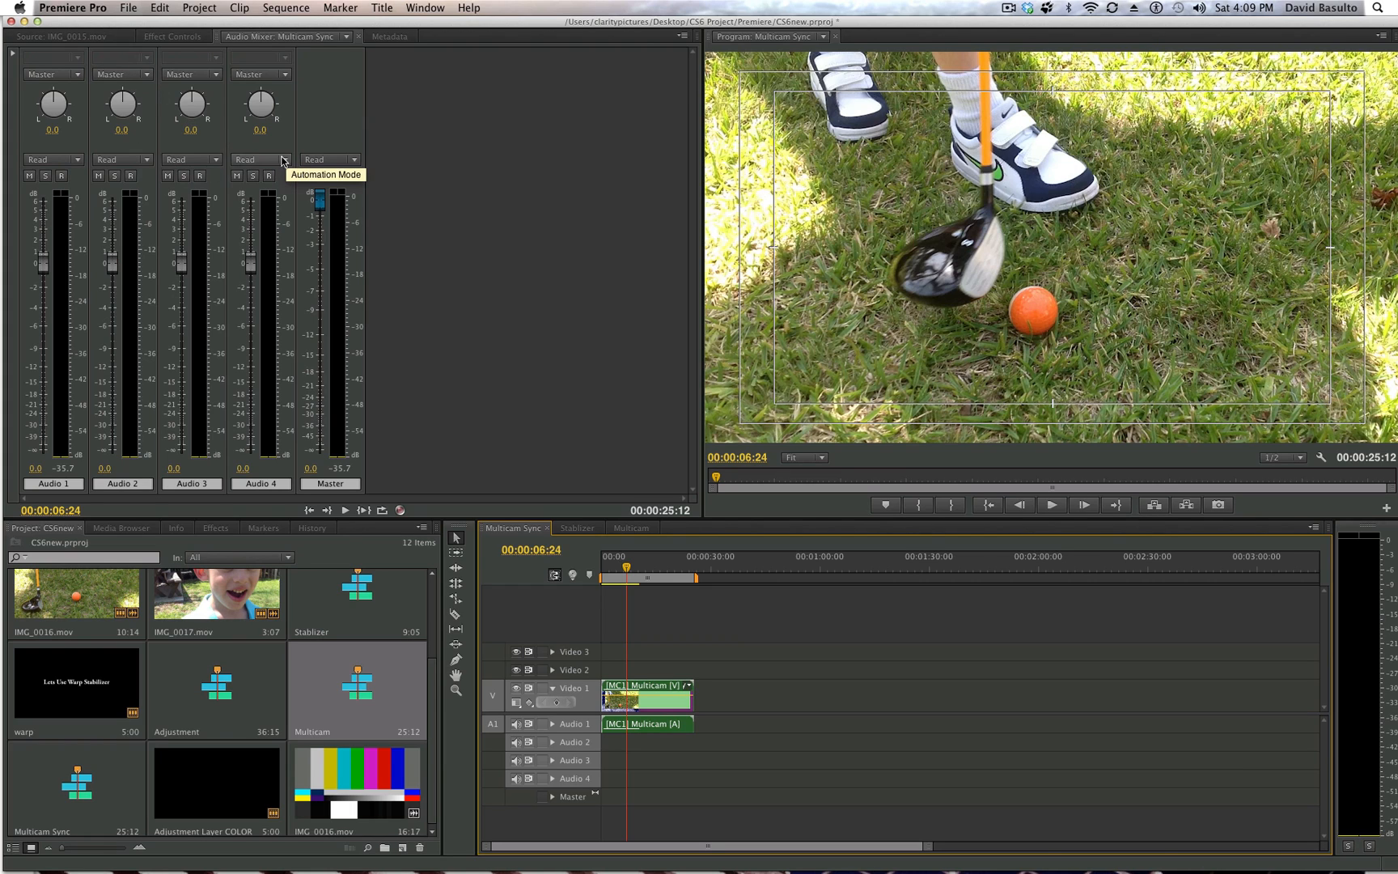
{"action": "mouse_move", "coordinate": [130, 320]}
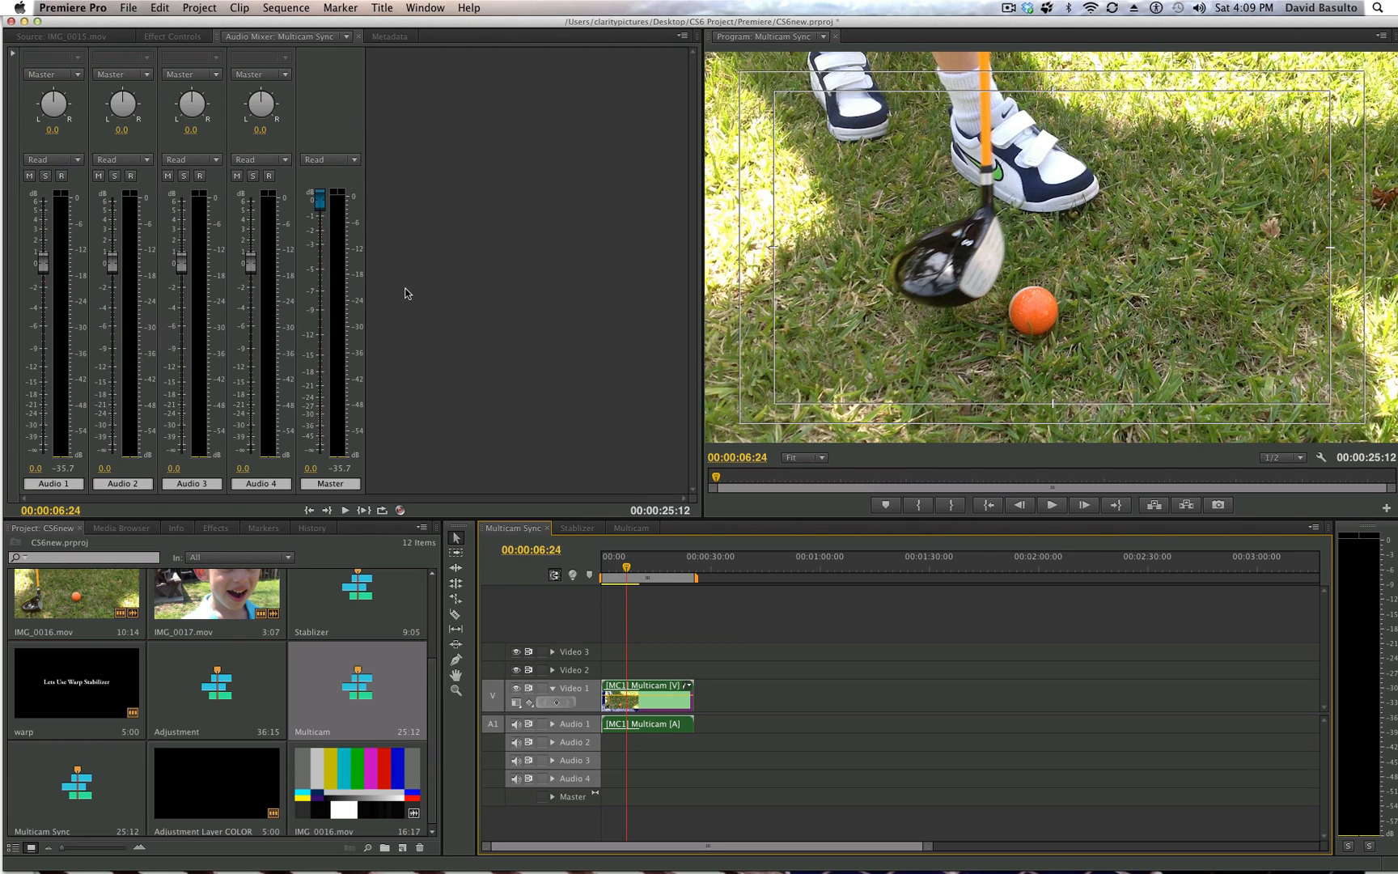
{"action": "mouse_move", "coordinate": [460, 268]}
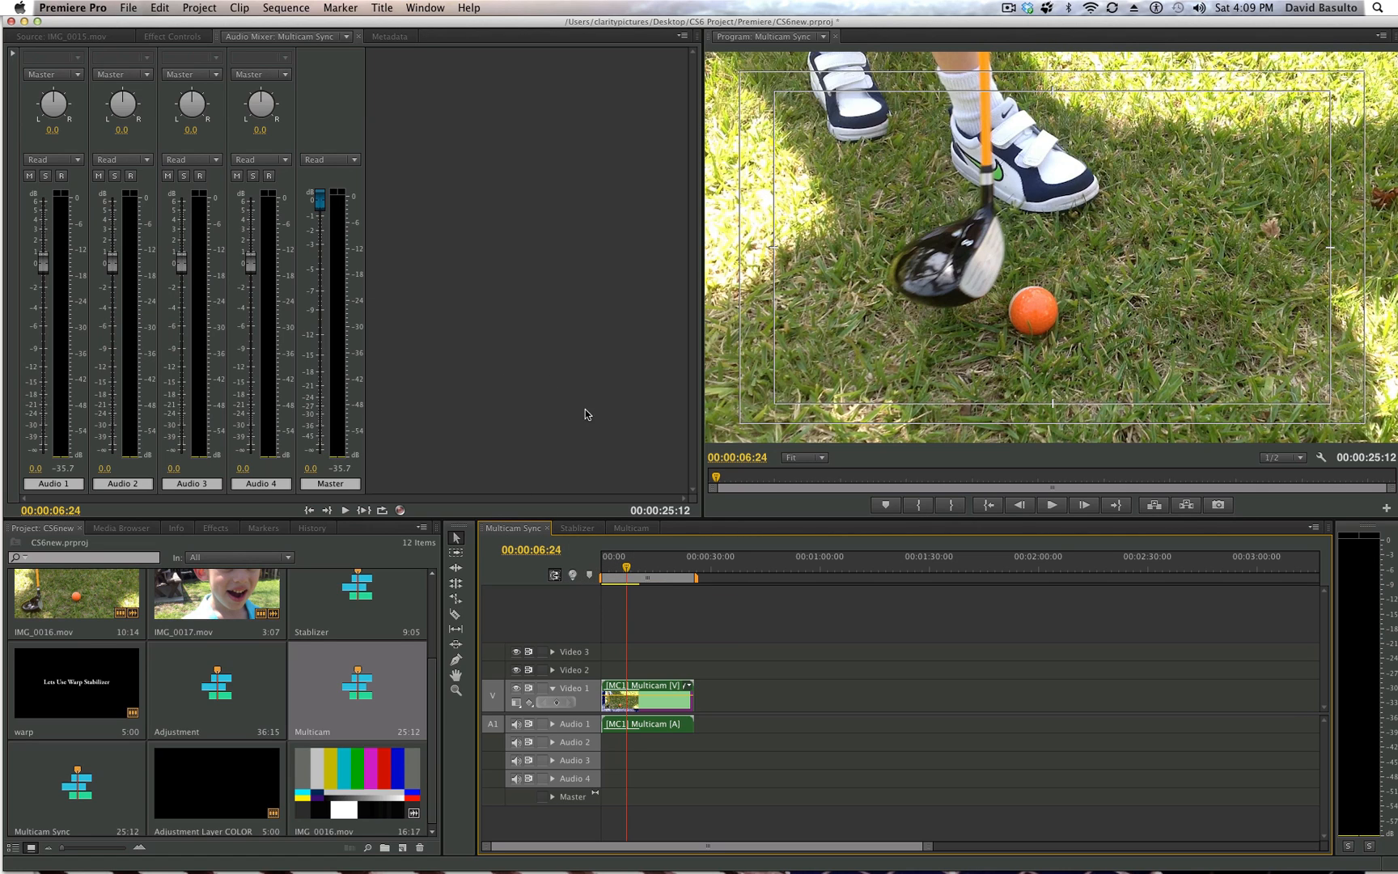
{"action": "mouse_move", "coordinate": [292, 307]}
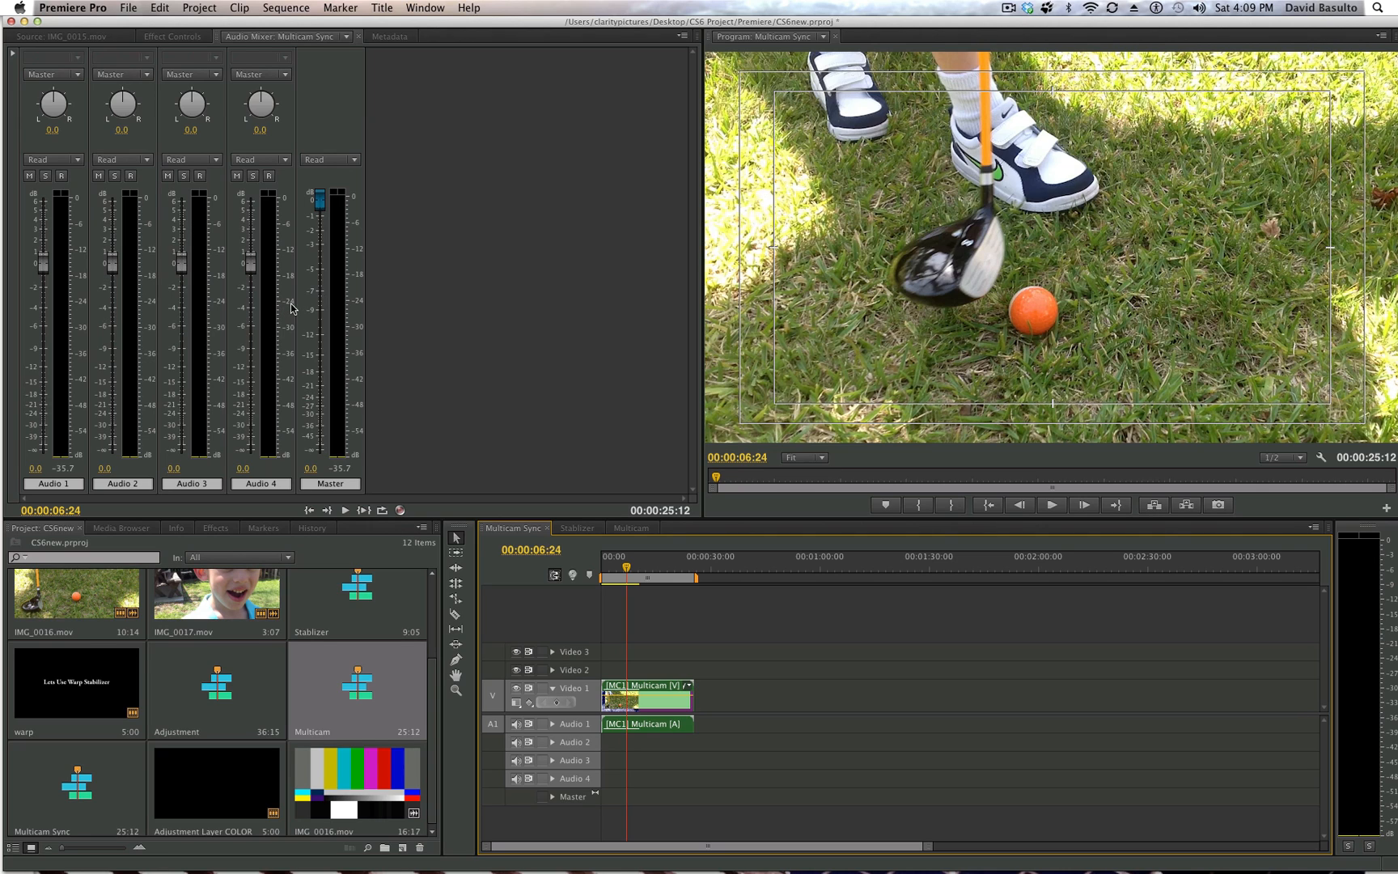
{"action": "mouse_move", "coordinate": [428, 505]}
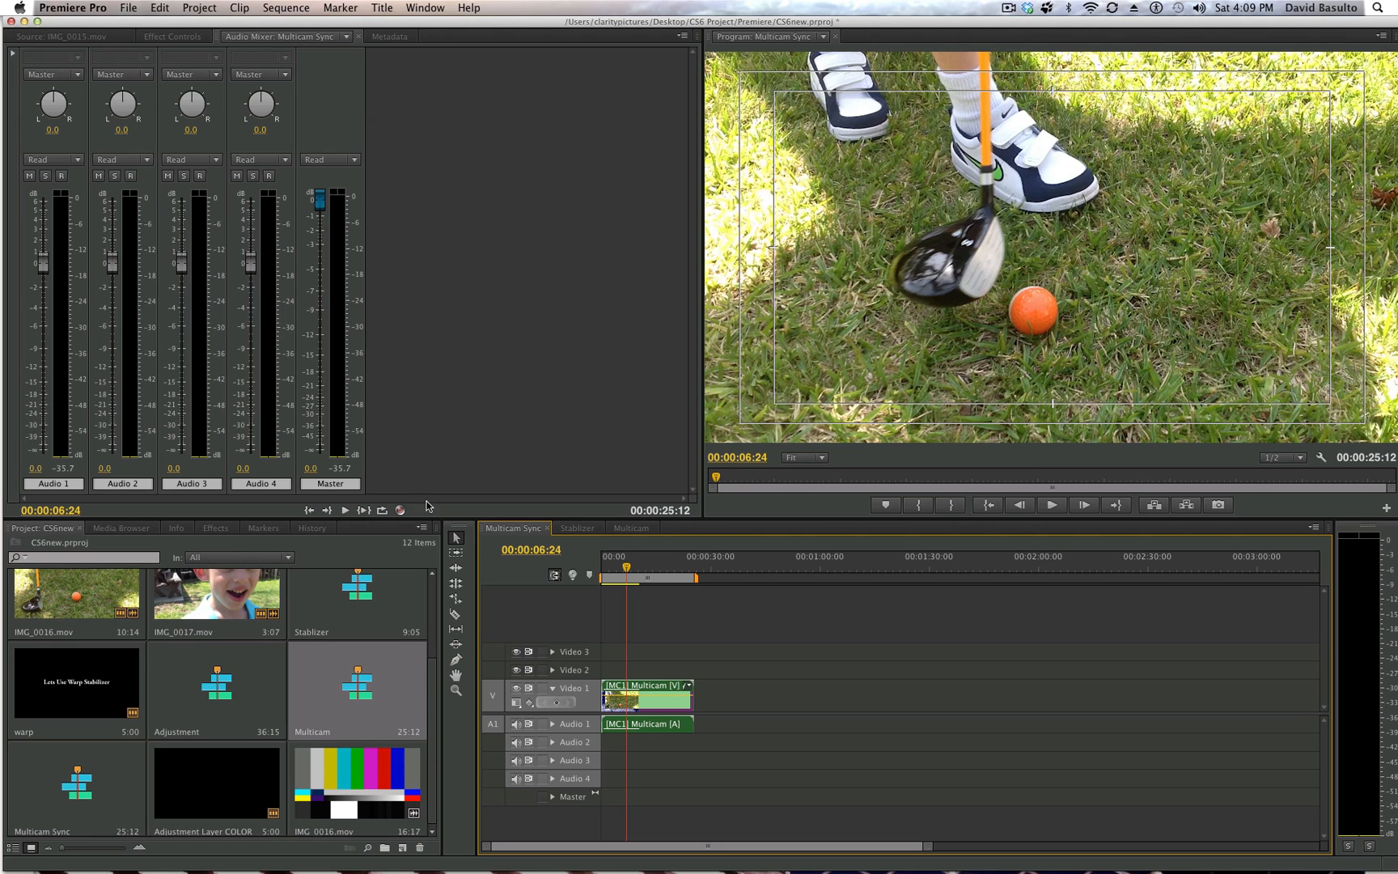
{"action": "mouse_move", "coordinate": [264, 550]}
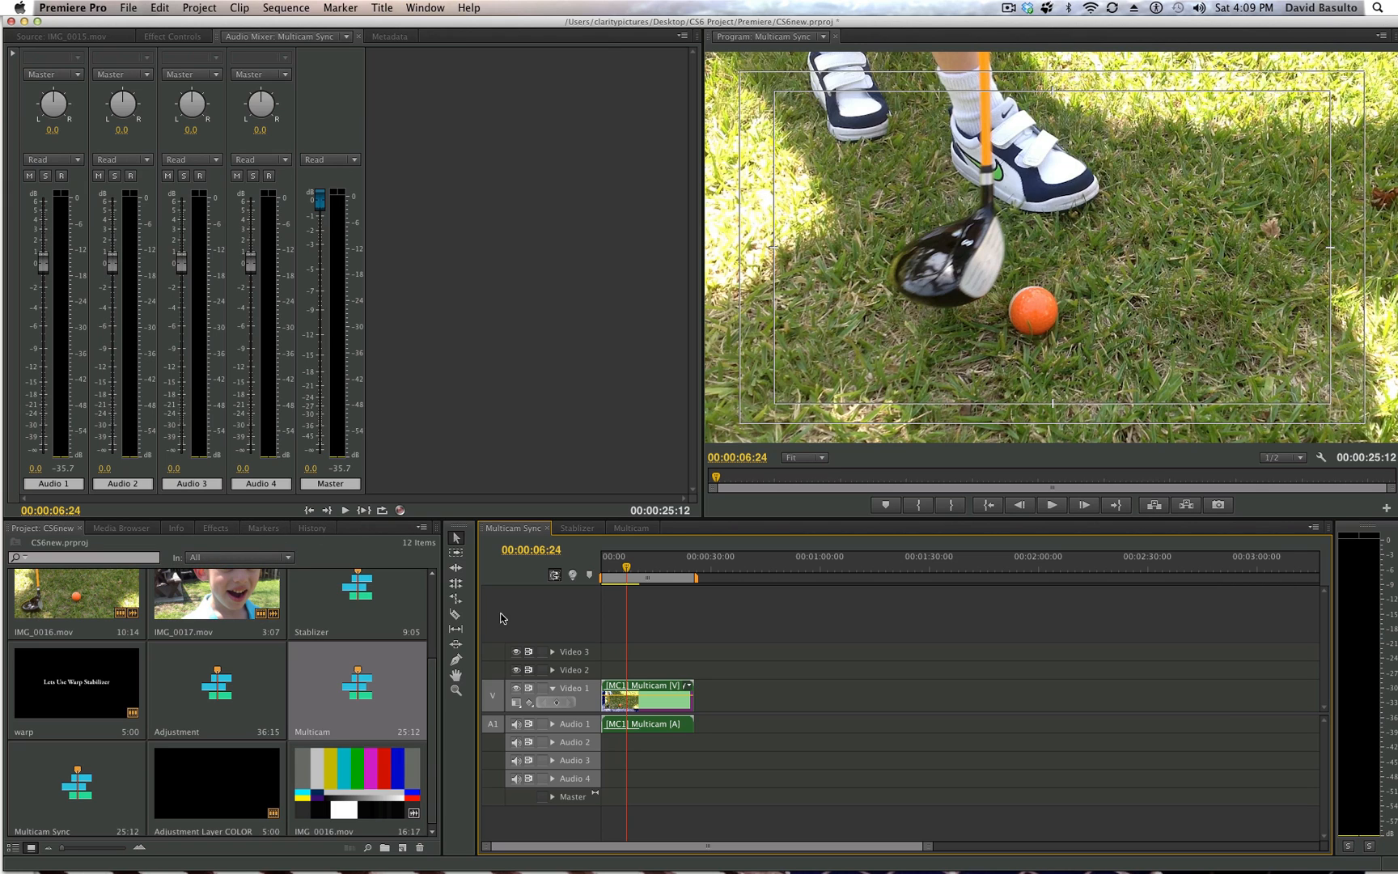
Step: Try Gaussian Blur on the Stabilizer golf clip, adjusting its Blurriness
{"action": "left_click", "coordinate": [213, 527]}
{"action": "type", "text": "rollin"}
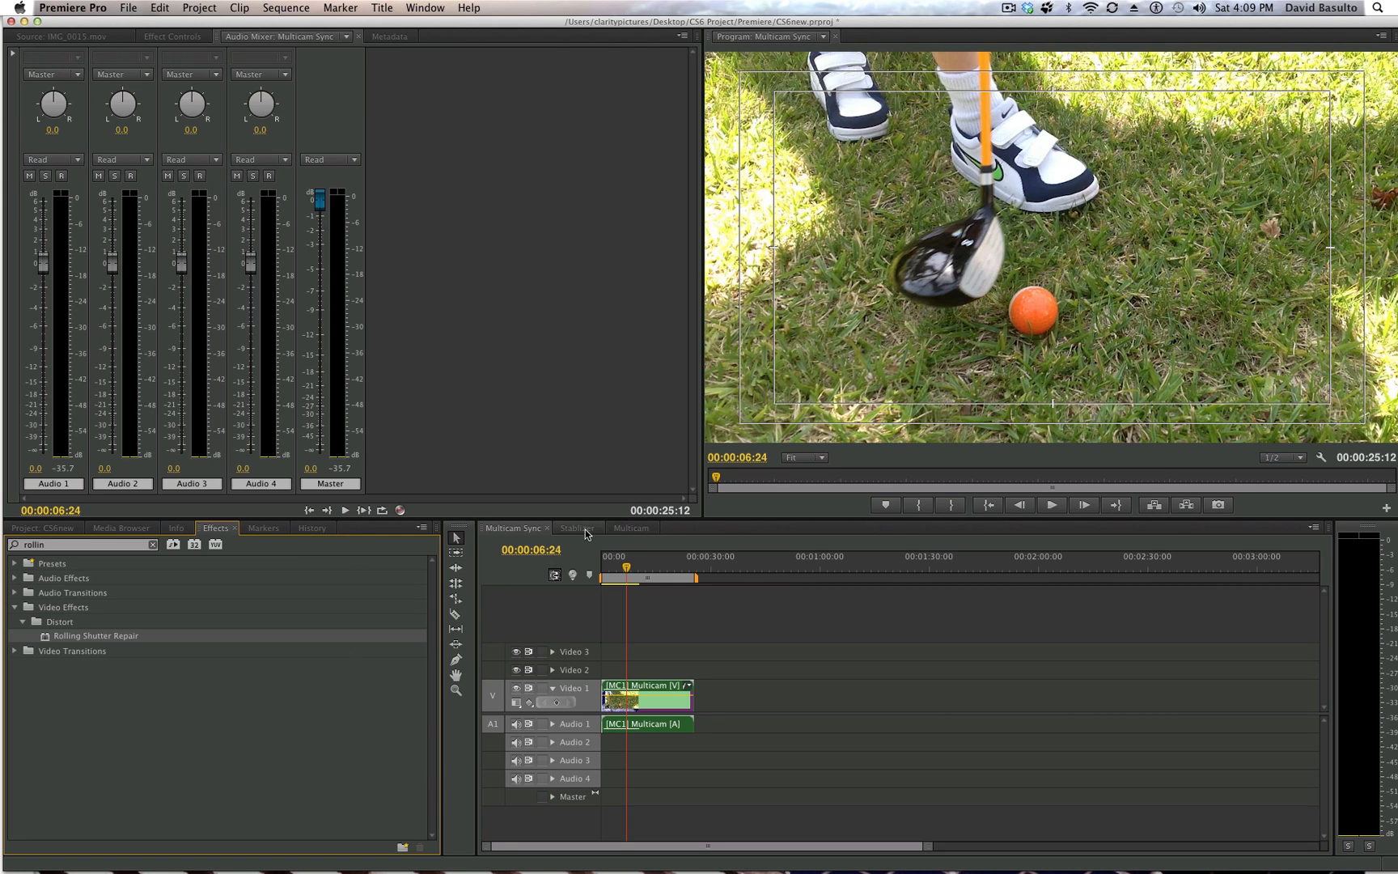
{"action": "left_click", "coordinate": [575, 527]}
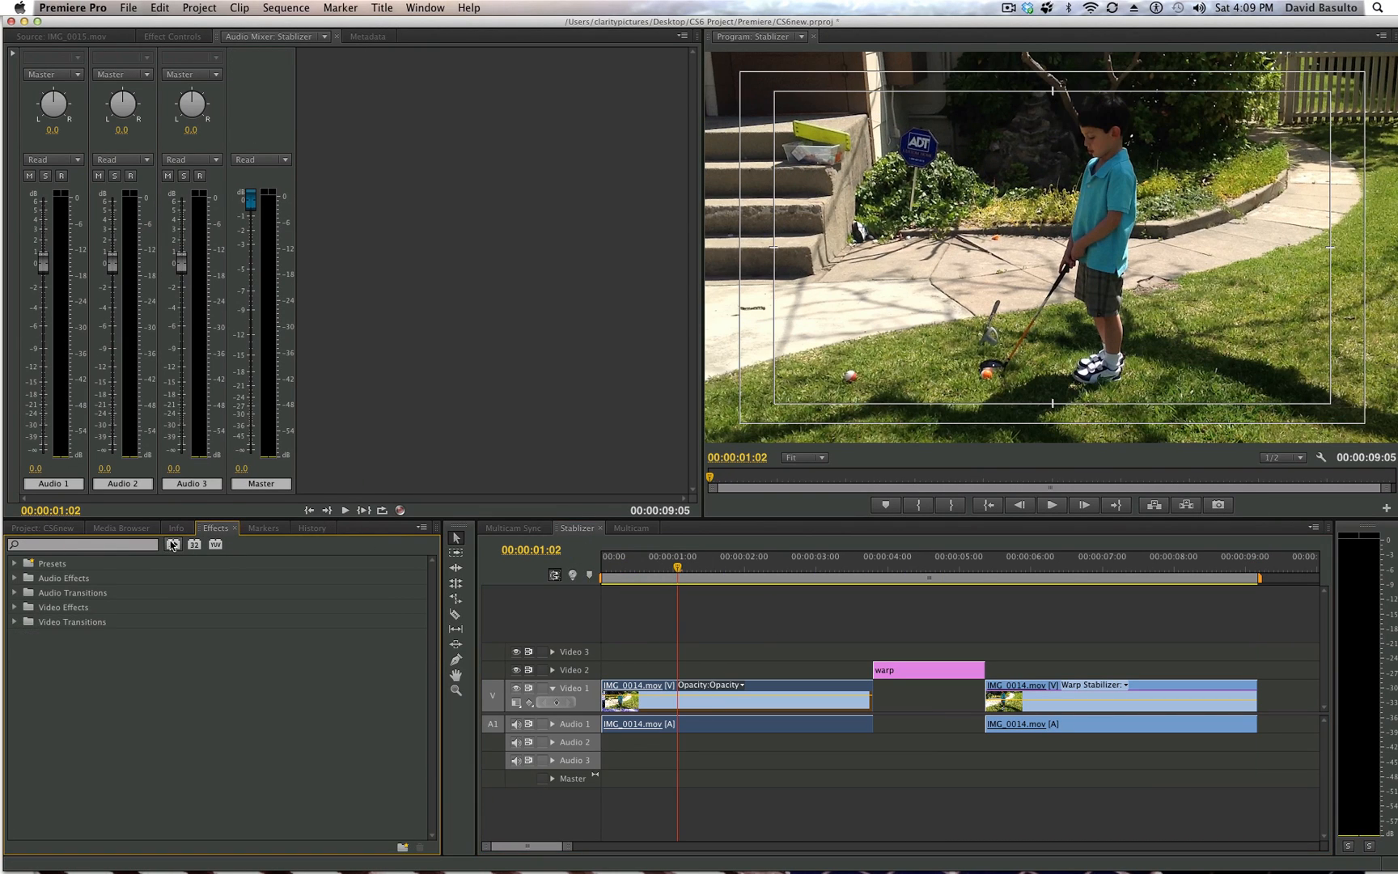
{"action": "left_click", "coordinate": [15, 621]}
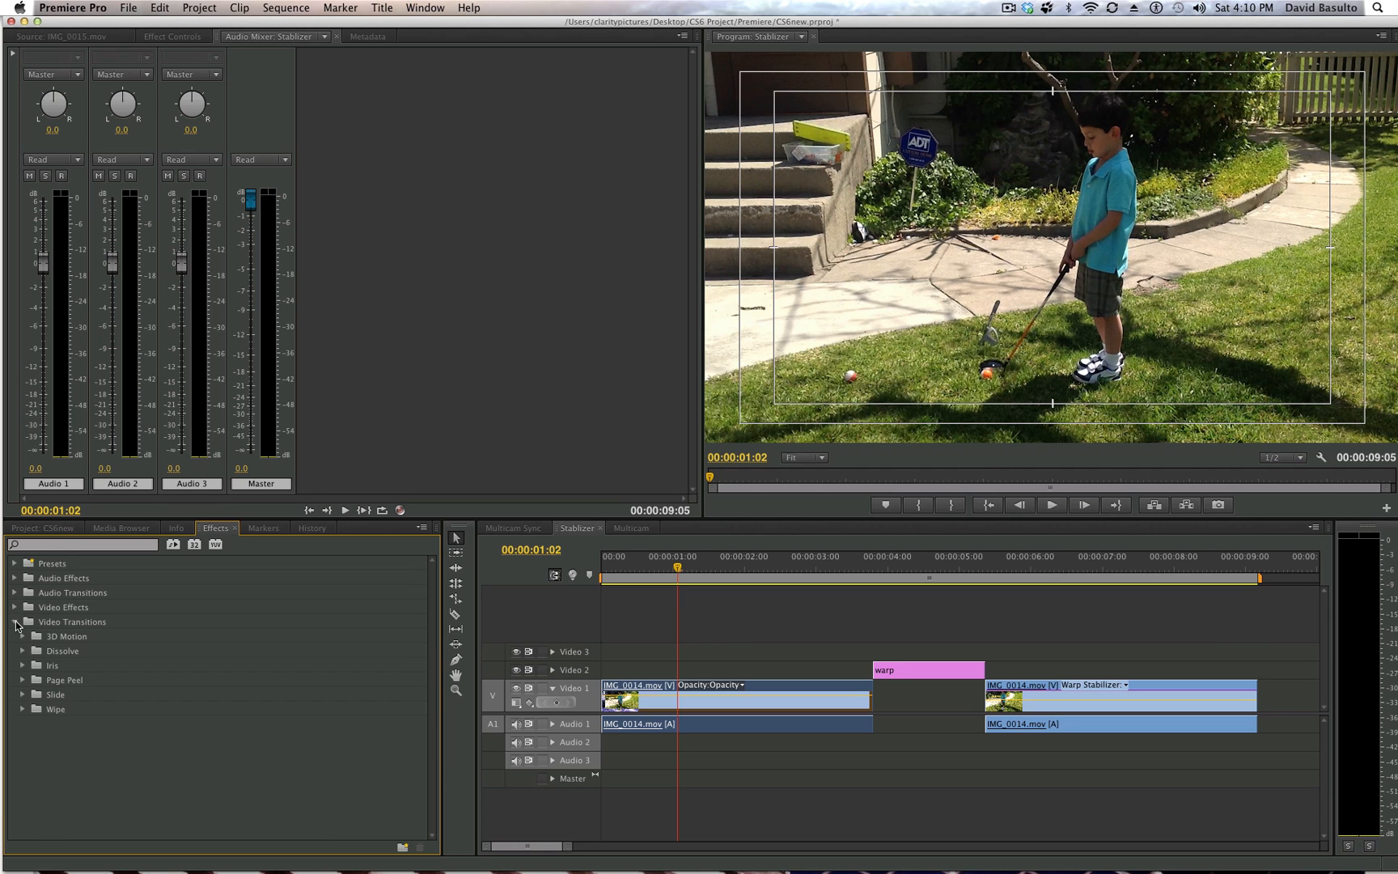
{"action": "left_click", "coordinate": [14, 606]}
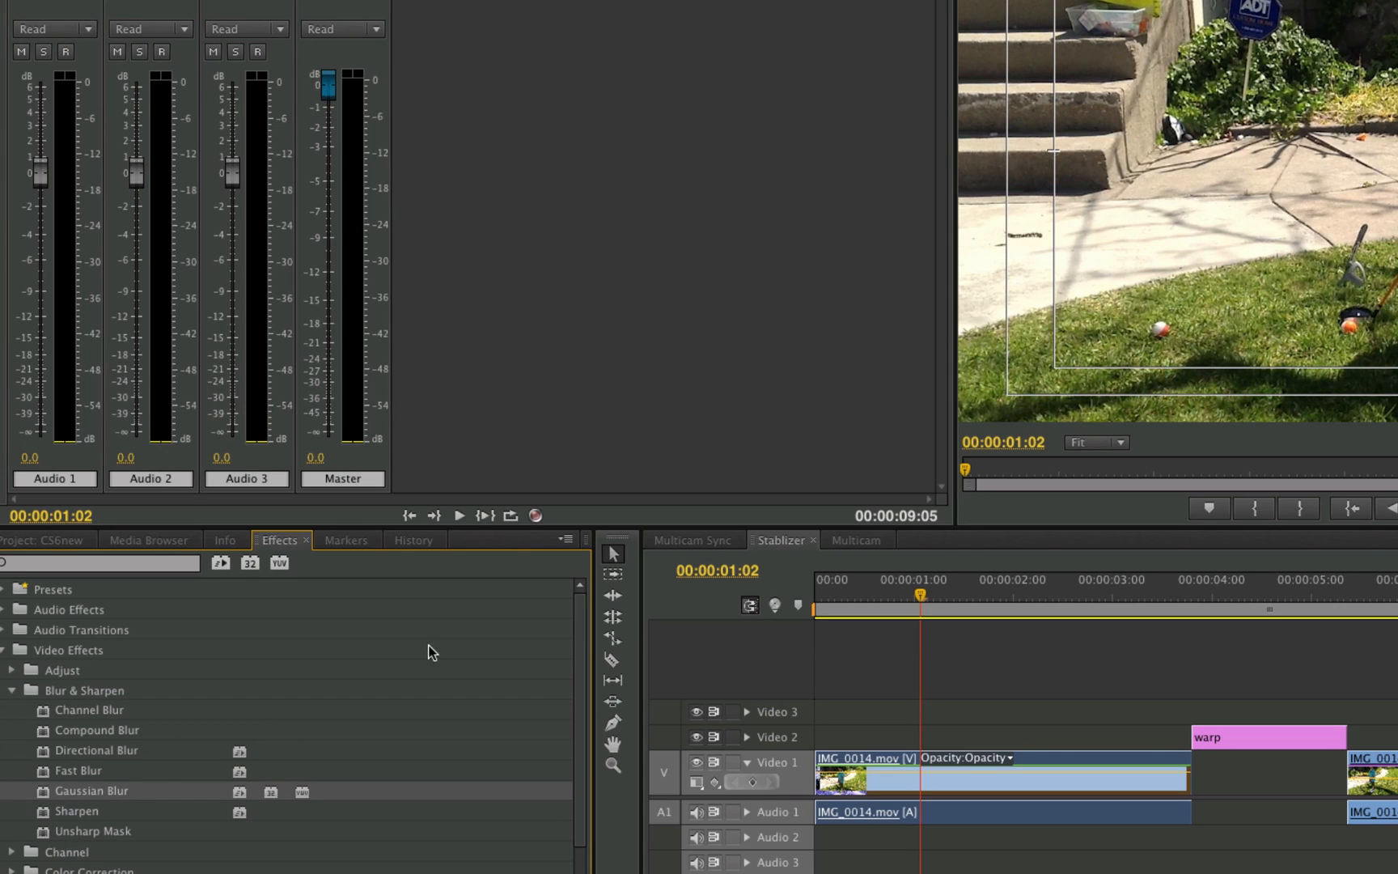
{"action": "left_click", "coordinate": [241, 50]}
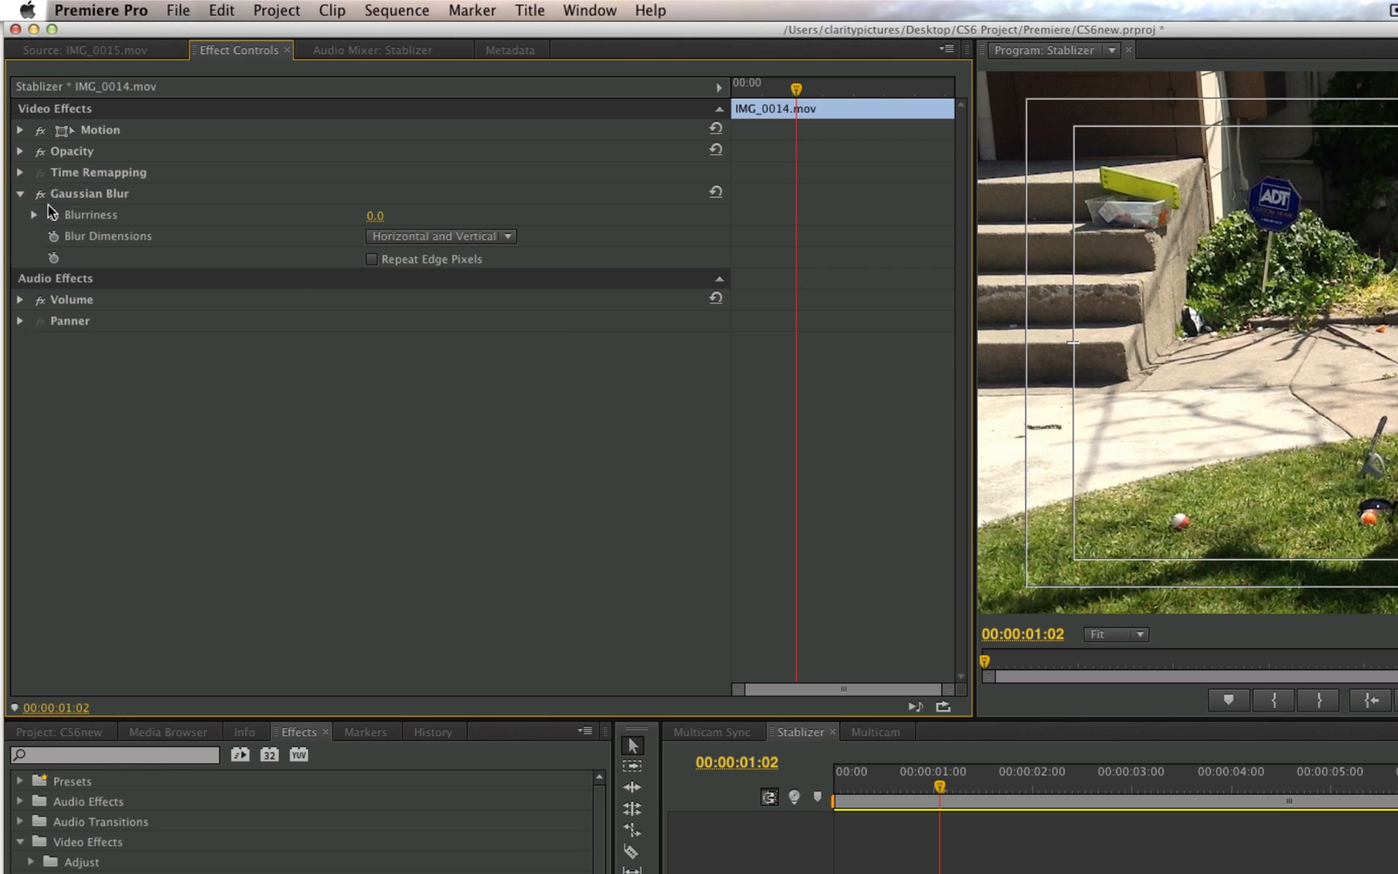
{"action": "left_click", "coordinate": [89, 192]}
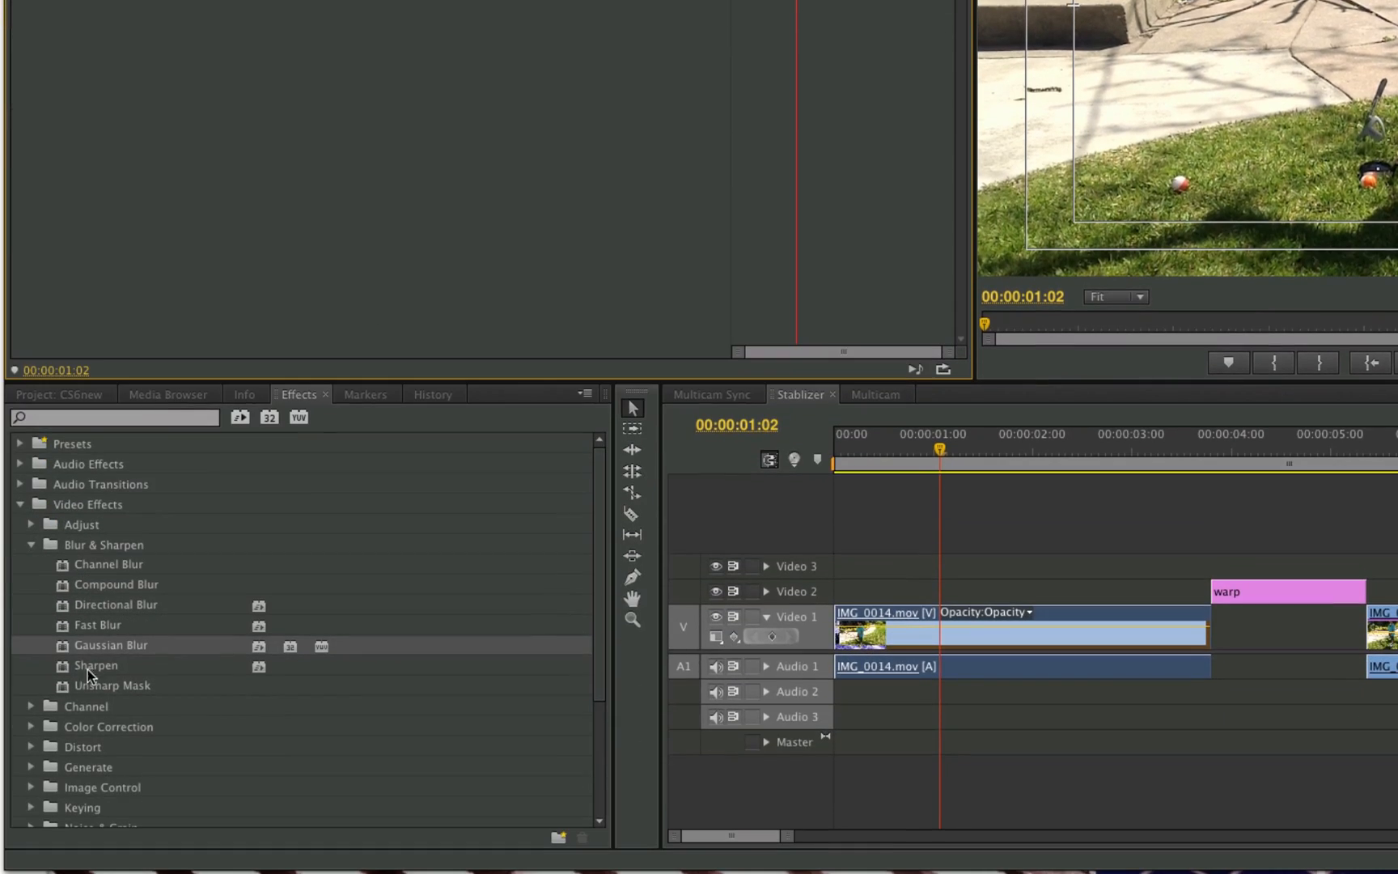
{"action": "mouse_move", "coordinate": [98, 624]}
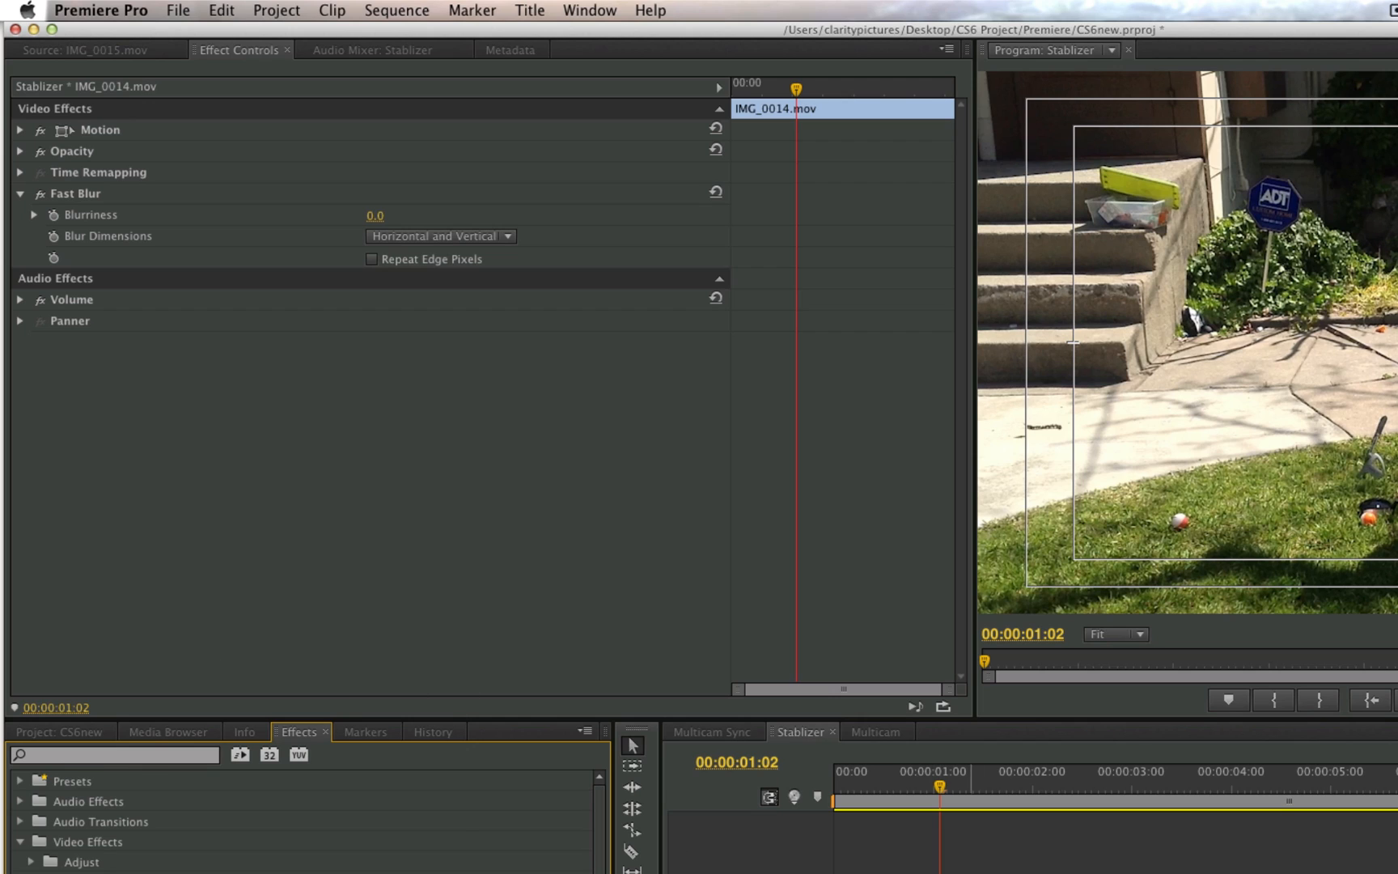
{"action": "mouse_move", "coordinate": [124, 247]}
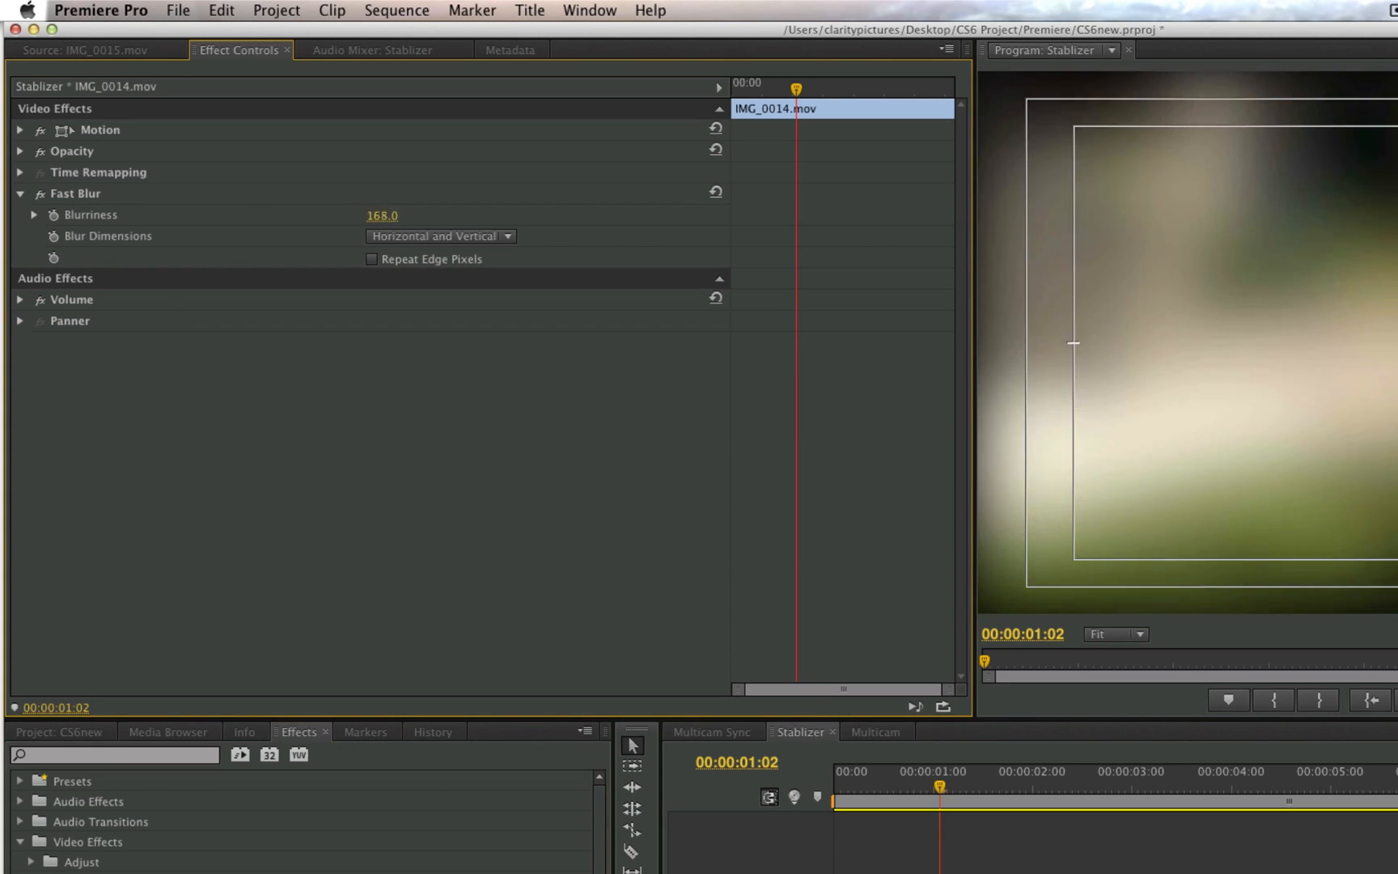
{"action": "left_click_drag", "start_coordinate": [383, 216], "coordinate": [375, 215]}
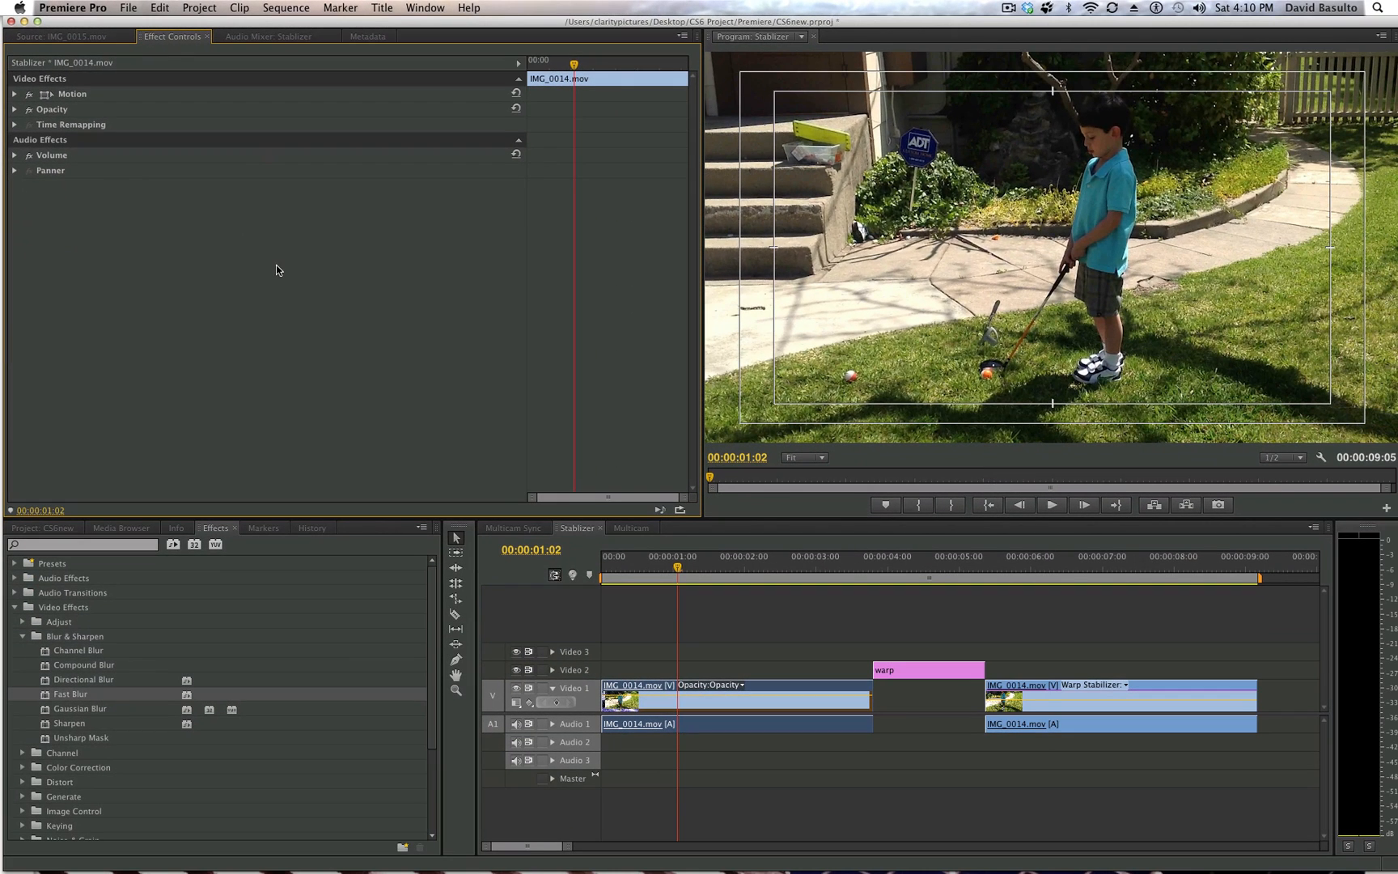
{"action": "mouse_move", "coordinate": [303, 257]}
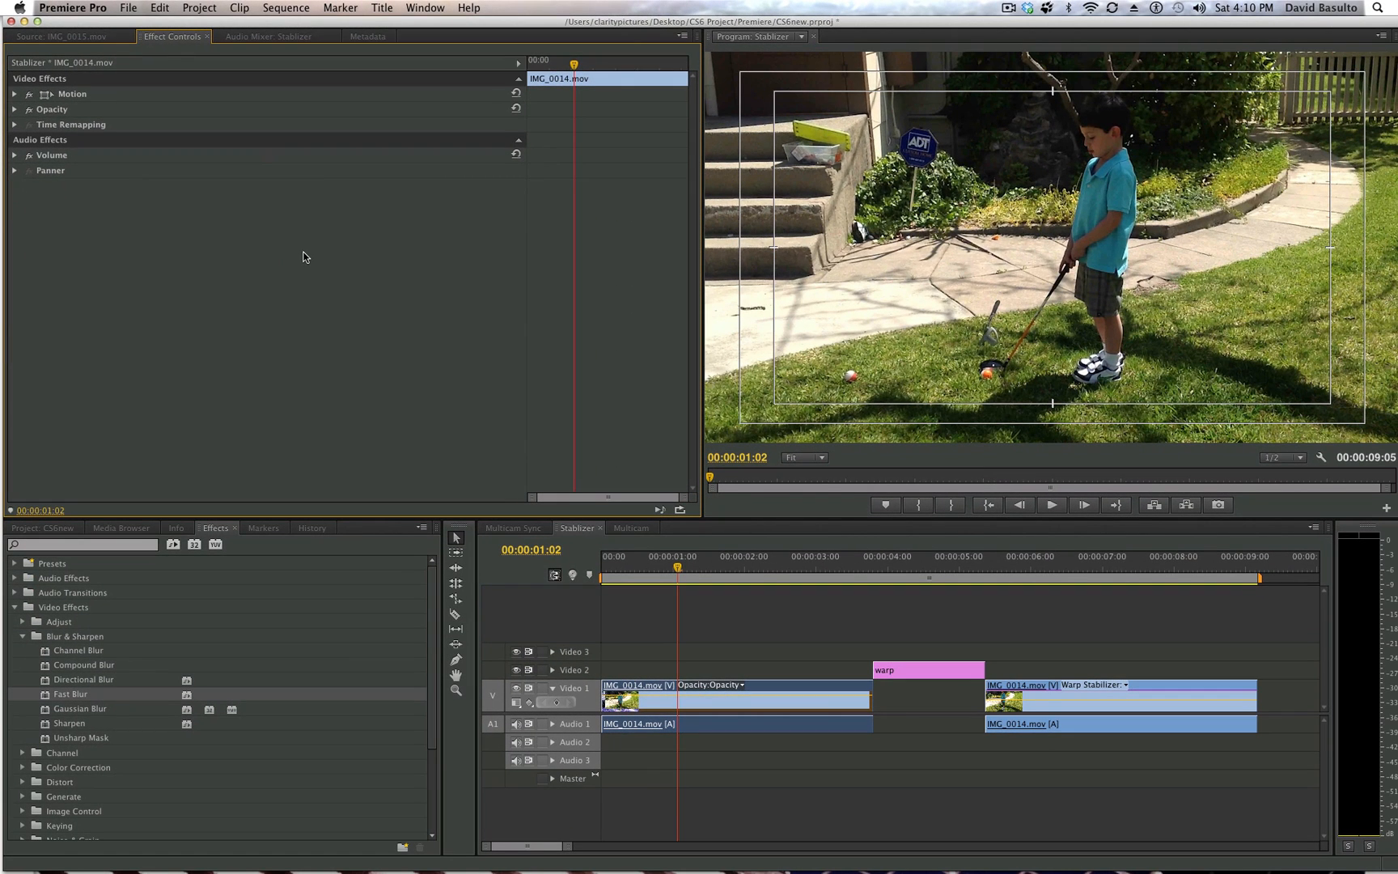
{"action": "mouse_move", "coordinate": [229, 304]}
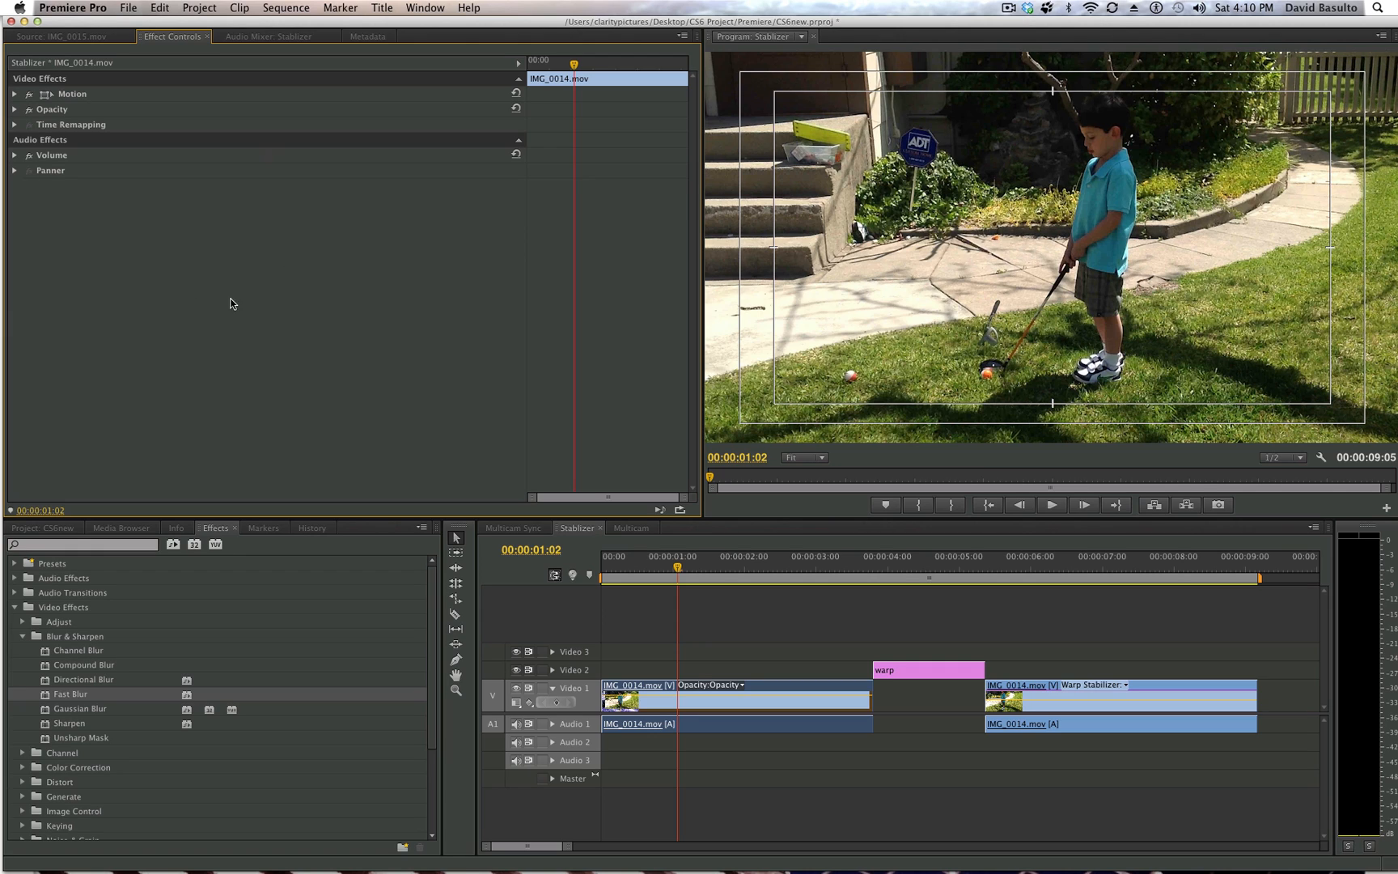
{"action": "mouse_move", "coordinate": [338, 416]}
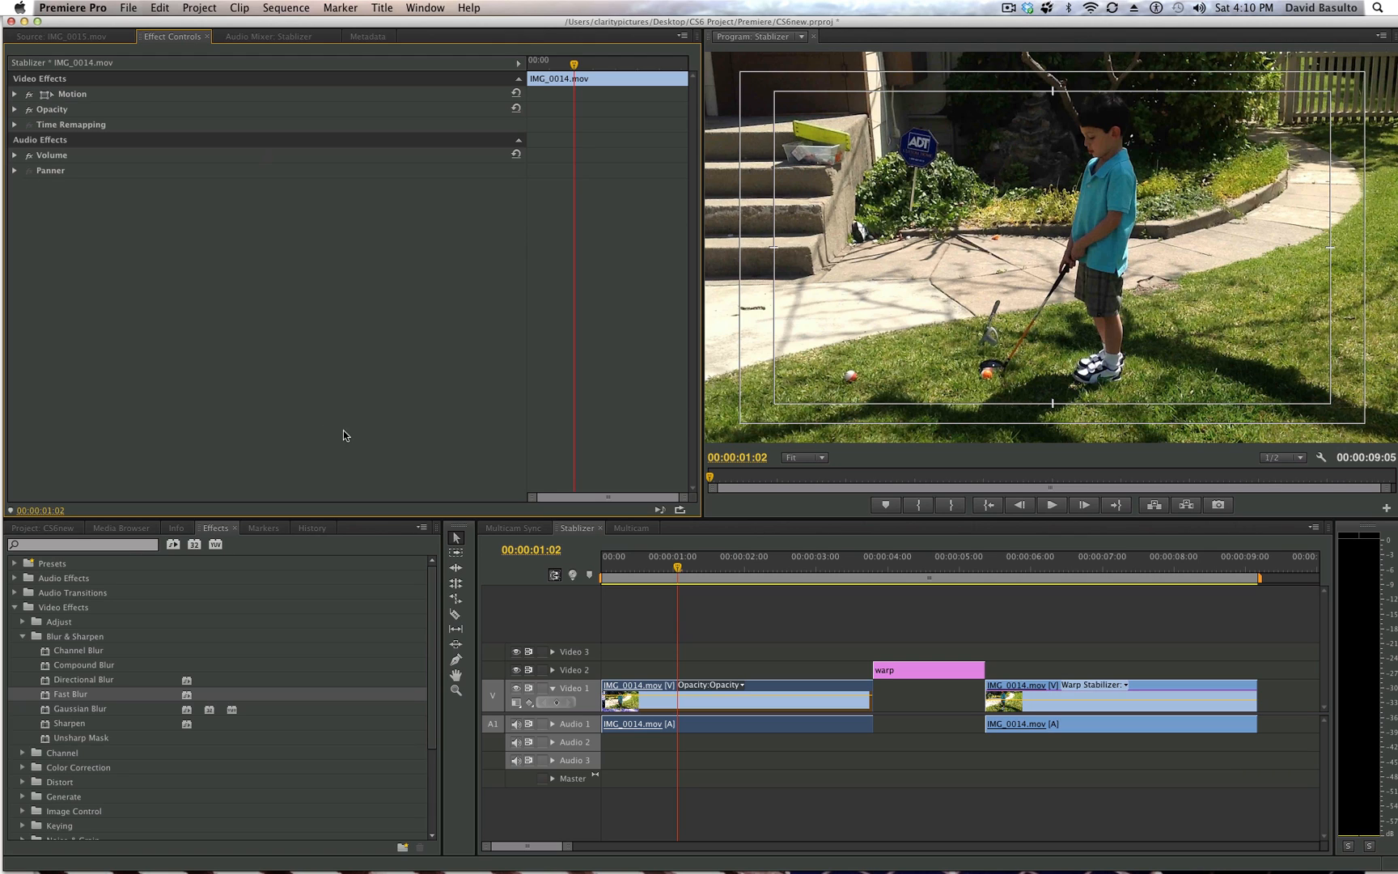
{"action": "mouse_move", "coordinate": [130, 551]}
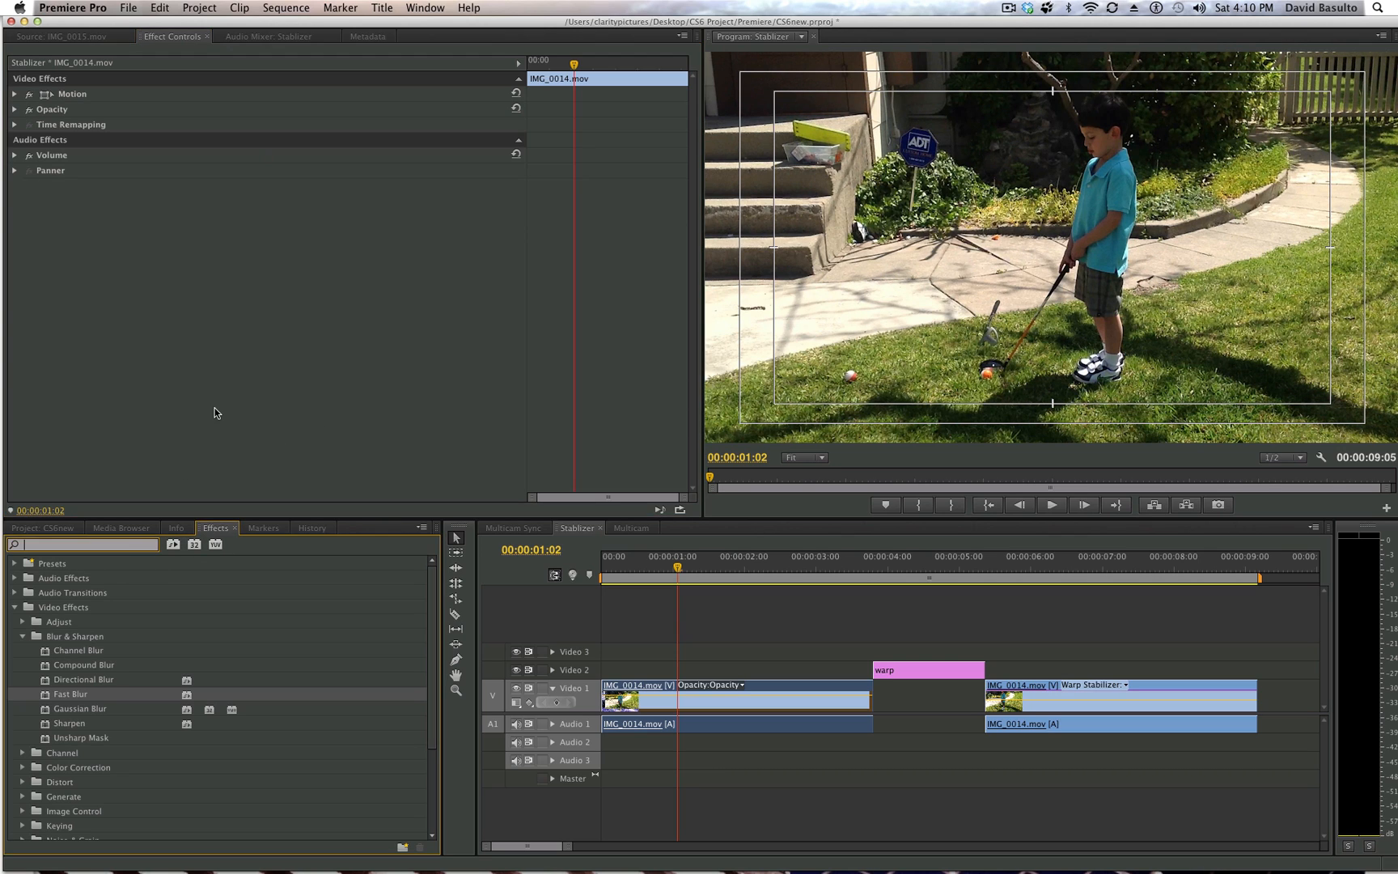
Step: Search effects for 'rolling' to find Rolling Shutter Repair, then show the project clips again
{"action": "type", "text": "rolling"}
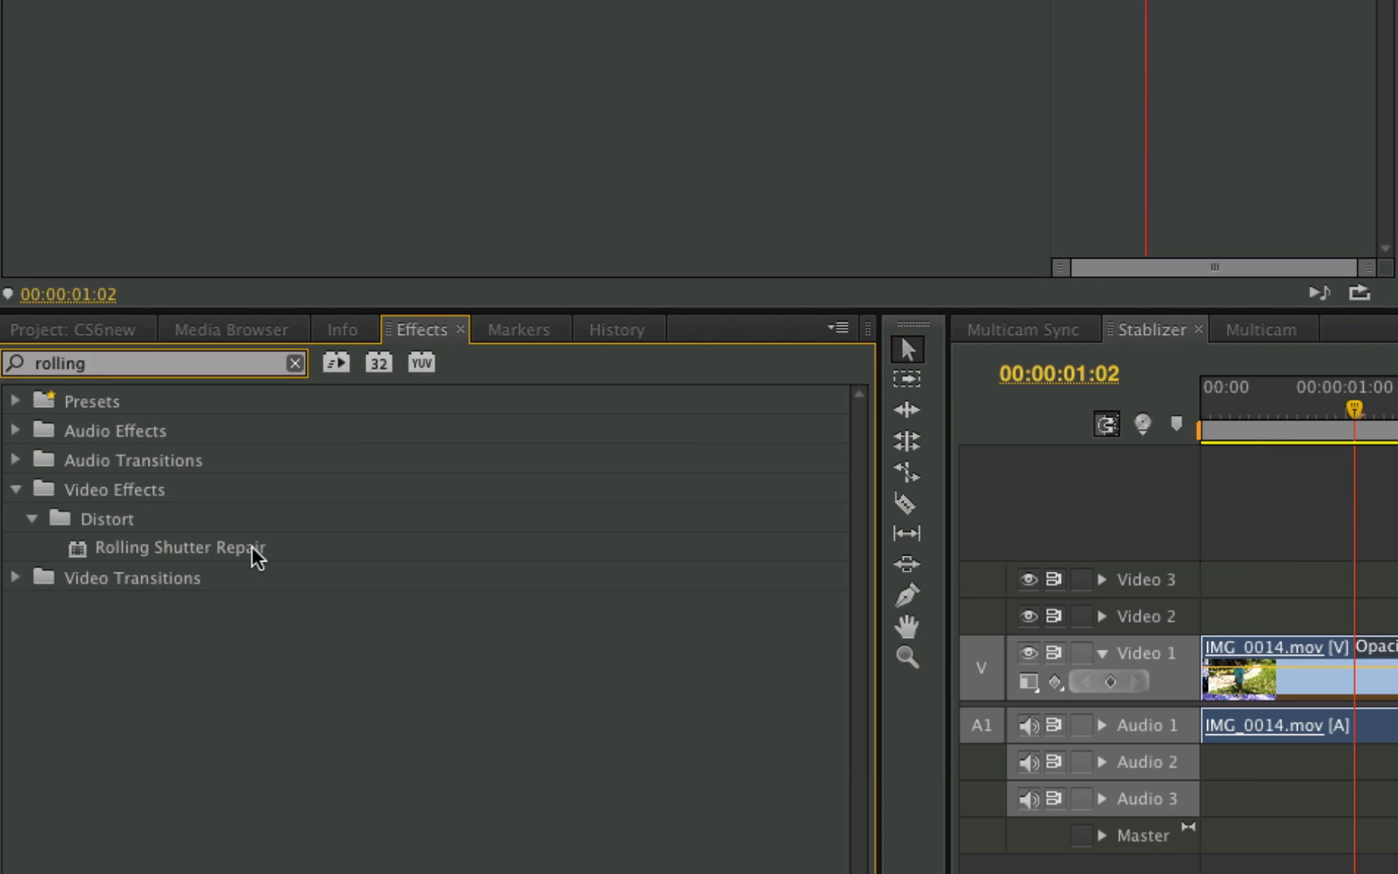
{"action": "mouse_move", "coordinate": [236, 562]}
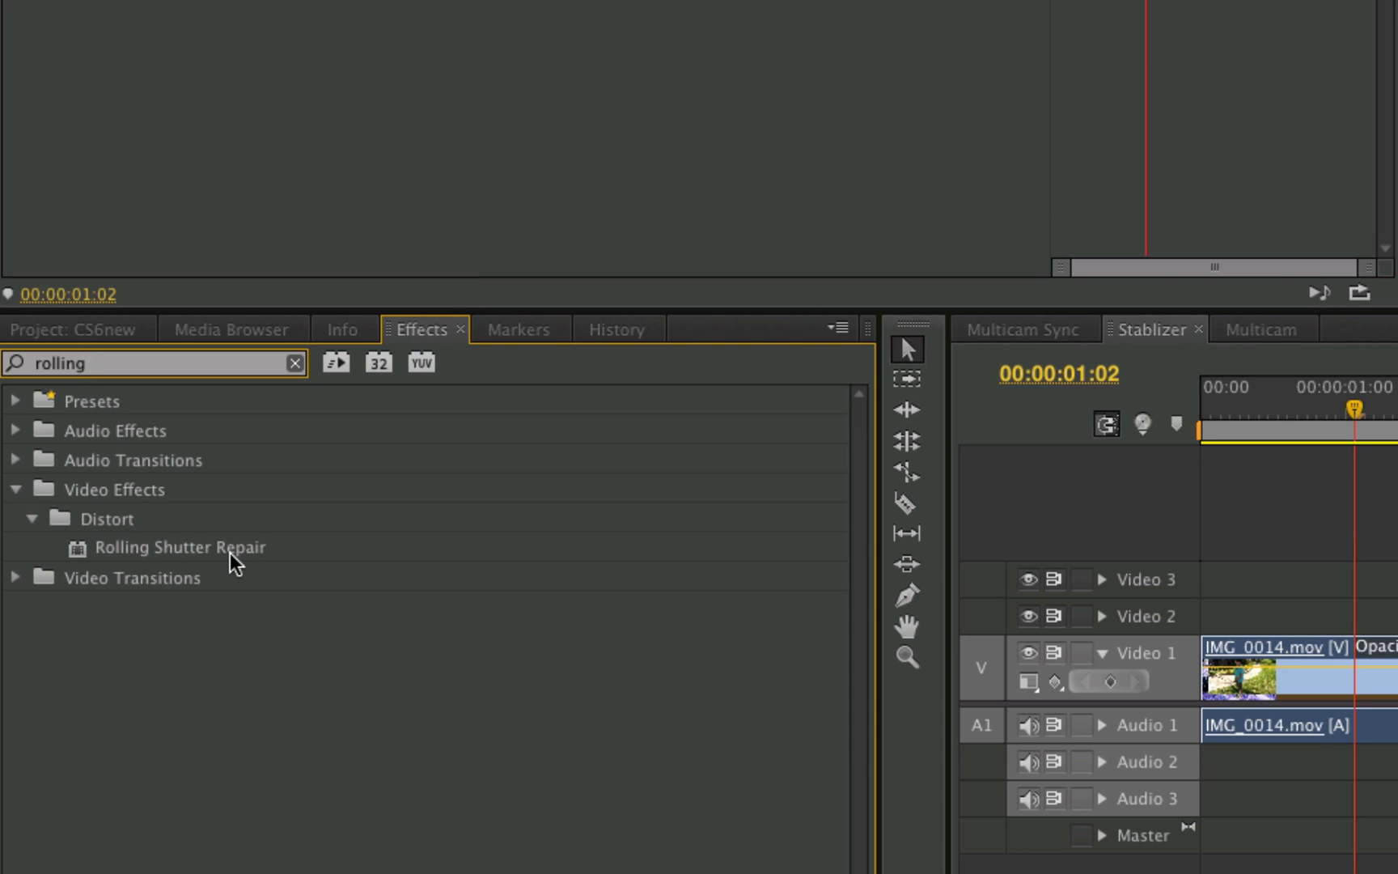
{"action": "mouse_move", "coordinate": [497, 497]}
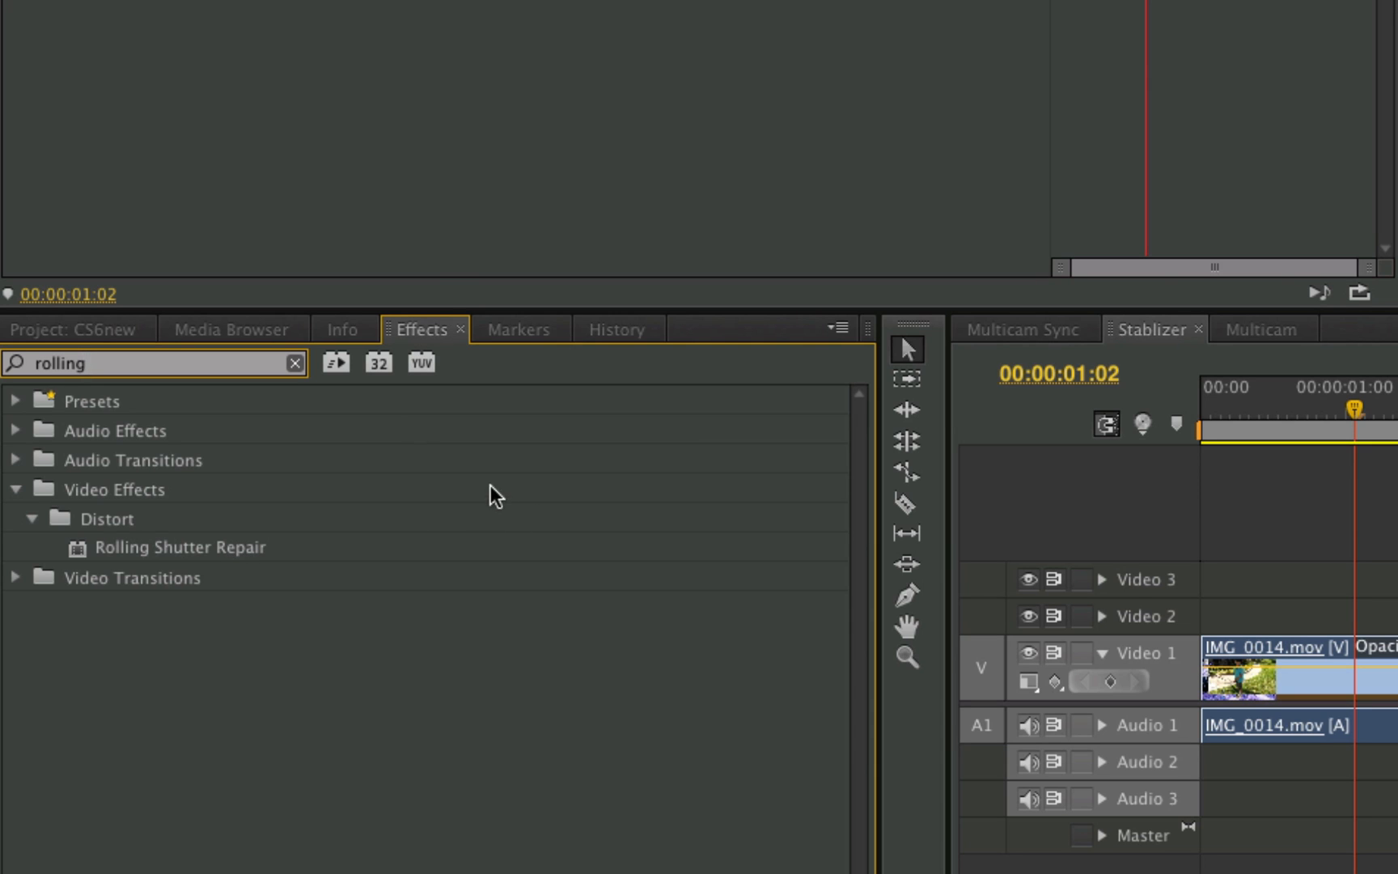
{"action": "left_click", "coordinate": [76, 329]}
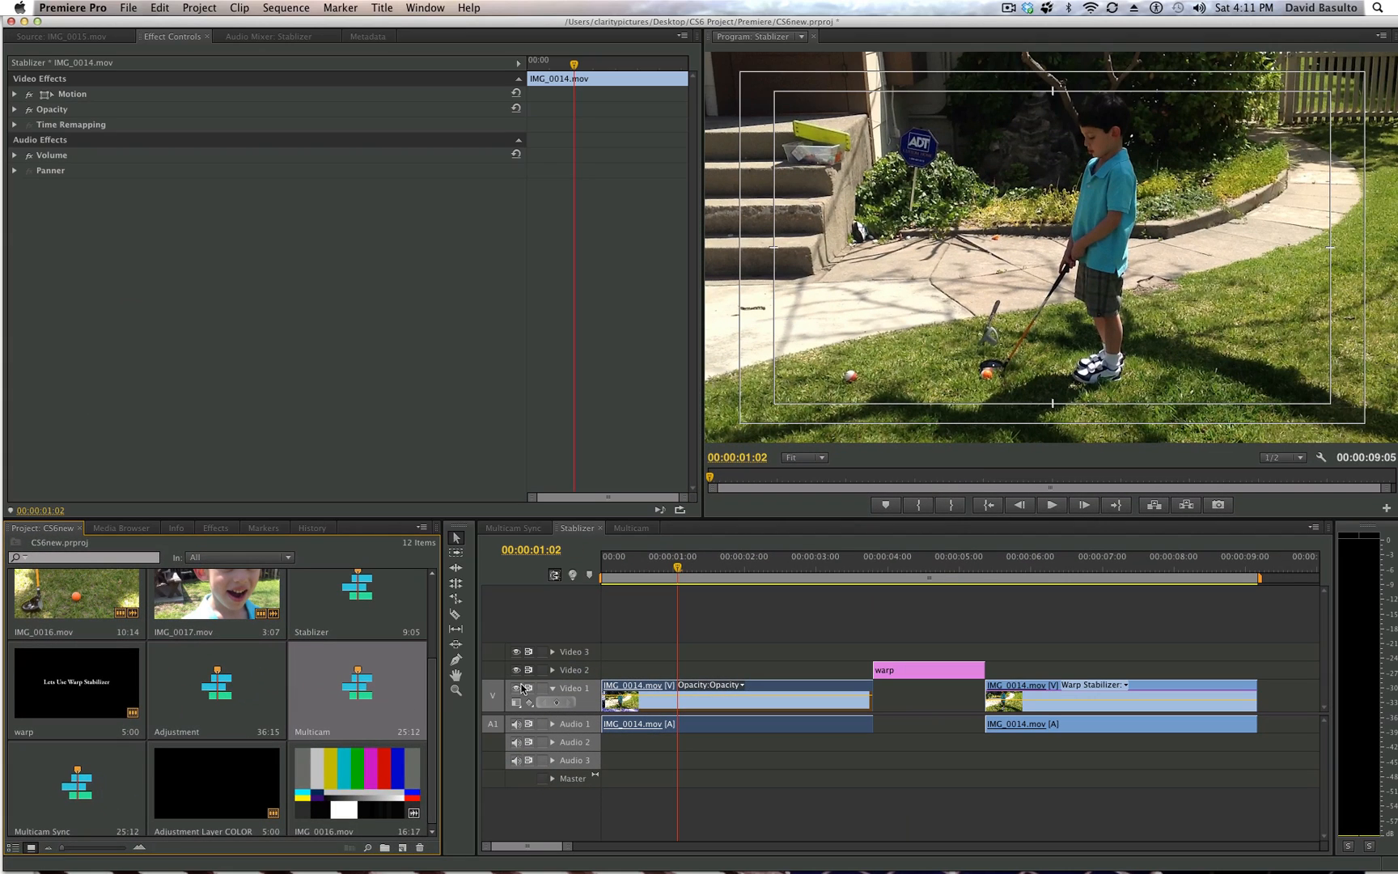
{"action": "mouse_move", "coordinate": [187, 697]}
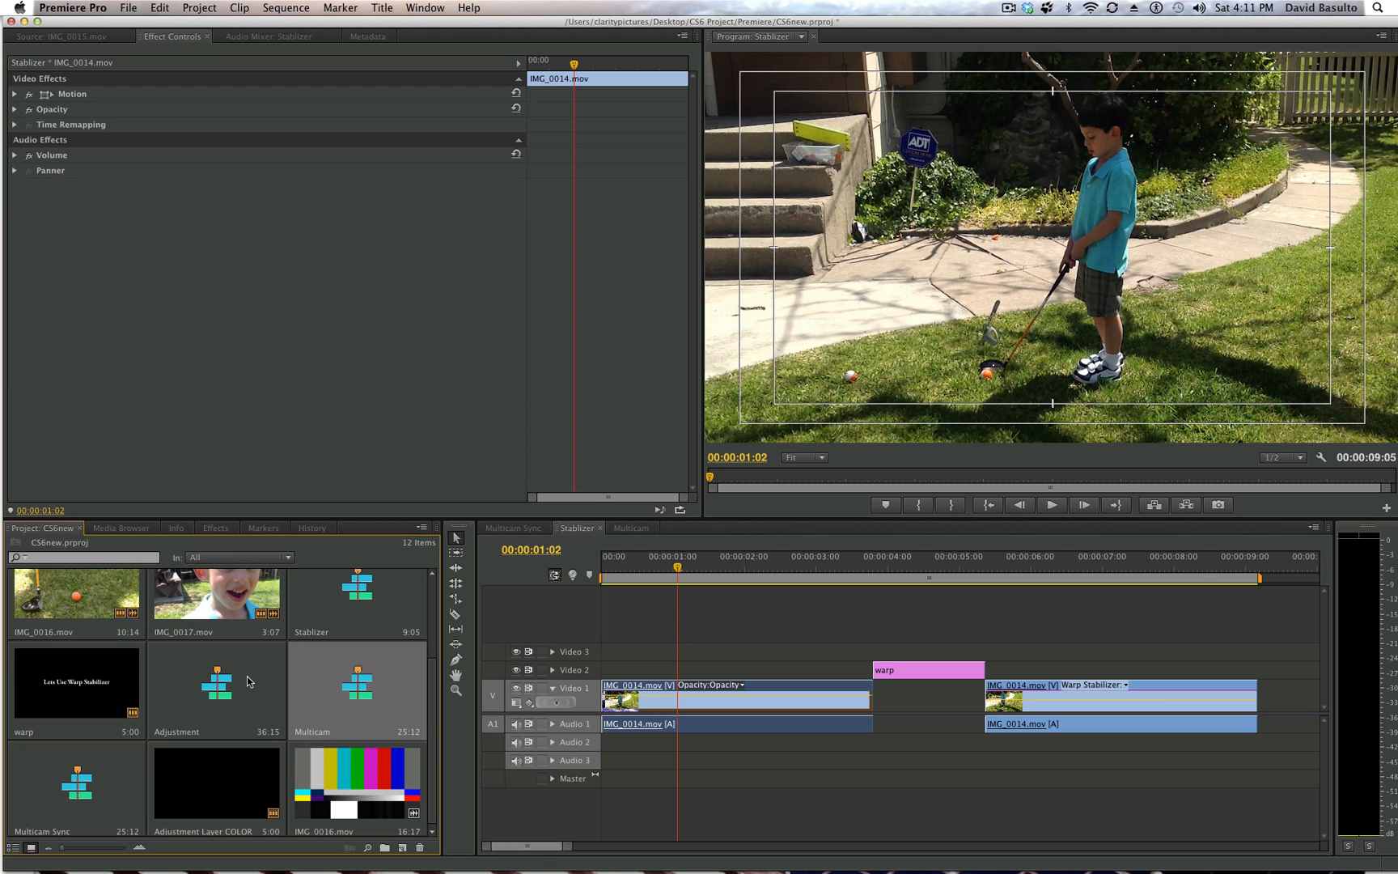
{"action": "mouse_move", "coordinate": [241, 687]}
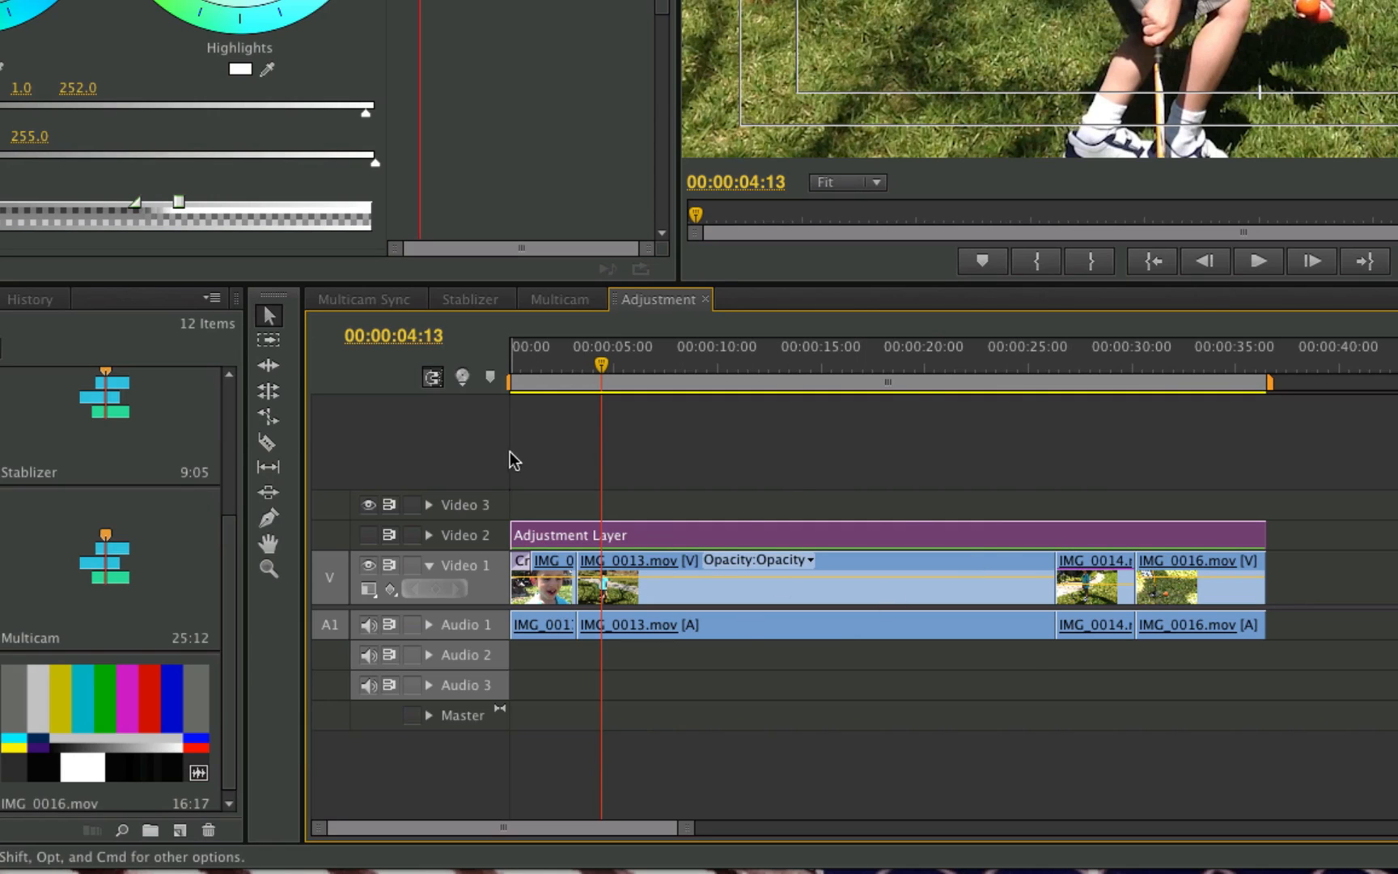
{"action": "mouse_move", "coordinate": [490, 463]}
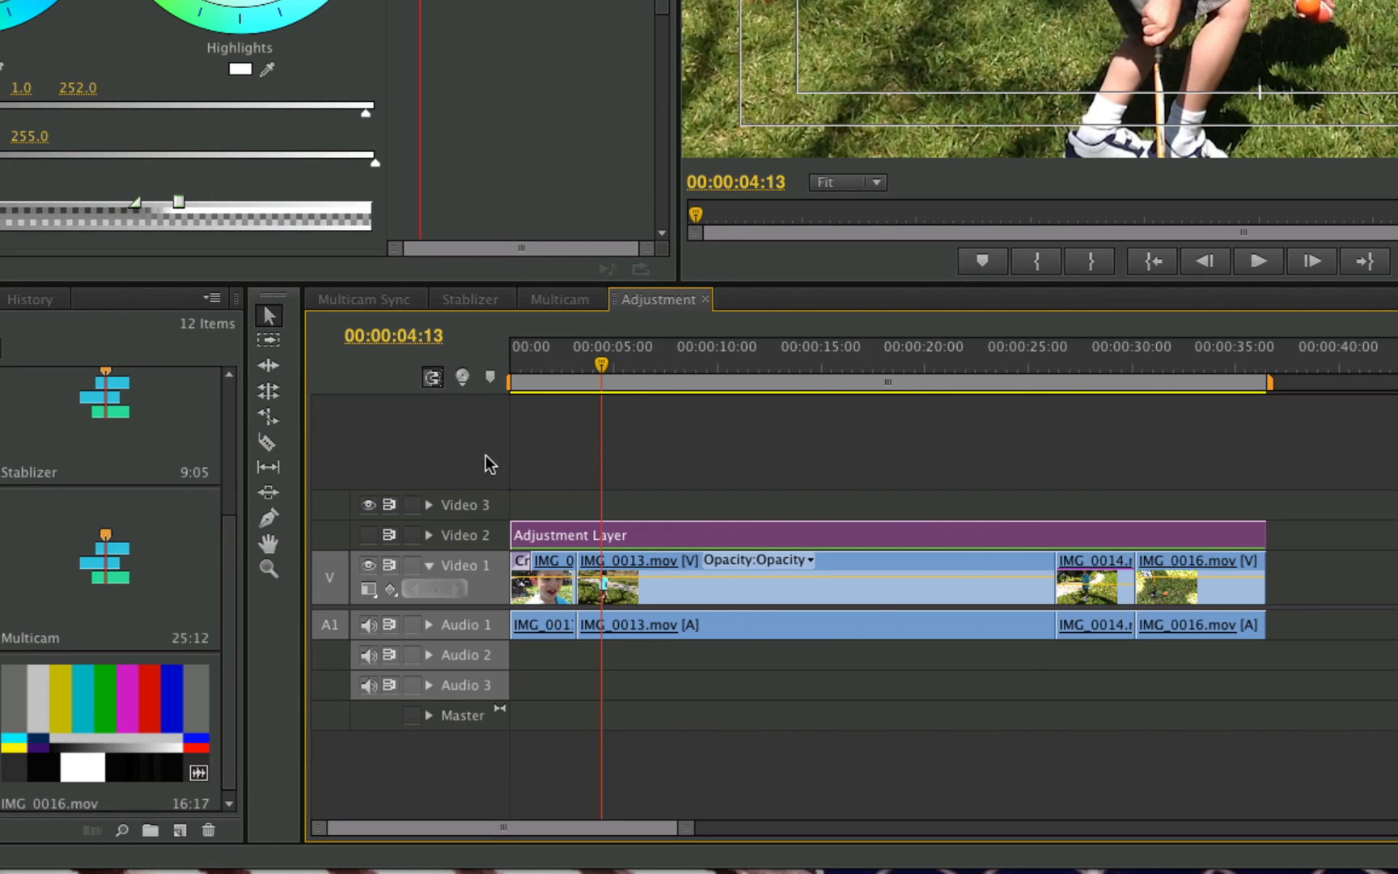
{"action": "mouse_move", "coordinate": [102, 772]}
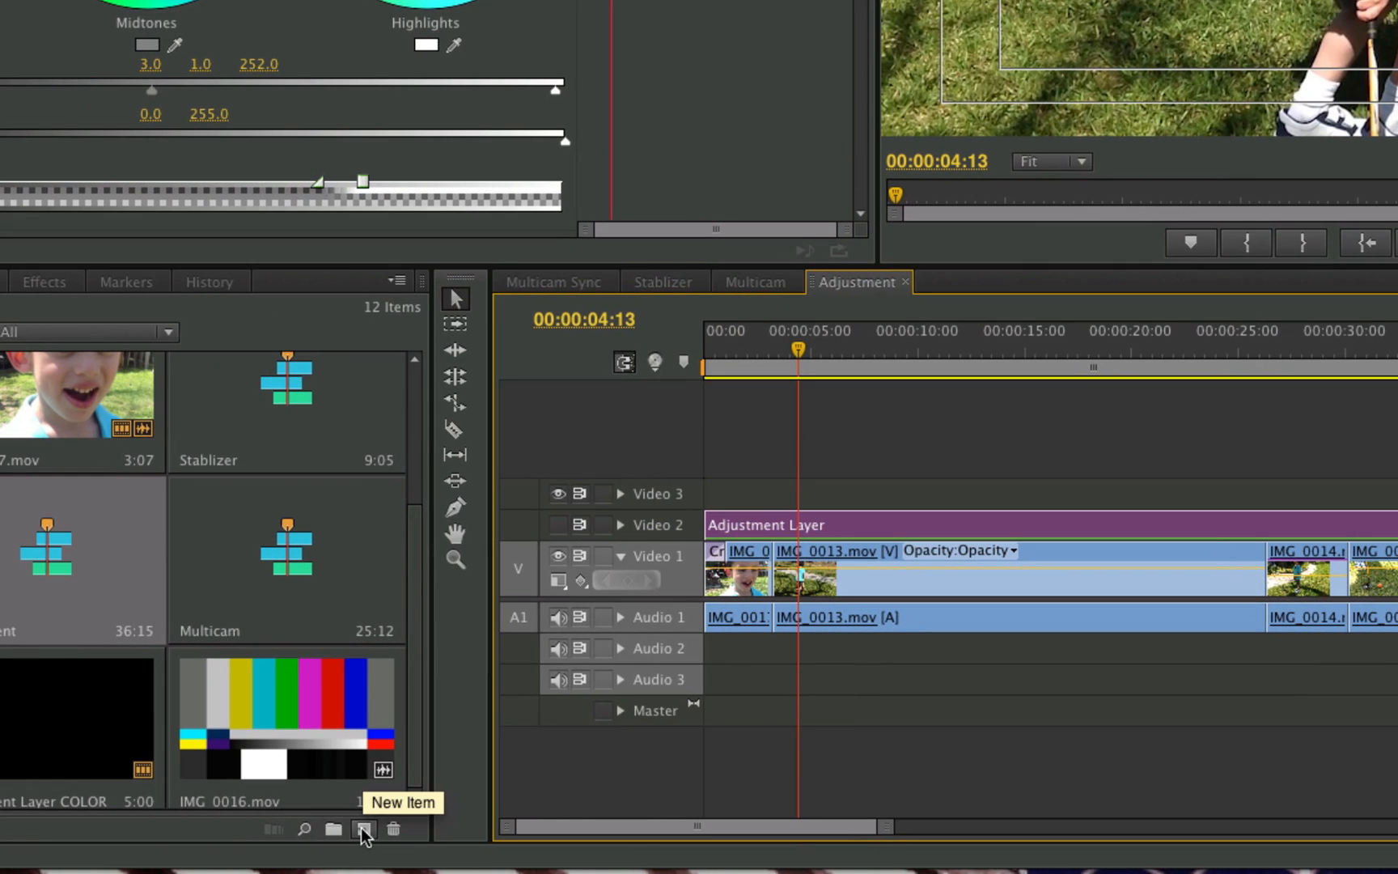
Step: Create an adjustment layer on Video 3 and desaturate it with the Three-Way Color Corrector
{"action": "left_click", "coordinate": [363, 828]}
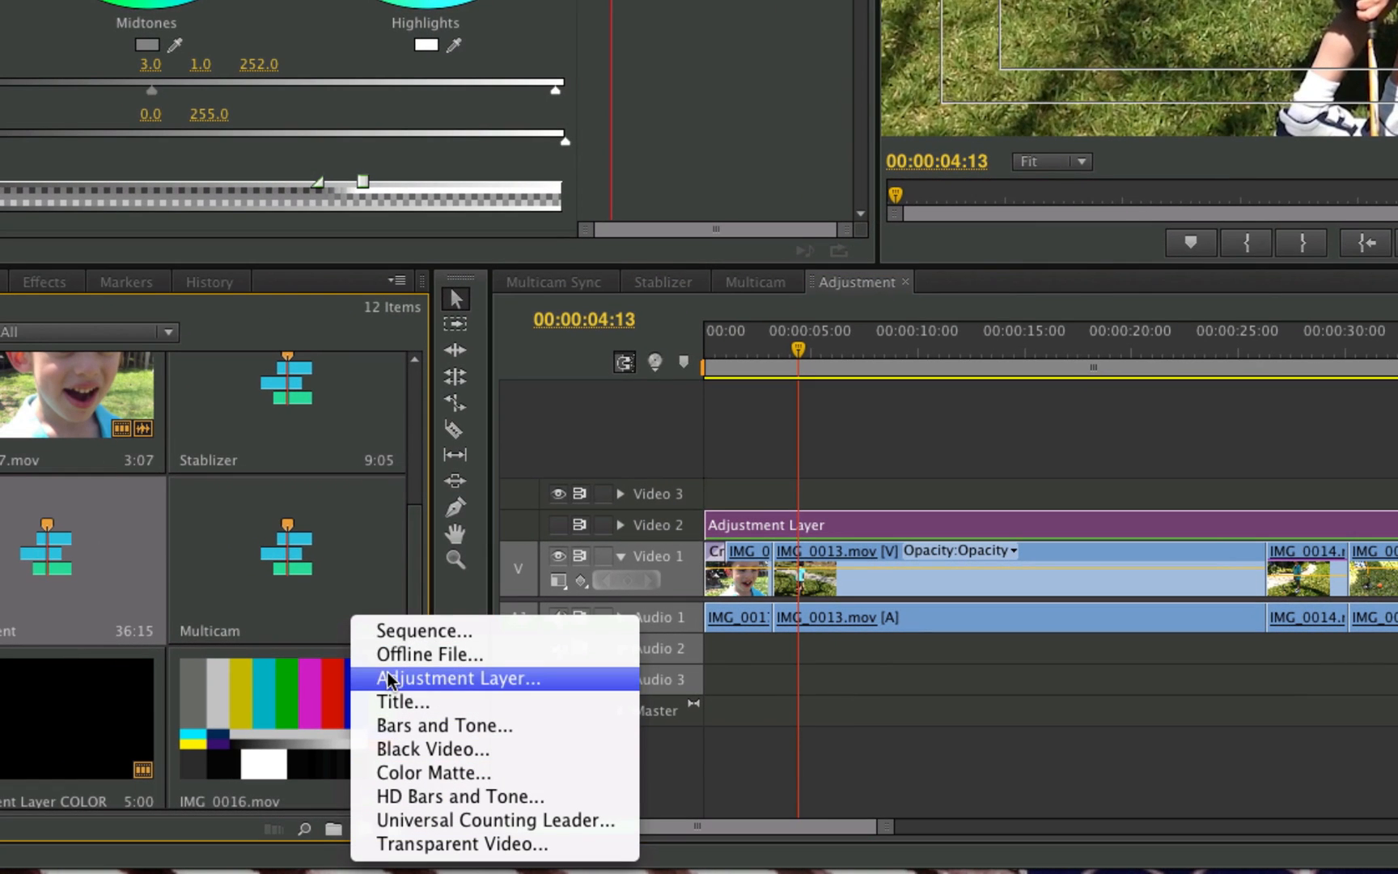
{"action": "mouse_move", "coordinate": [342, 691]}
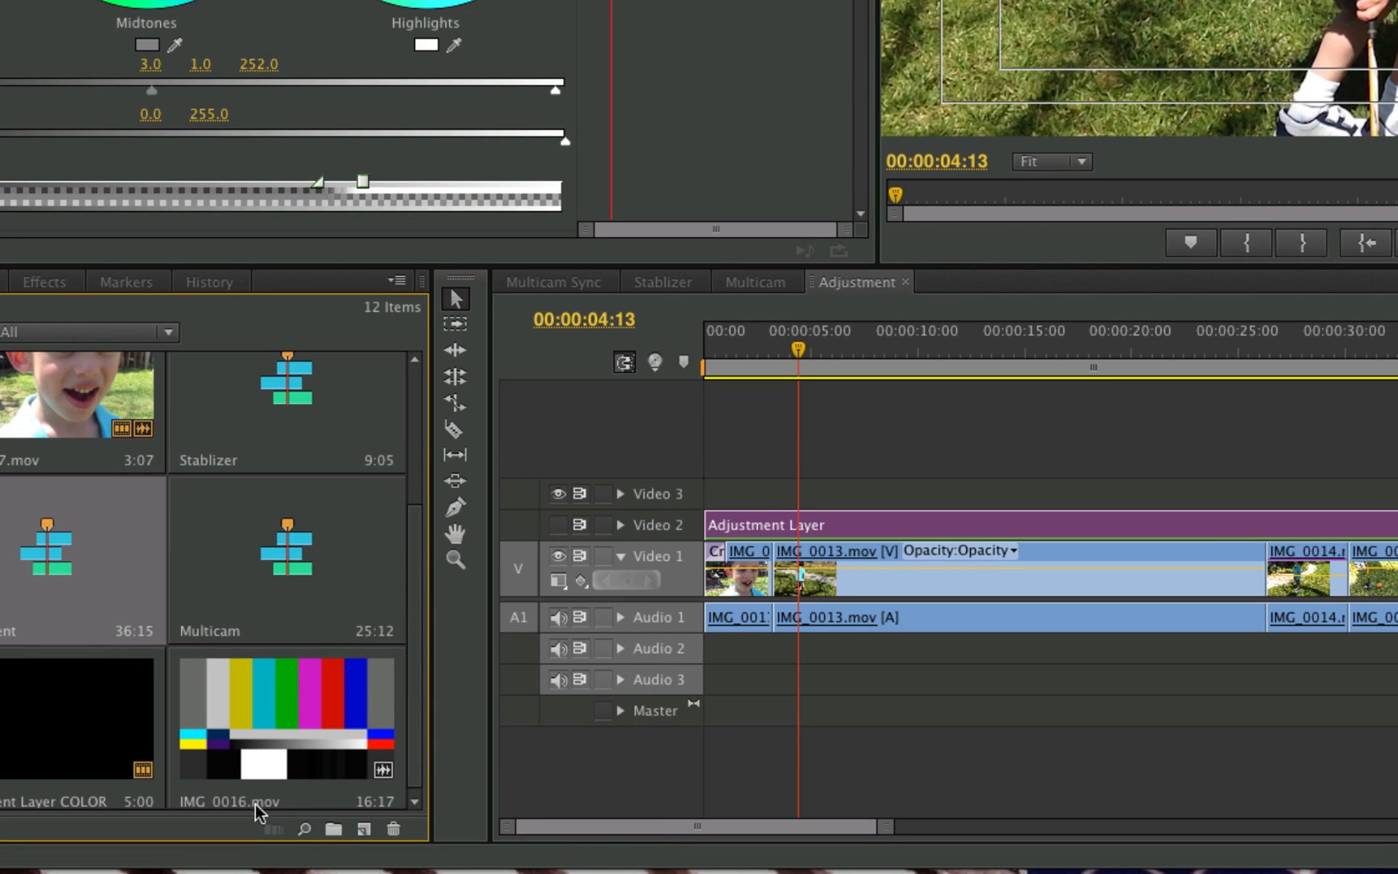
{"action": "mouse_move", "coordinate": [369, 865]}
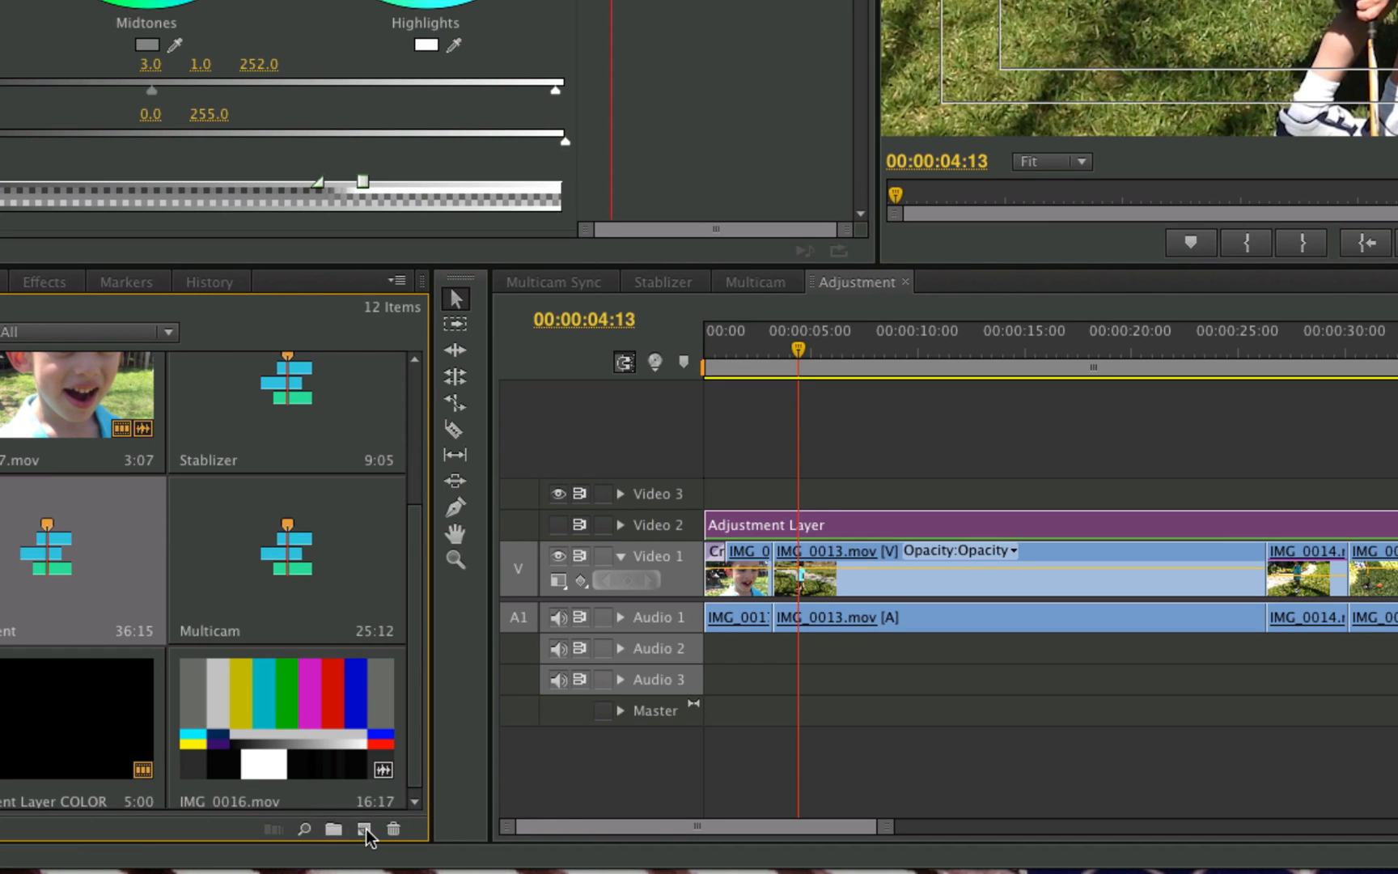
{"action": "left_click", "coordinate": [333, 829]}
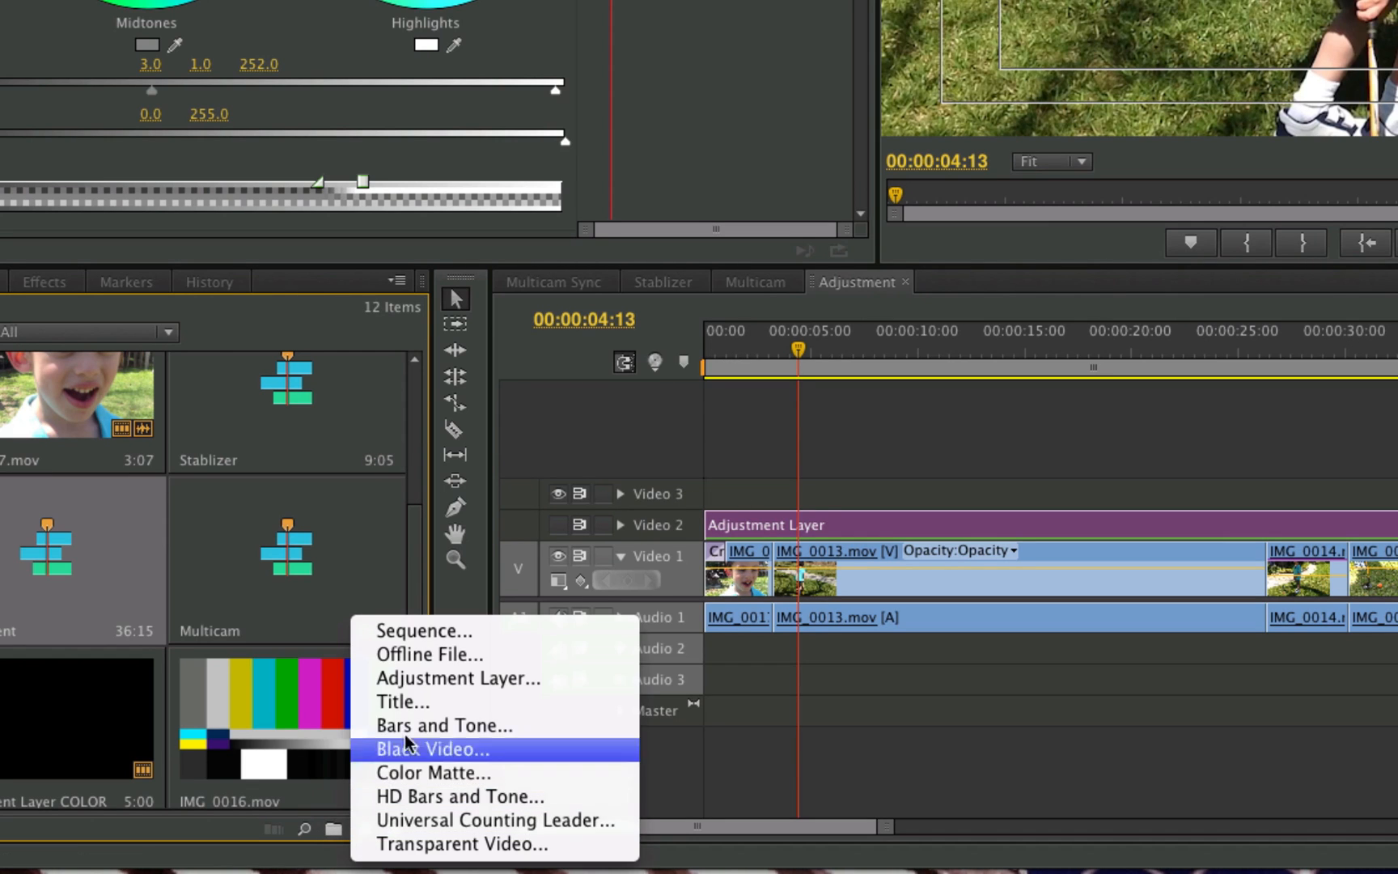
{"action": "mouse_move", "coordinate": [456, 678]}
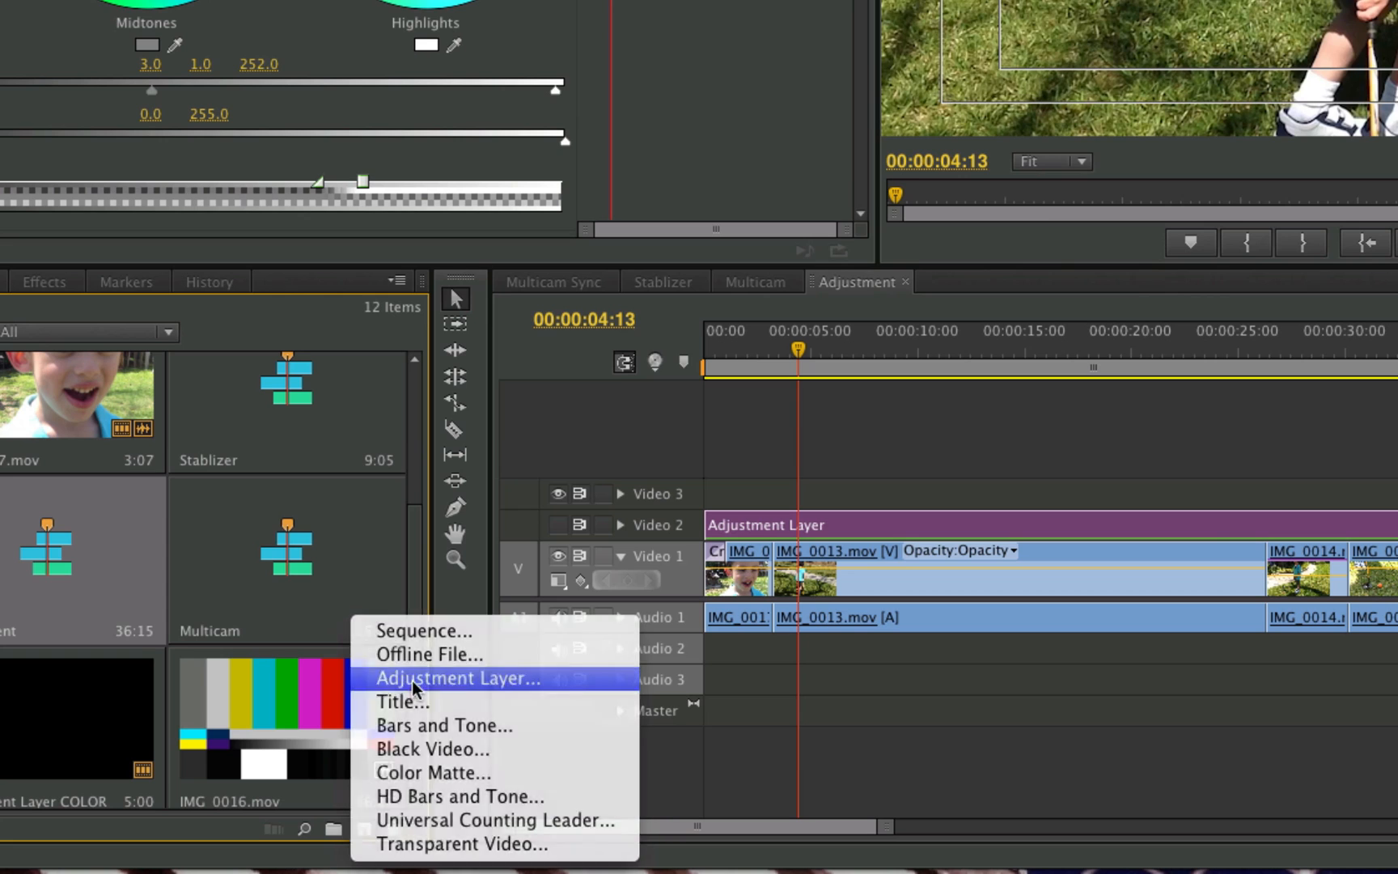
{"action": "left_click", "coordinate": [458, 678]}
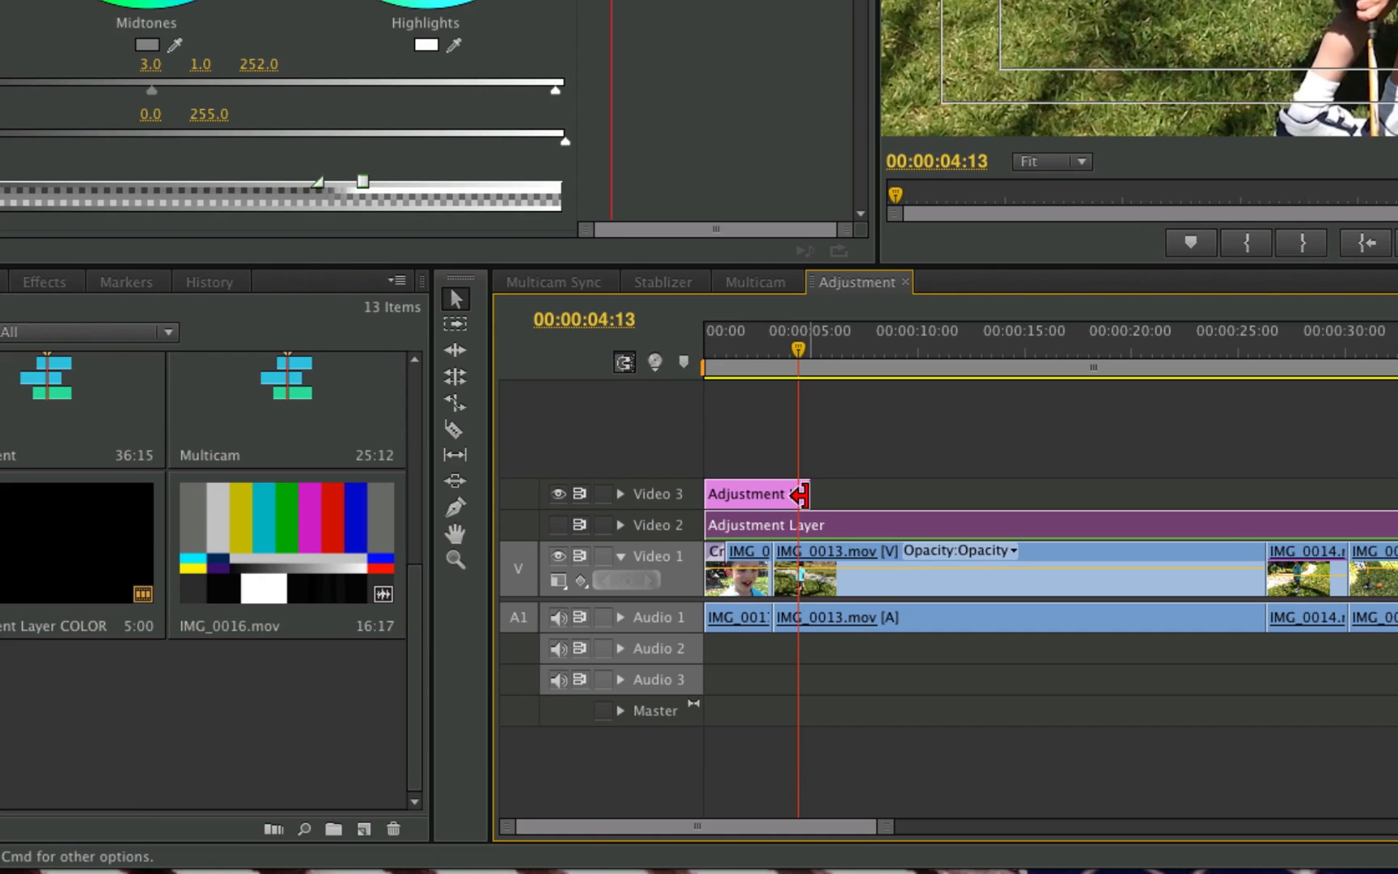
{"action": "left_click_drag", "start_coordinate": [807, 494], "coordinate": [1336, 473]}
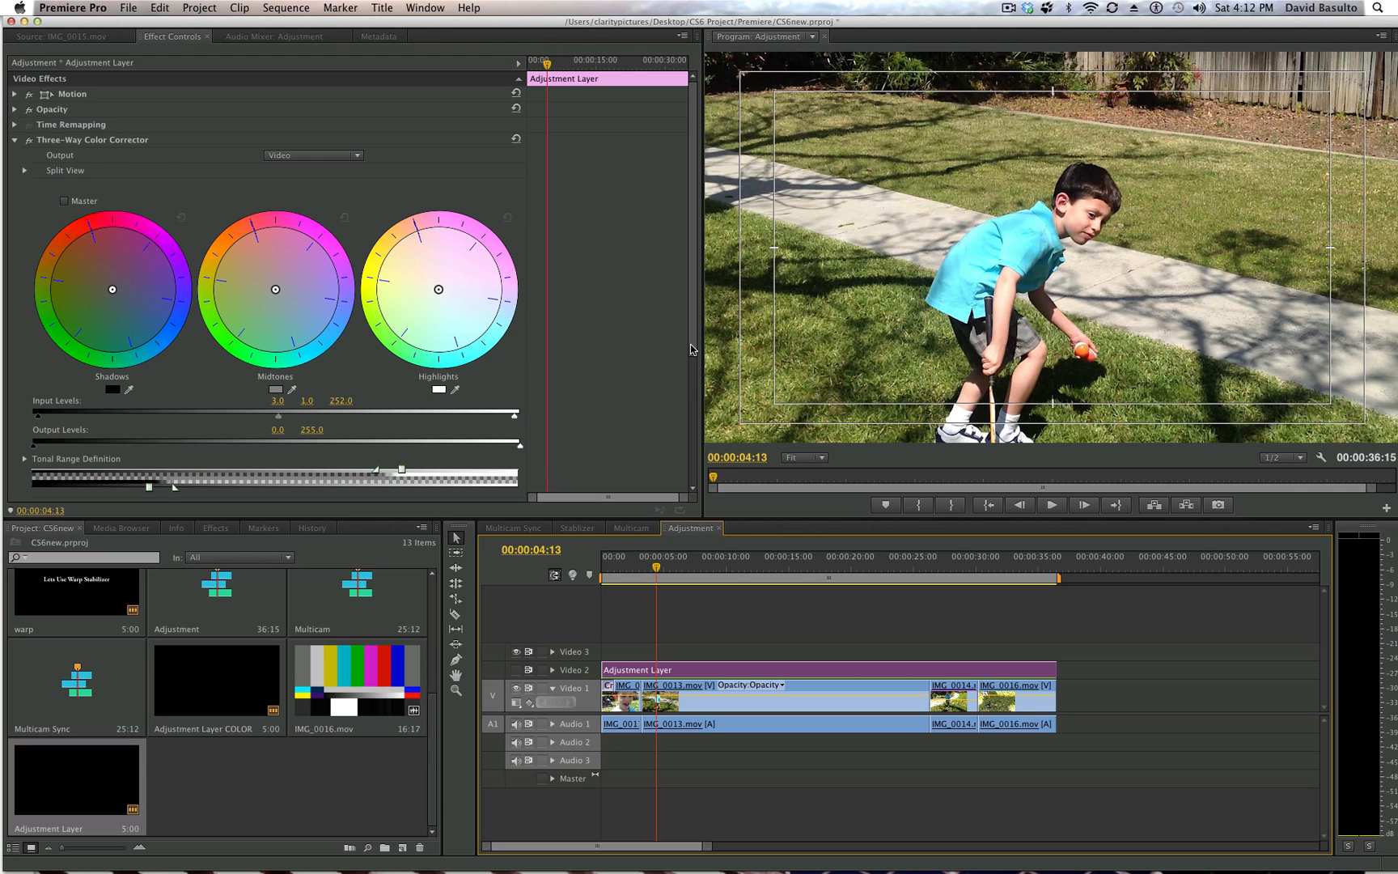
{"action": "scroll", "scroll_direction": "down", "scroll_amount": 3}
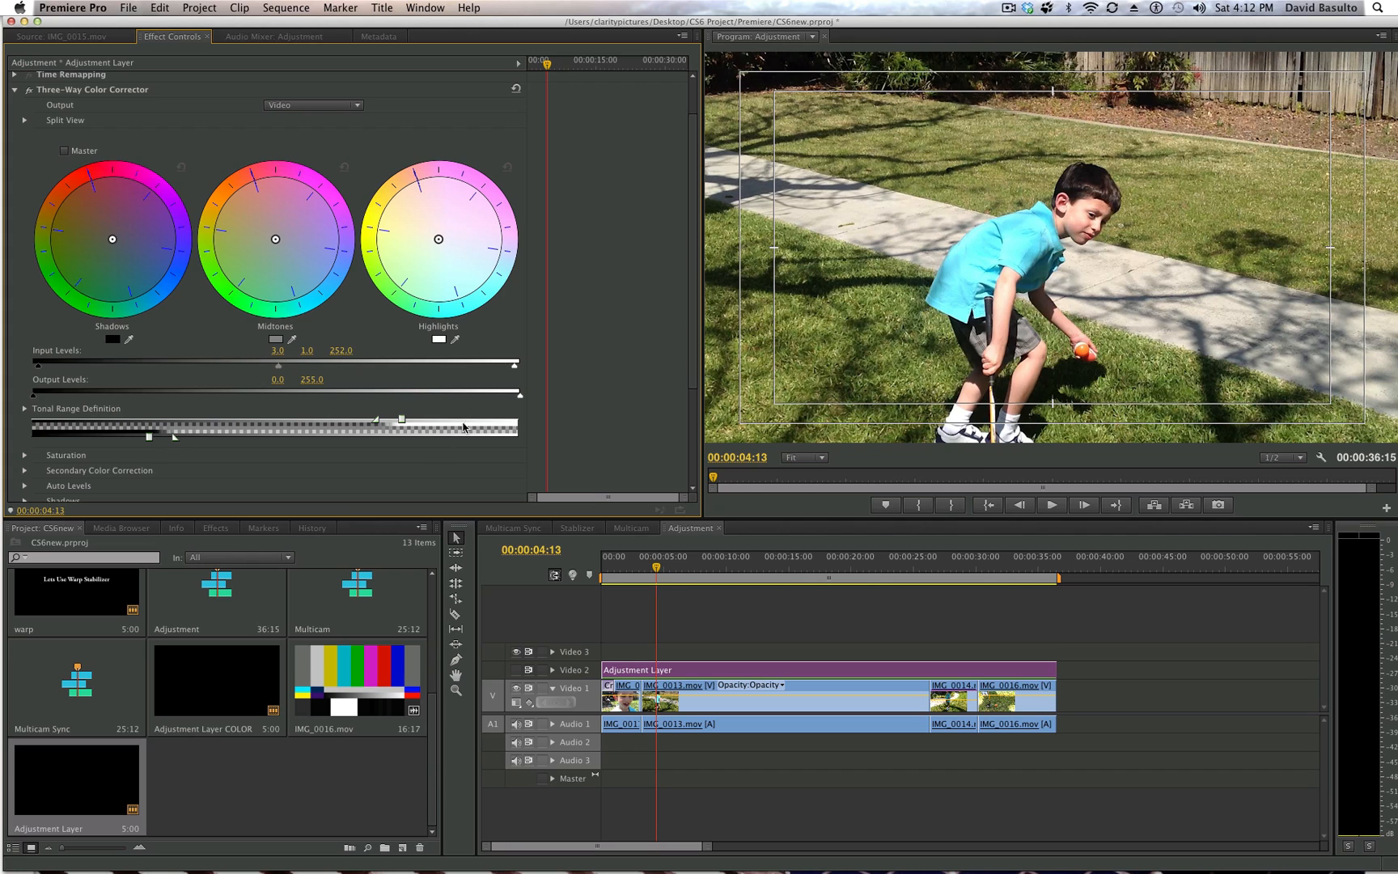
{"action": "mouse_move", "coordinate": [525, 524]}
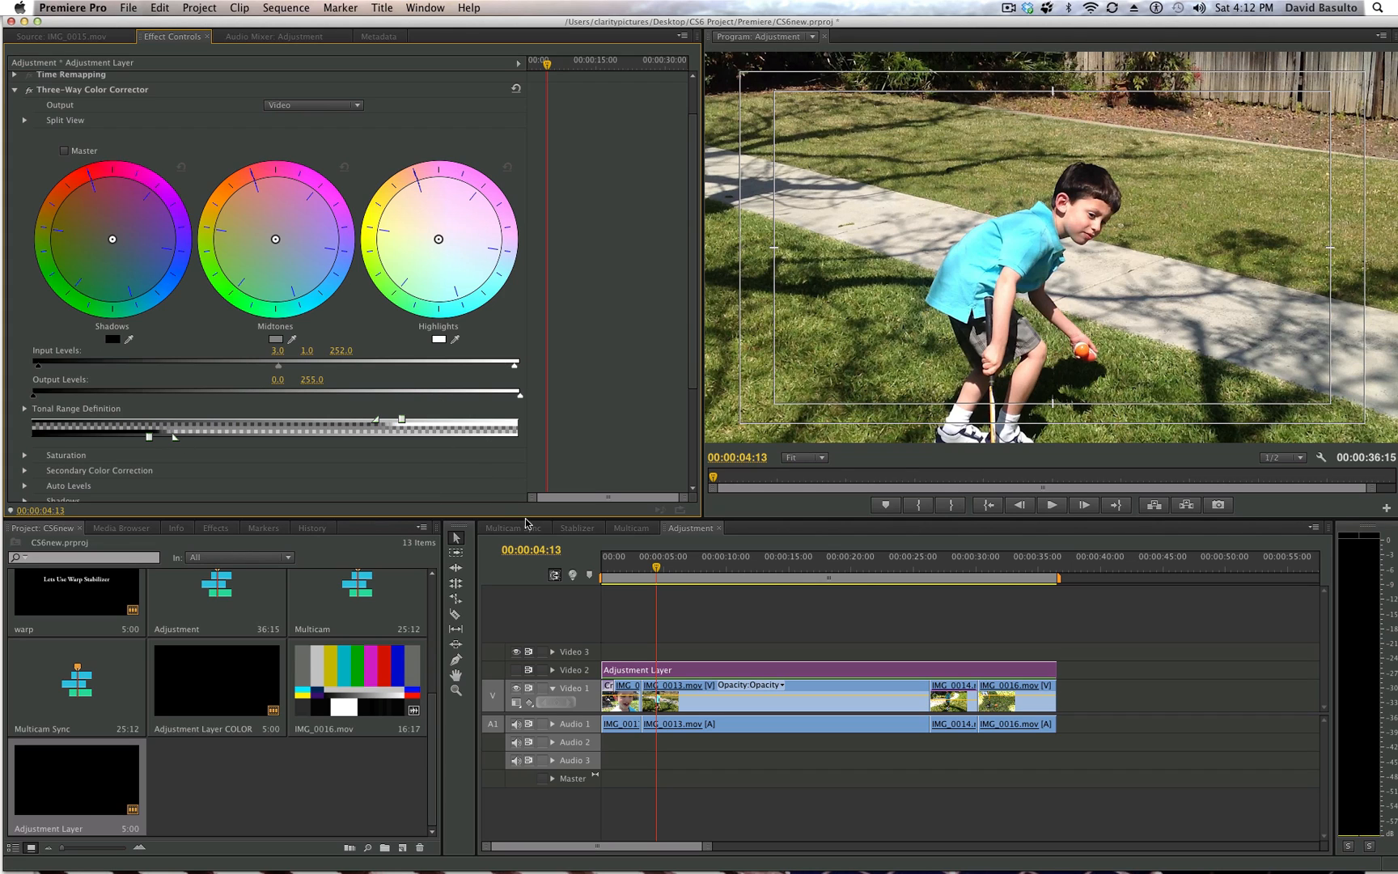
{"action": "mouse_move", "coordinate": [544, 468]}
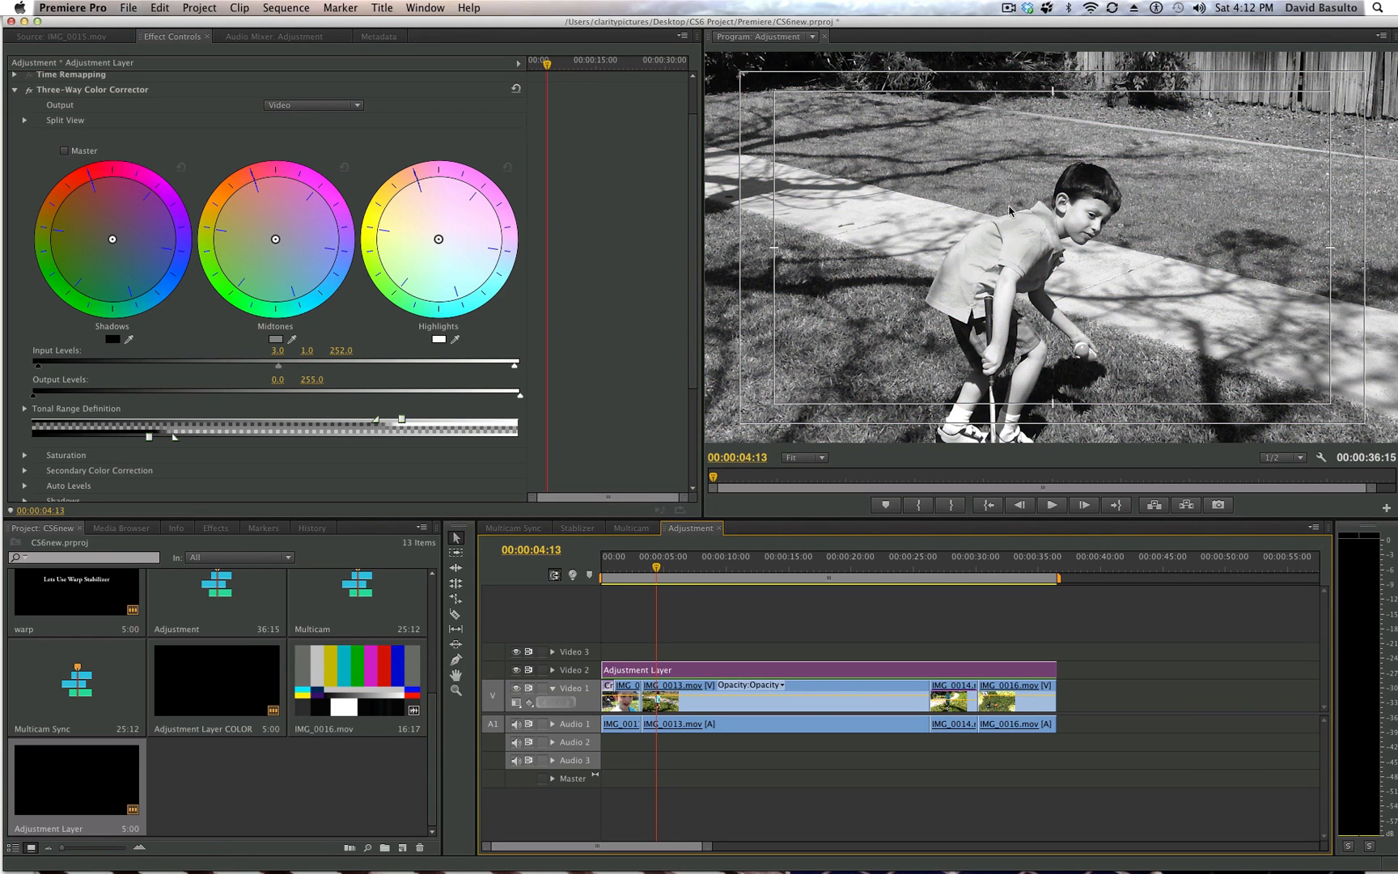
{"action": "mouse_move", "coordinate": [907, 278]}
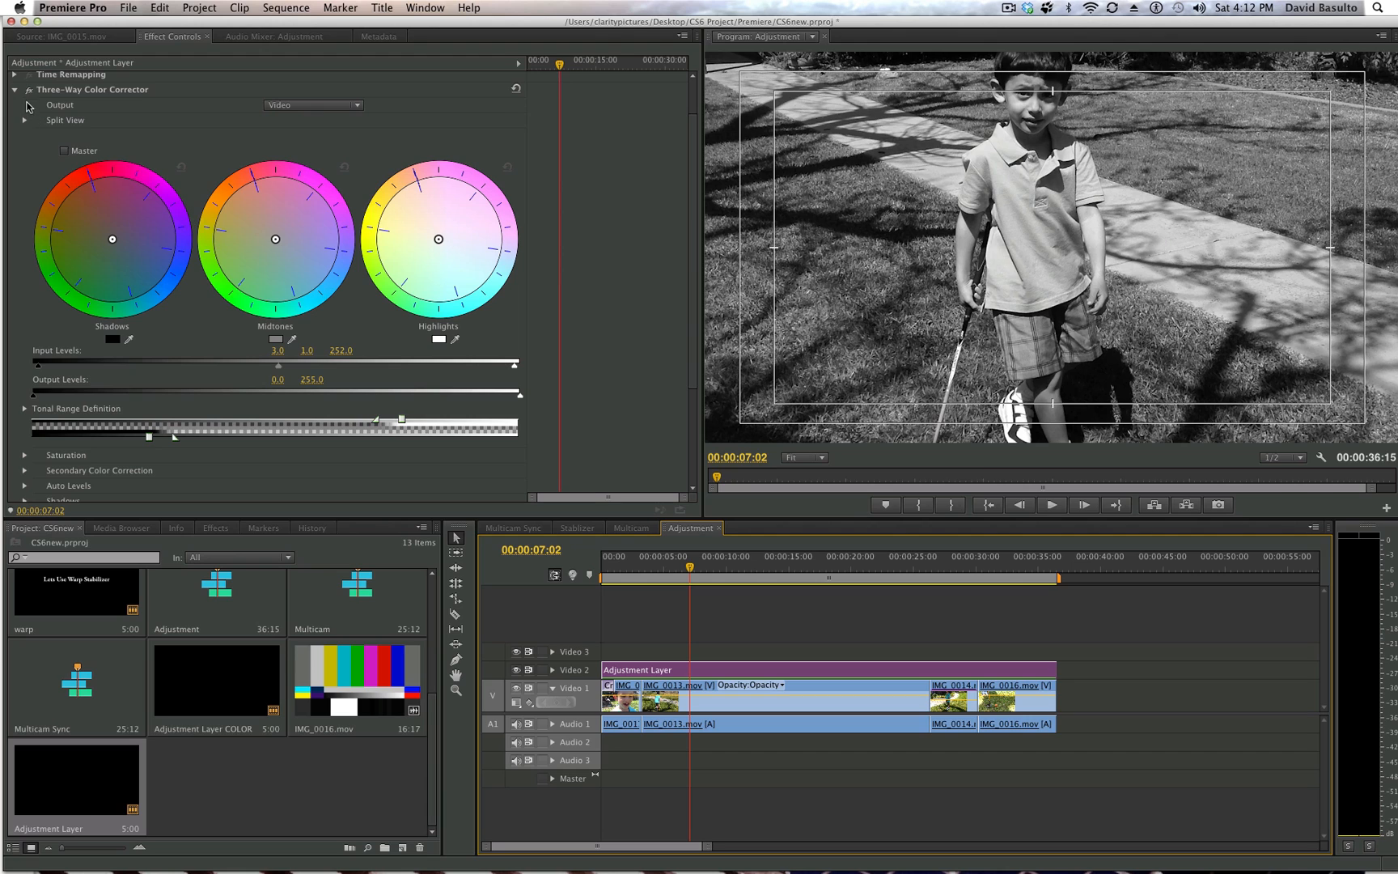
{"action": "left_click", "coordinate": [29, 89]}
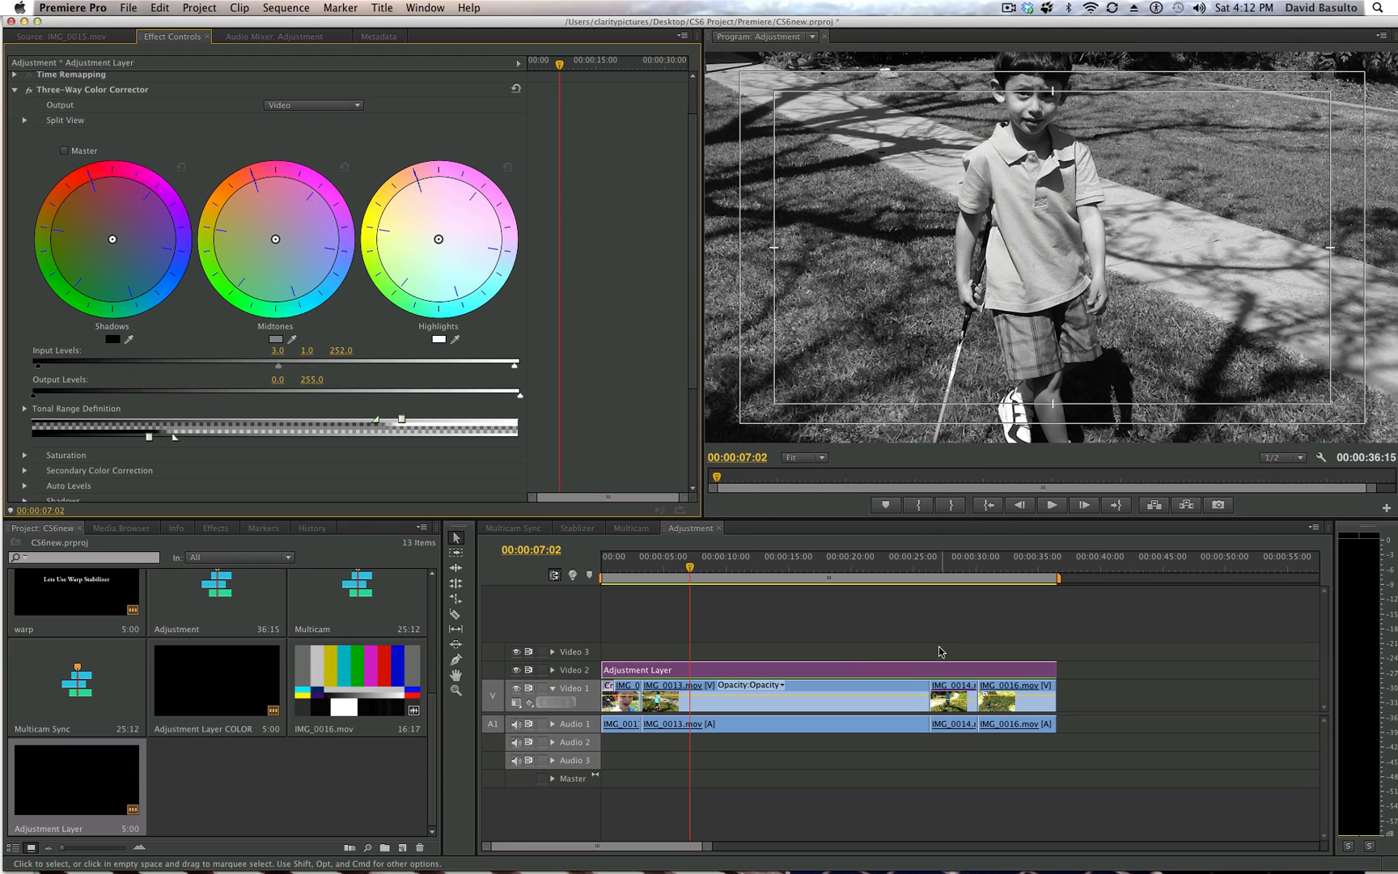
{"action": "mouse_move", "coordinate": [1012, 591]}
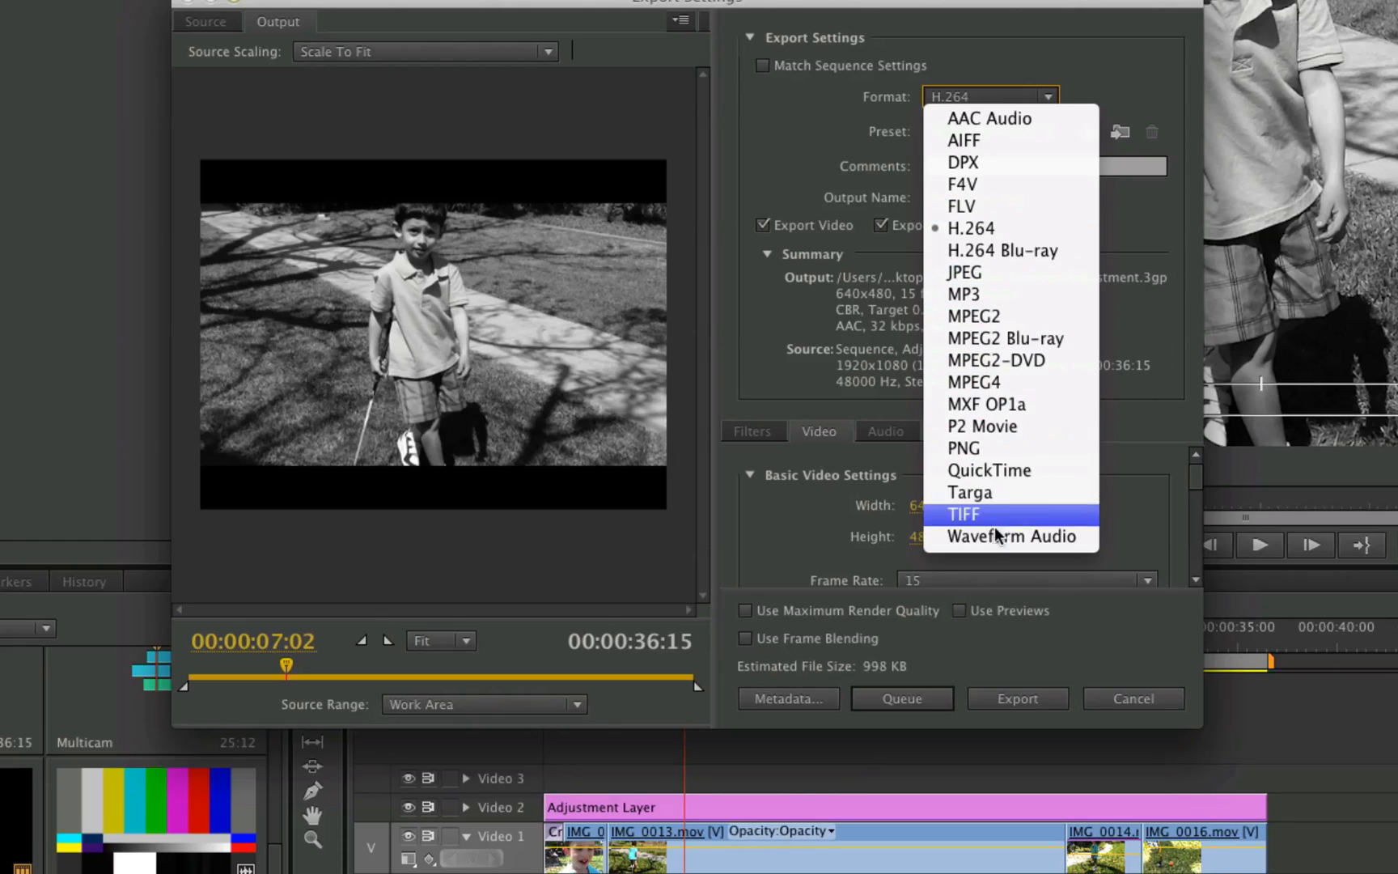
{"action": "mouse_move", "coordinate": [1050, 524]}
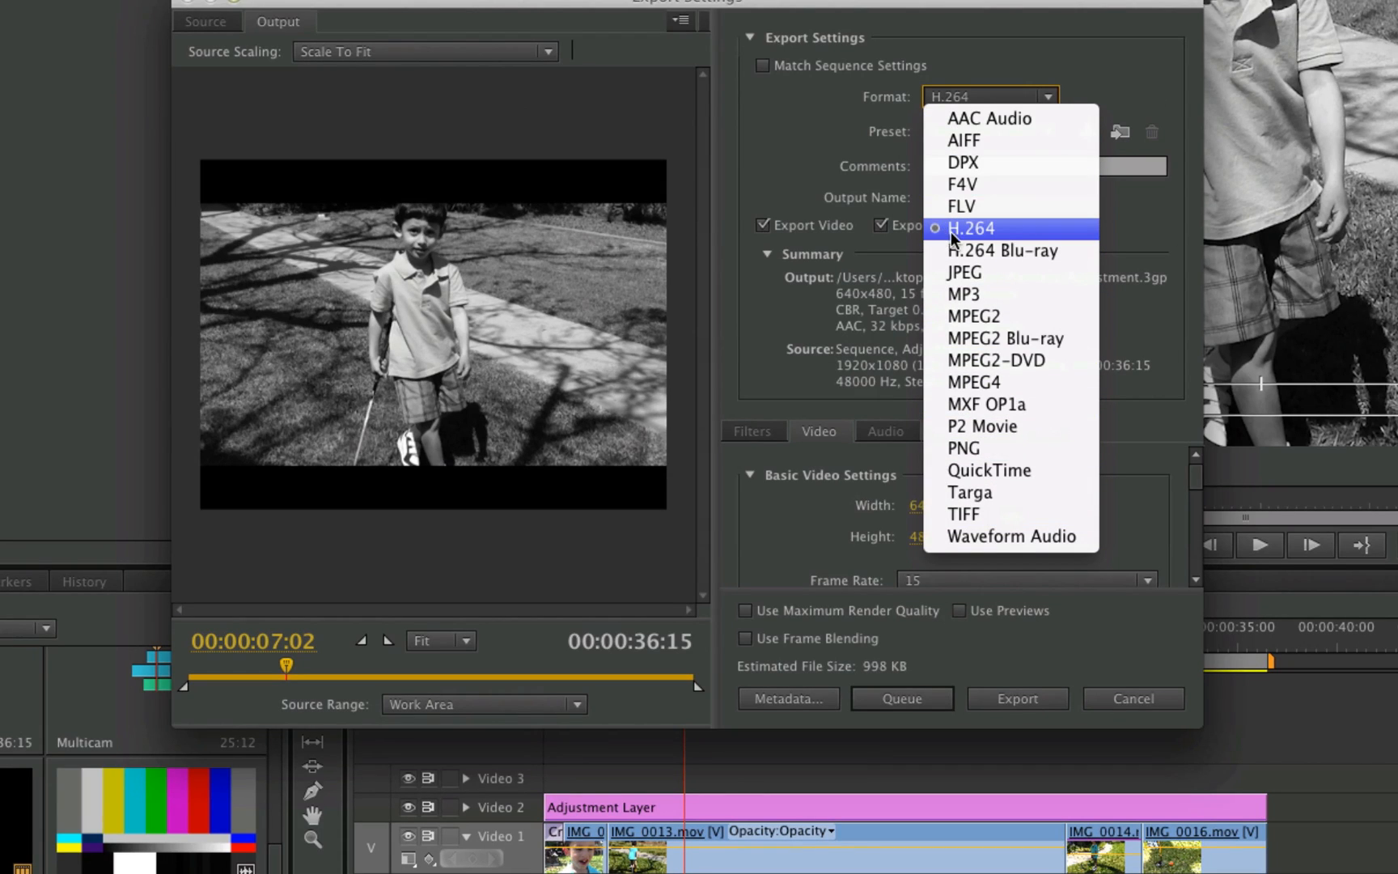
Step: Keep H.264 as the export format and scroll through the available presets
{"action": "left_click", "coordinate": [971, 228]}
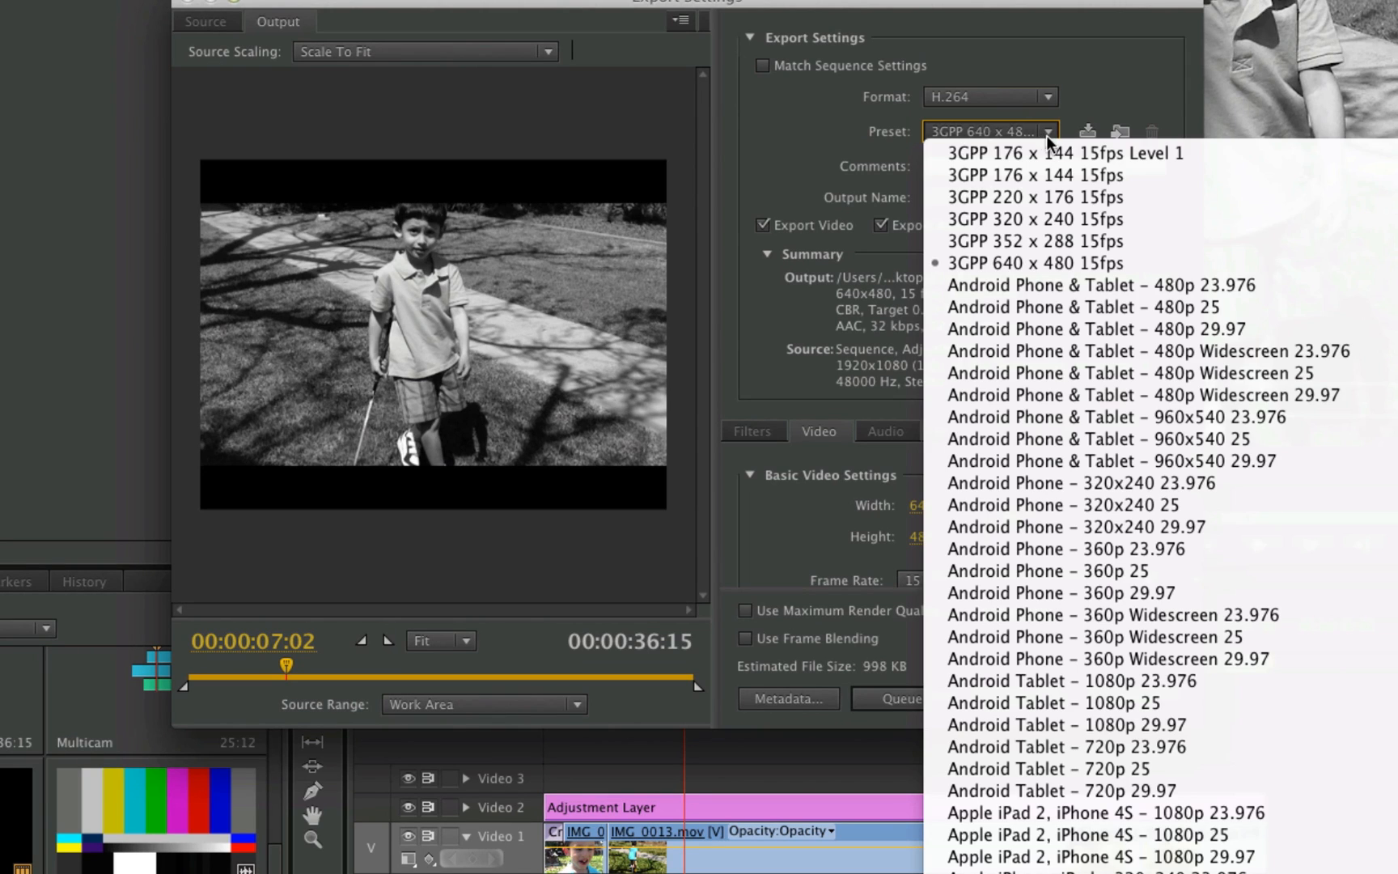
{"action": "mouse_move", "coordinate": [1034, 220]}
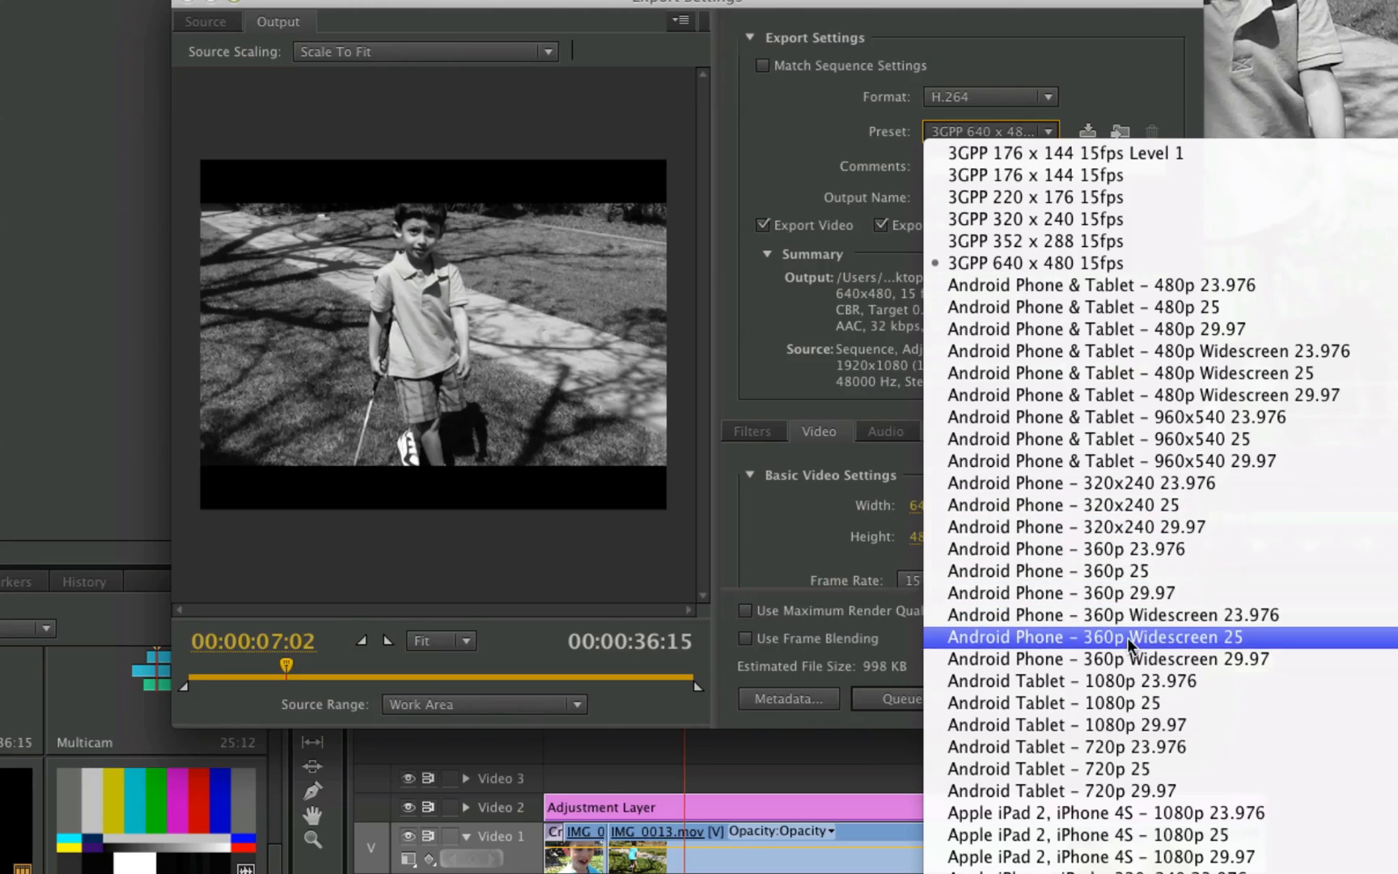
{"action": "mouse_move", "coordinate": [1120, 812]}
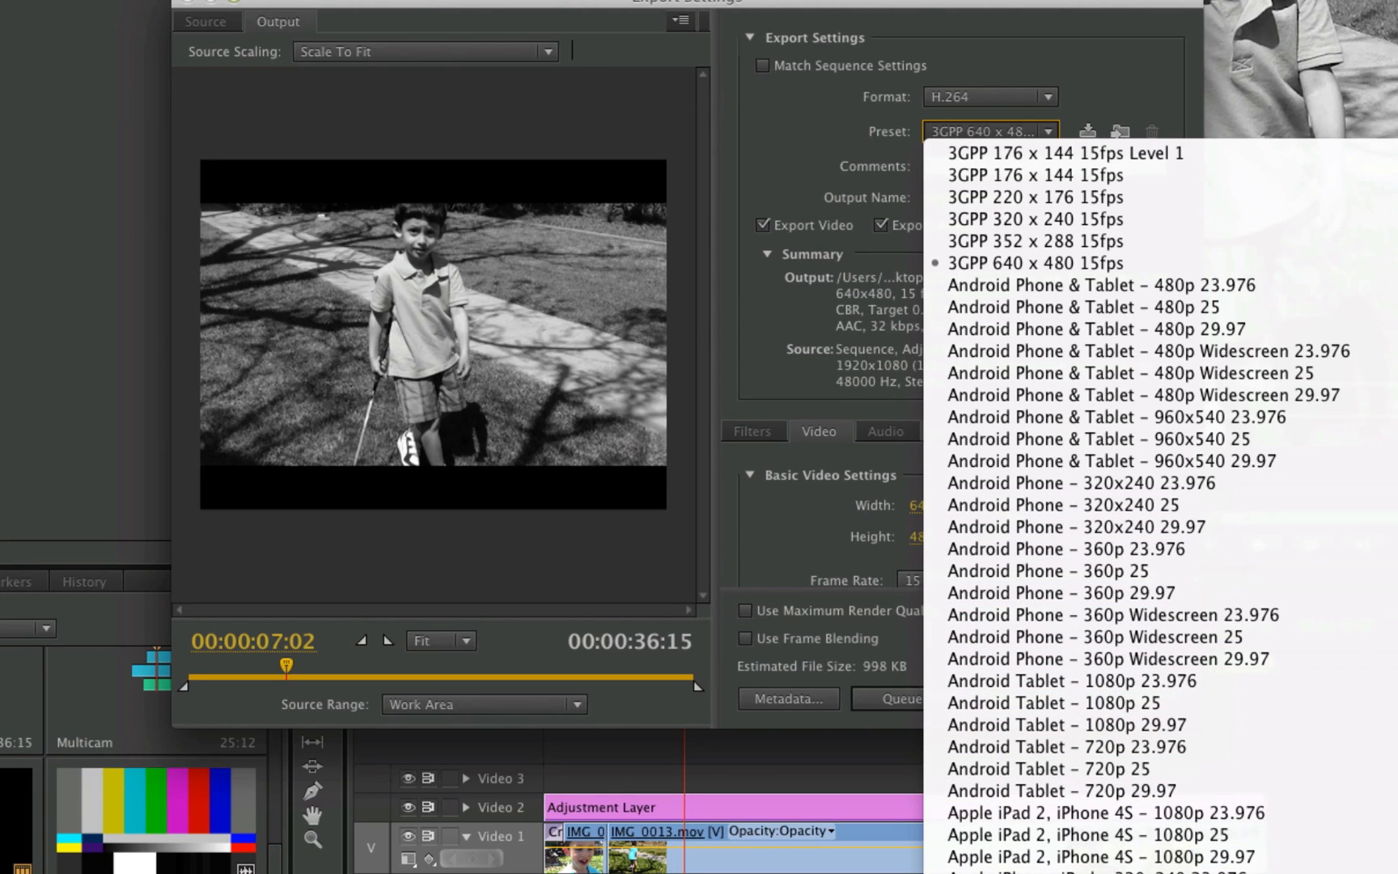
{"action": "scroll", "scroll_direction": "down", "scroll_amount": 3}
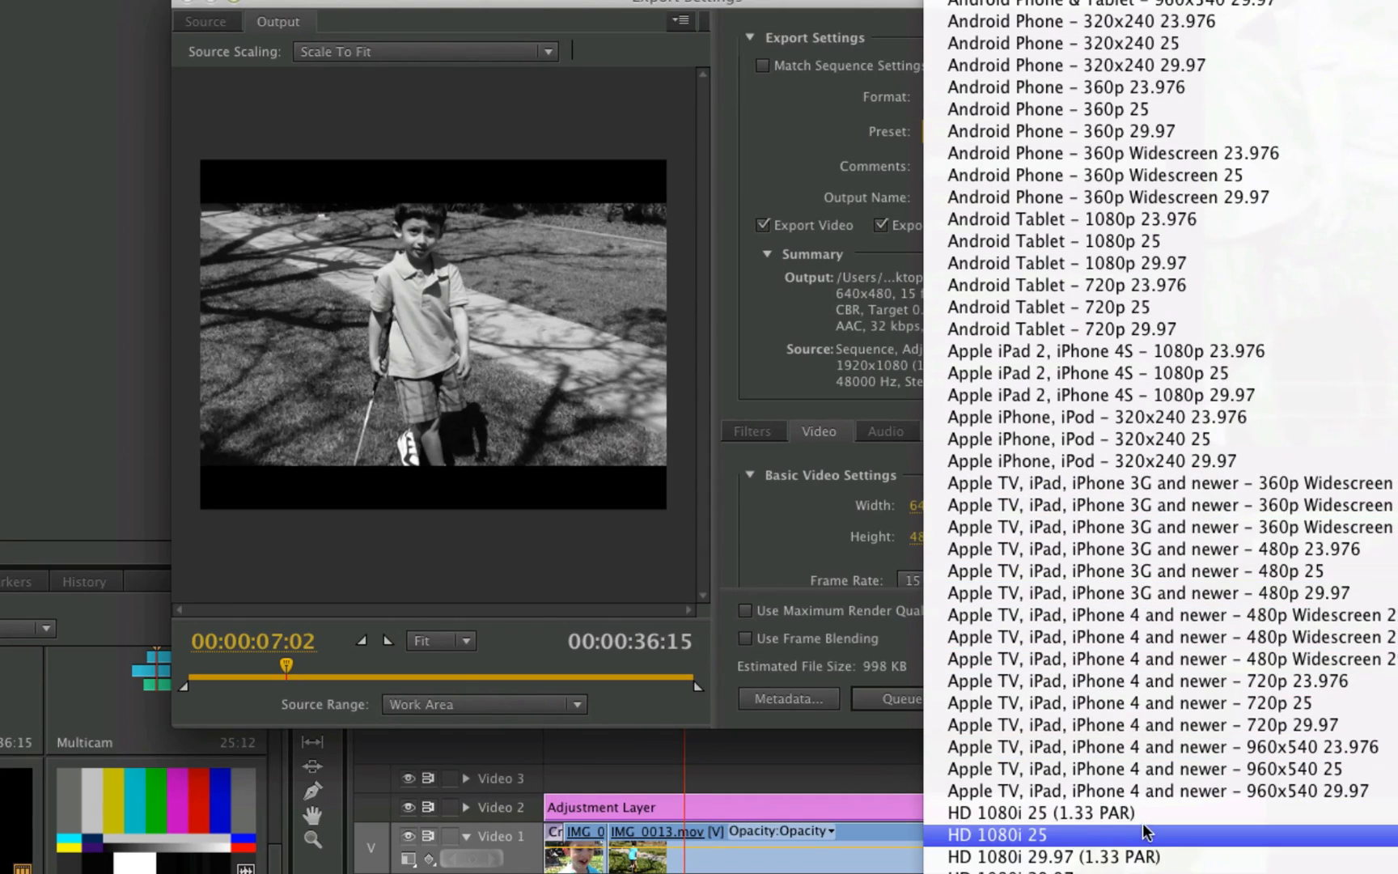
{"action": "mouse_move", "coordinate": [998, 838]}
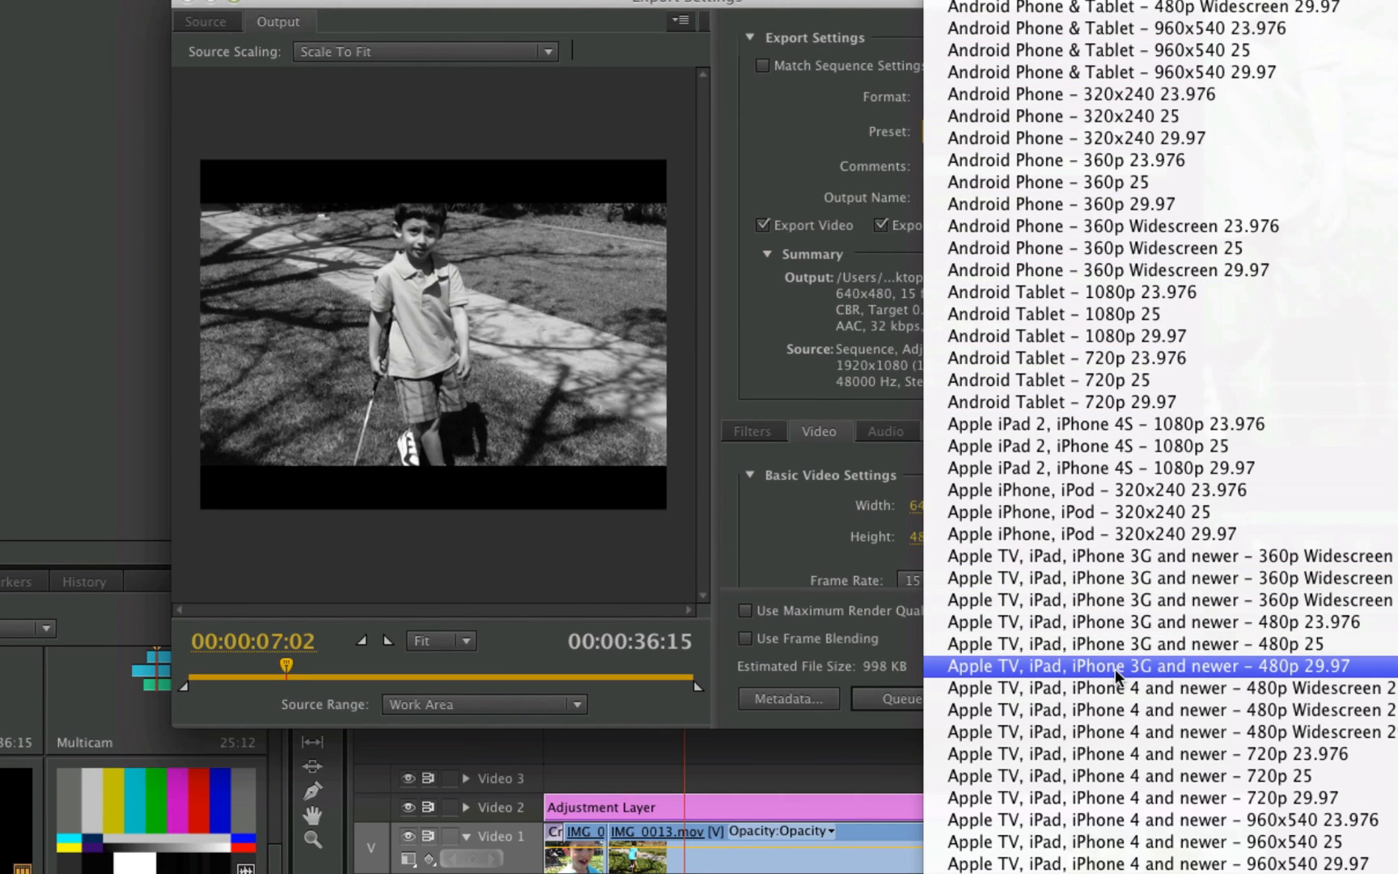
{"action": "mouse_move", "coordinate": [1070, 423]}
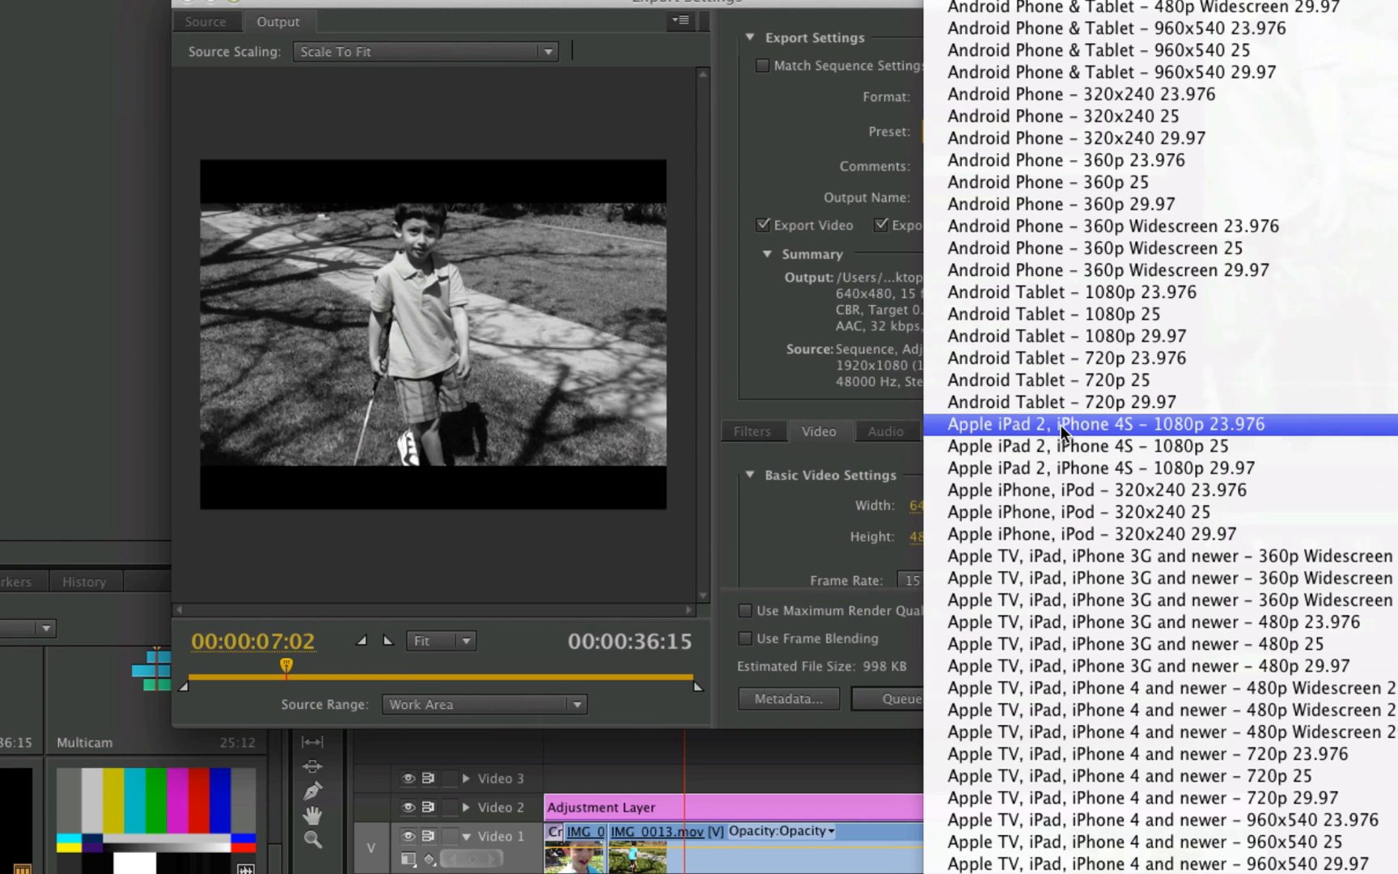
Step: Pick the Apple iPad 2, iPhone 4S 1080p 23.976 preset and queue the export in Media Encoder
{"action": "left_click", "coordinate": [1105, 424]}
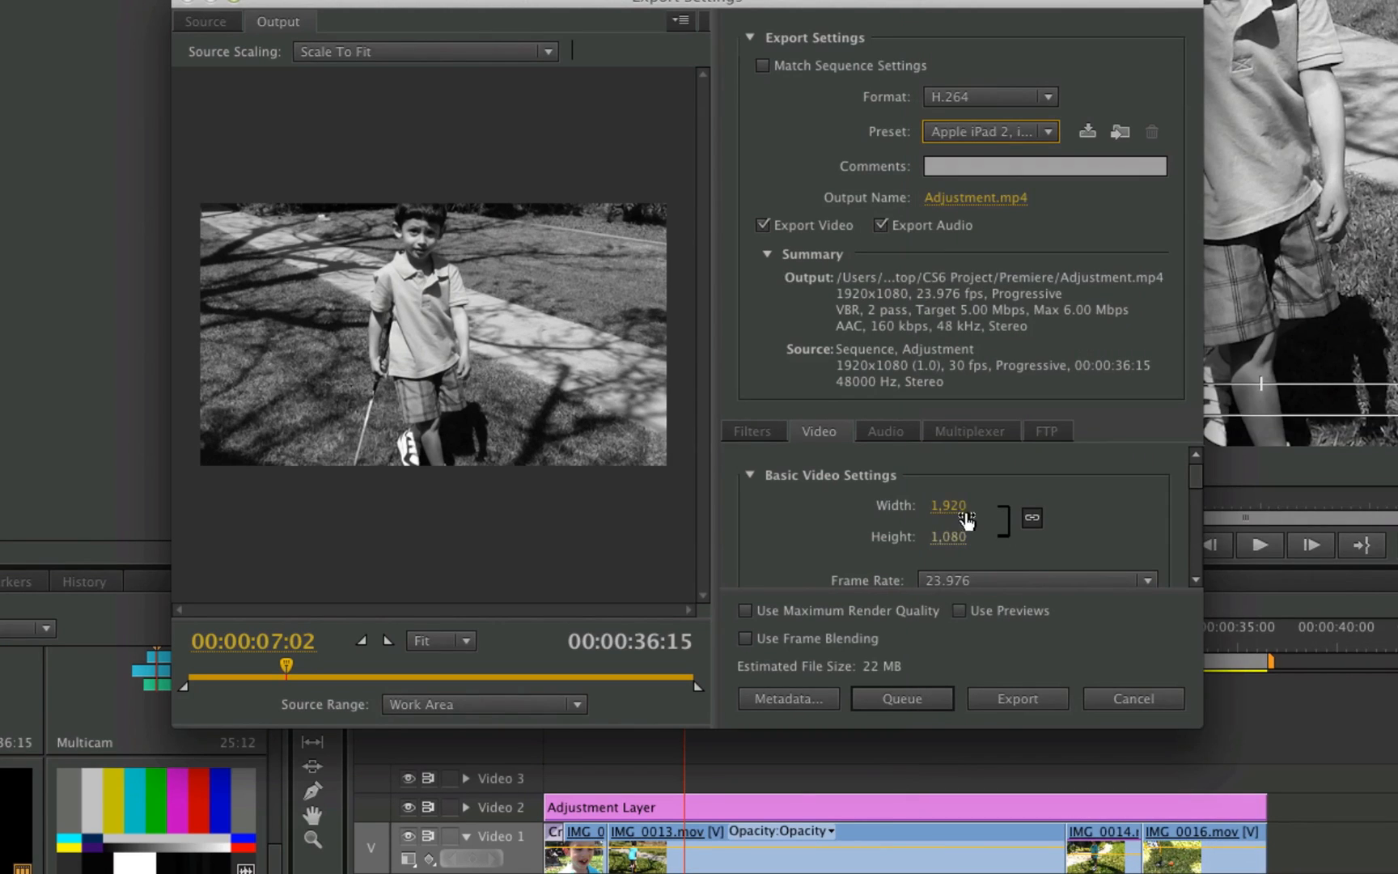
{"action": "mouse_move", "coordinate": [947, 536]}
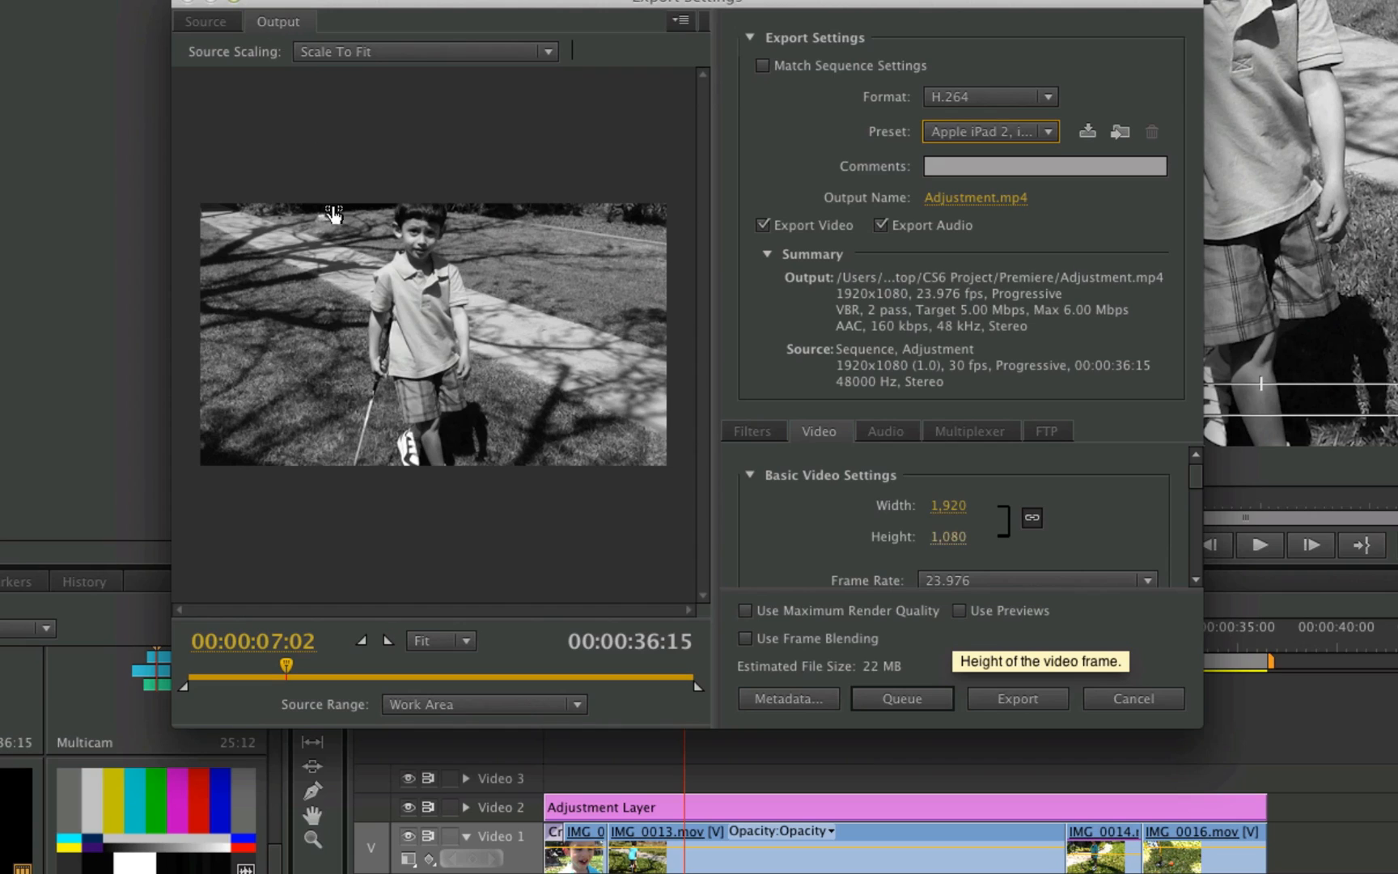
{"action": "mouse_move", "coordinate": [968, 722]}
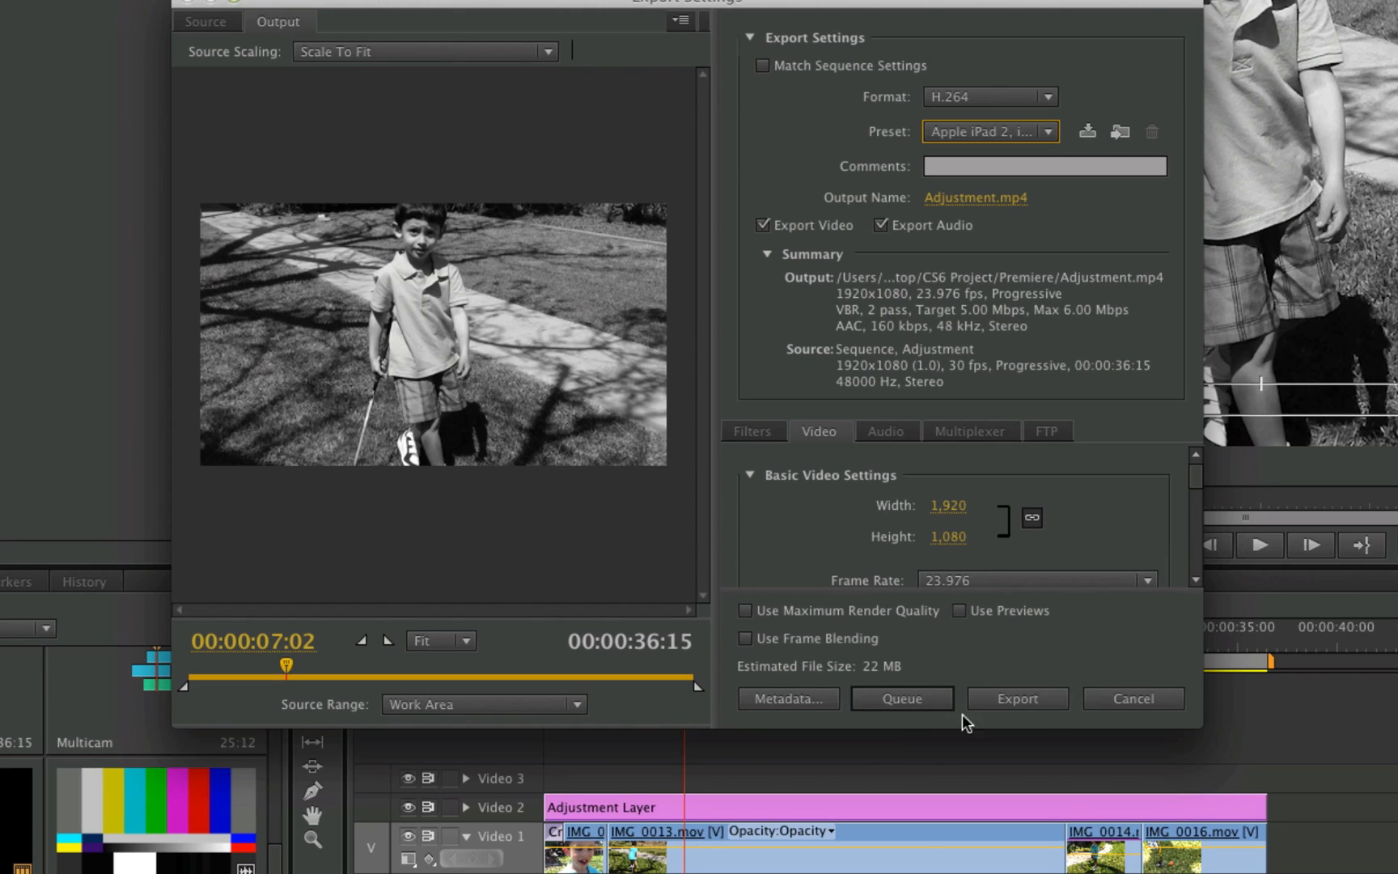
{"action": "mouse_move", "coordinate": [904, 715]}
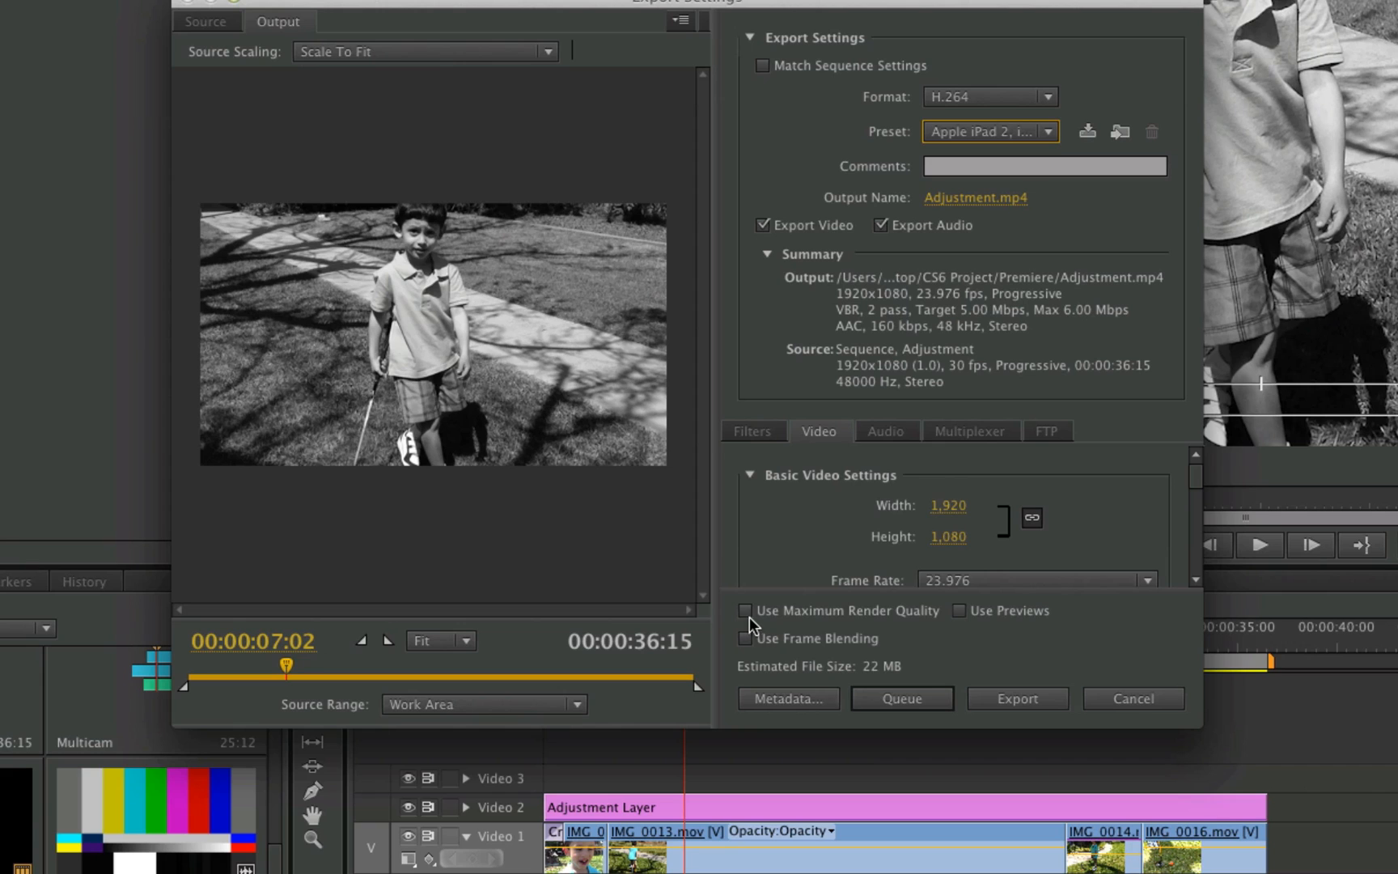
{"action": "left_click", "coordinate": [746, 611]}
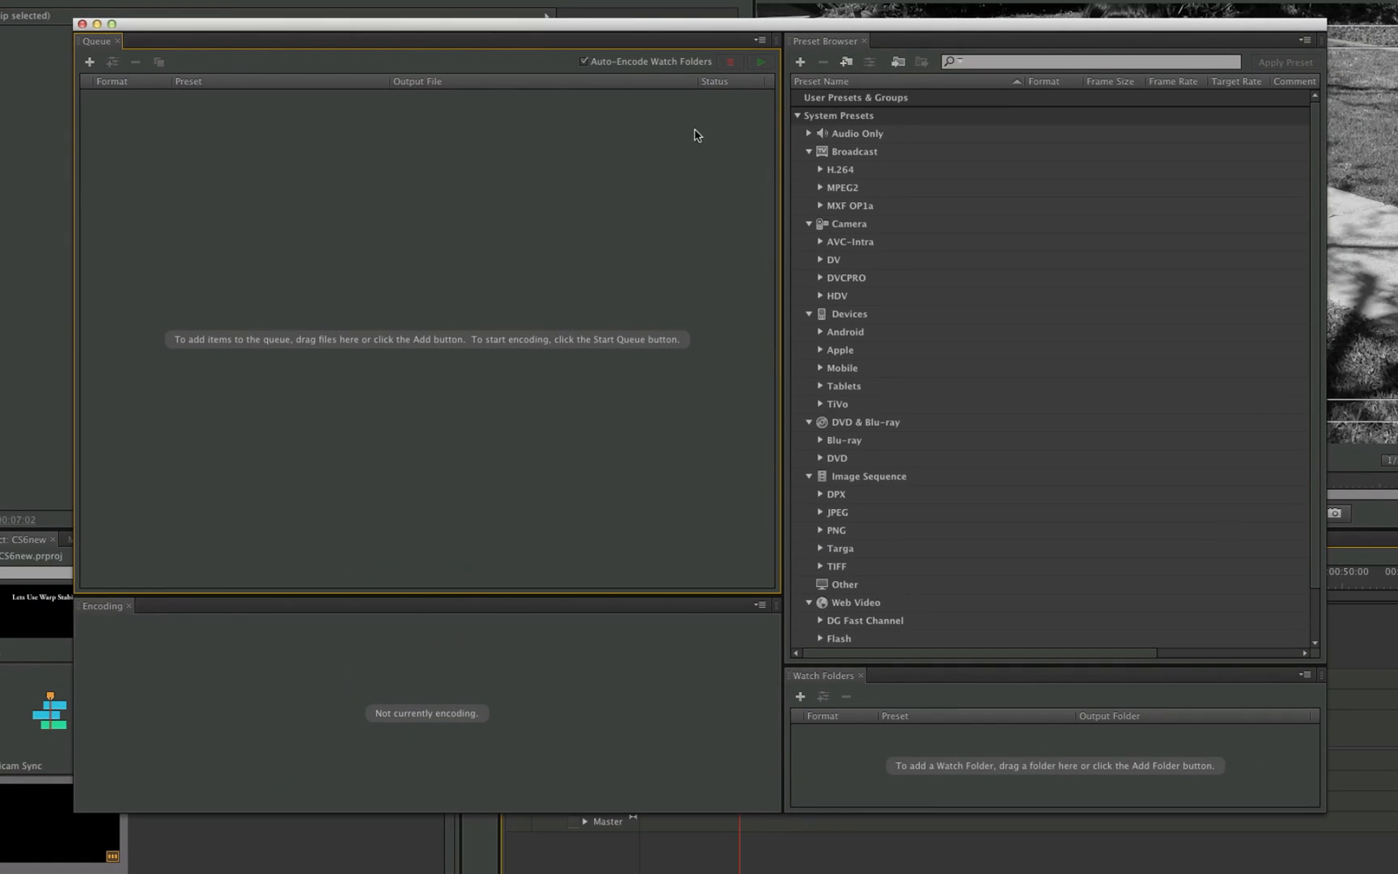
Step: Check the Adjustment job is queued as H.264 Custom to Adjustment.mp4, marked Ready
{"action": "left_click", "coordinate": [89, 62]}
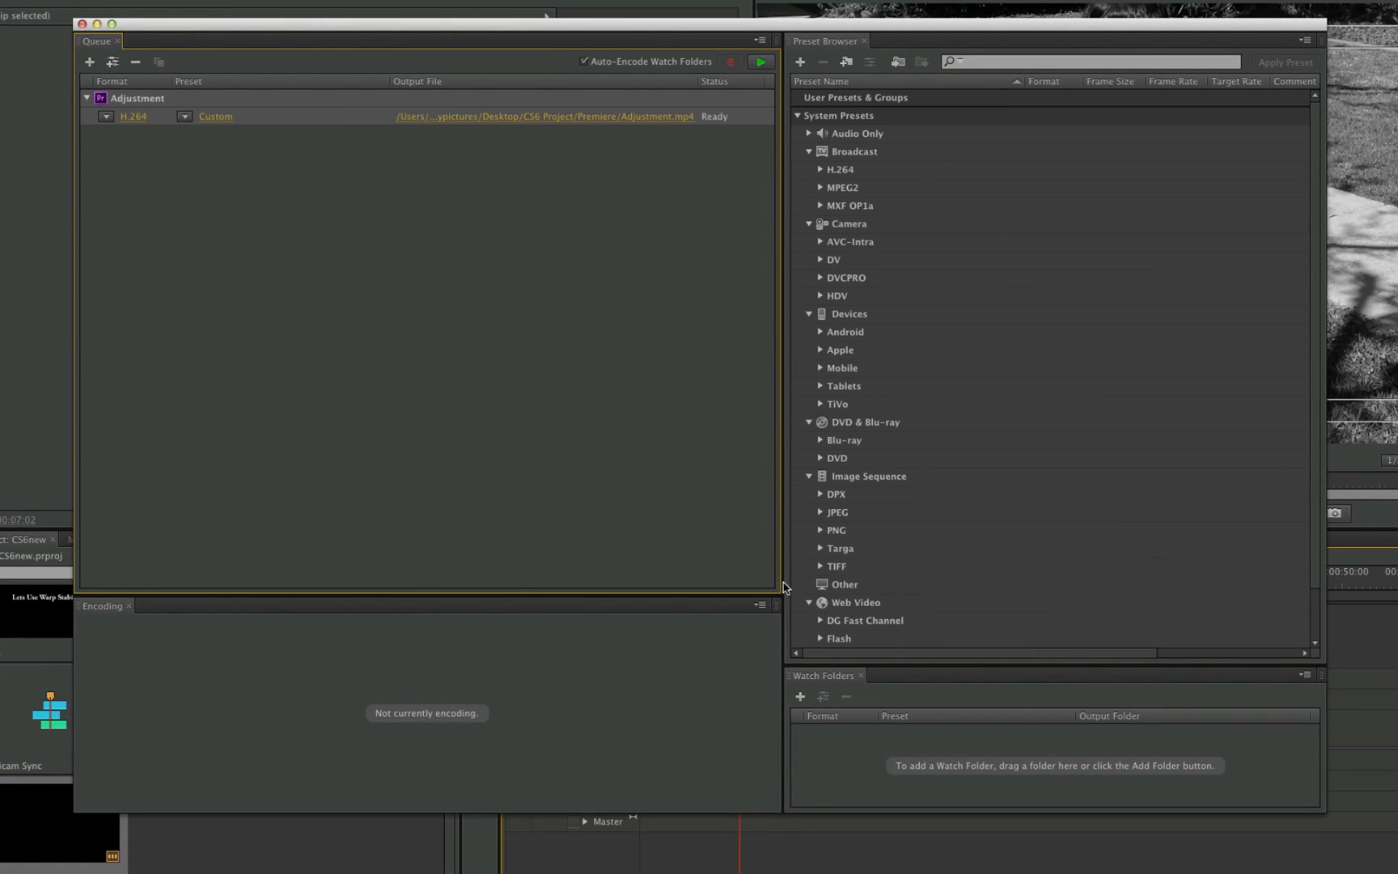
{"action": "mouse_move", "coordinate": [635, 67]}
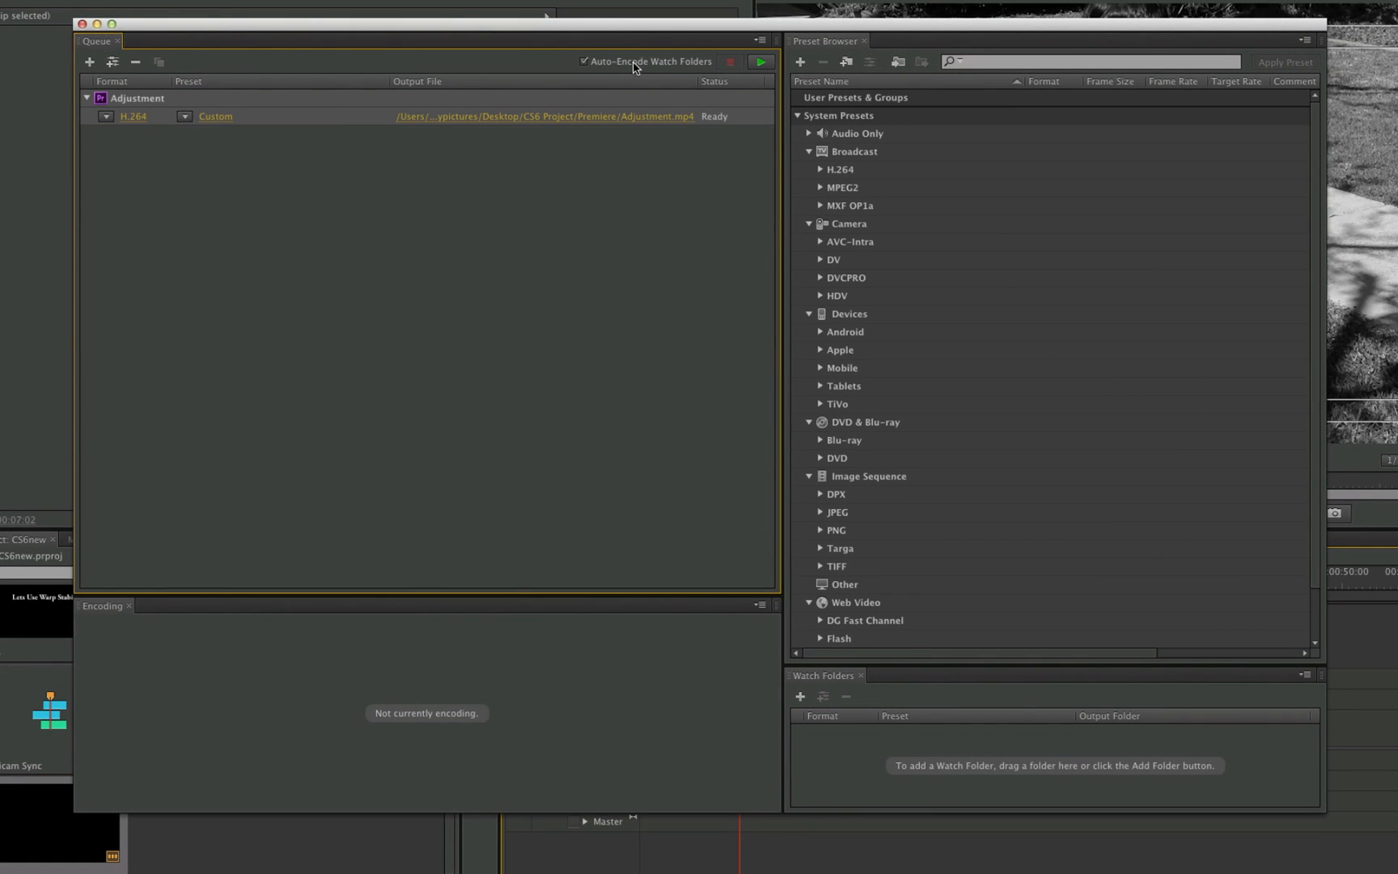
{"action": "mouse_move", "coordinate": [648, 68]}
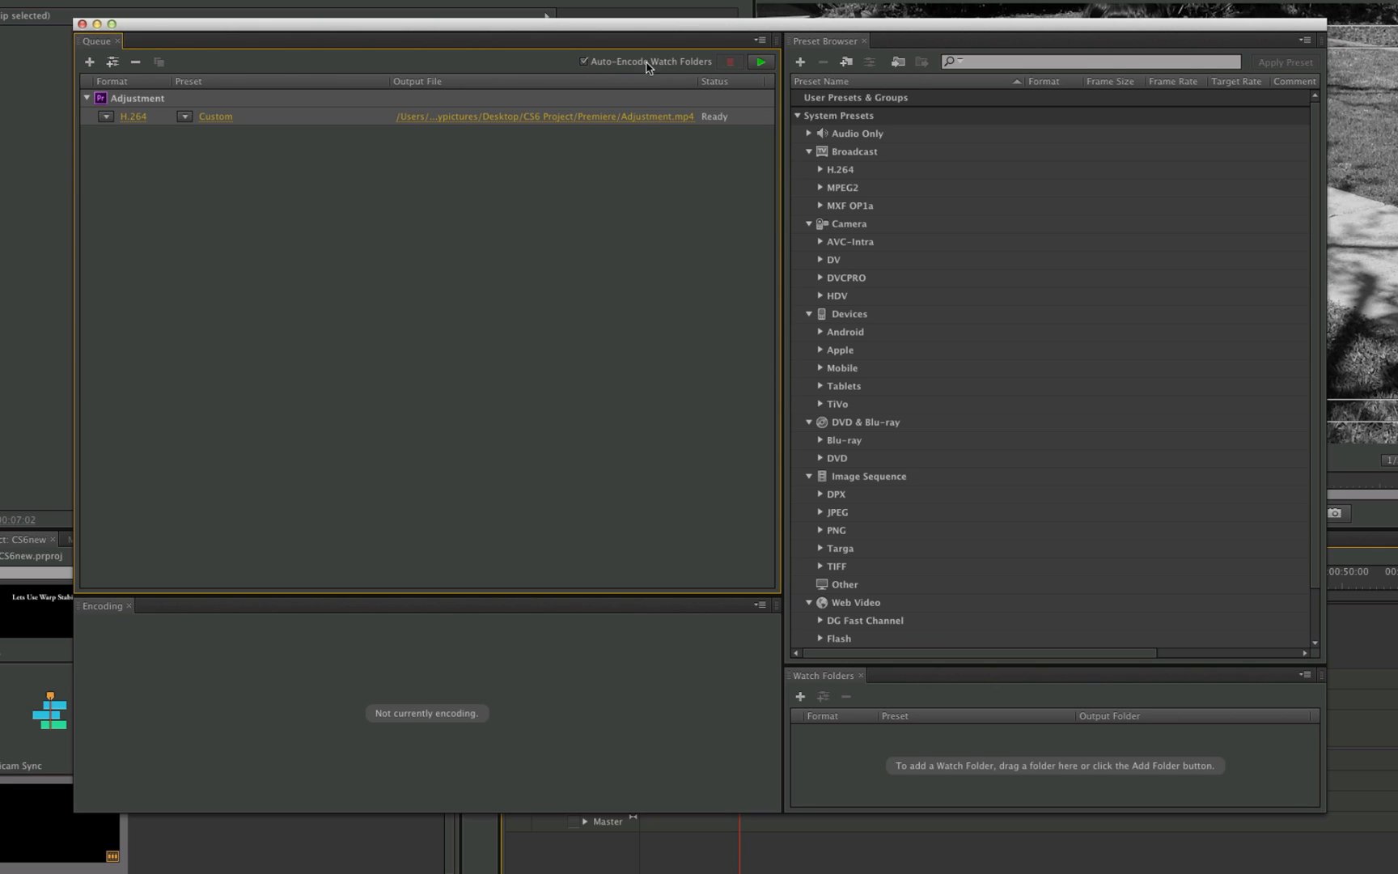
{"action": "mouse_move", "coordinate": [427, 263]}
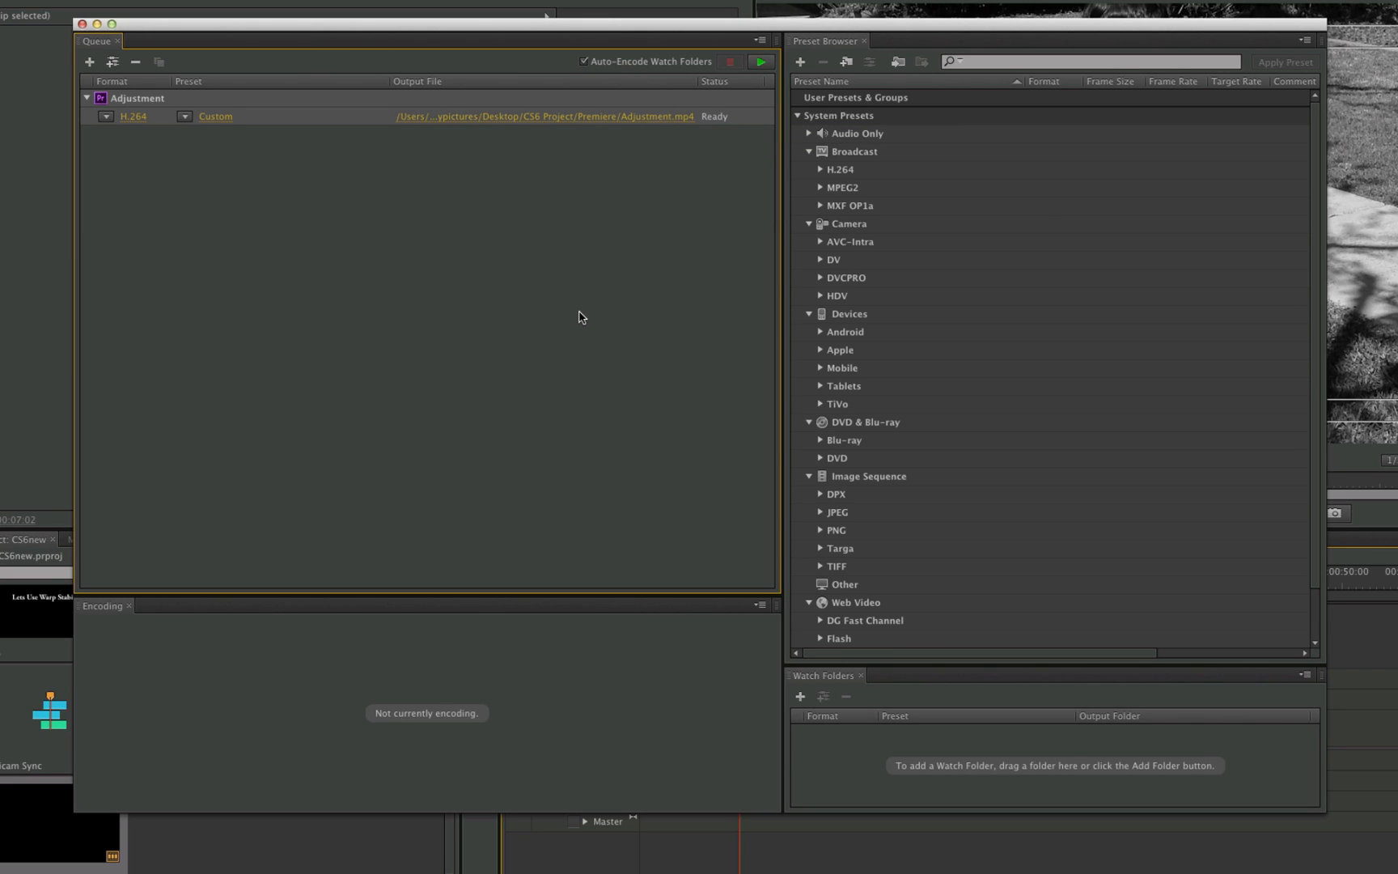
{"action": "mouse_move", "coordinate": [584, 317]}
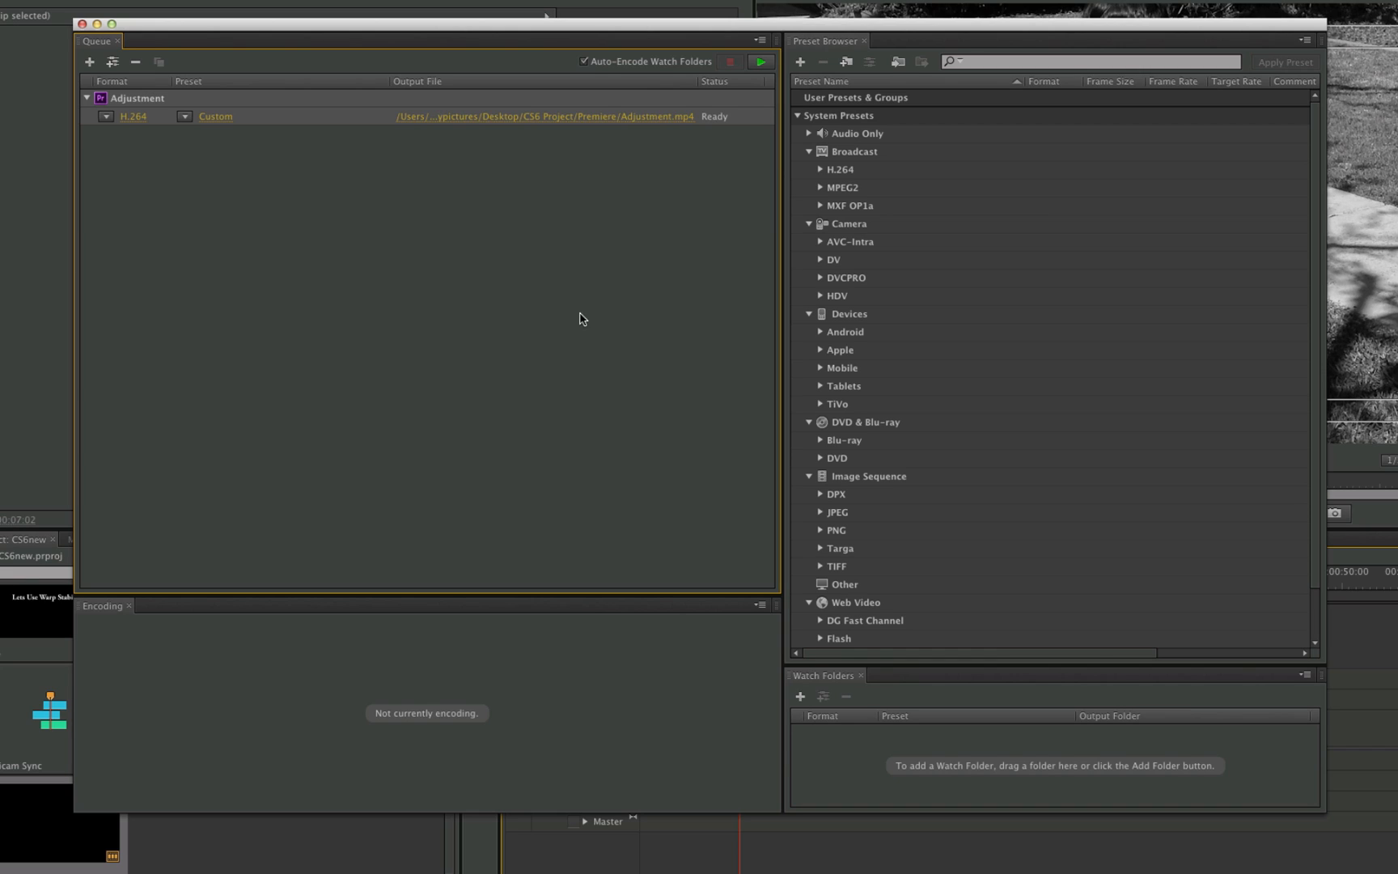
{"action": "mouse_move", "coordinate": [553, 212]}
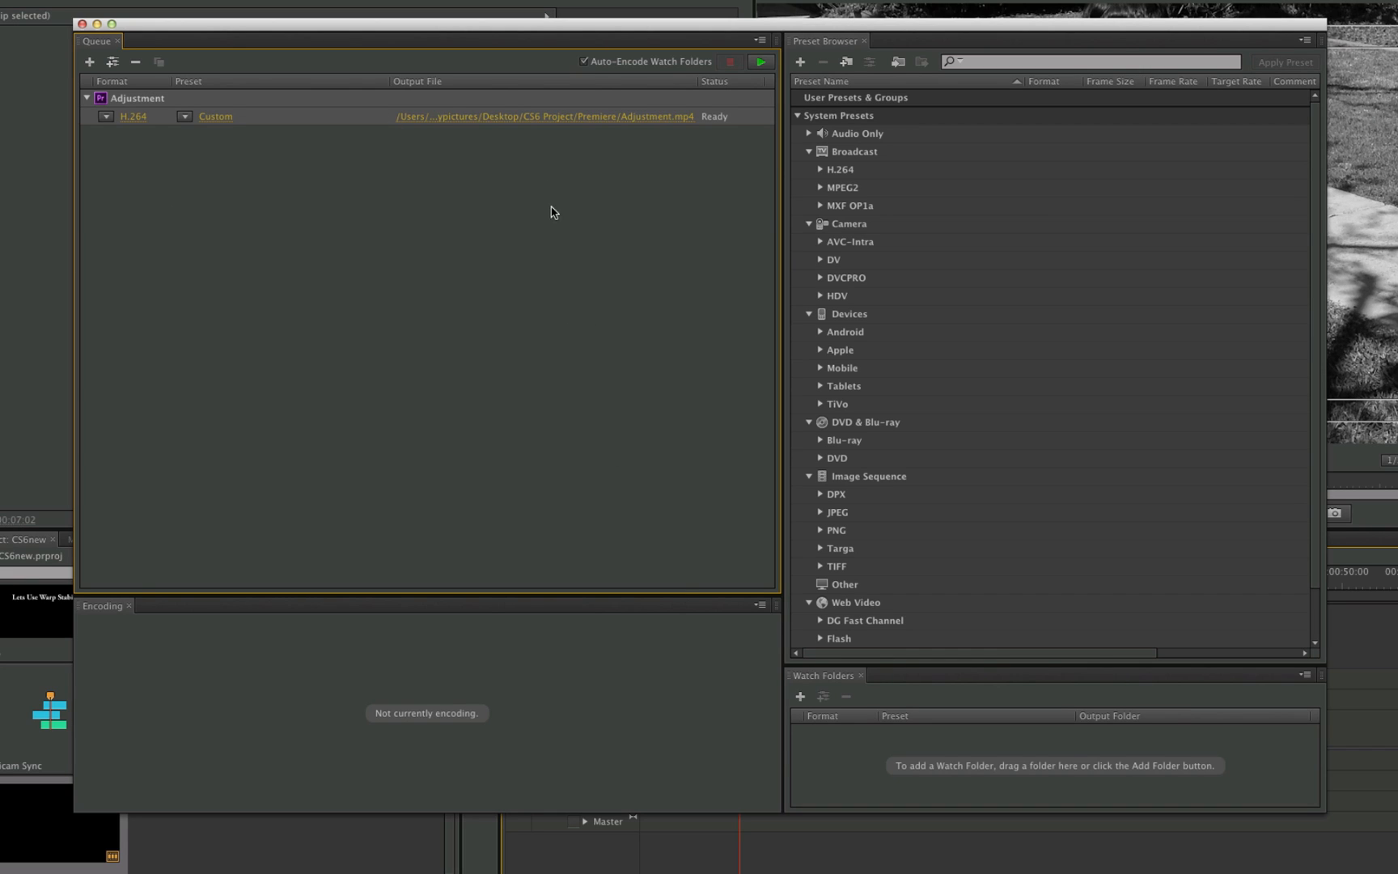
{"action": "mouse_move", "coordinate": [344, 408]}
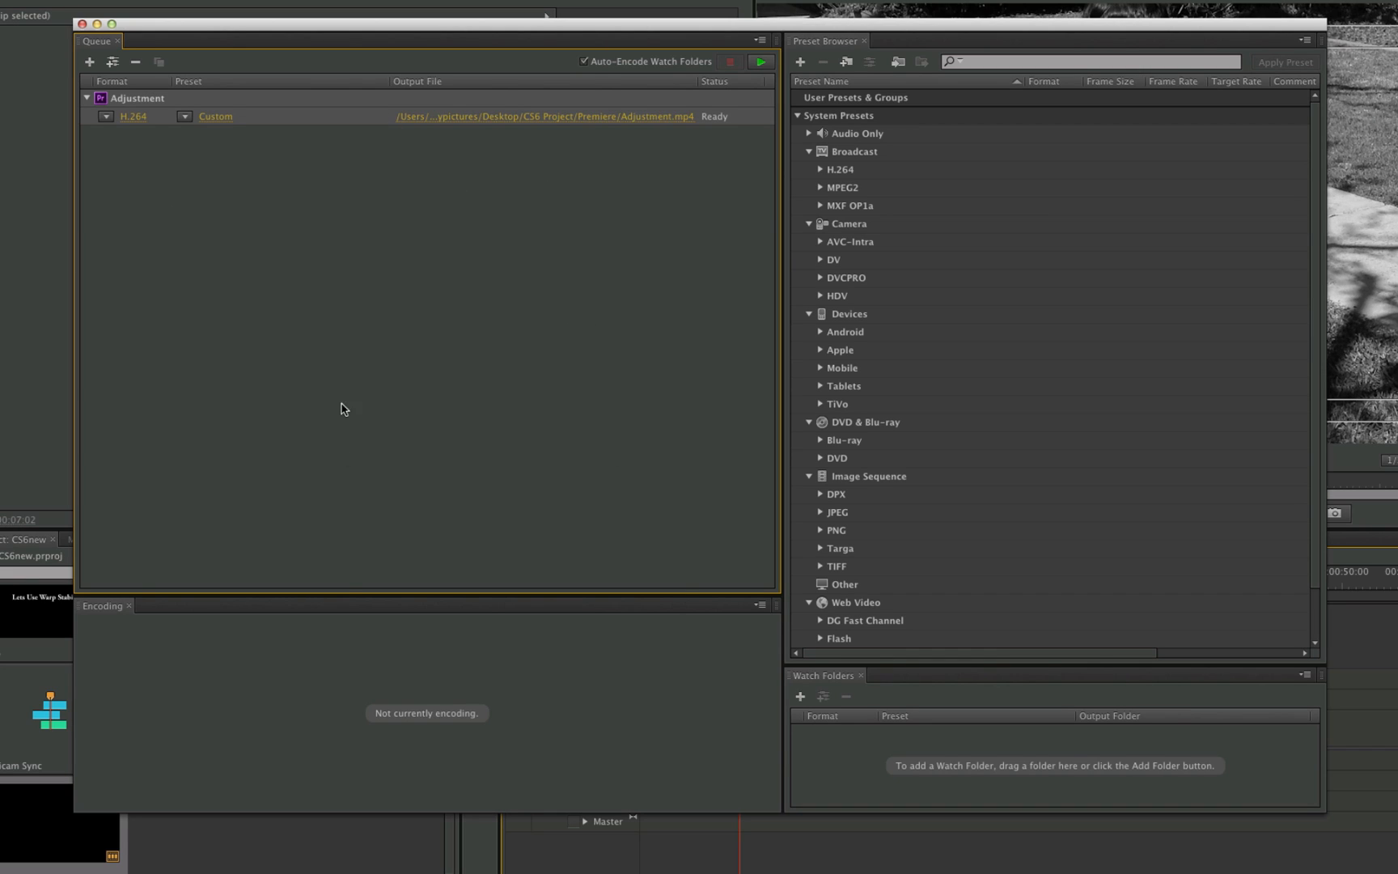
{"action": "mouse_move", "coordinate": [632, 335]}
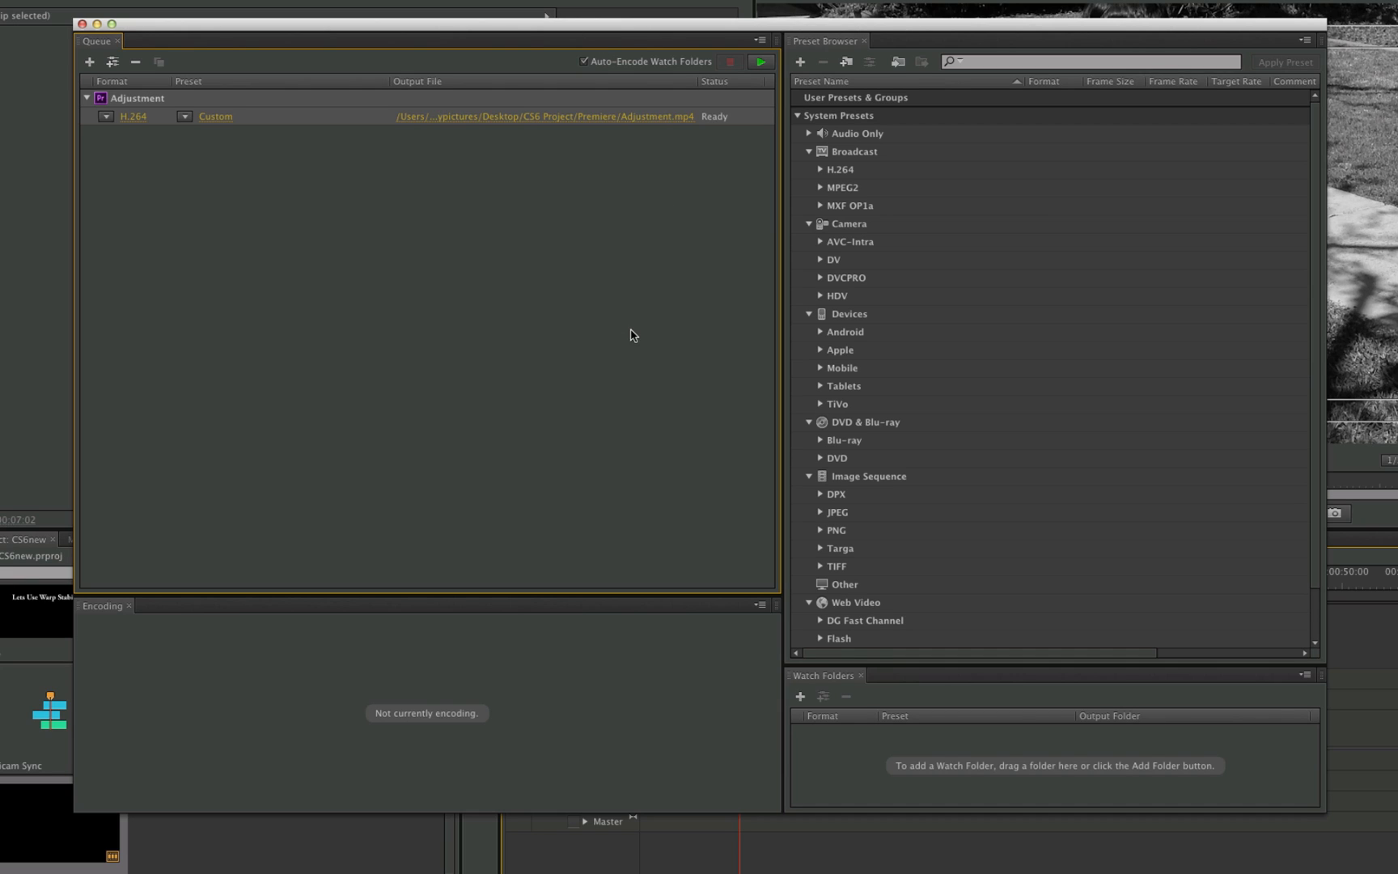
{"action": "mouse_move", "coordinate": [668, 332]}
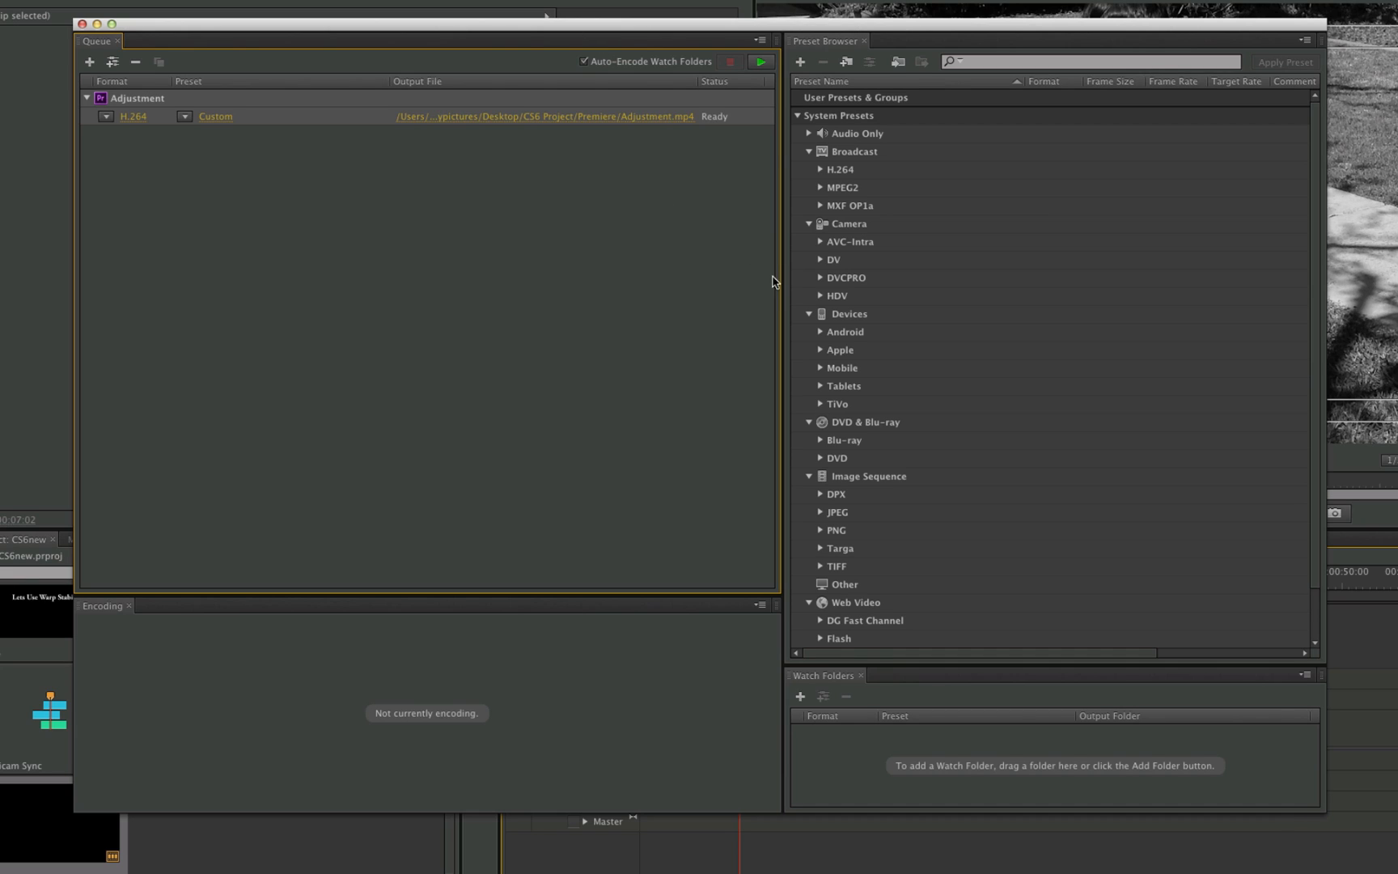
{"action": "mouse_move", "coordinate": [618, 314]}
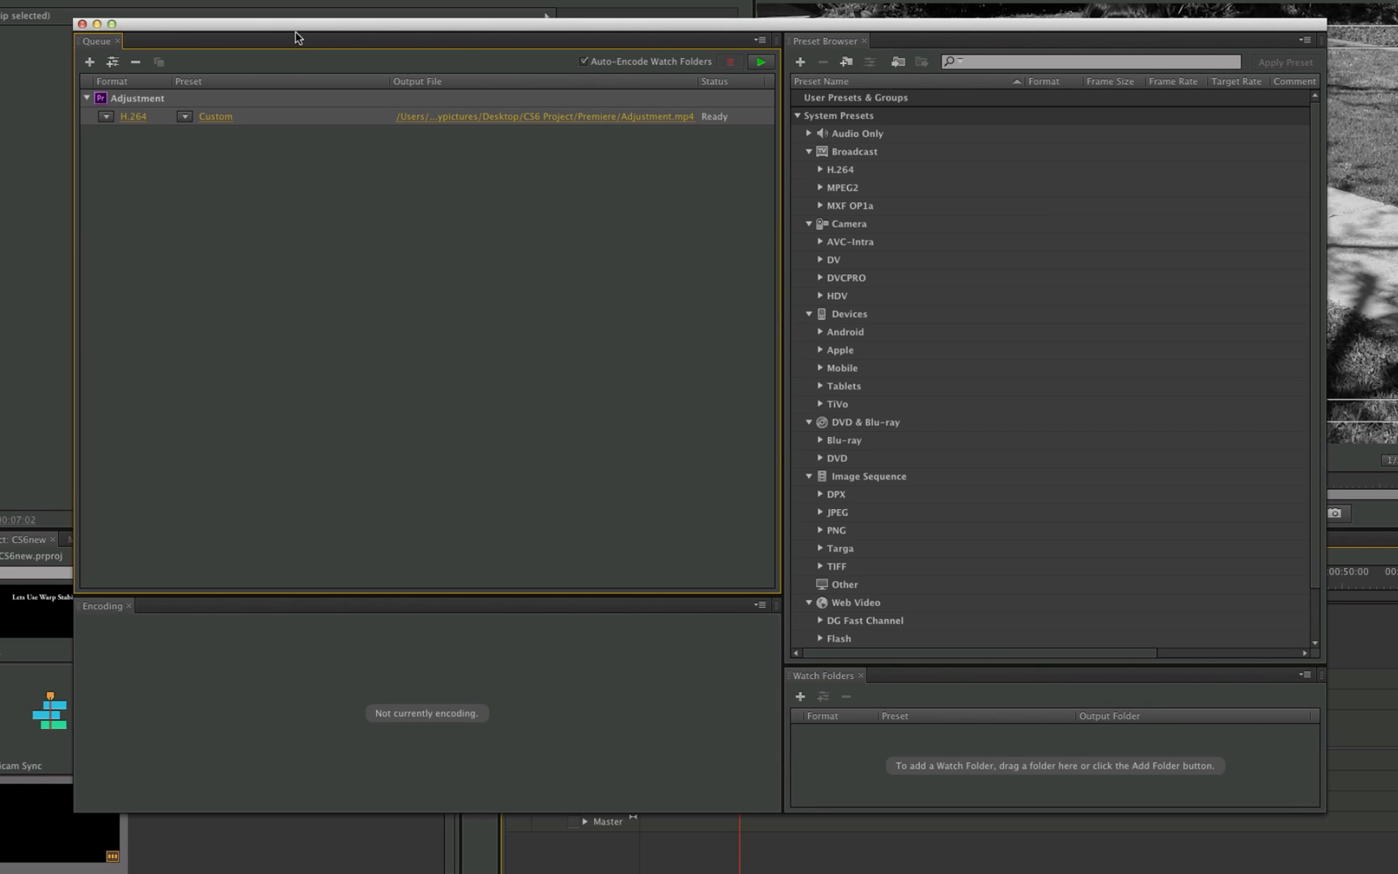
{"action": "mouse_move", "coordinate": [331, 24]}
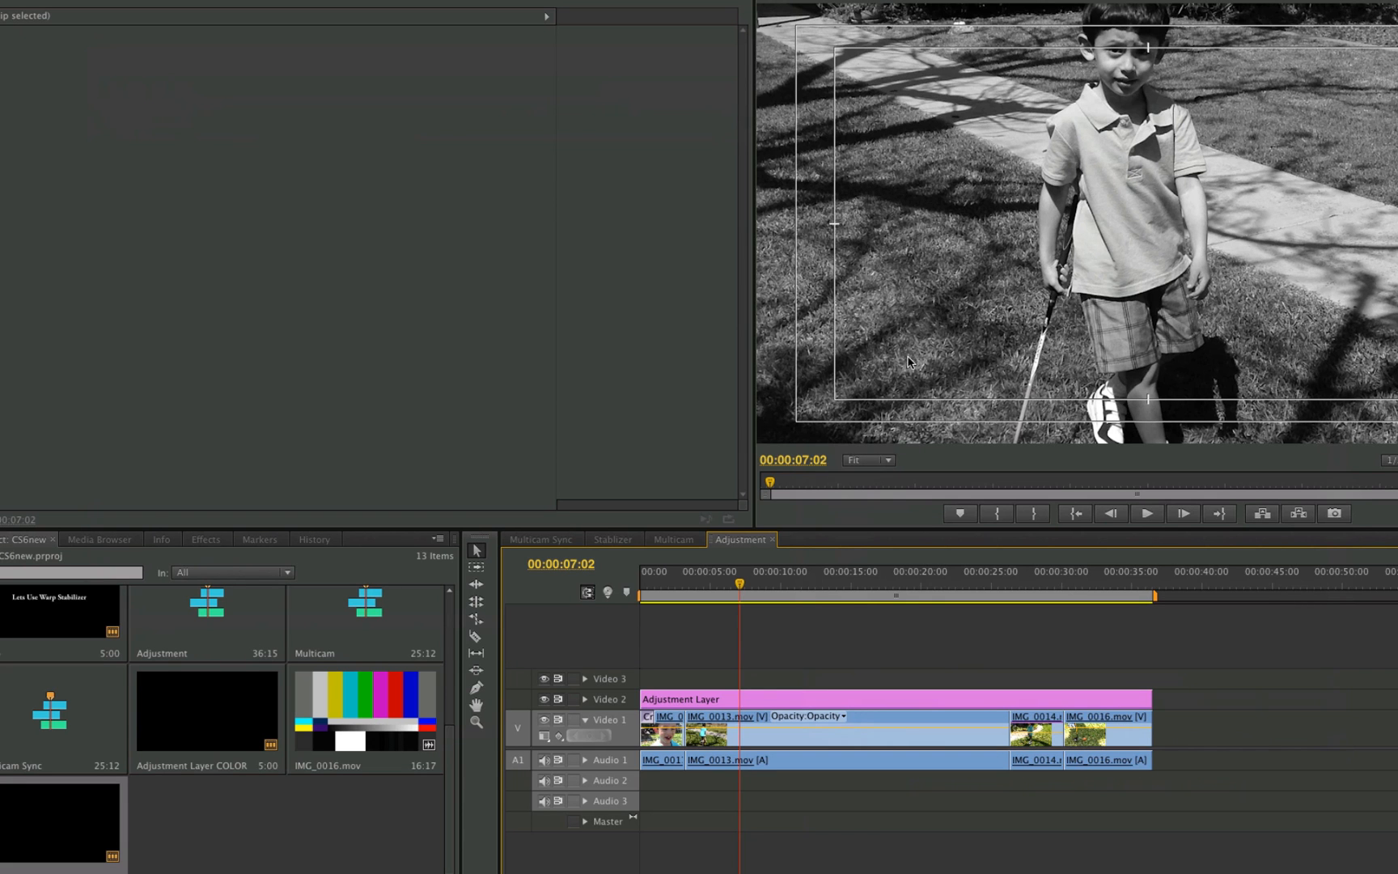
{"action": "mouse_move", "coordinate": [947, 347]}
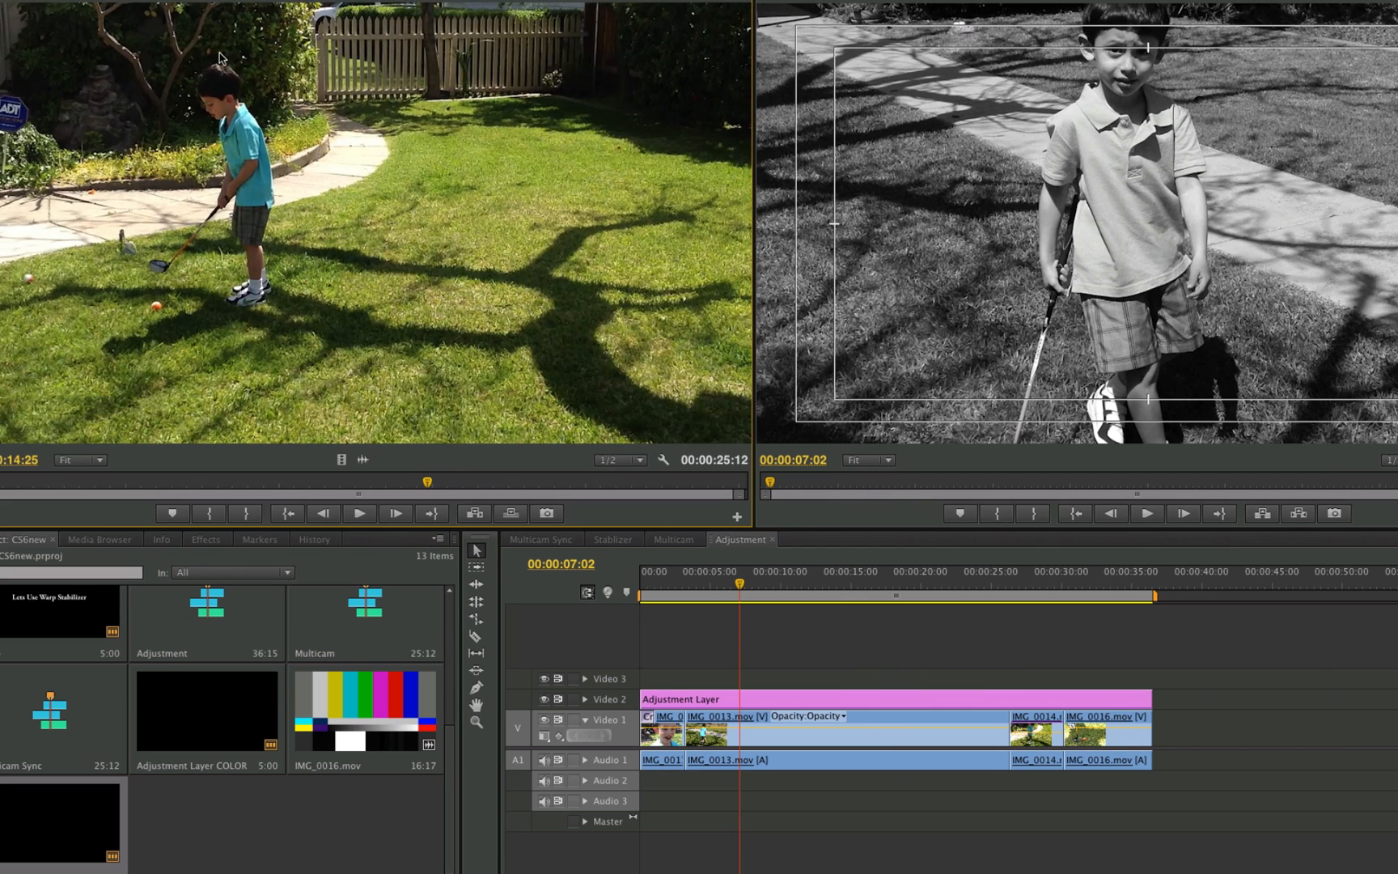
{"action": "mouse_move", "coordinate": [523, 151]}
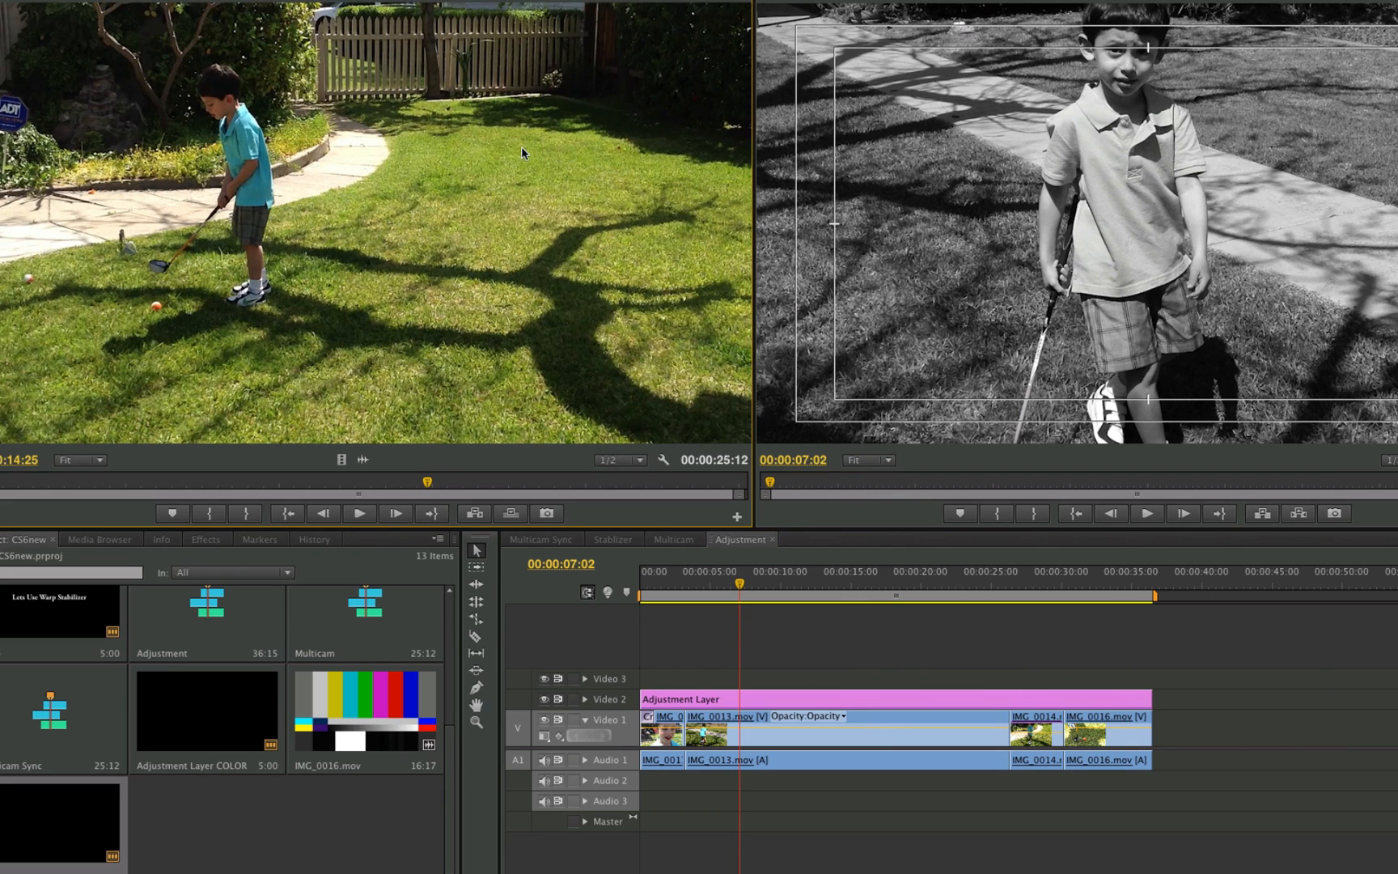
{"action": "mouse_move", "coordinate": [303, 235]}
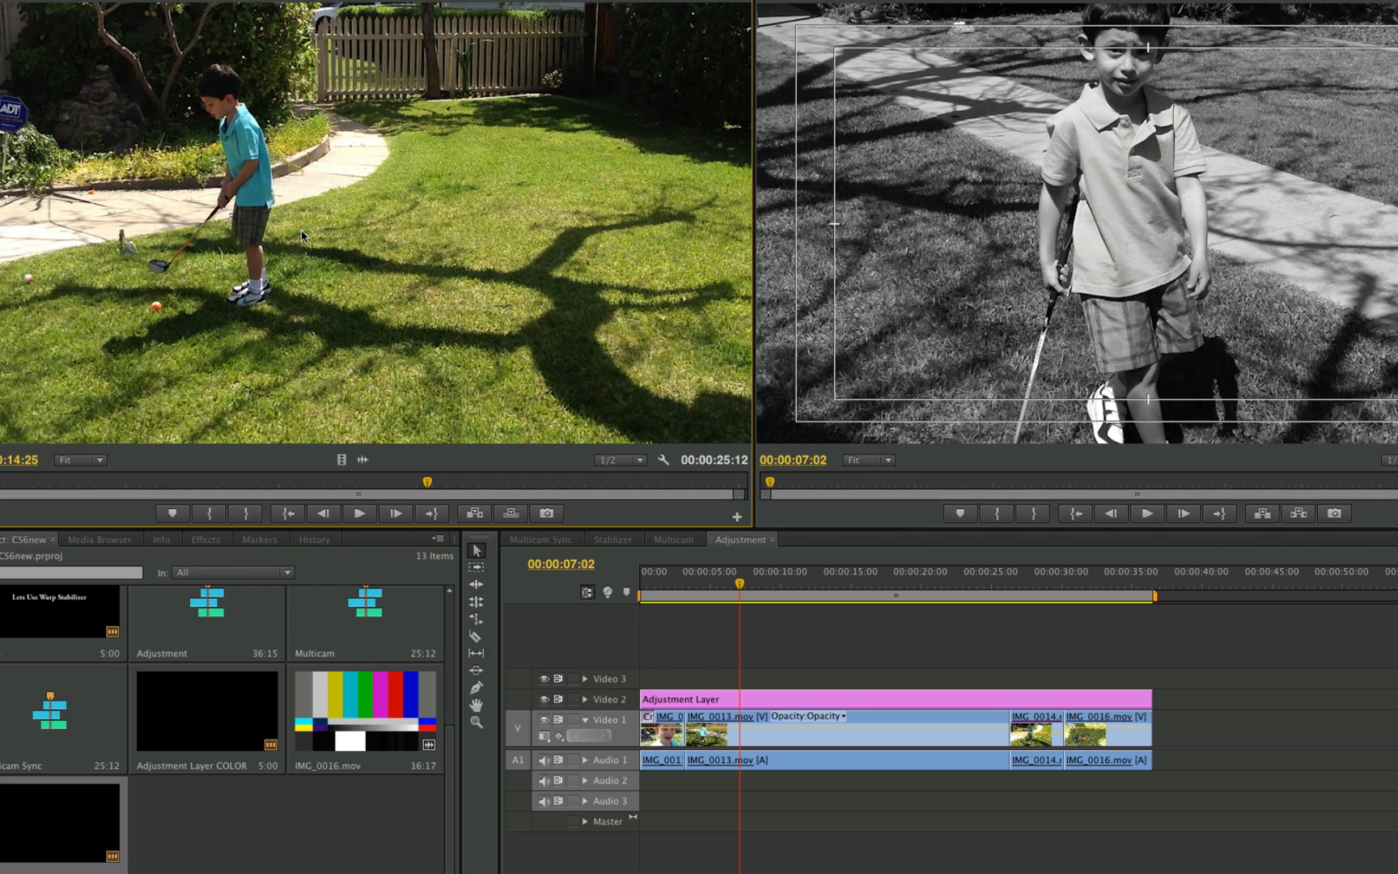
{"action": "mouse_move", "coordinate": [325, 236]}
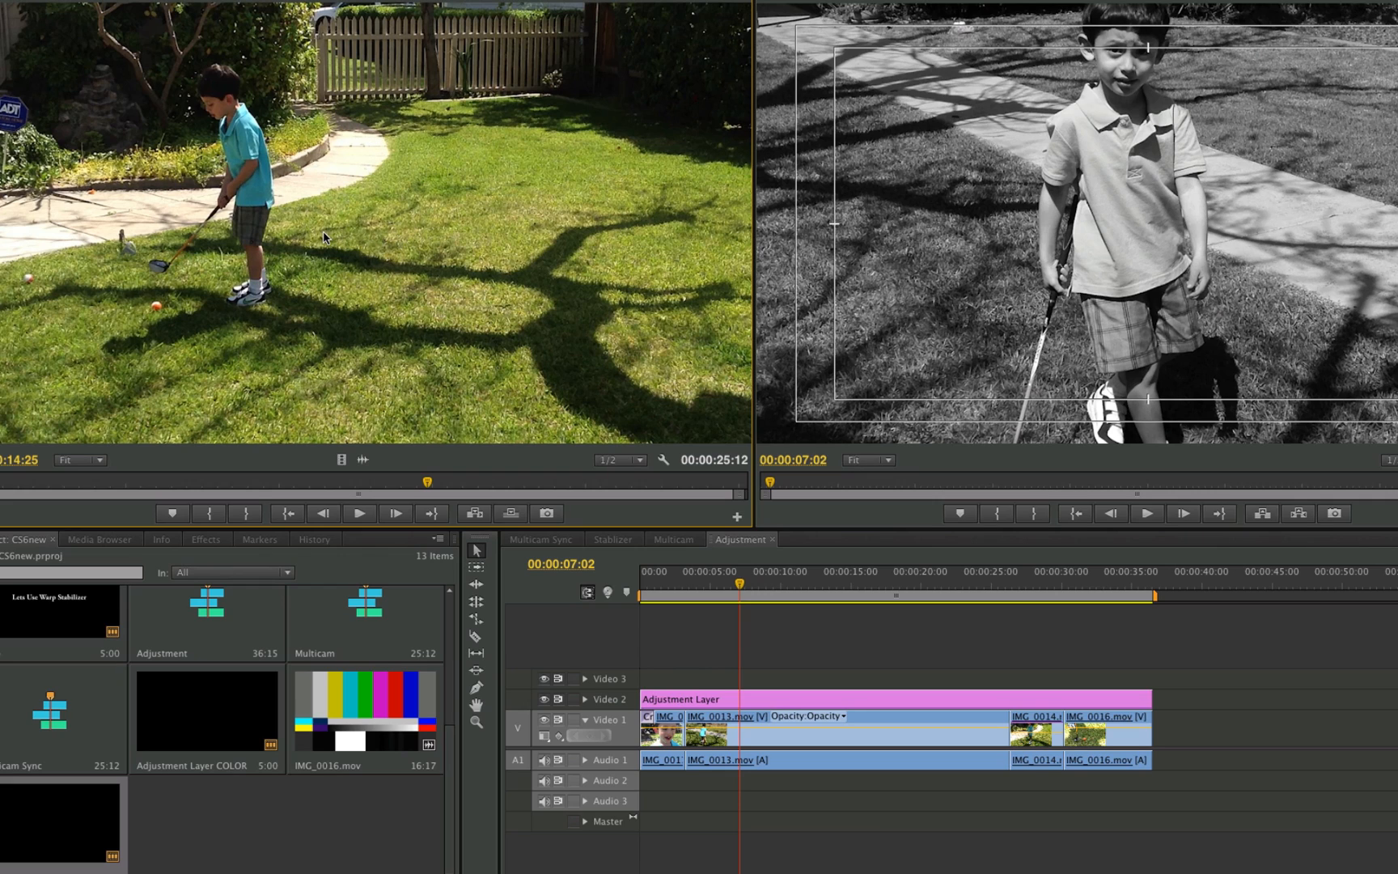
{"action": "mouse_move", "coordinate": [330, 244]}
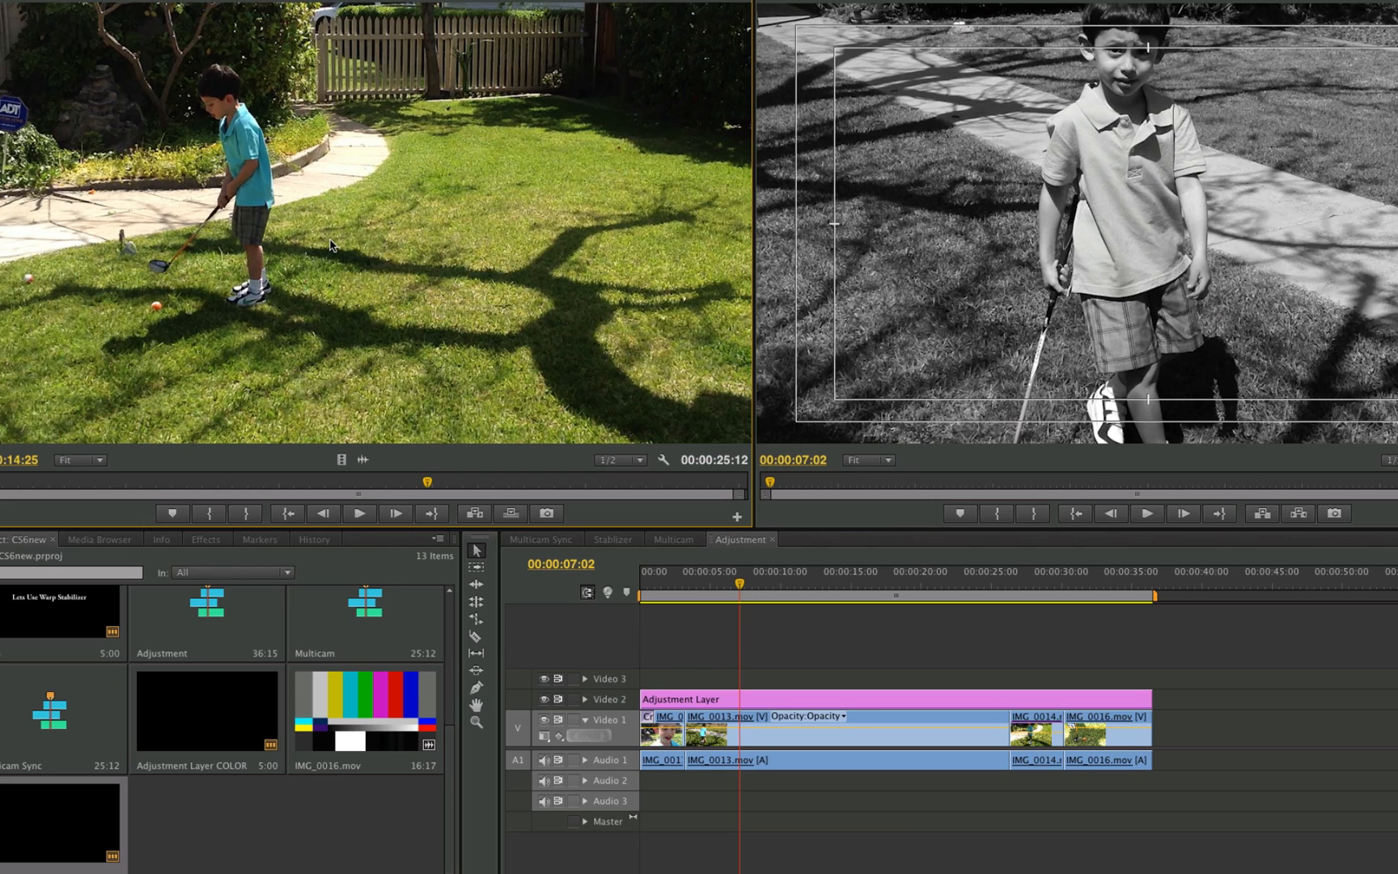
{"action": "mouse_move", "coordinate": [448, 238]}
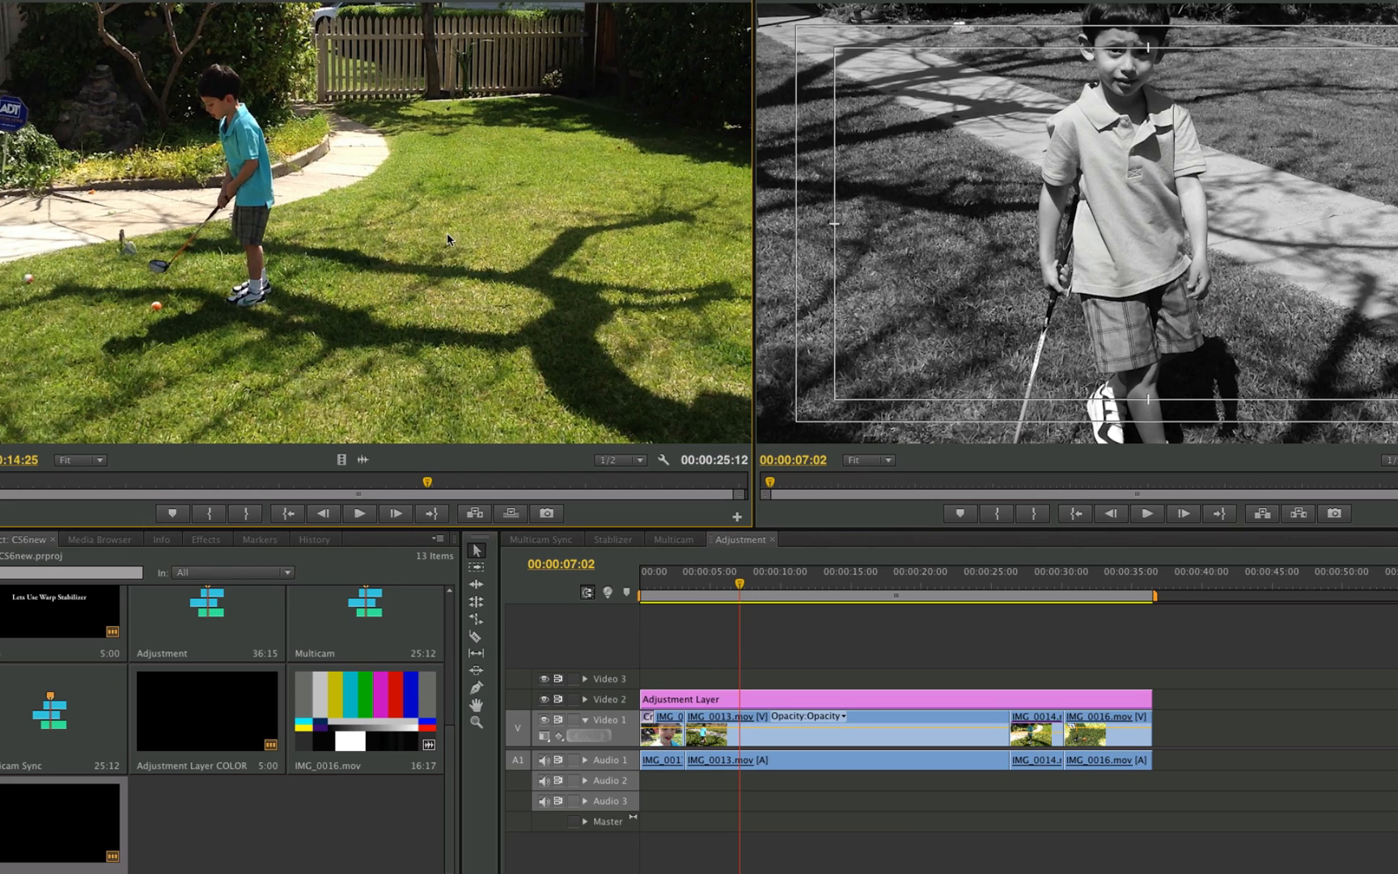
{"action": "mouse_move", "coordinate": [390, 243]}
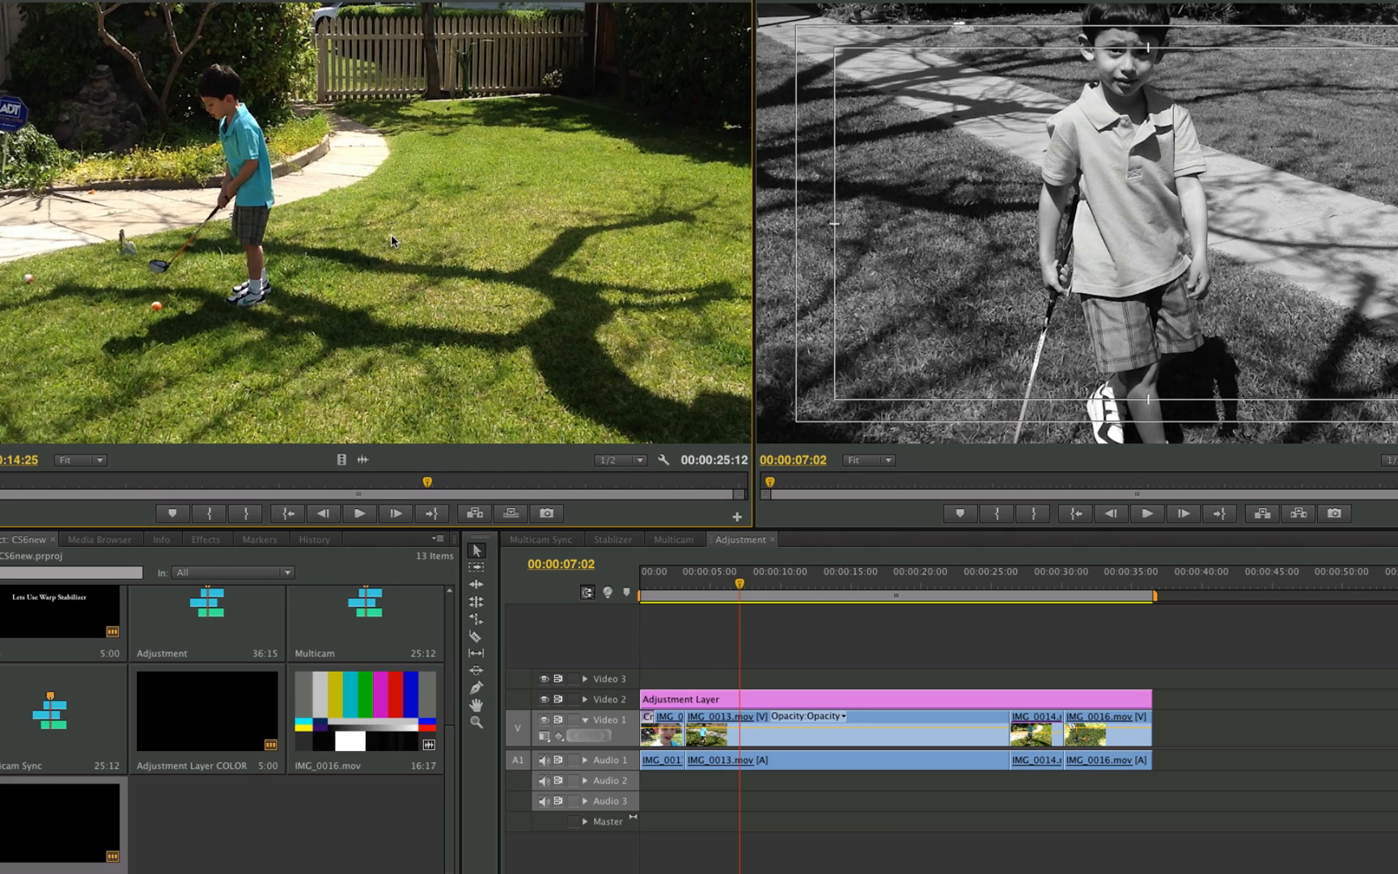
{"action": "mouse_move", "coordinate": [427, 239]}
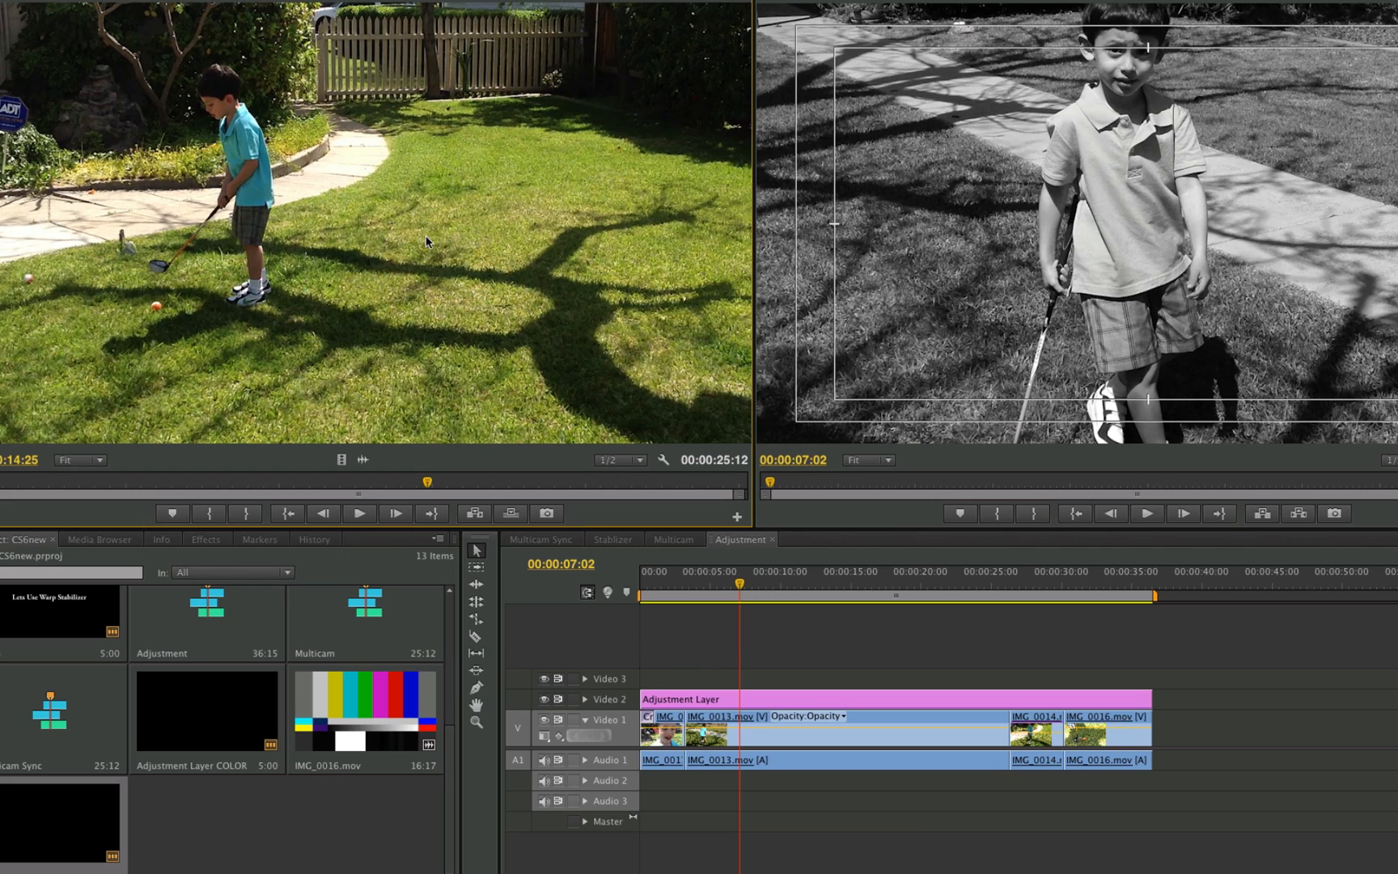
{"action": "mouse_move", "coordinate": [437, 238]}
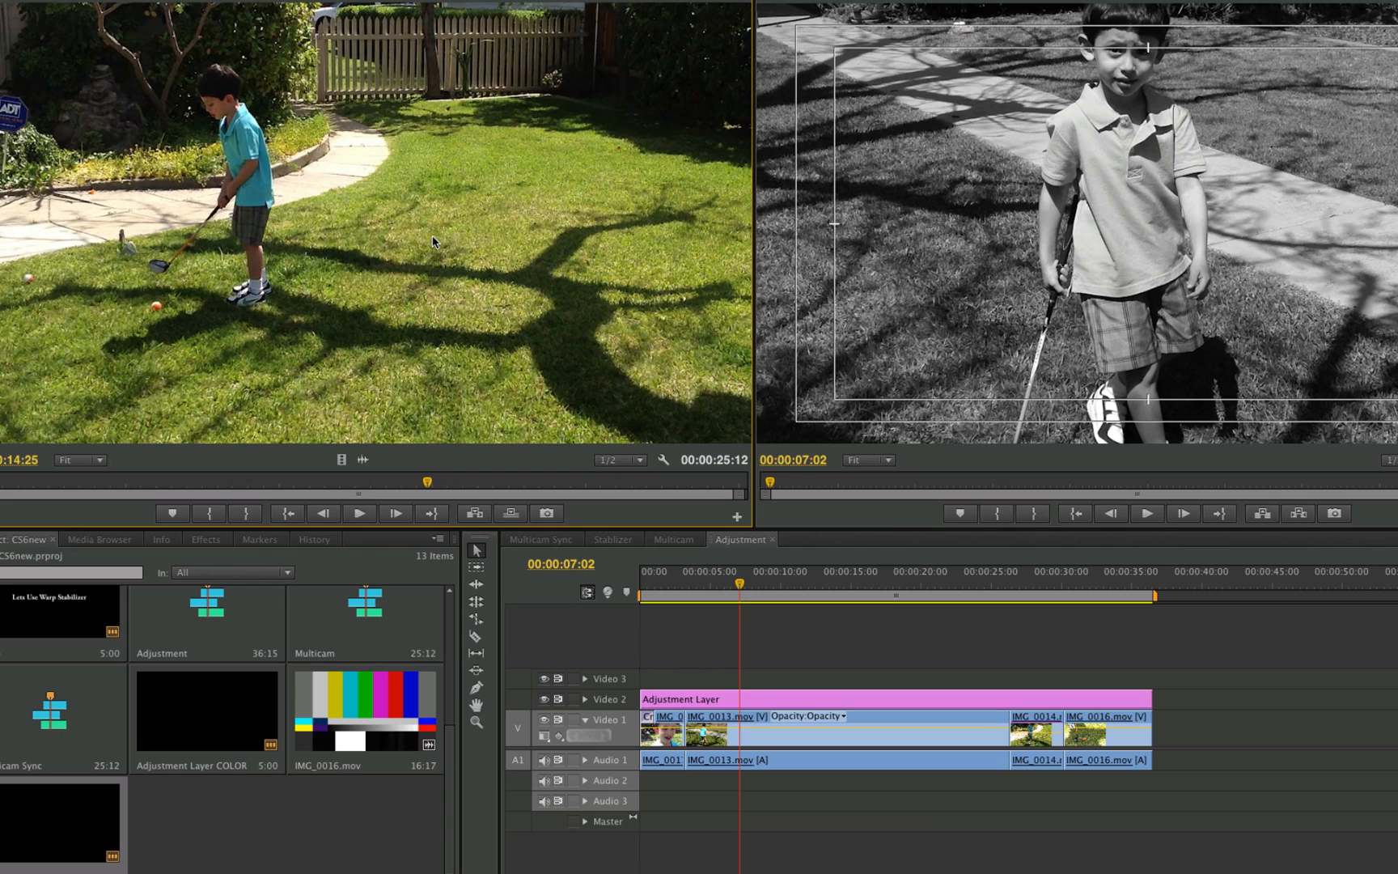
{"action": "mouse_move", "coordinate": [554, 334]}
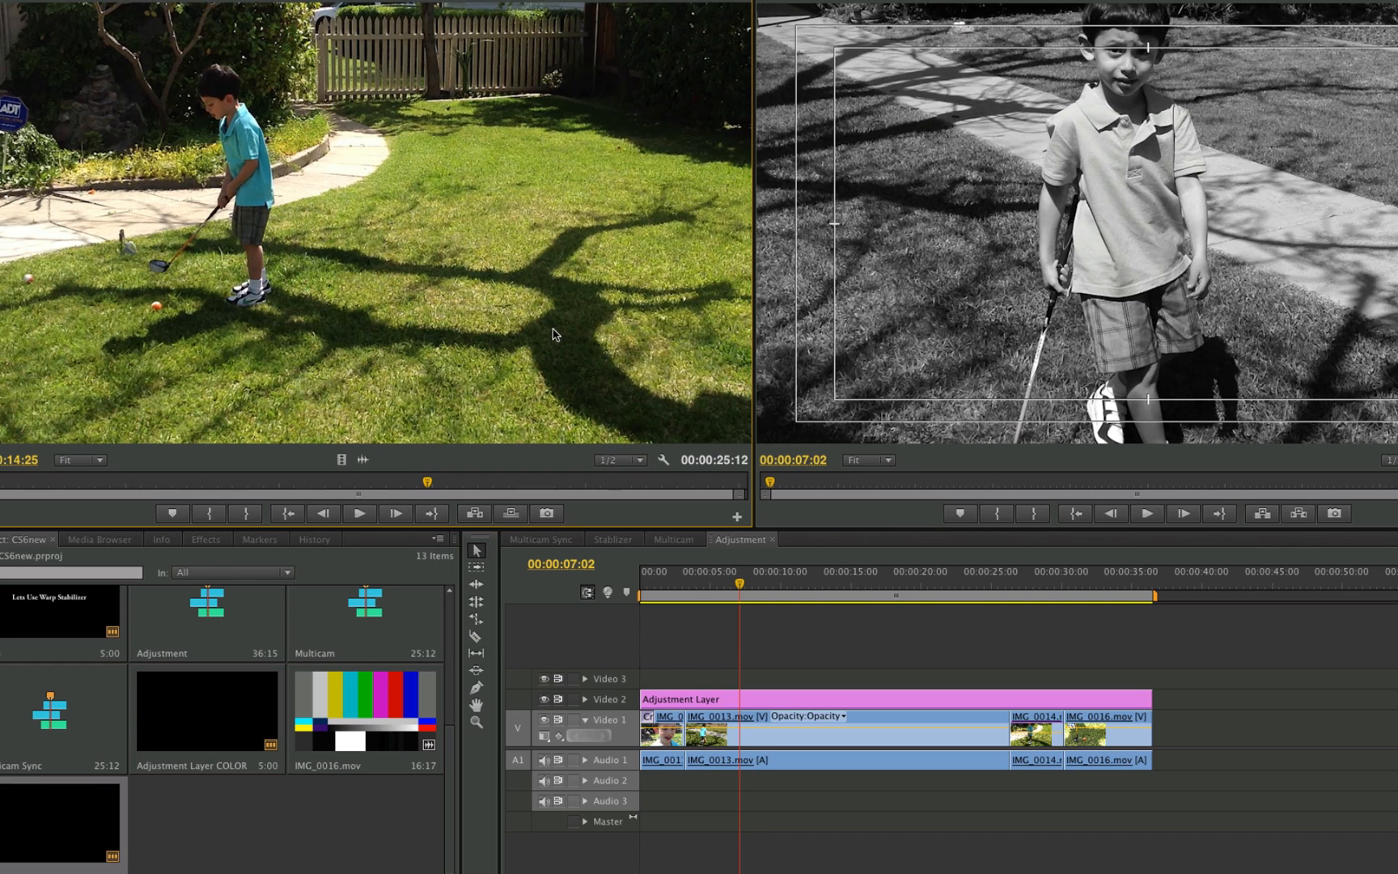
{"action": "mouse_move", "coordinate": [560, 337]}
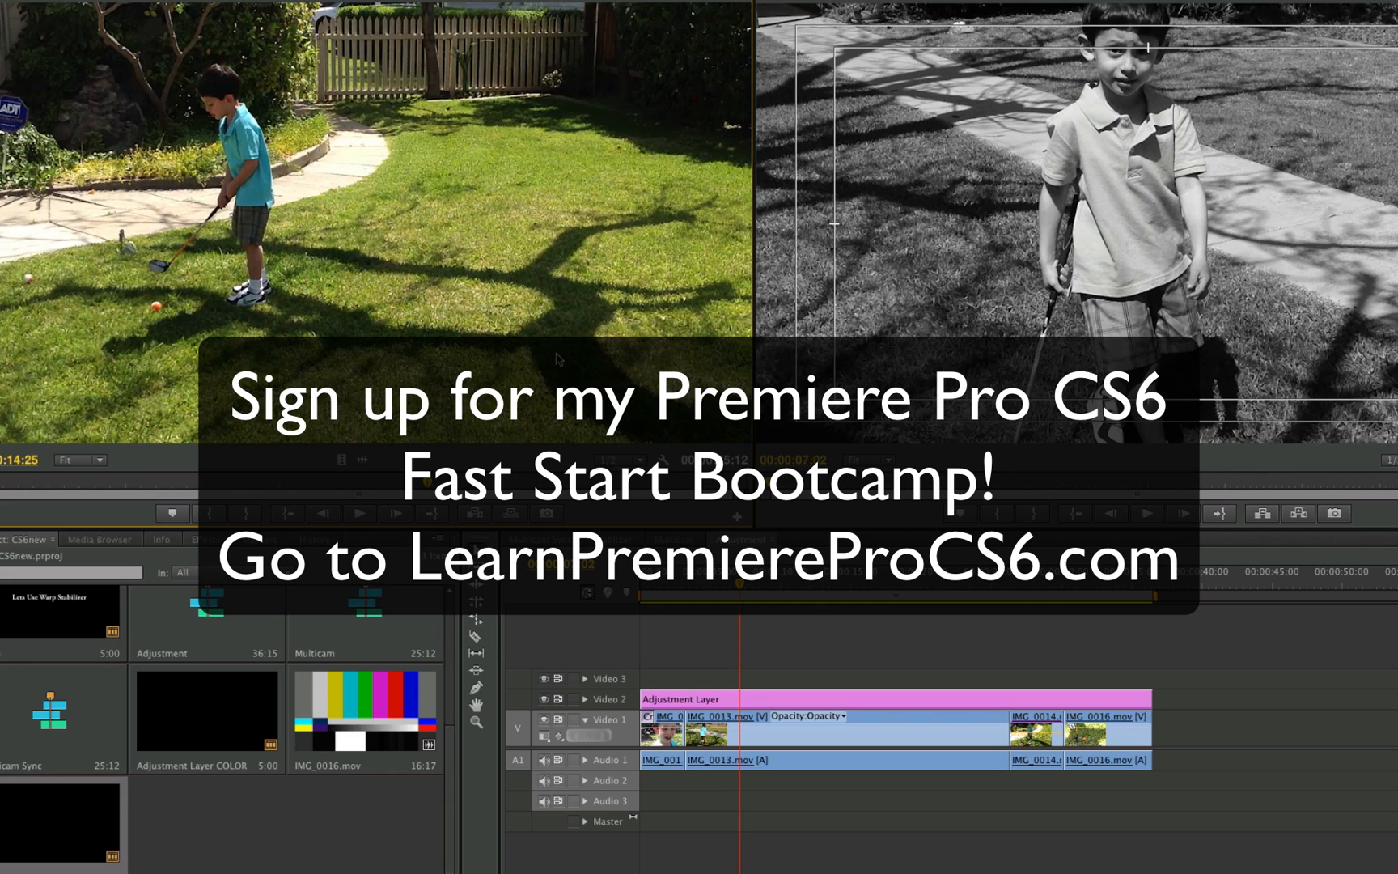
{"action": "mouse_move", "coordinate": [612, 326]}
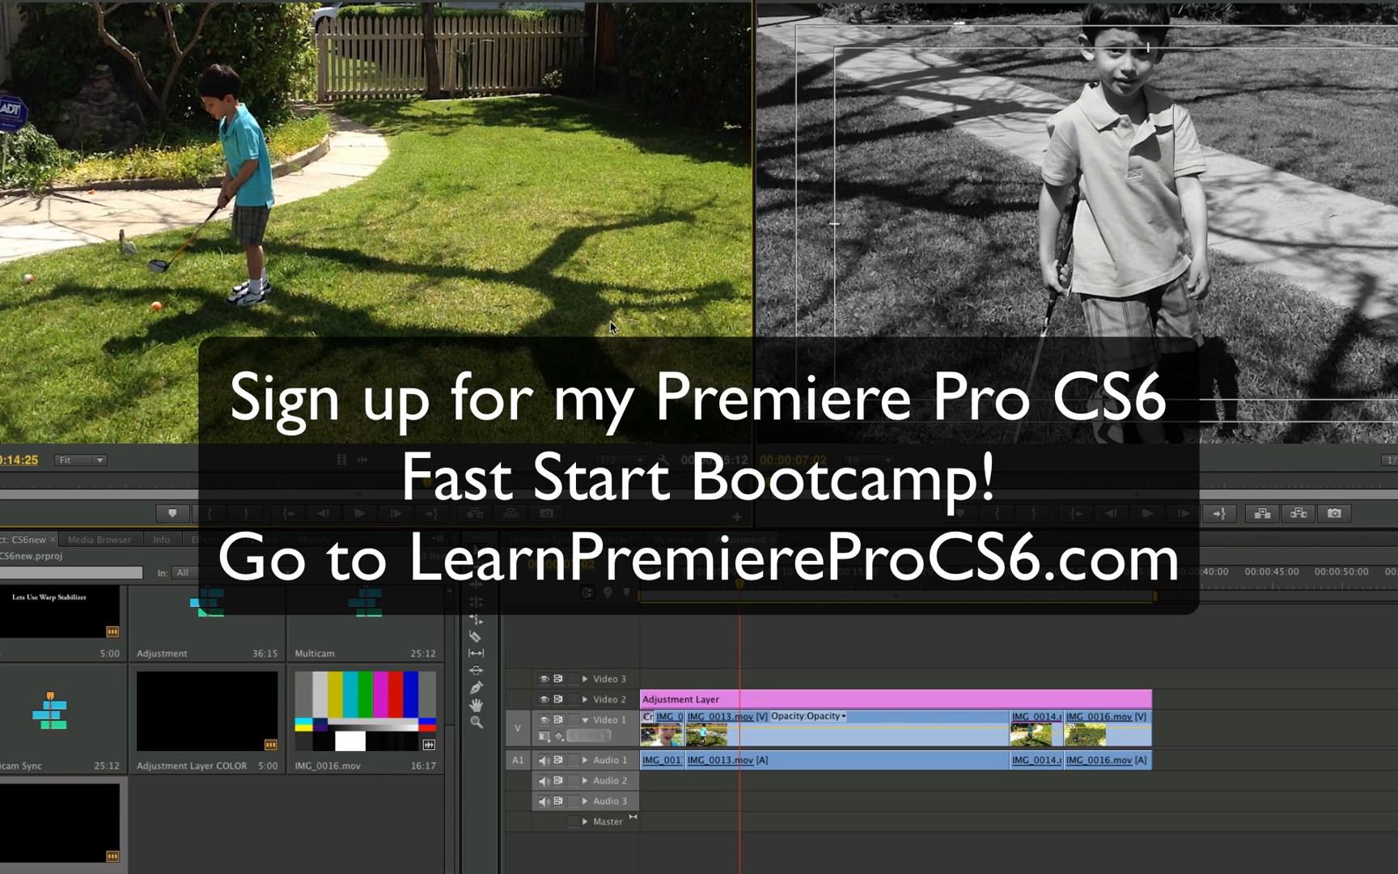
{"action": "mouse_move", "coordinate": [638, 350]}
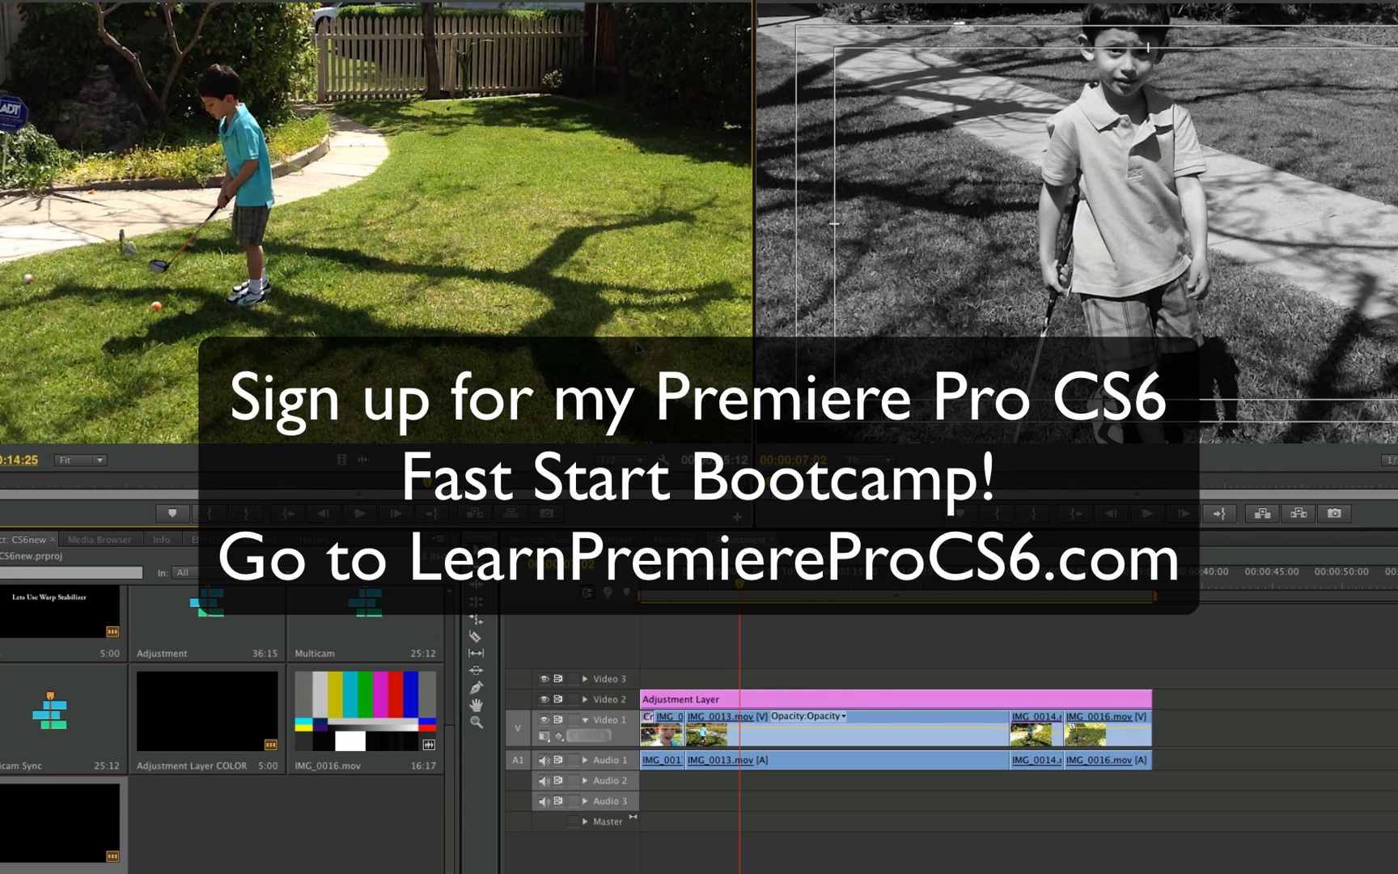
{"action": "mouse_move", "coordinate": [602, 364]}
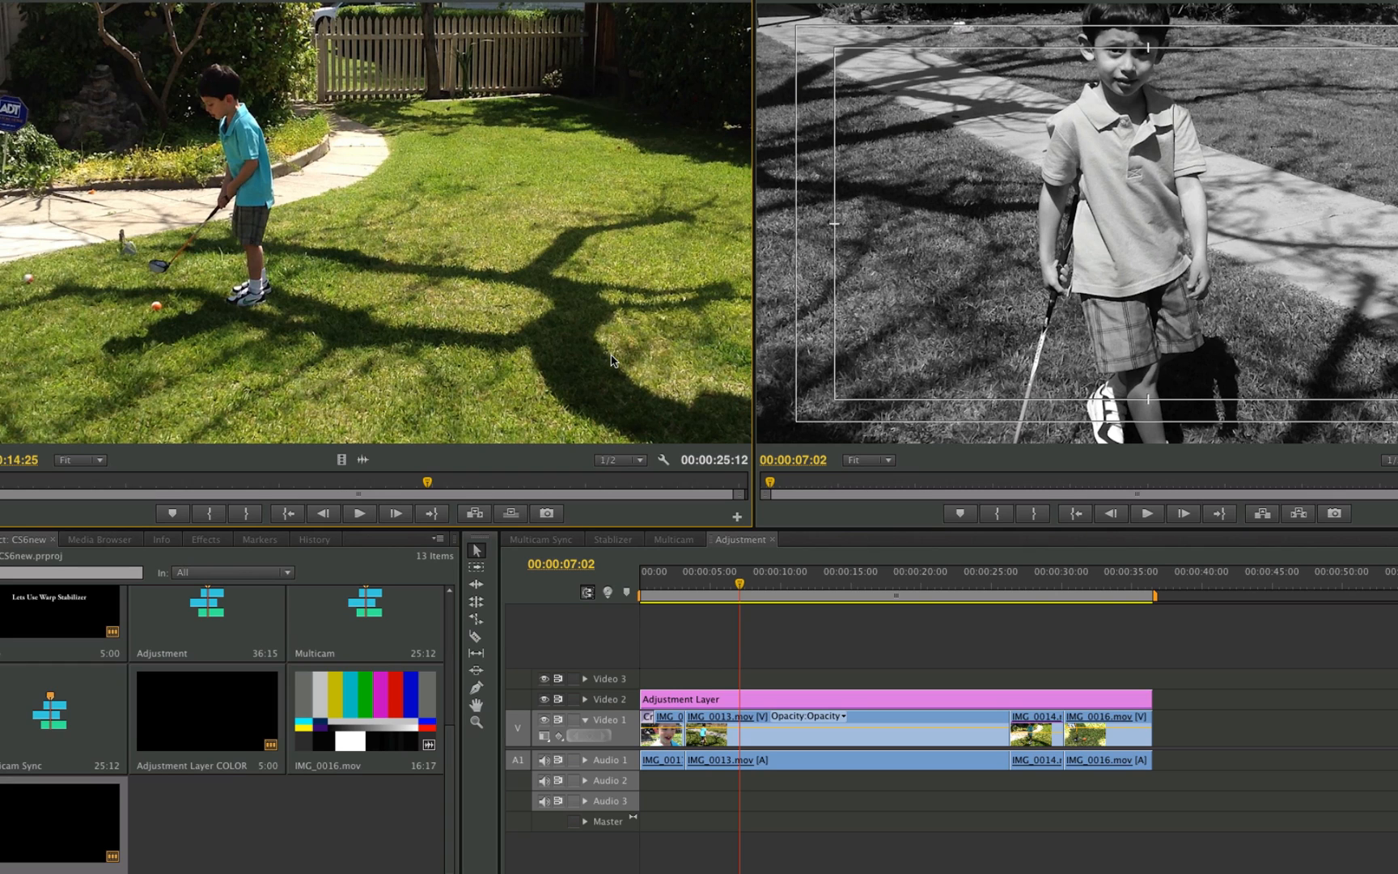
{"action": "mouse_move", "coordinate": [613, 361]}
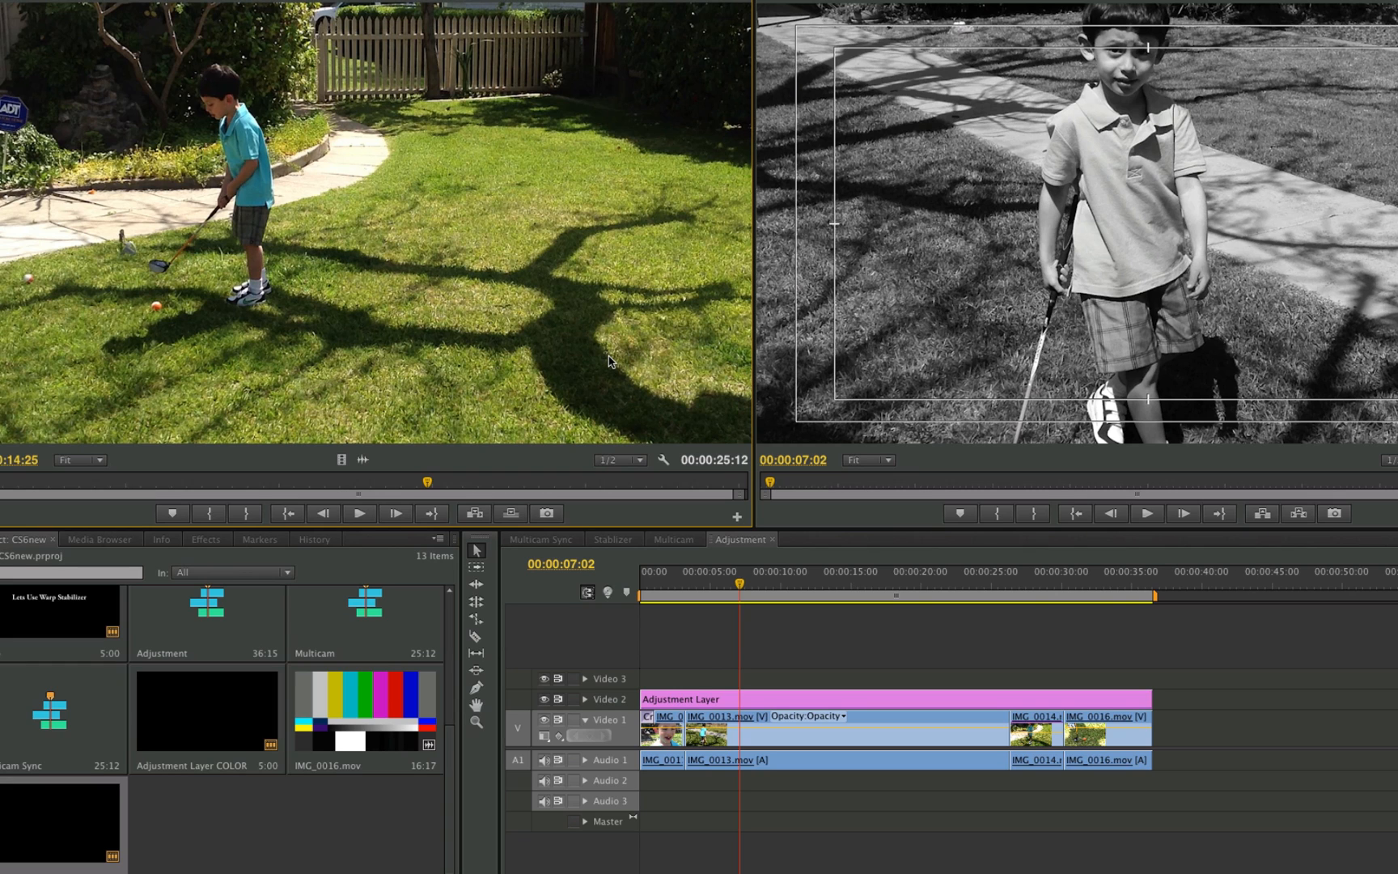
{"action": "mouse_move", "coordinate": [376, 108]}
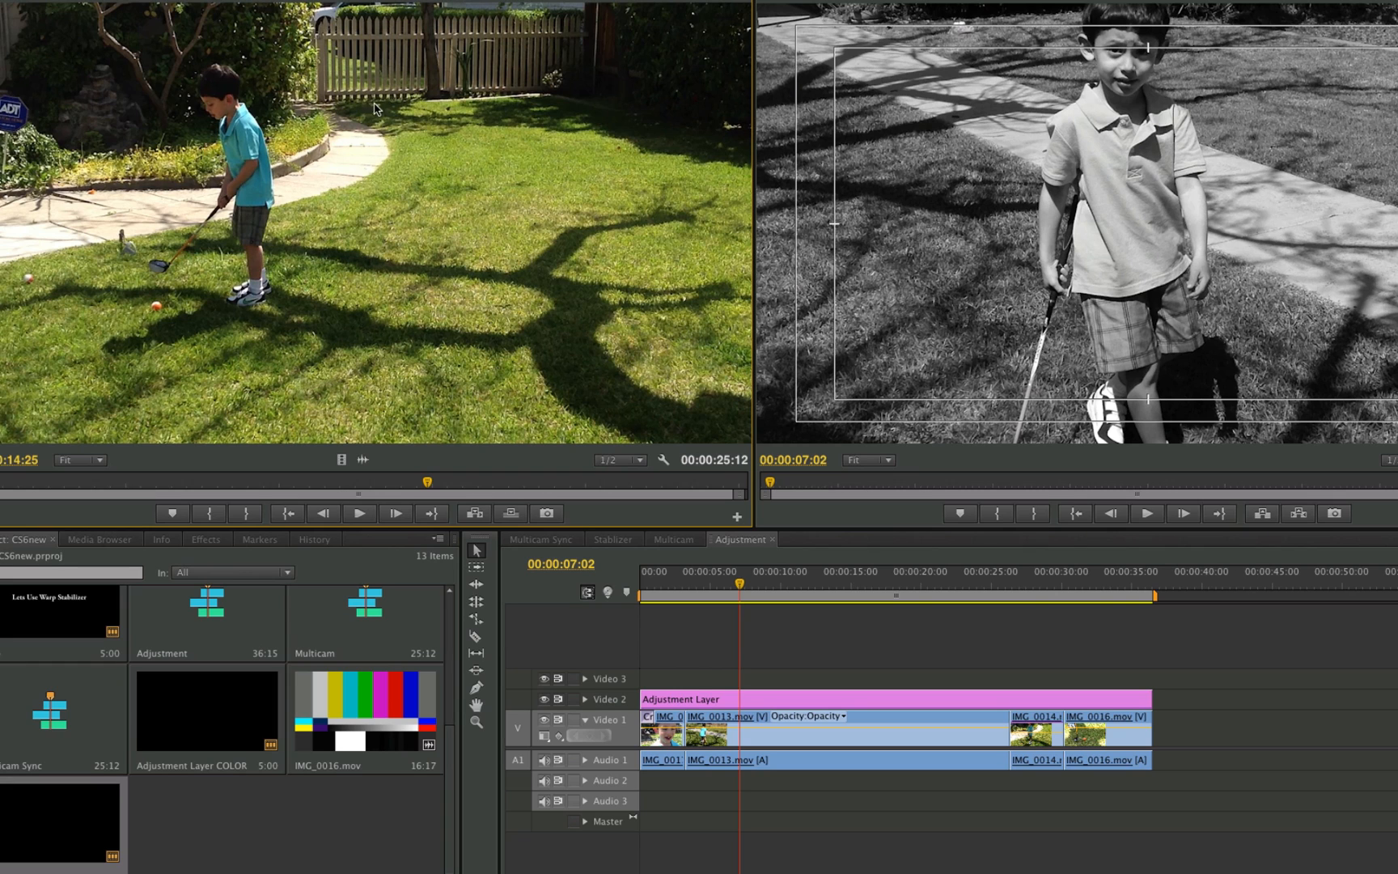